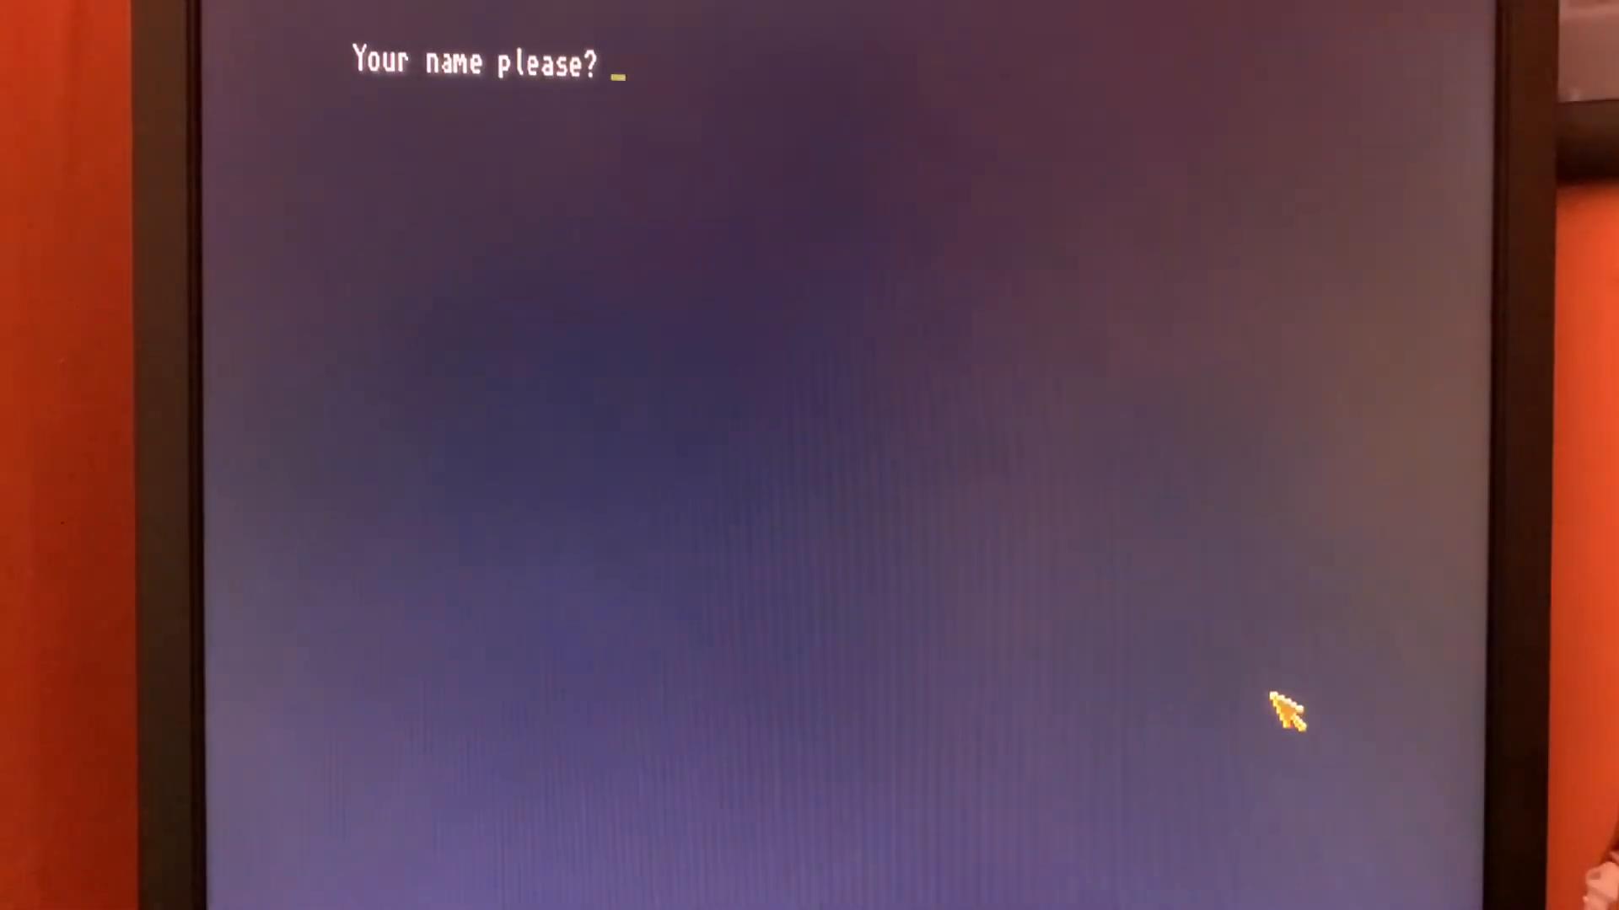
Step: Answer the prompts with Yawning, a blank colour that gets rejected, then Blue and 55
text(Y)
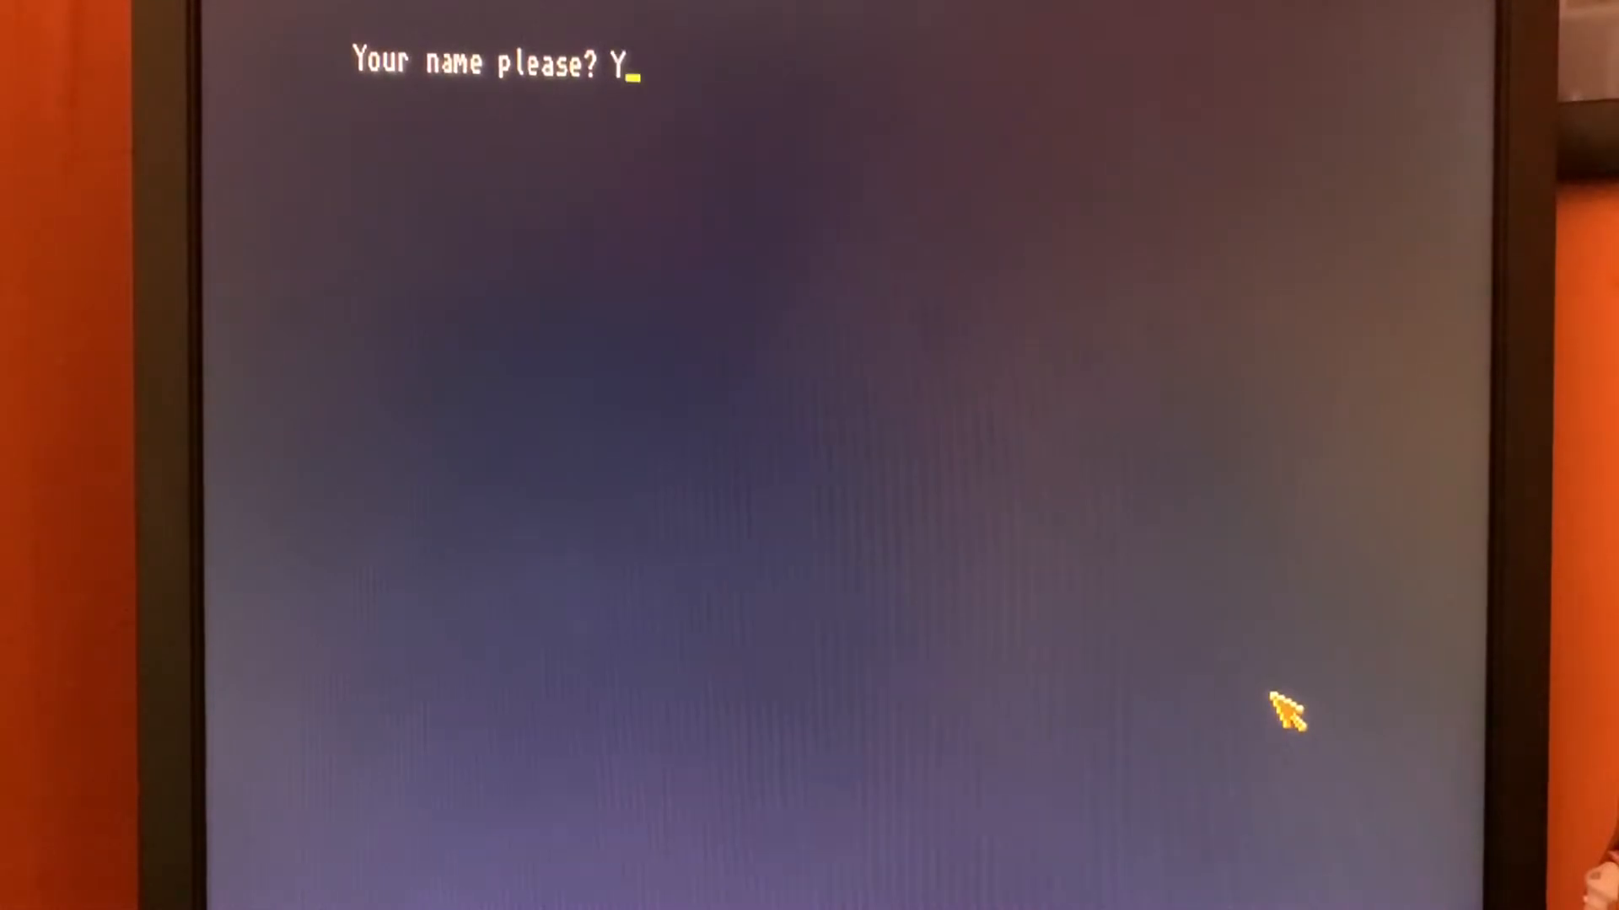
key(Return)
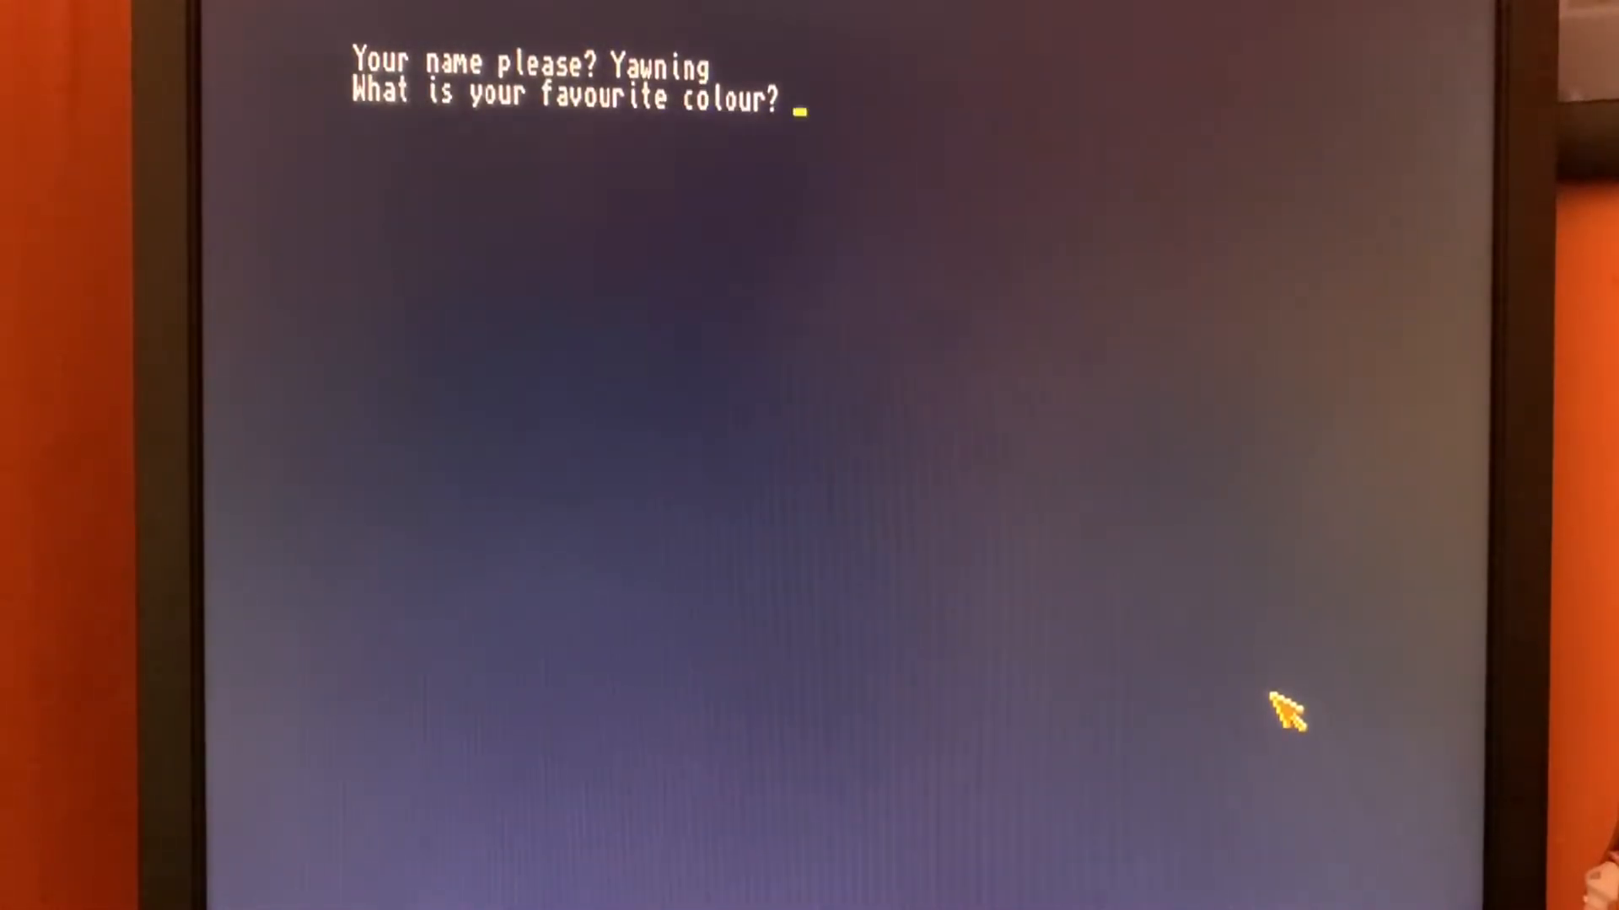
key(Return)
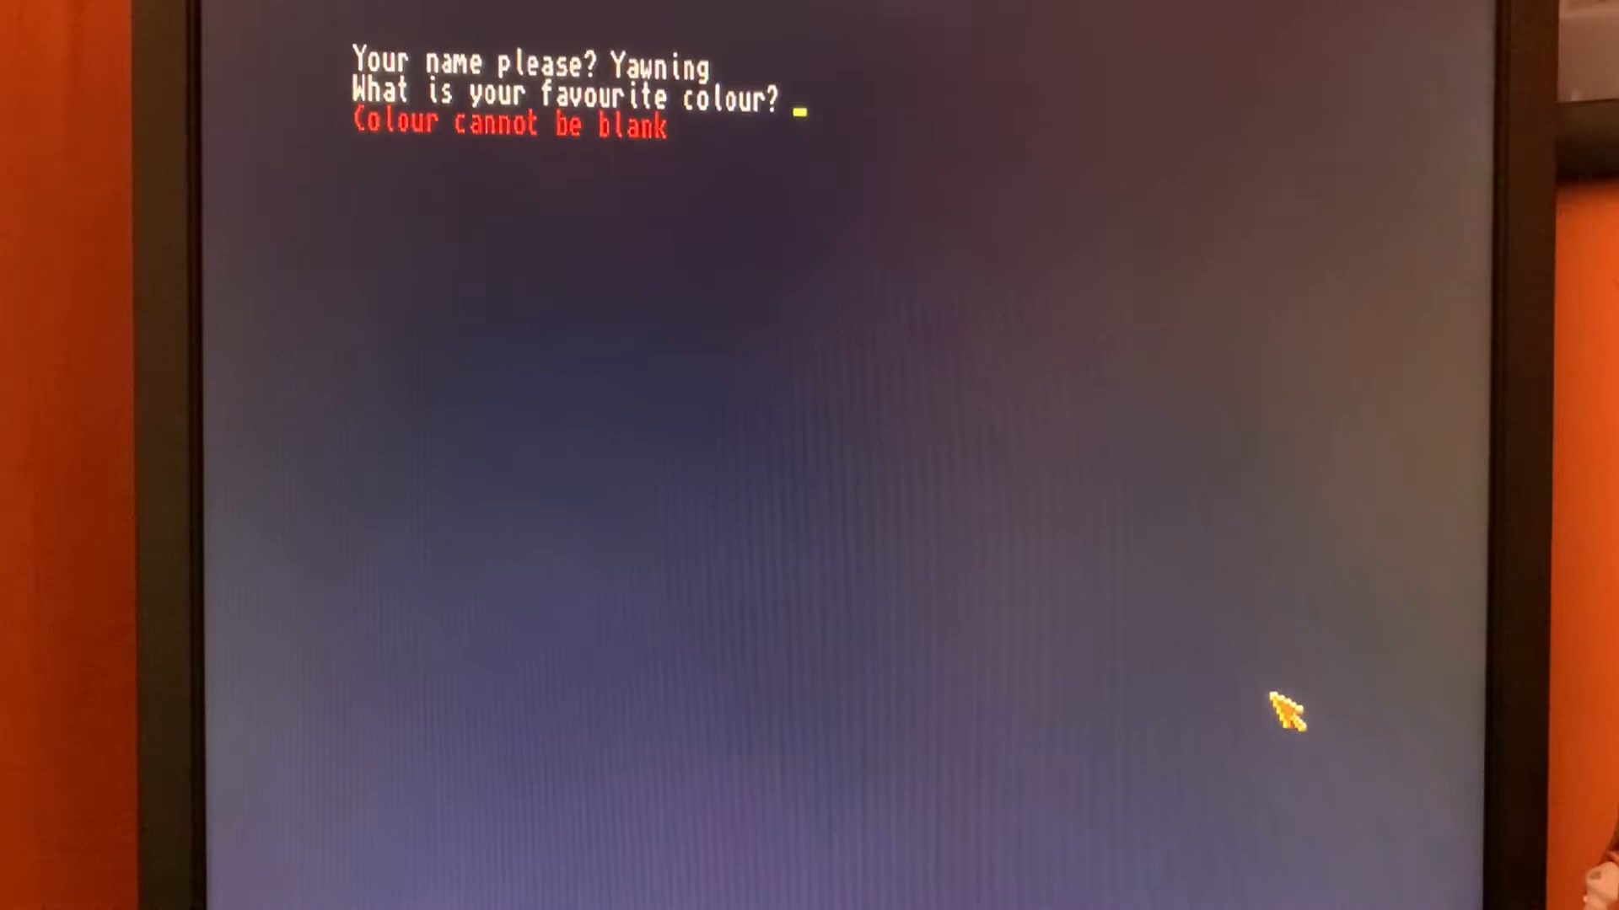
text(Blue)
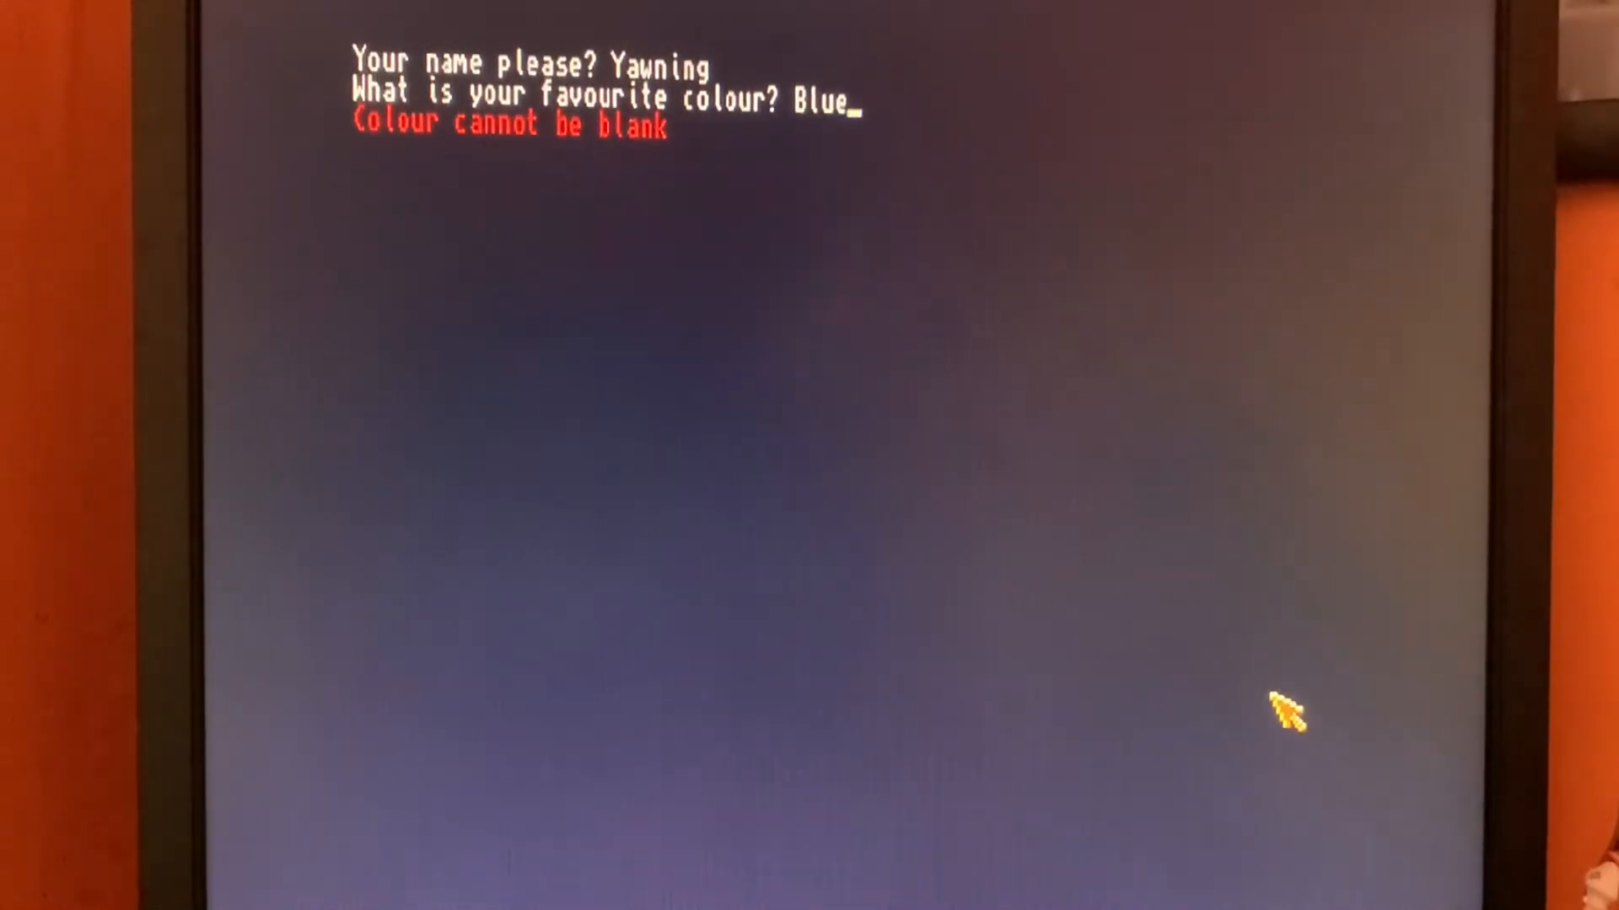
key(Return)
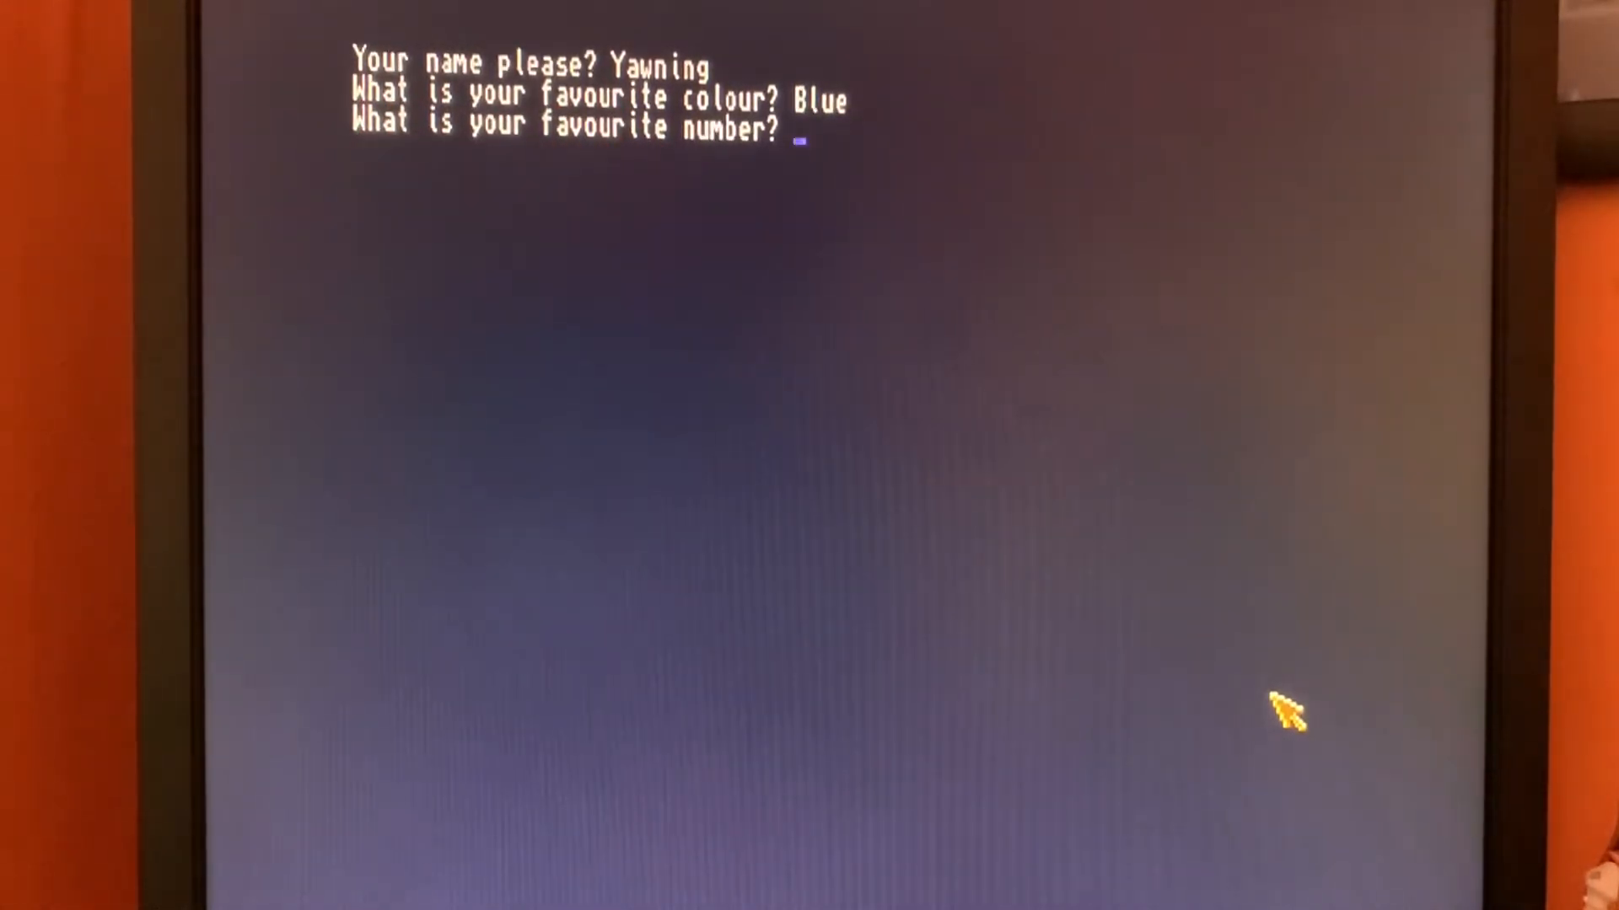
key(Return)
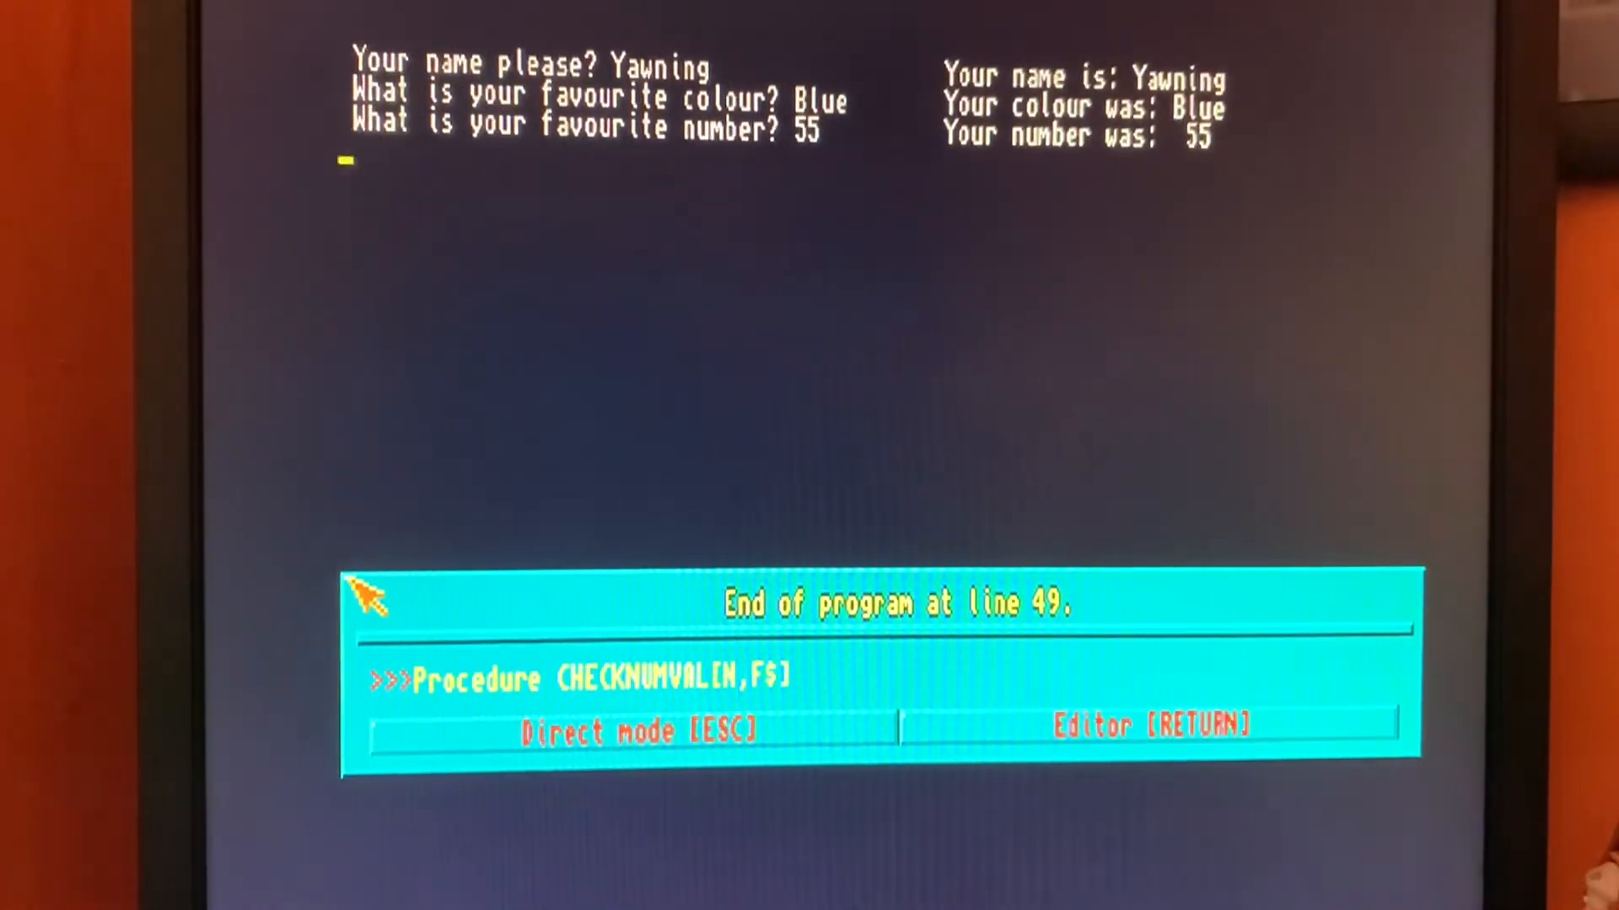
Step: Dismiss the End of program requester to return to the InputCode3 listing
key(Return)
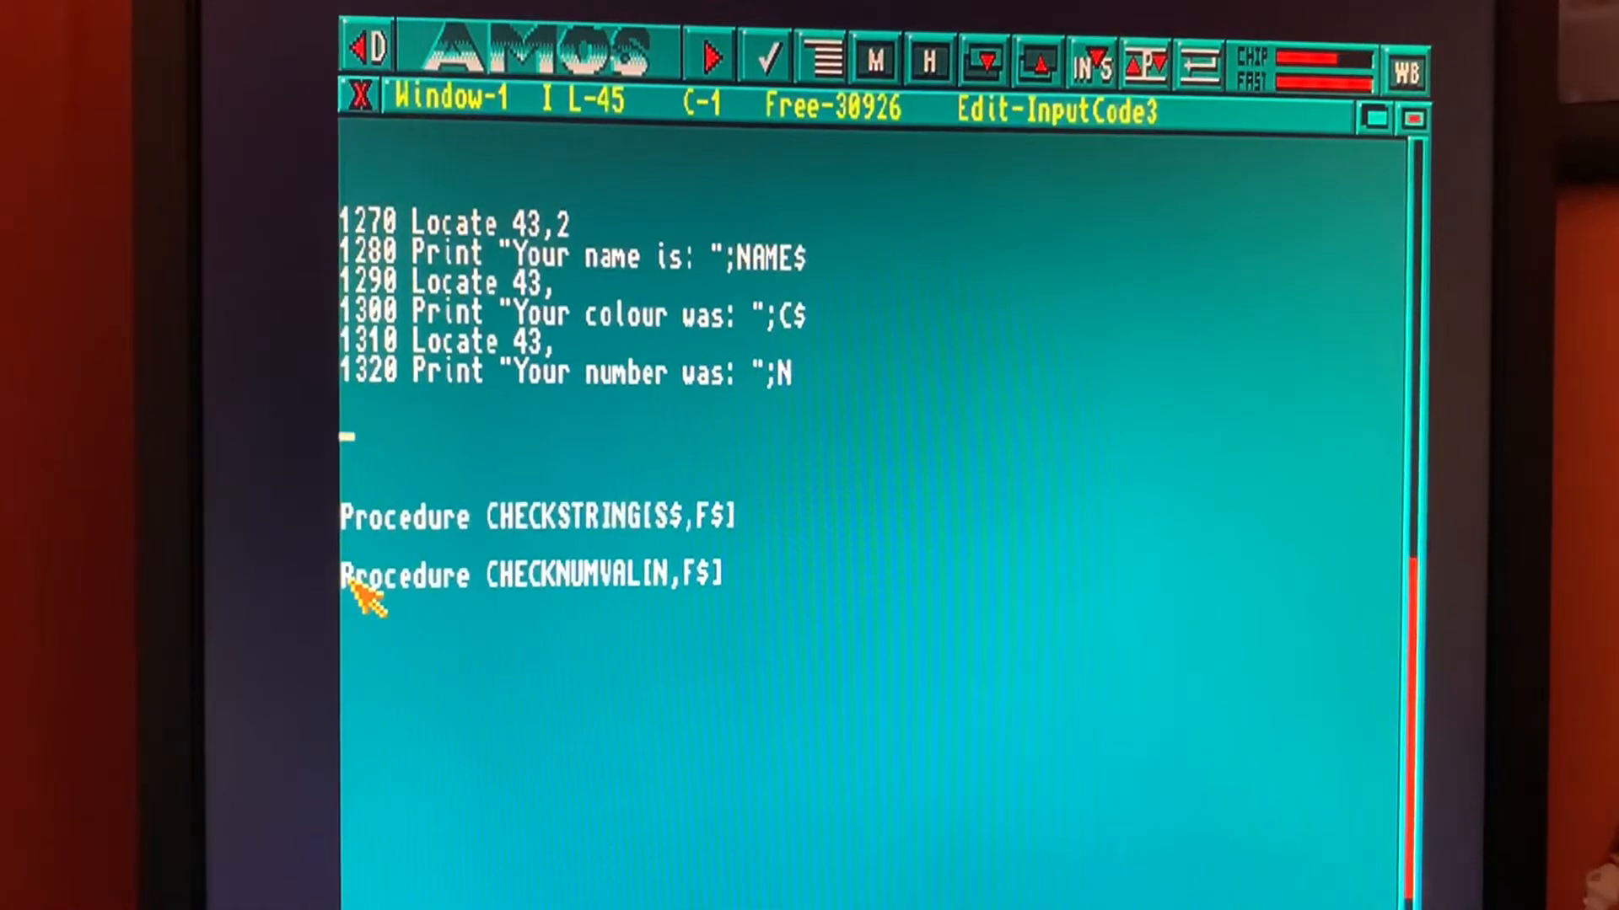
Step: Add line 1500 Locate 43,6 to position the output cursor
text(1500)
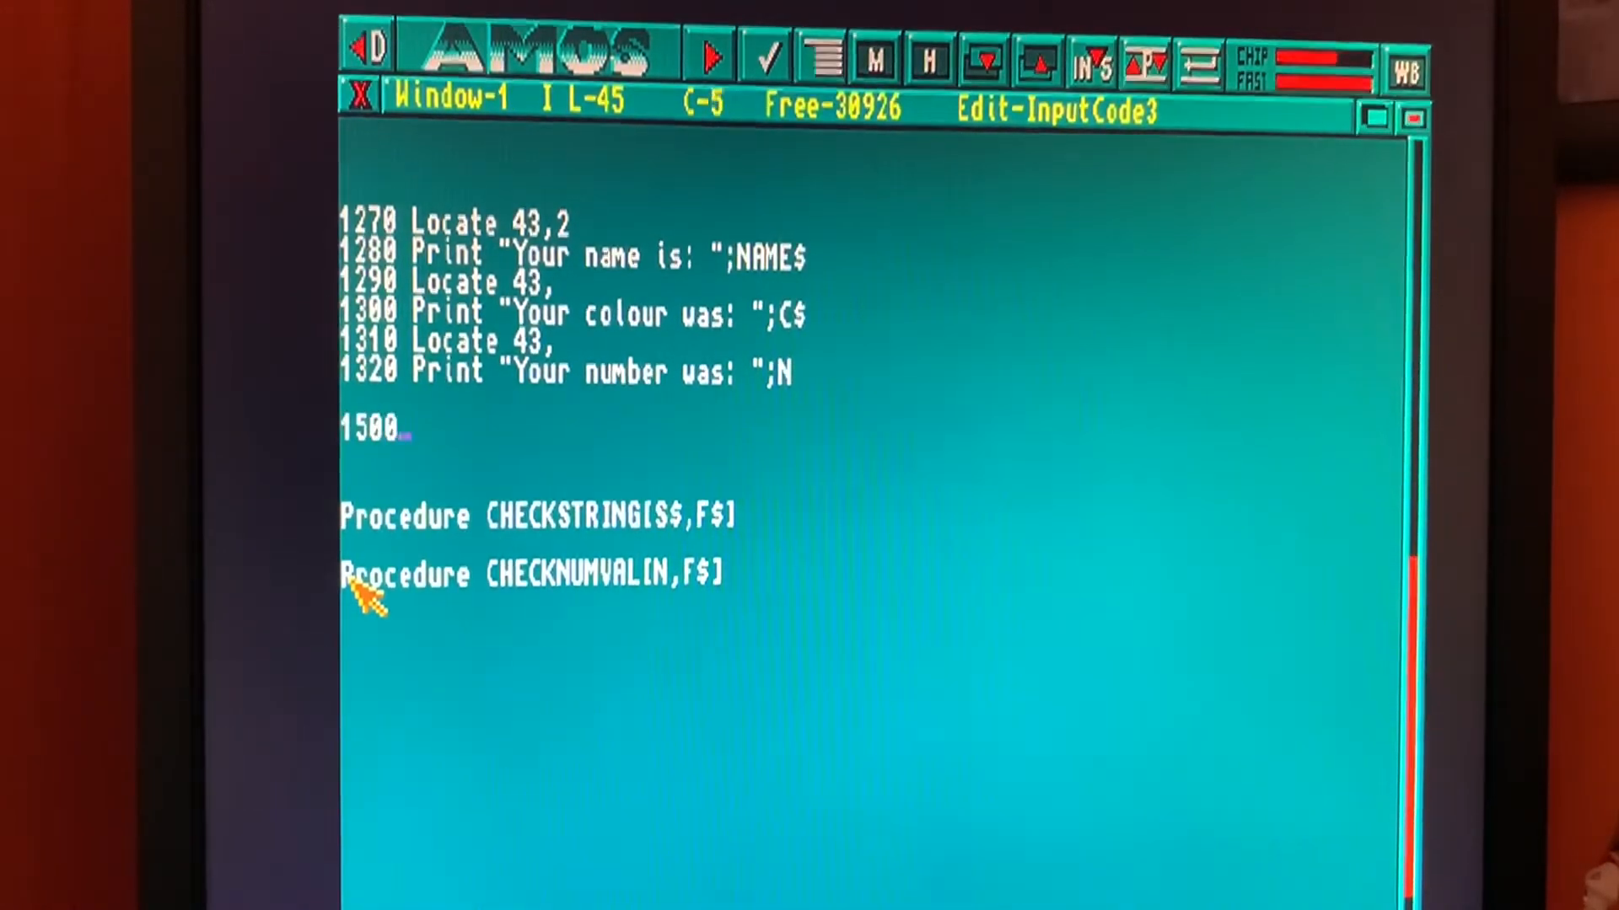
text(locate)
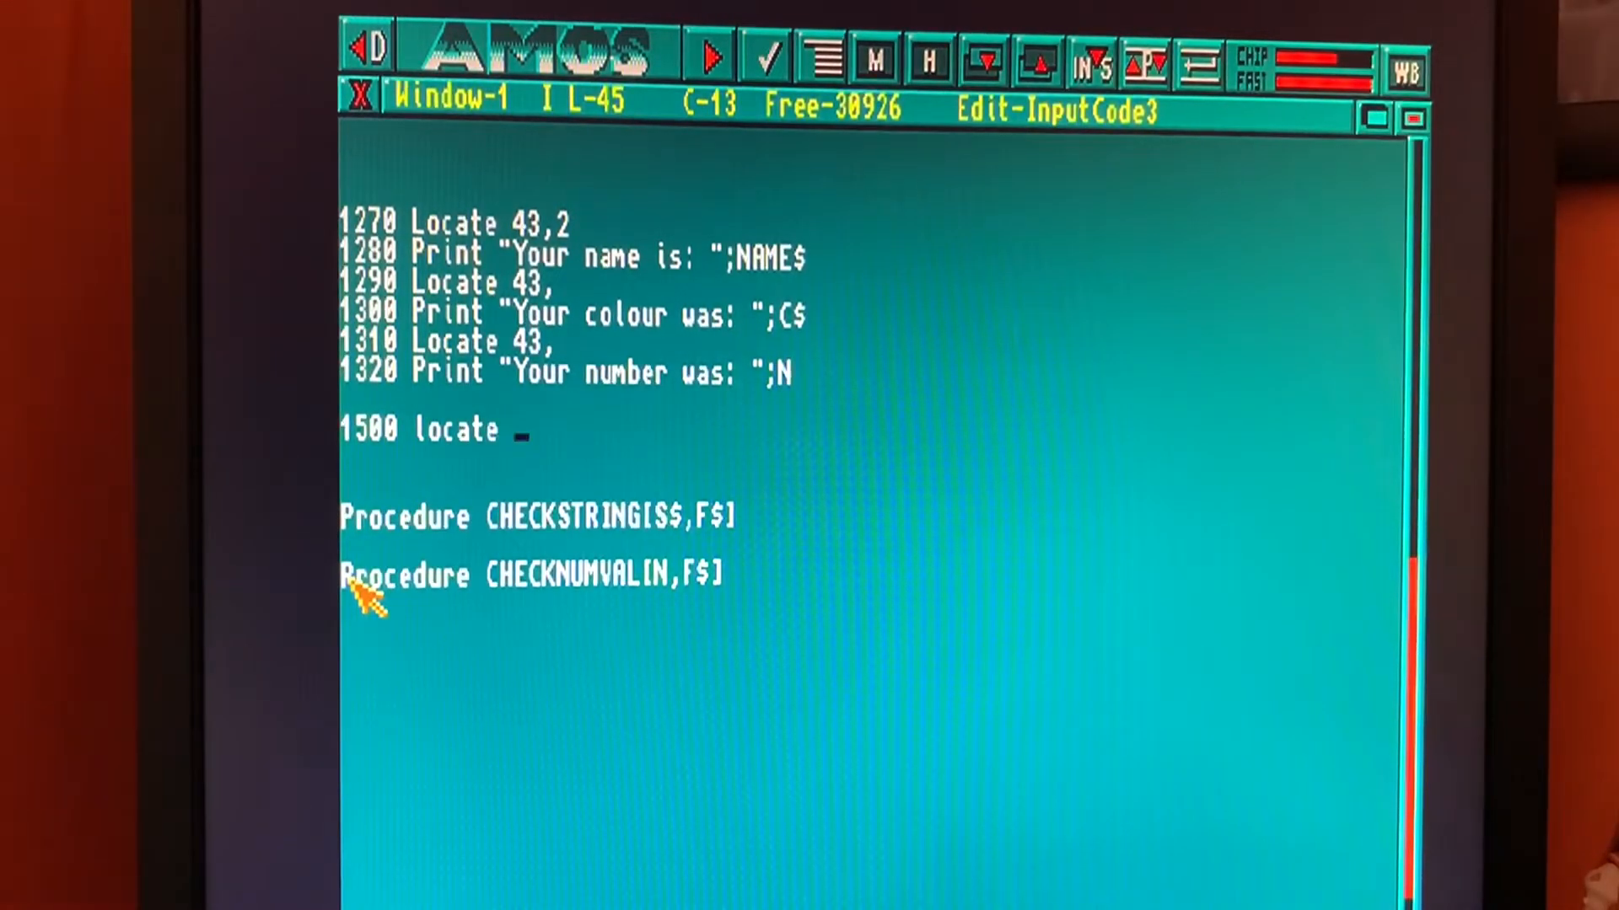
text(43)
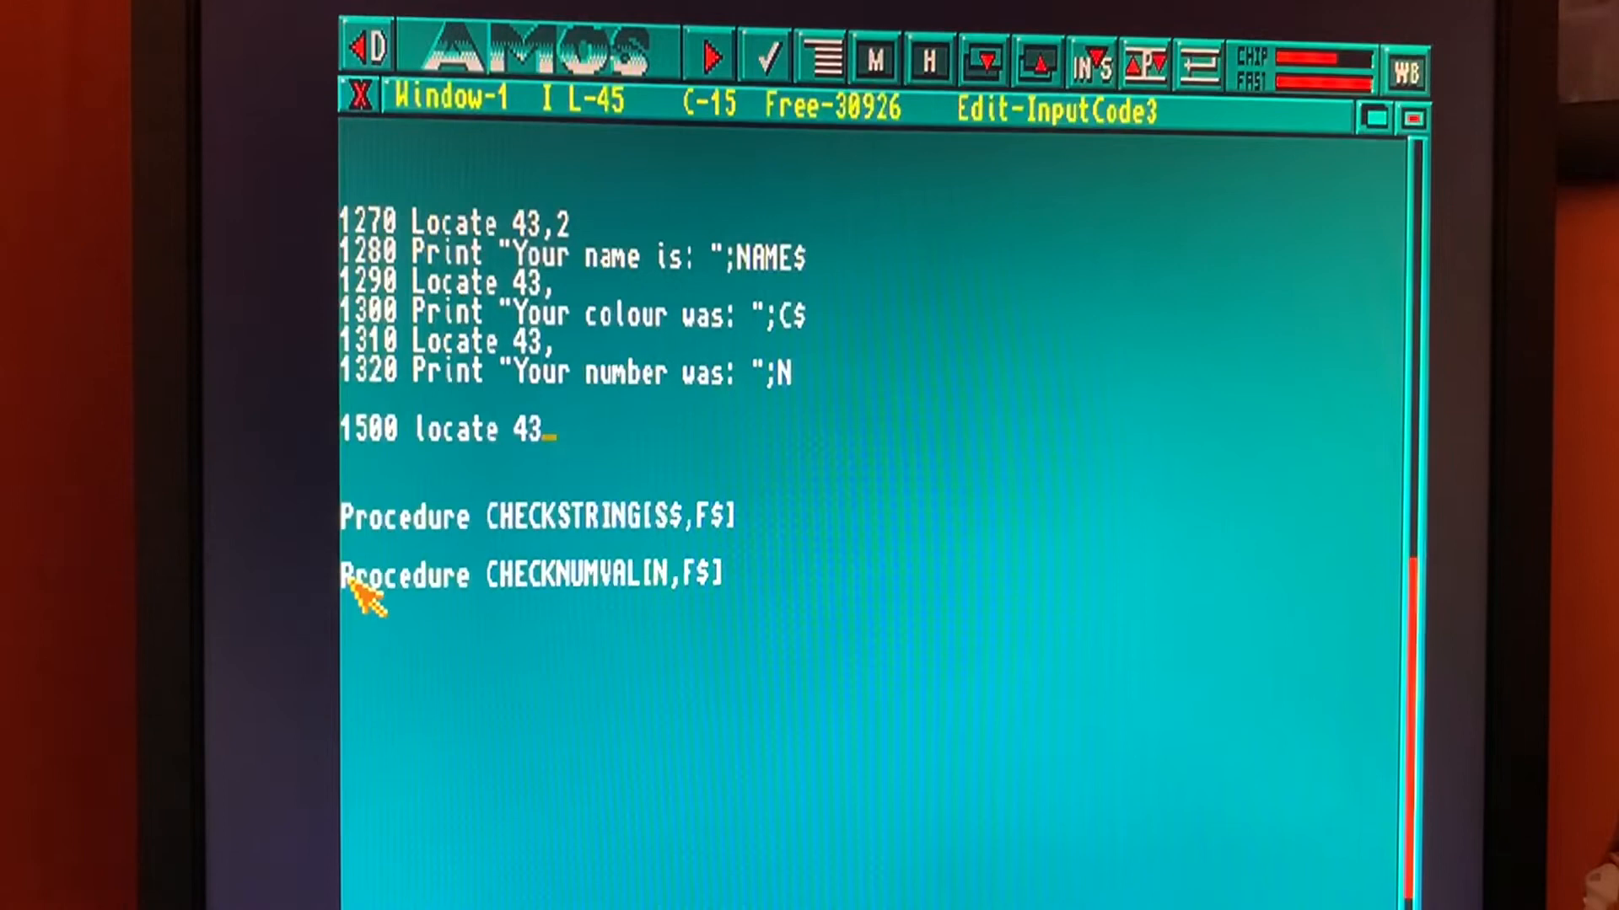
text(,6)
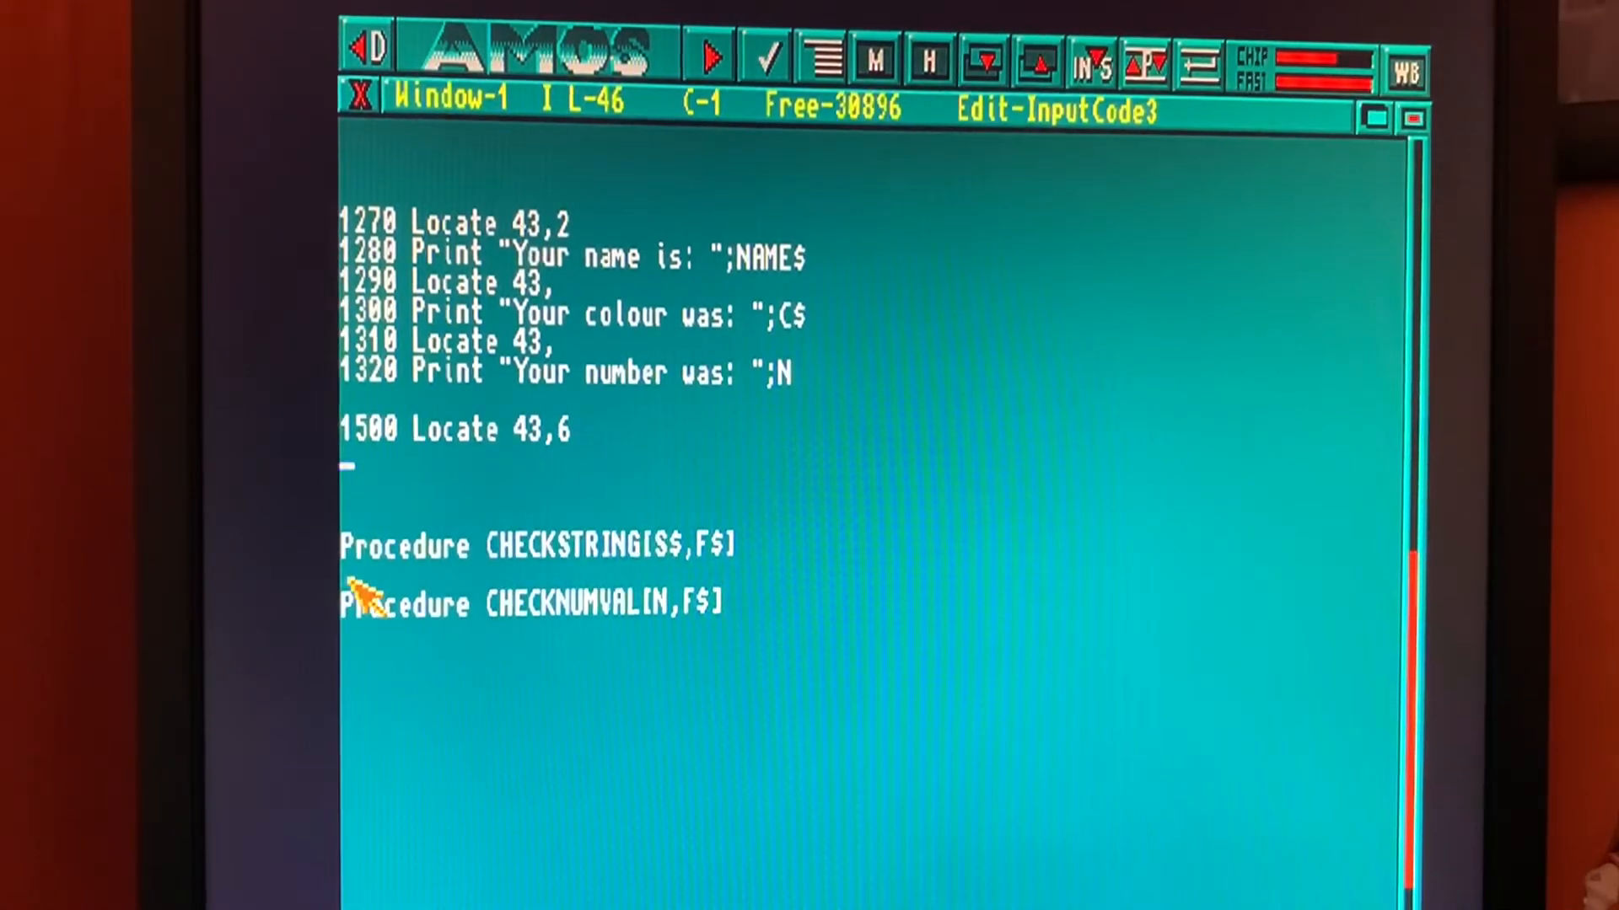
Step: Add line 1510 Input "Save Data? (Y/N)";S$ asking whether to save
text(1510 input)
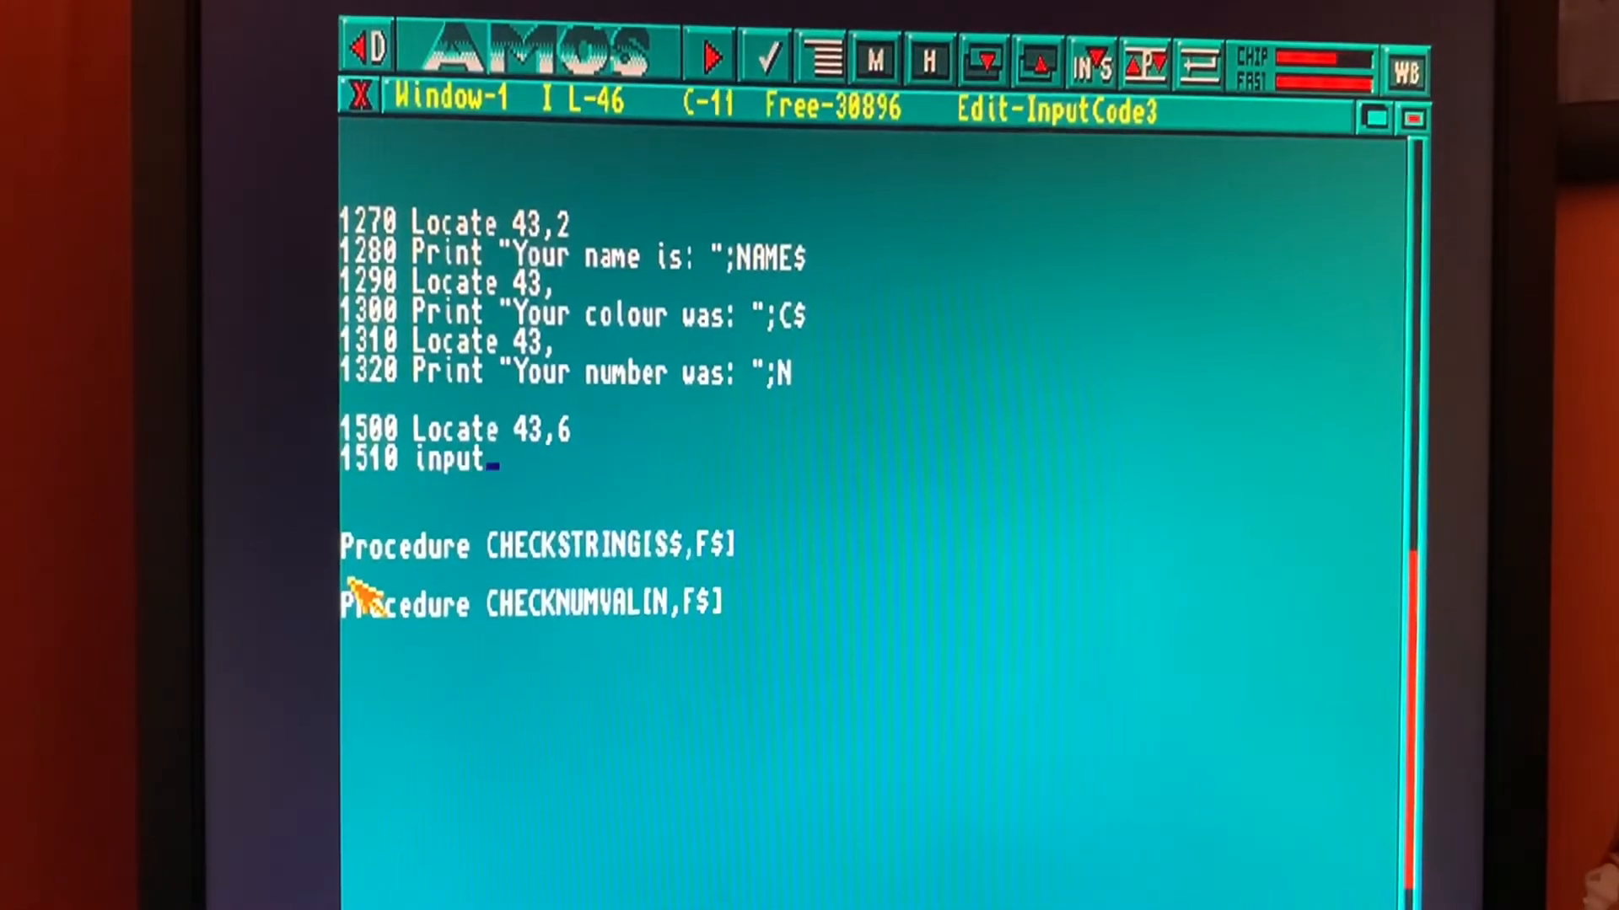
text(")
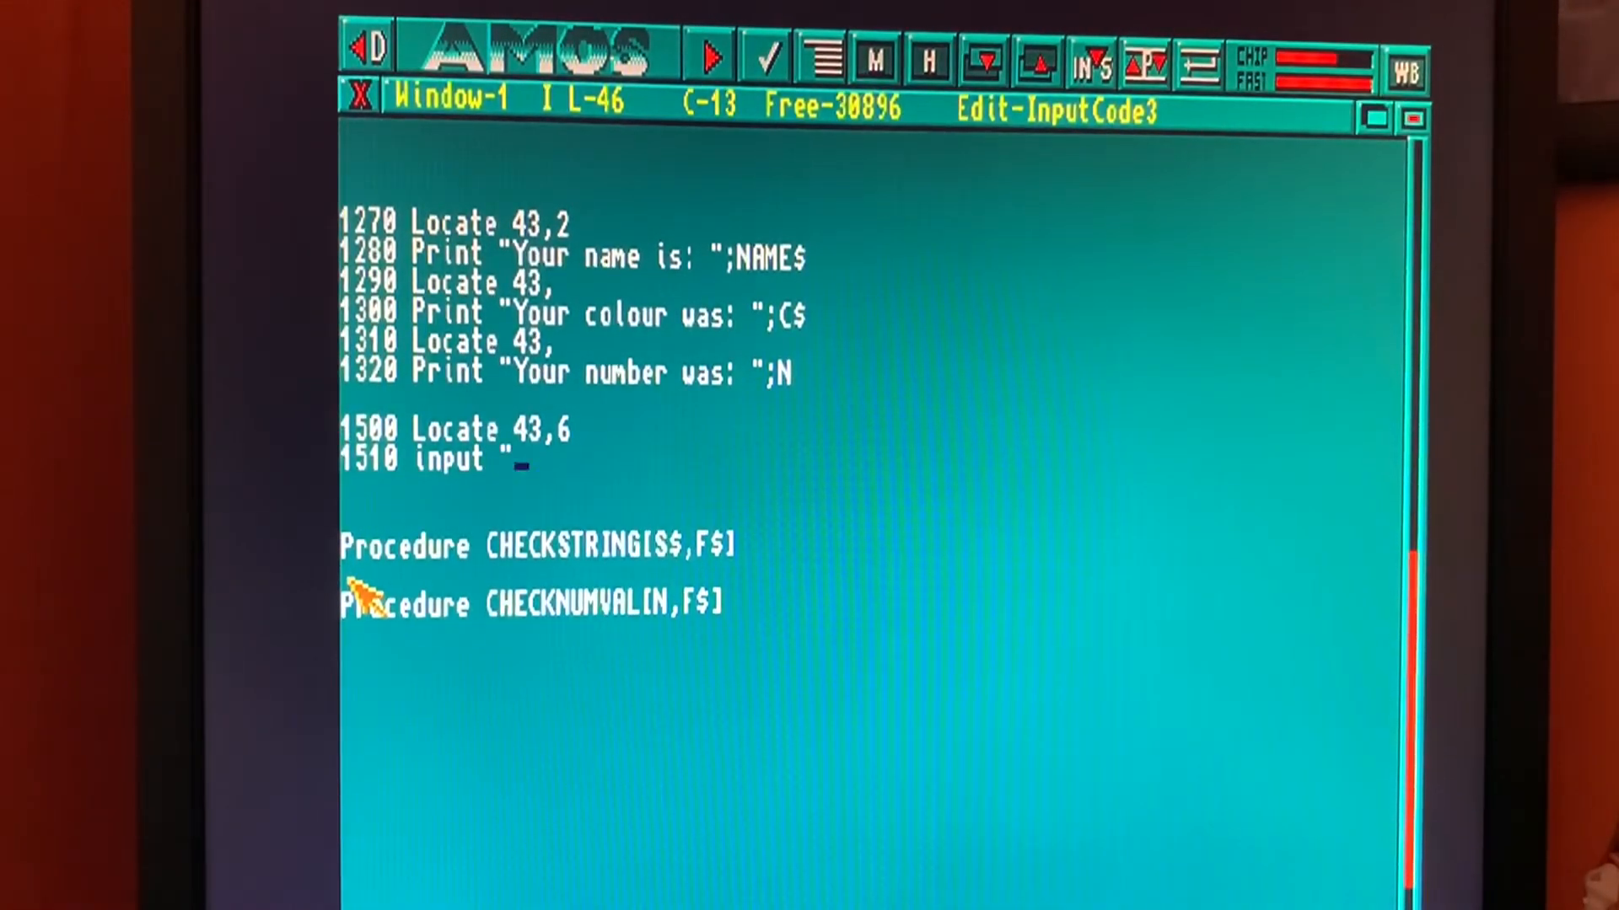
text(Save Dta)
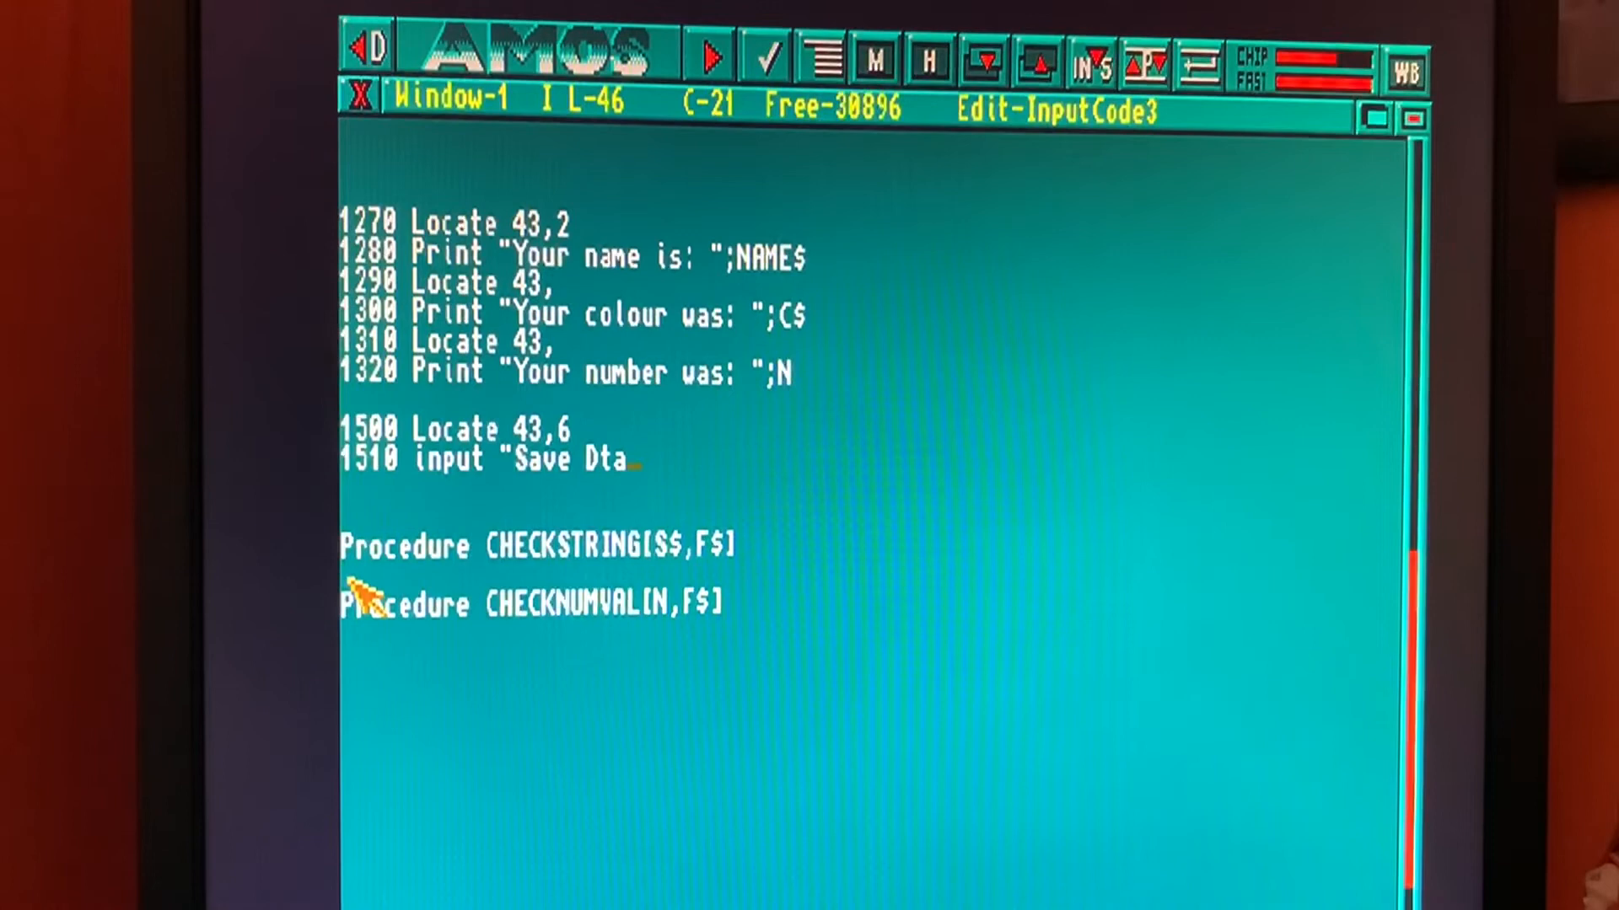
text(ta)
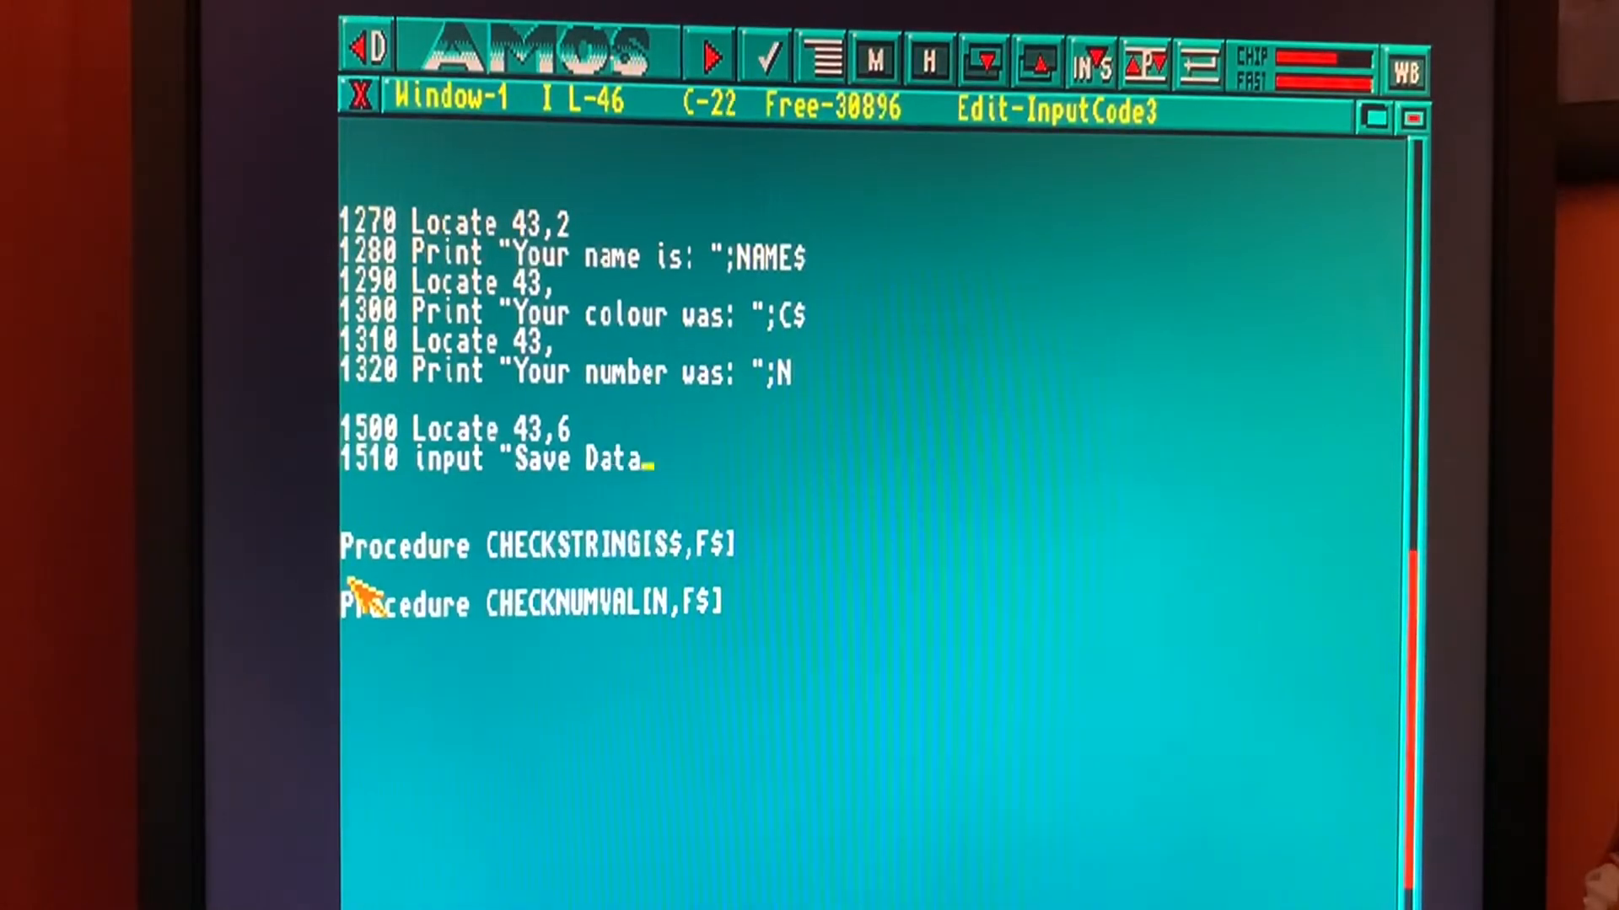
text(?)
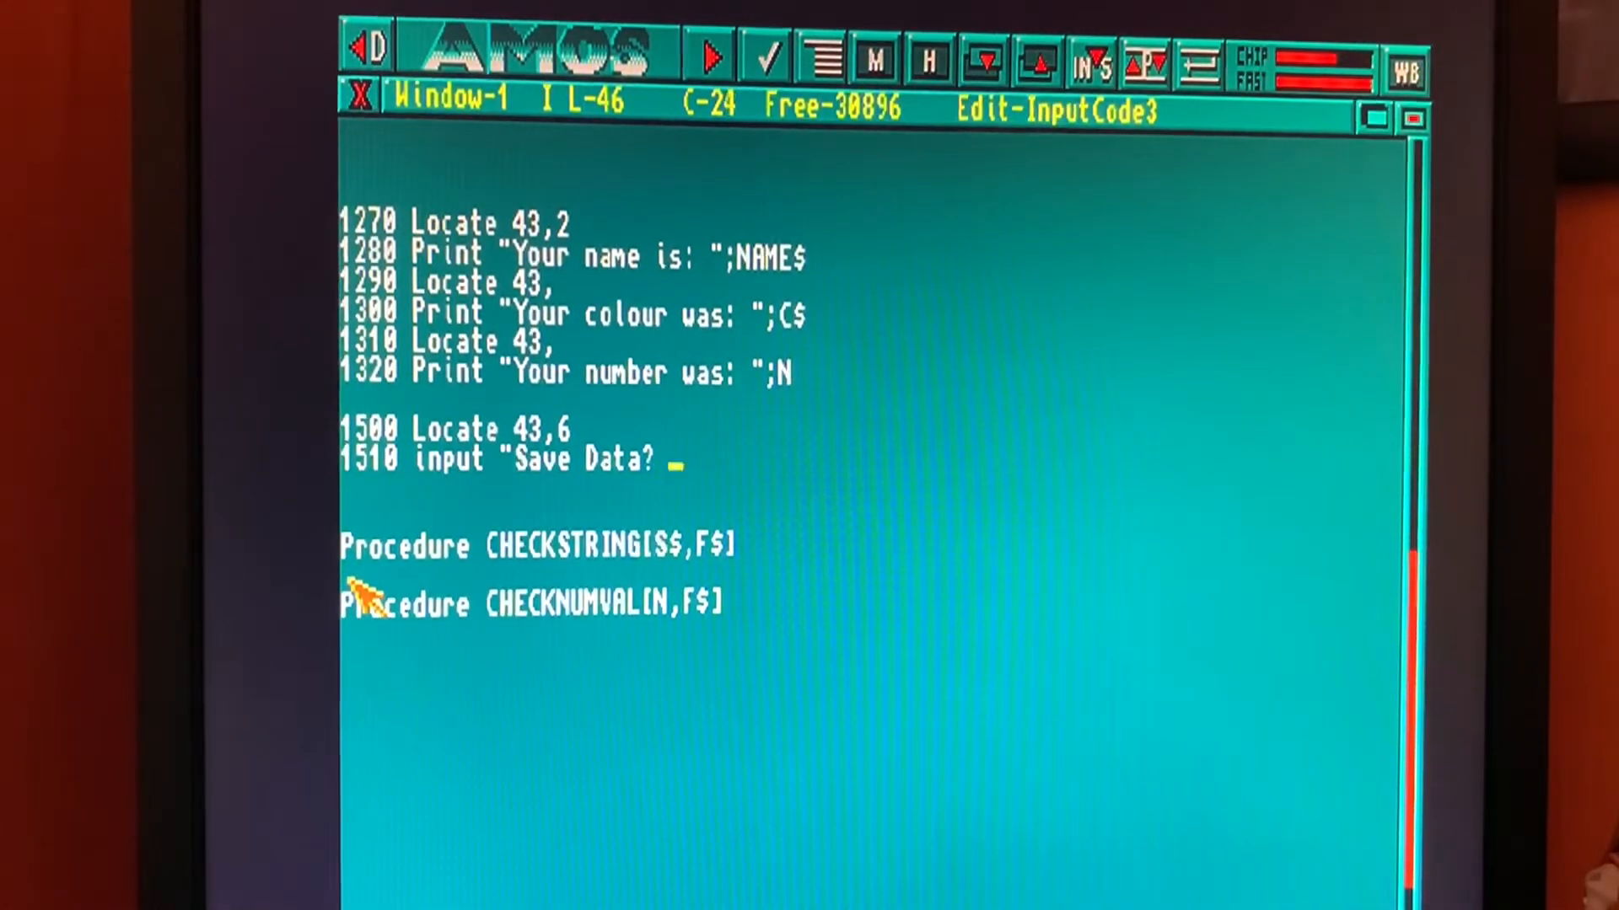
text(()
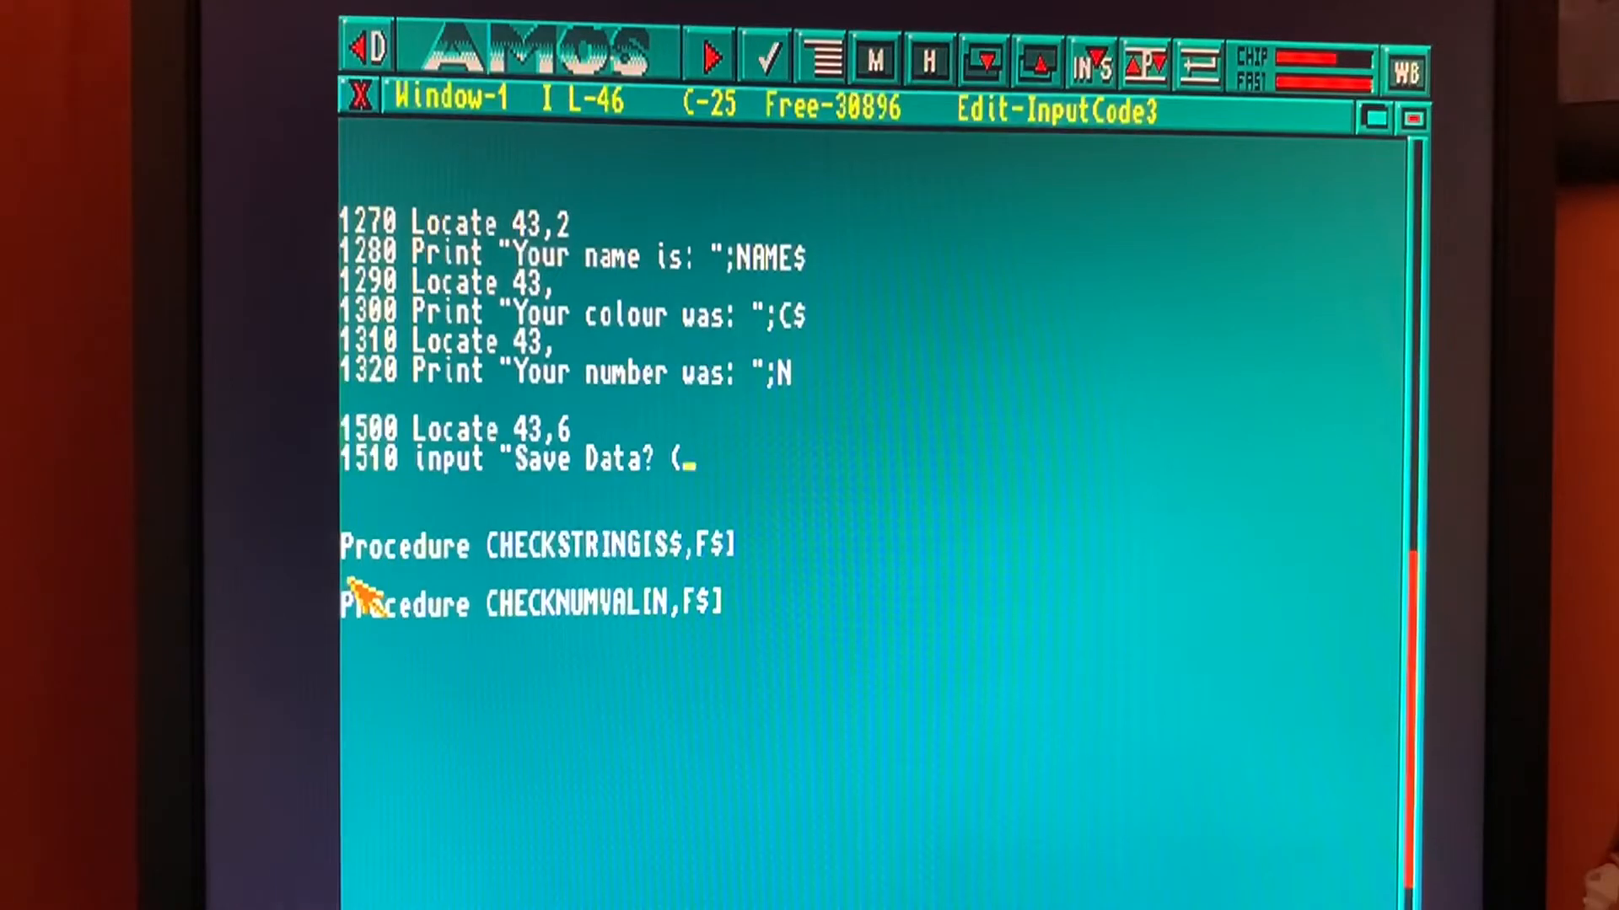
text(Y/N)
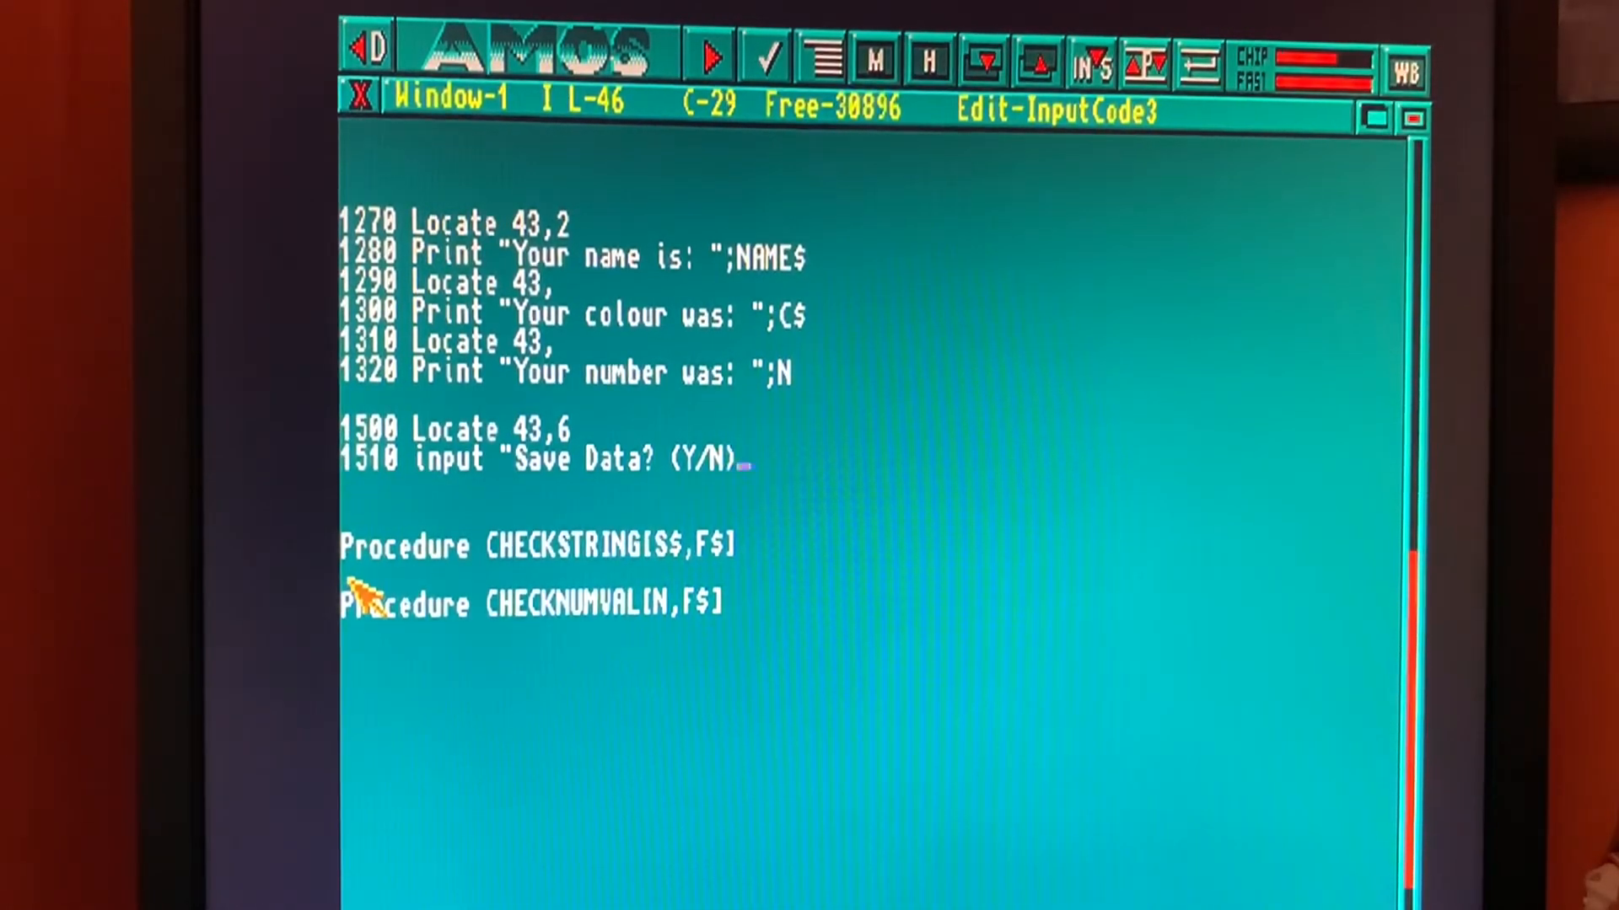
text(")
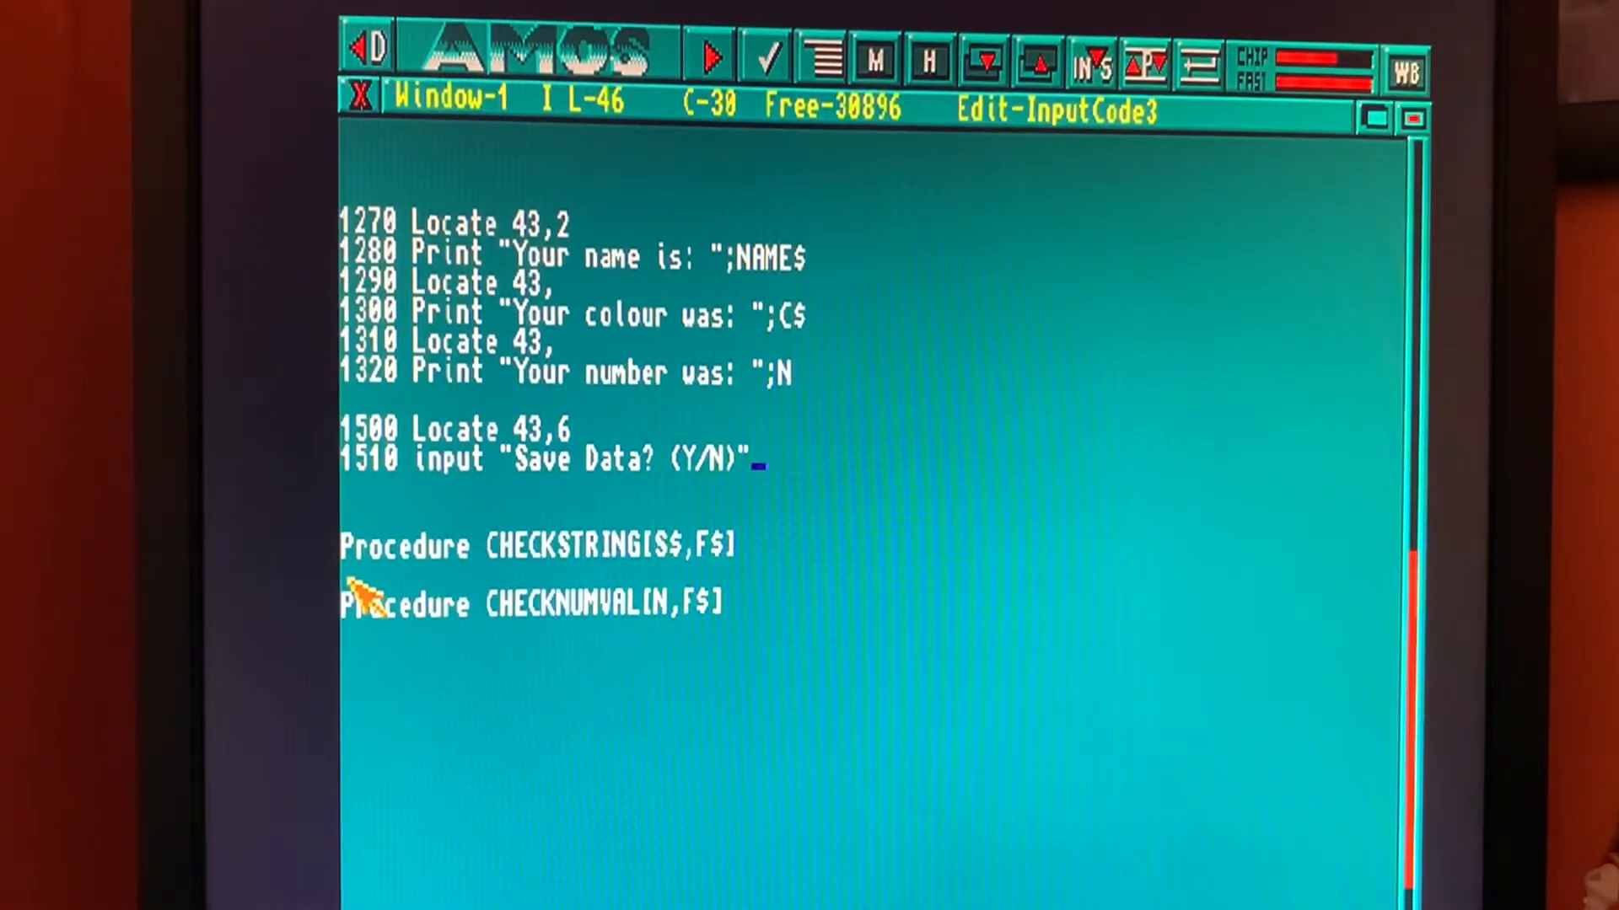
text(;s$)
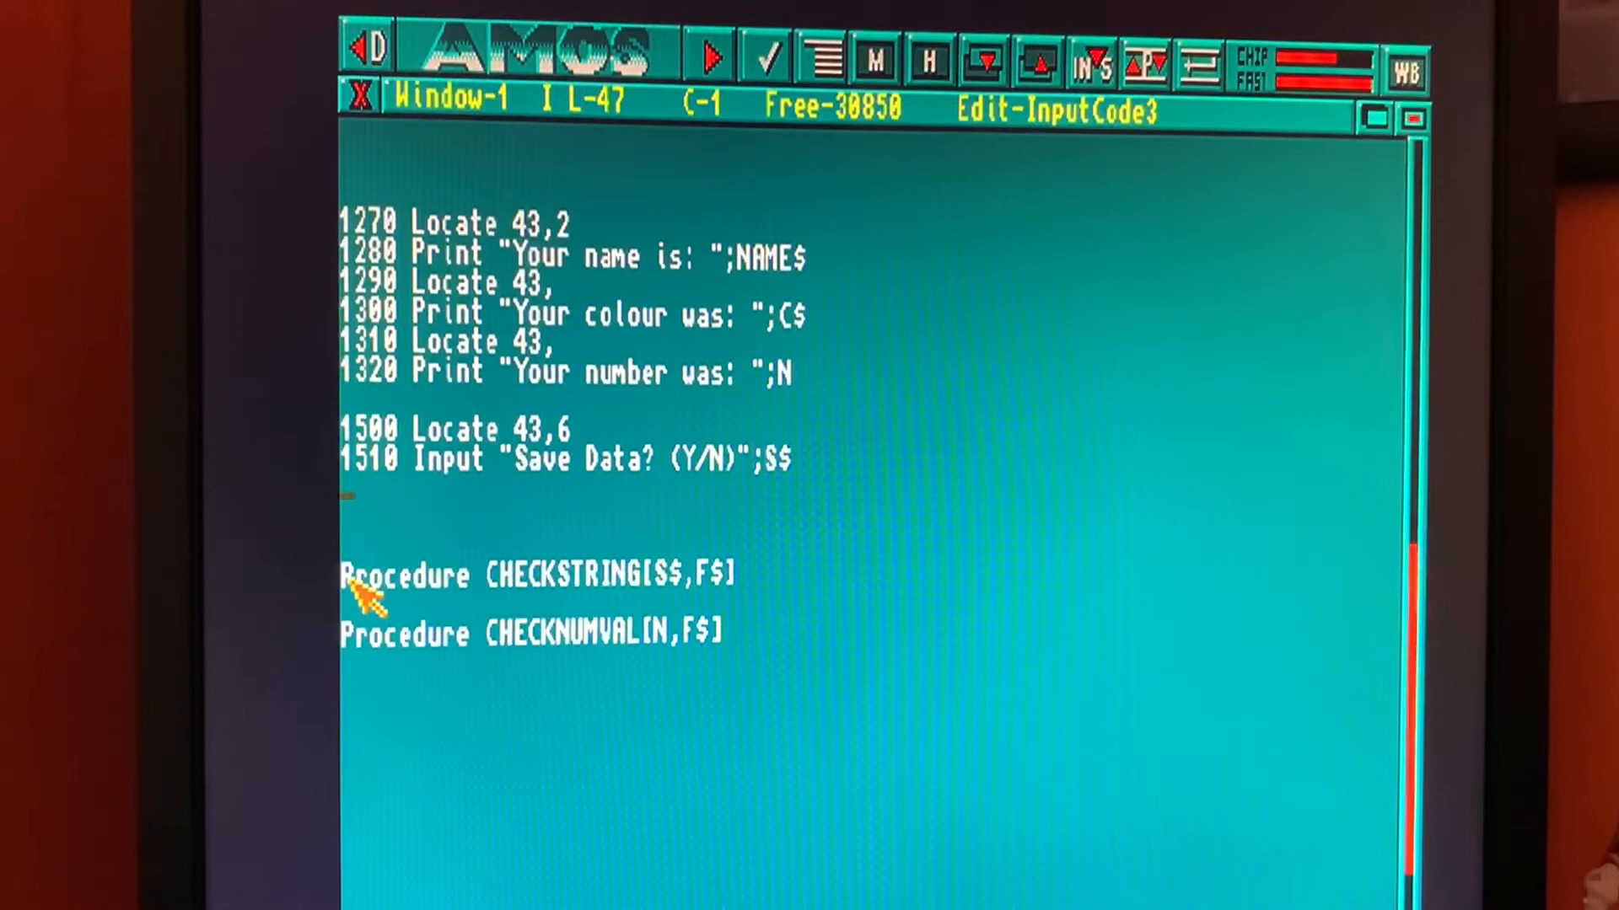
Step: Add line 1520 If S$="Y" or S$="y" testing the save answer
text(1520 if s)
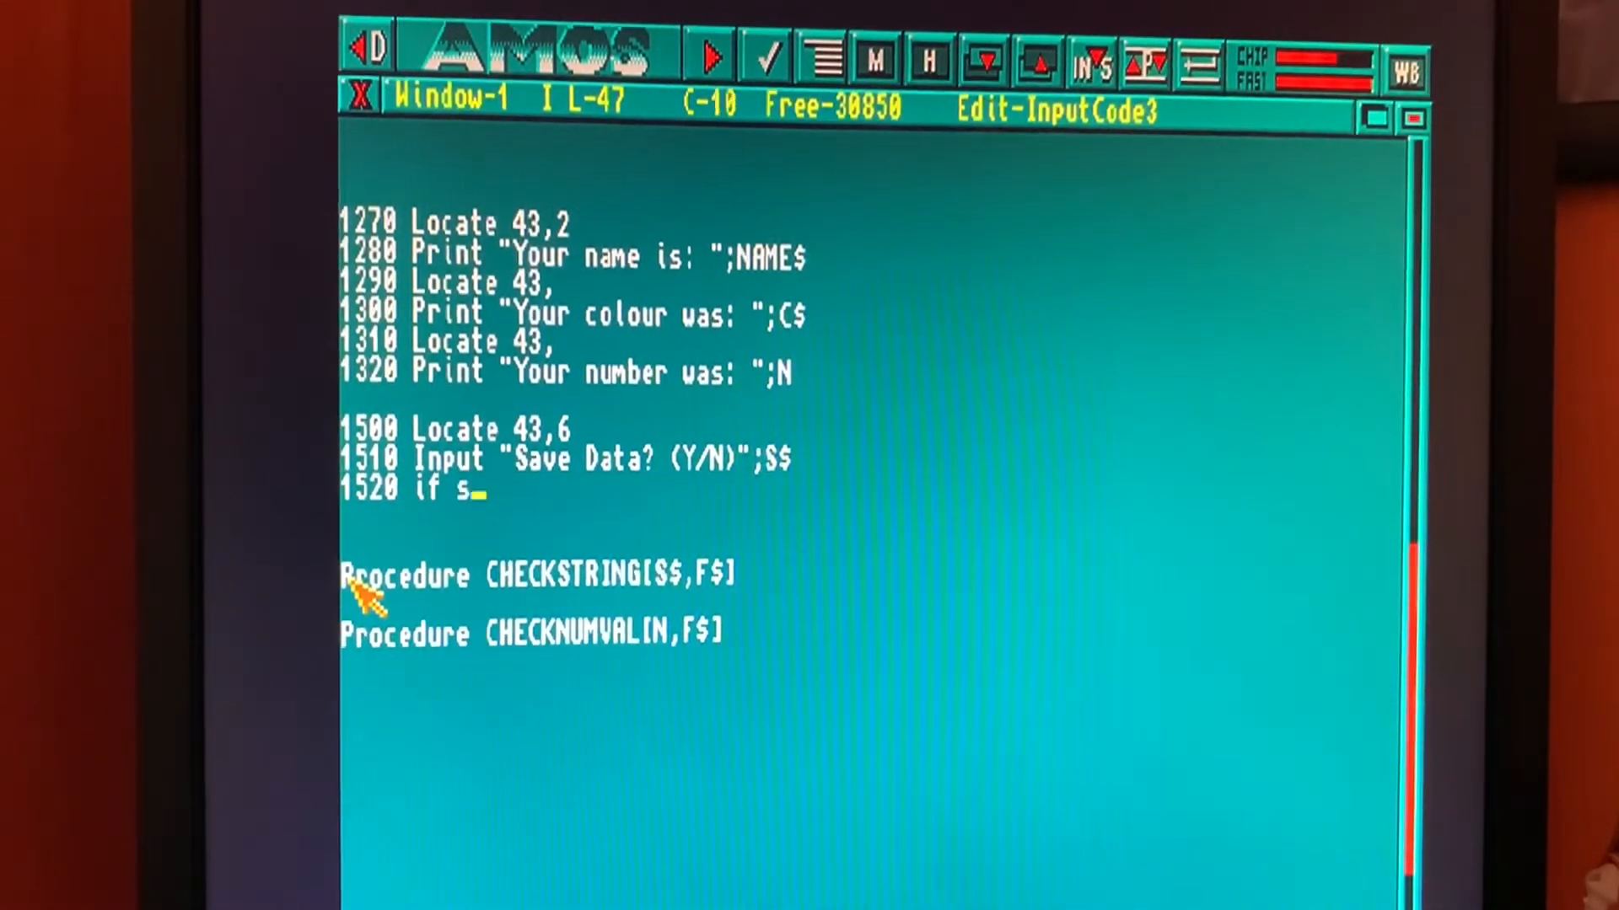
text($=")
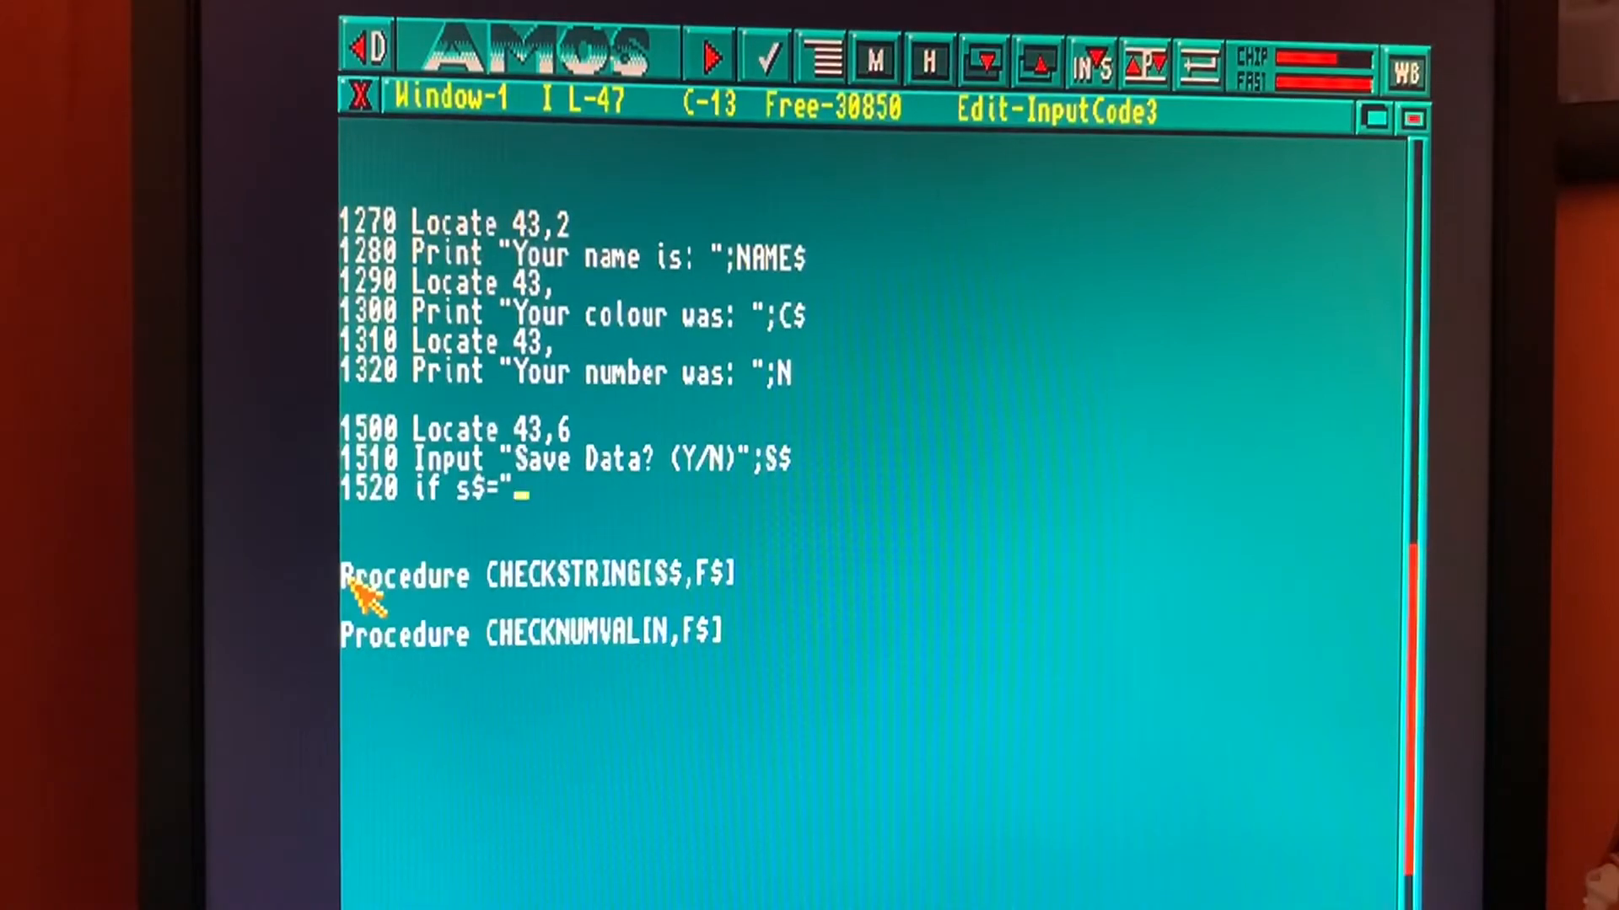
text(Y)
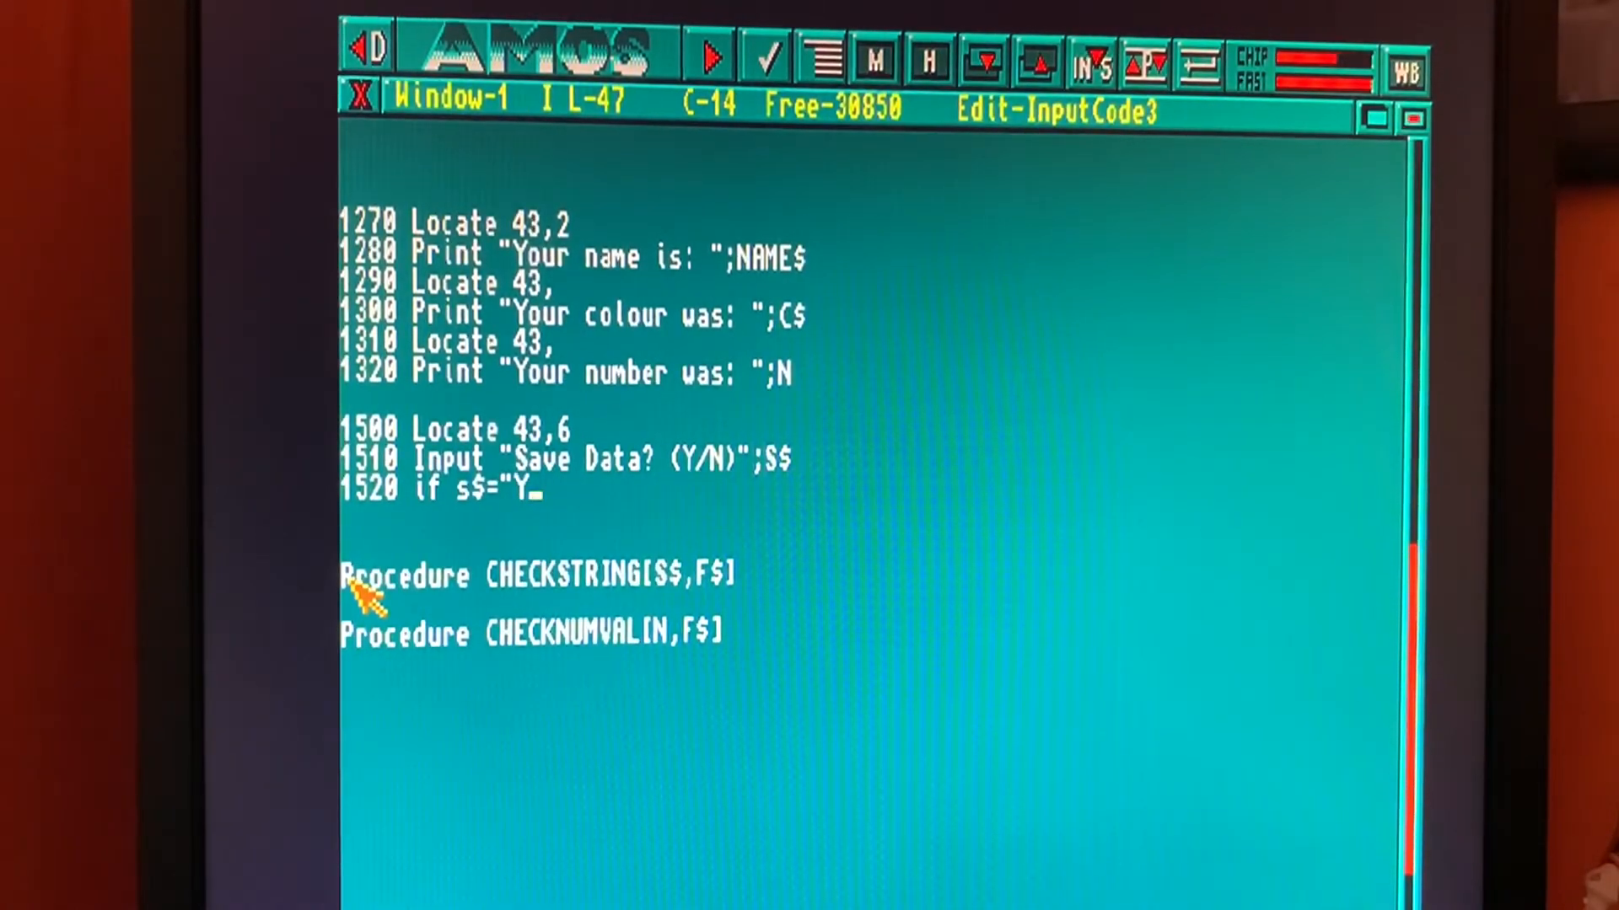
text(" or)
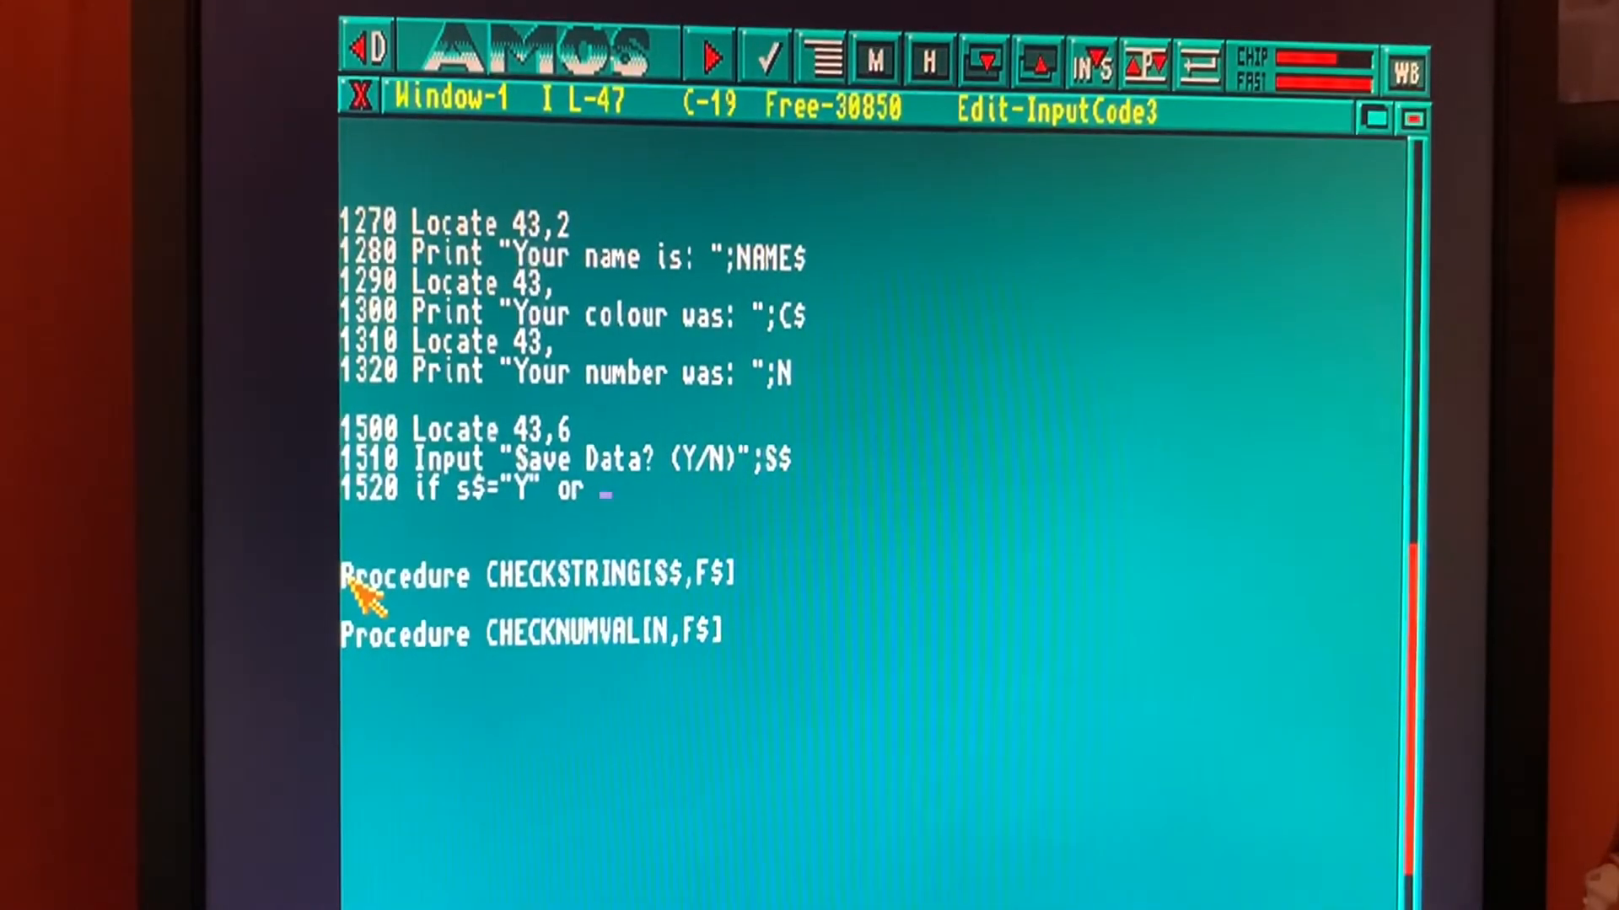
text(s$)
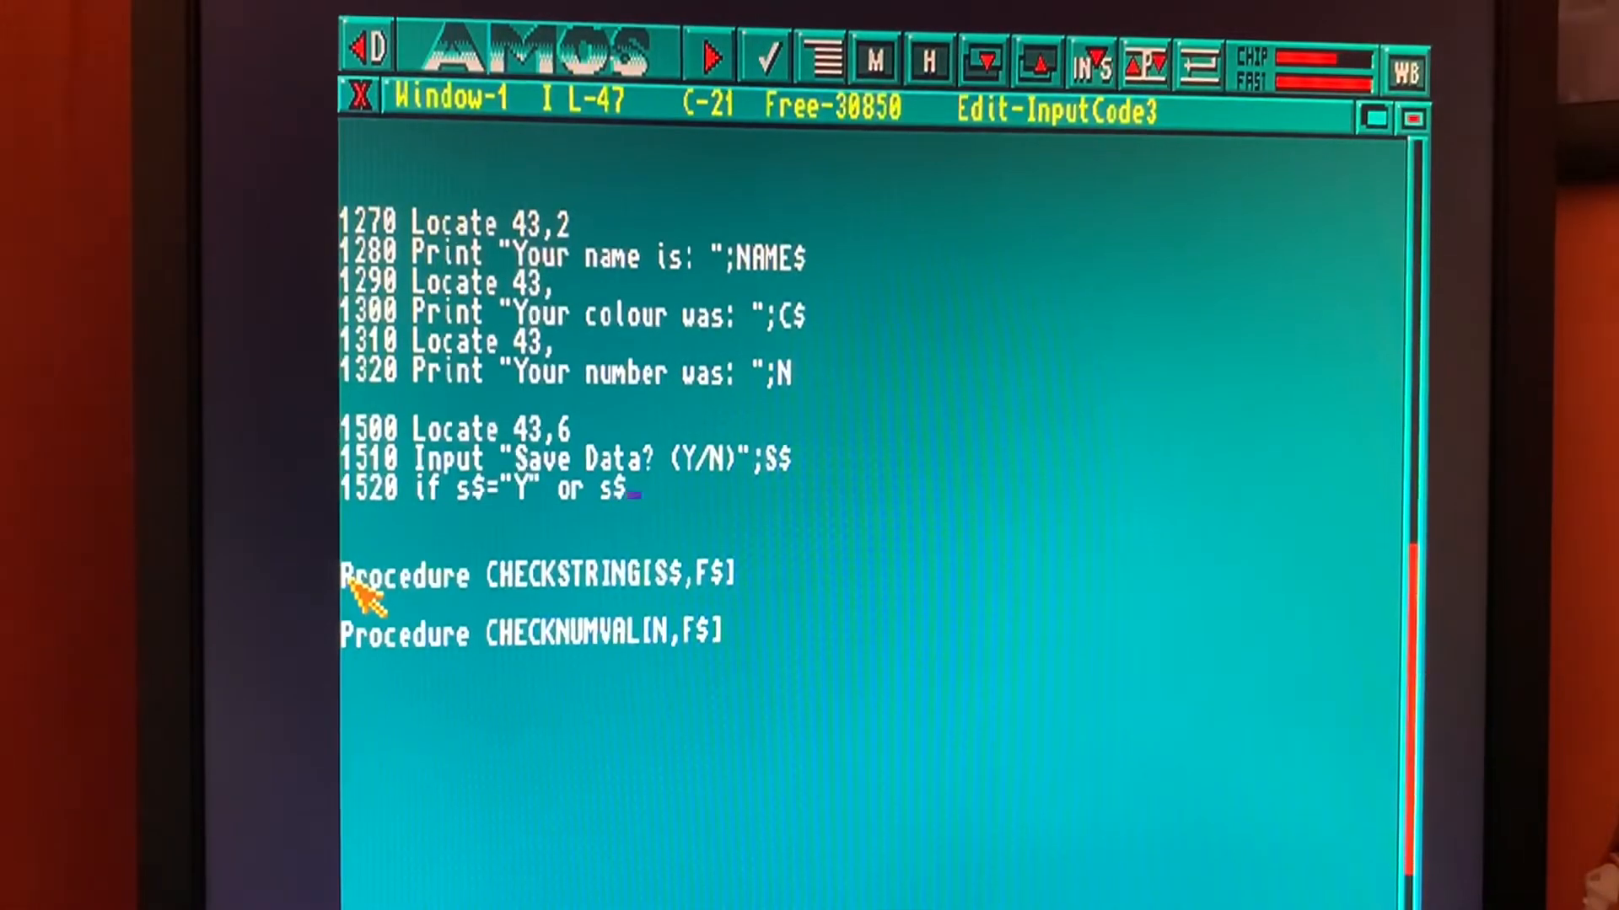
text(="y)
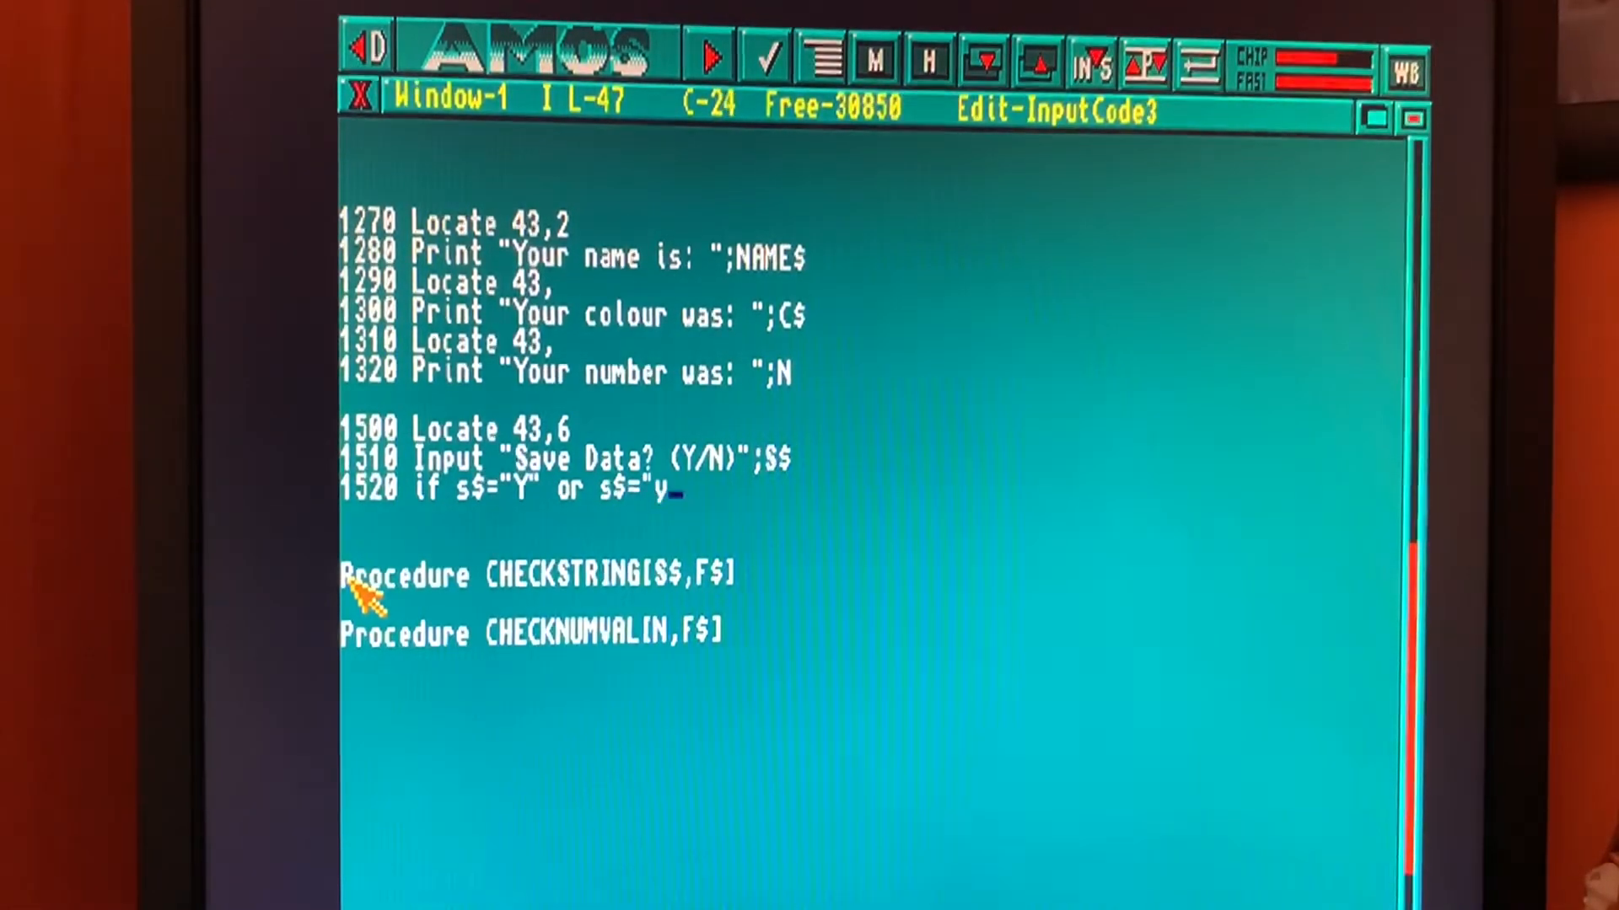
text(")
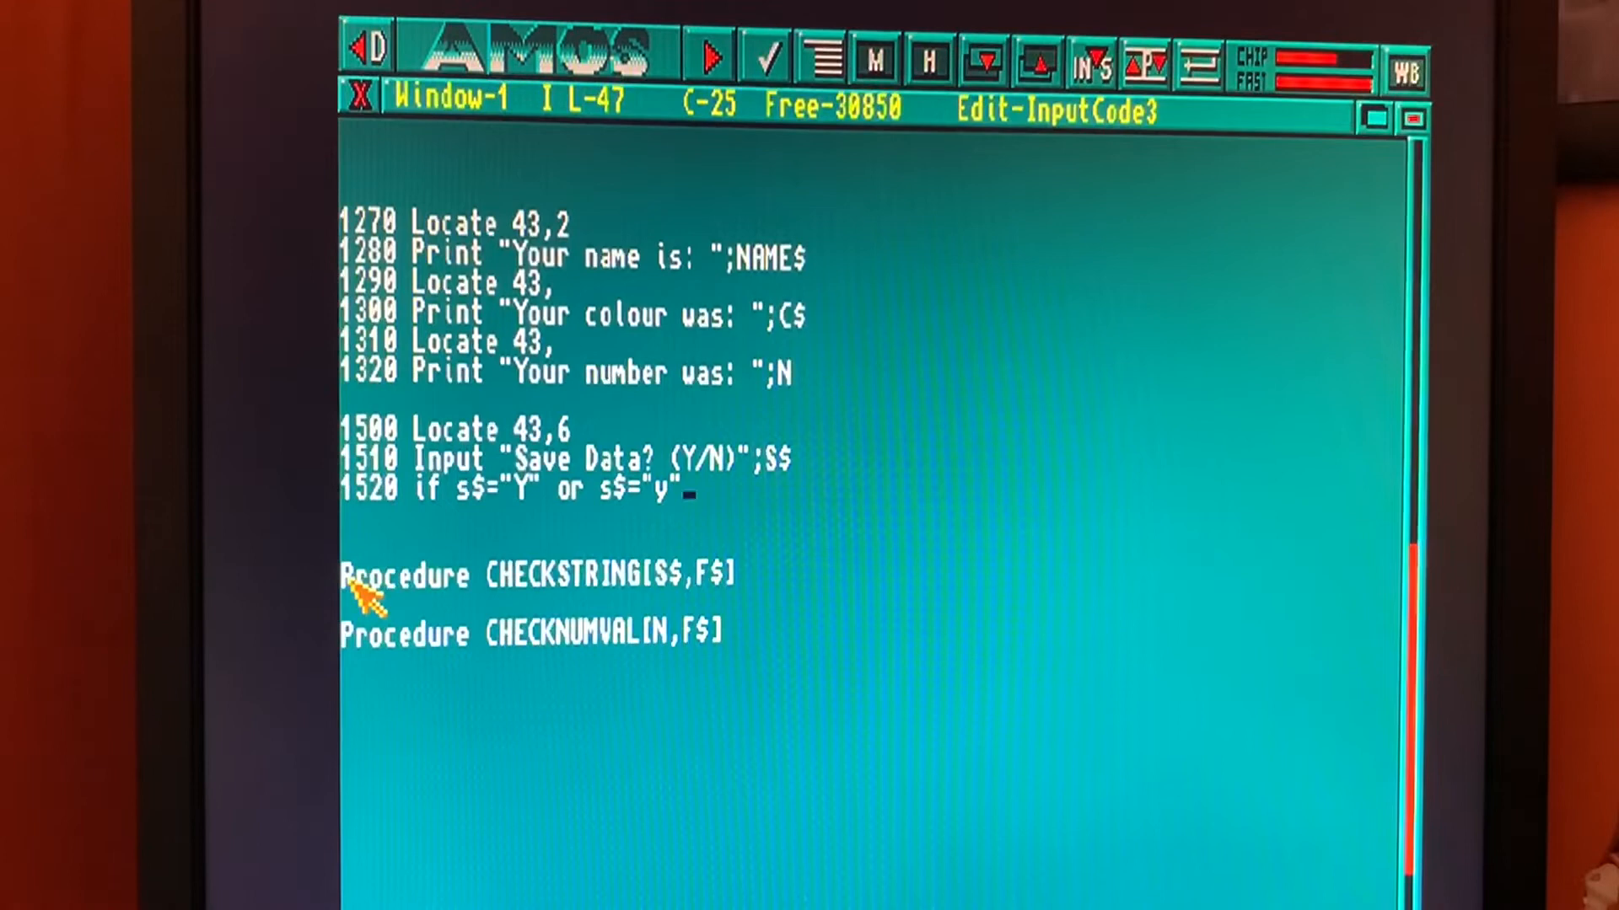
key(Return)
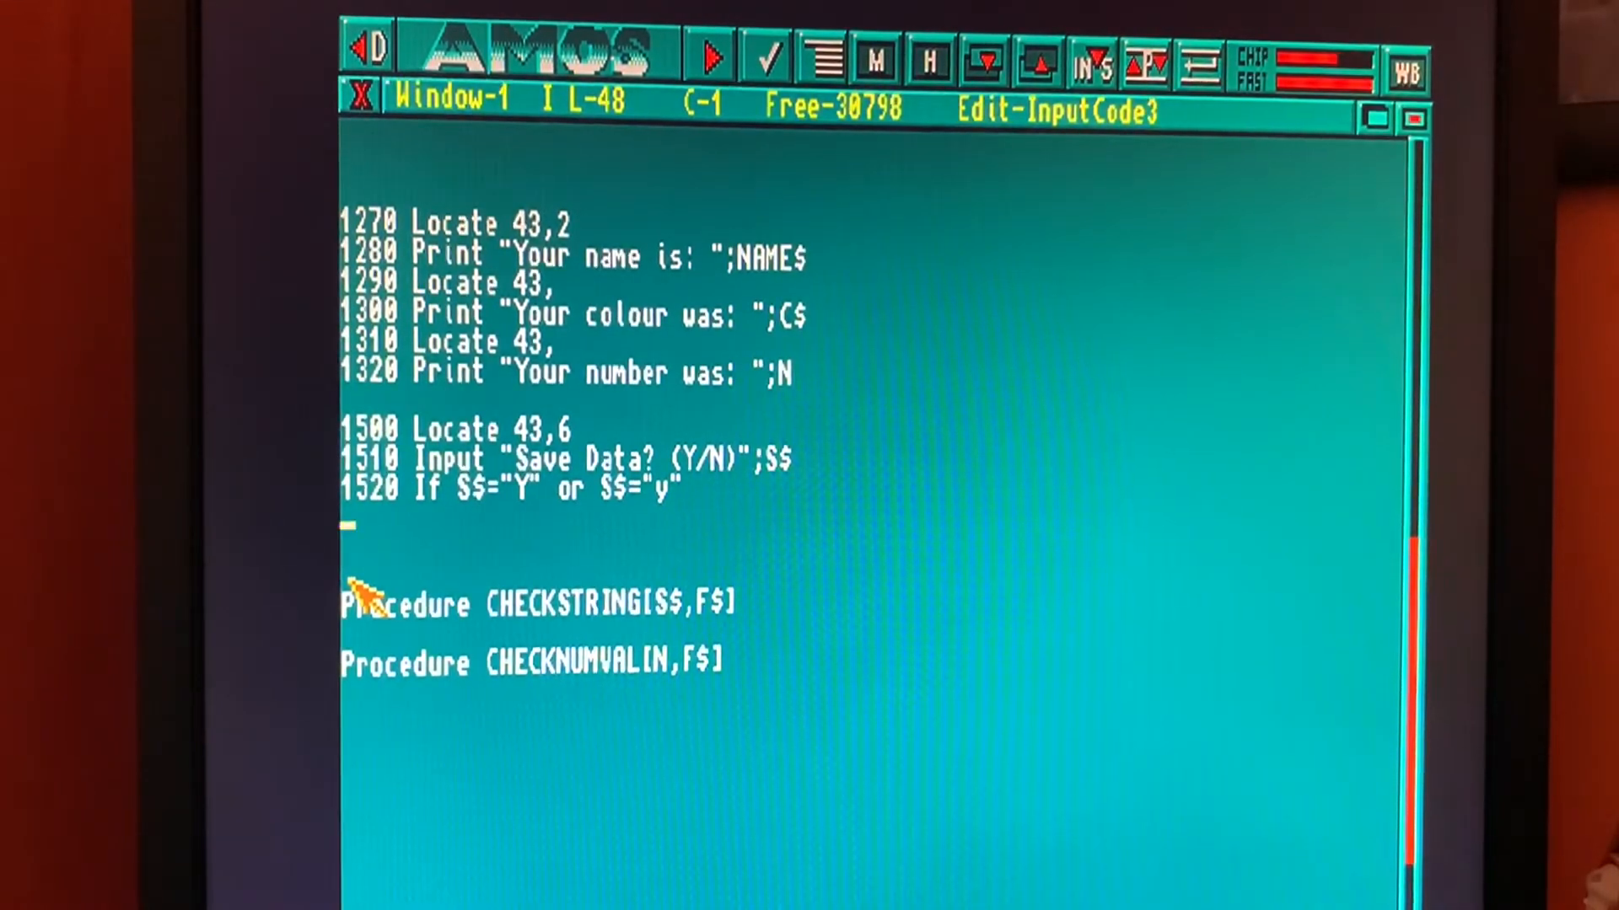
Step: Add line 1530 calling SAVDATA[NAME$,C$,N] with the name, colour and number
key(Return)
text(1530)
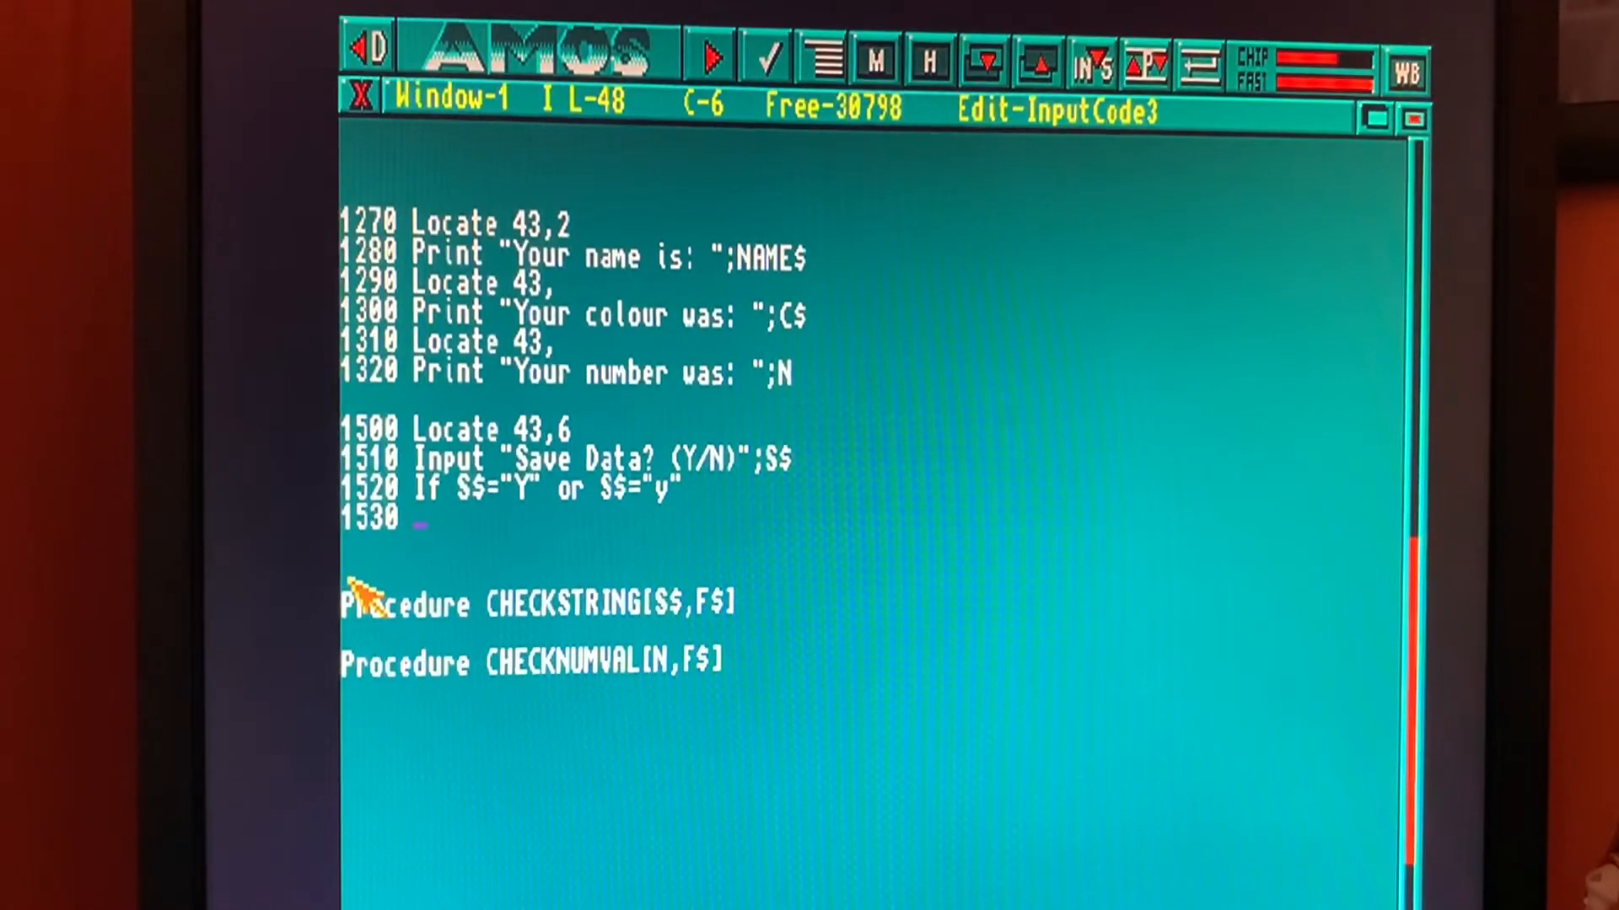
text(savdata)
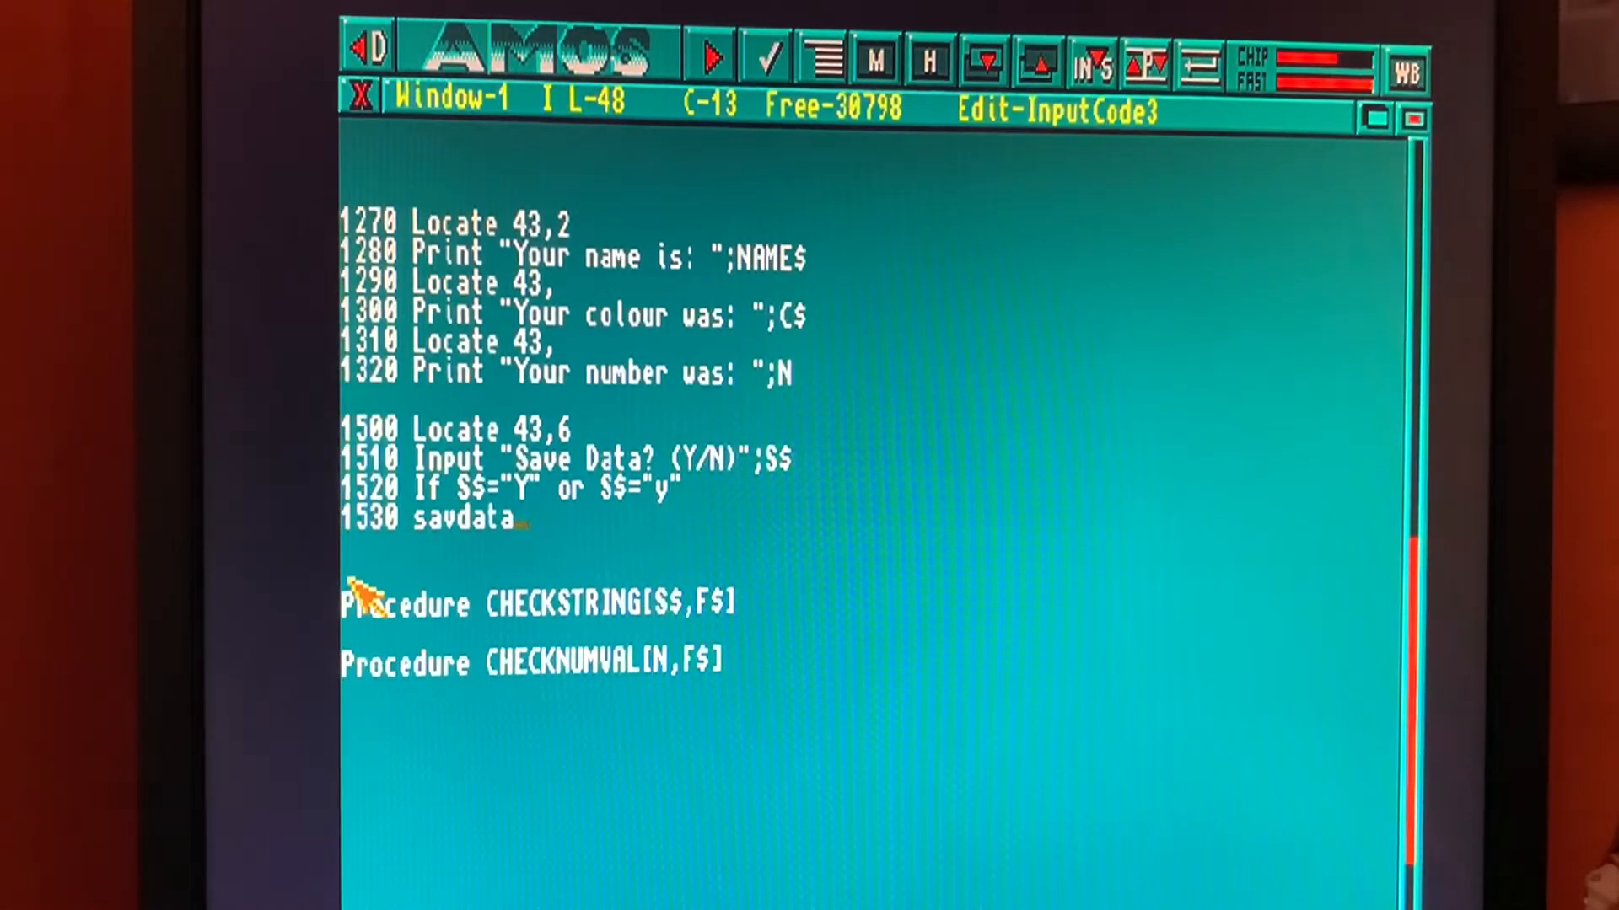
text([n)
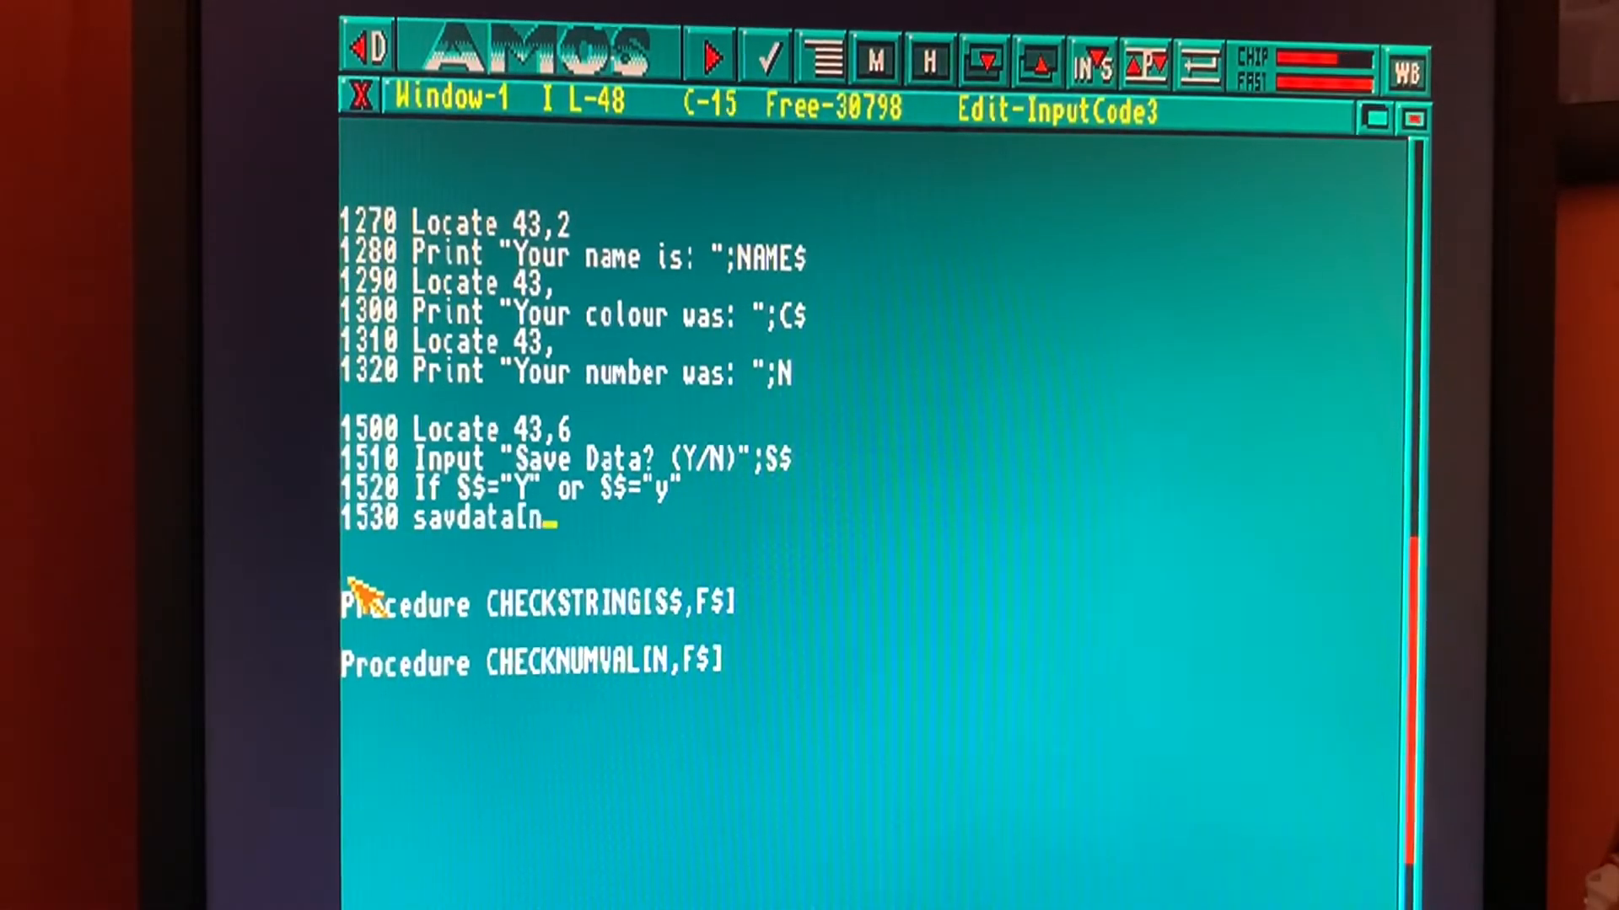
text(ame$)
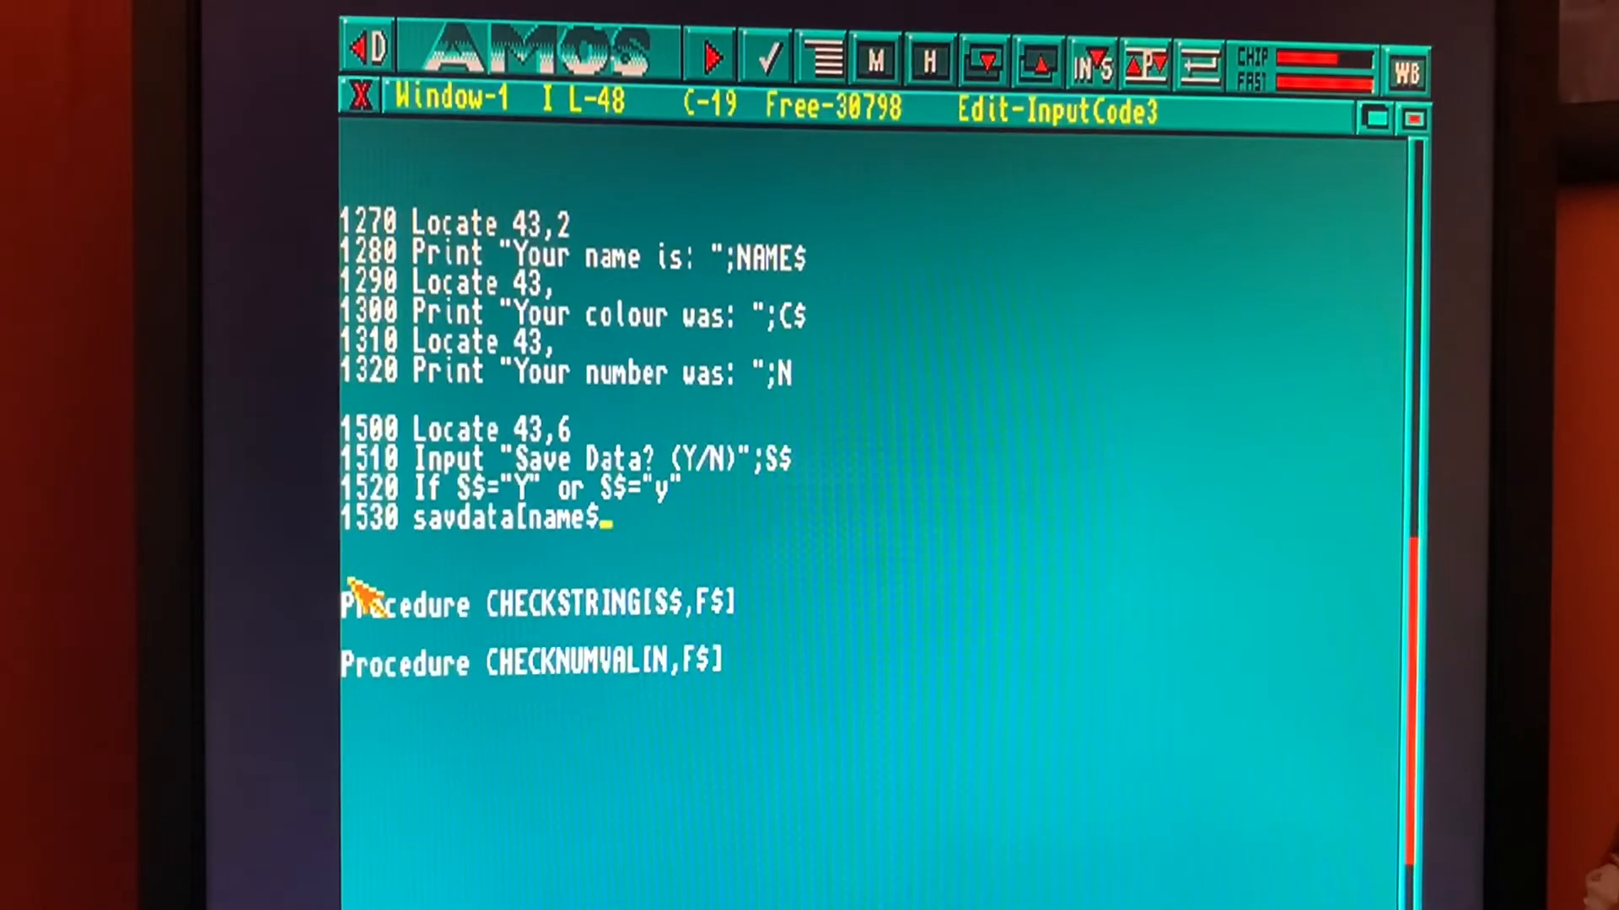
text(,)
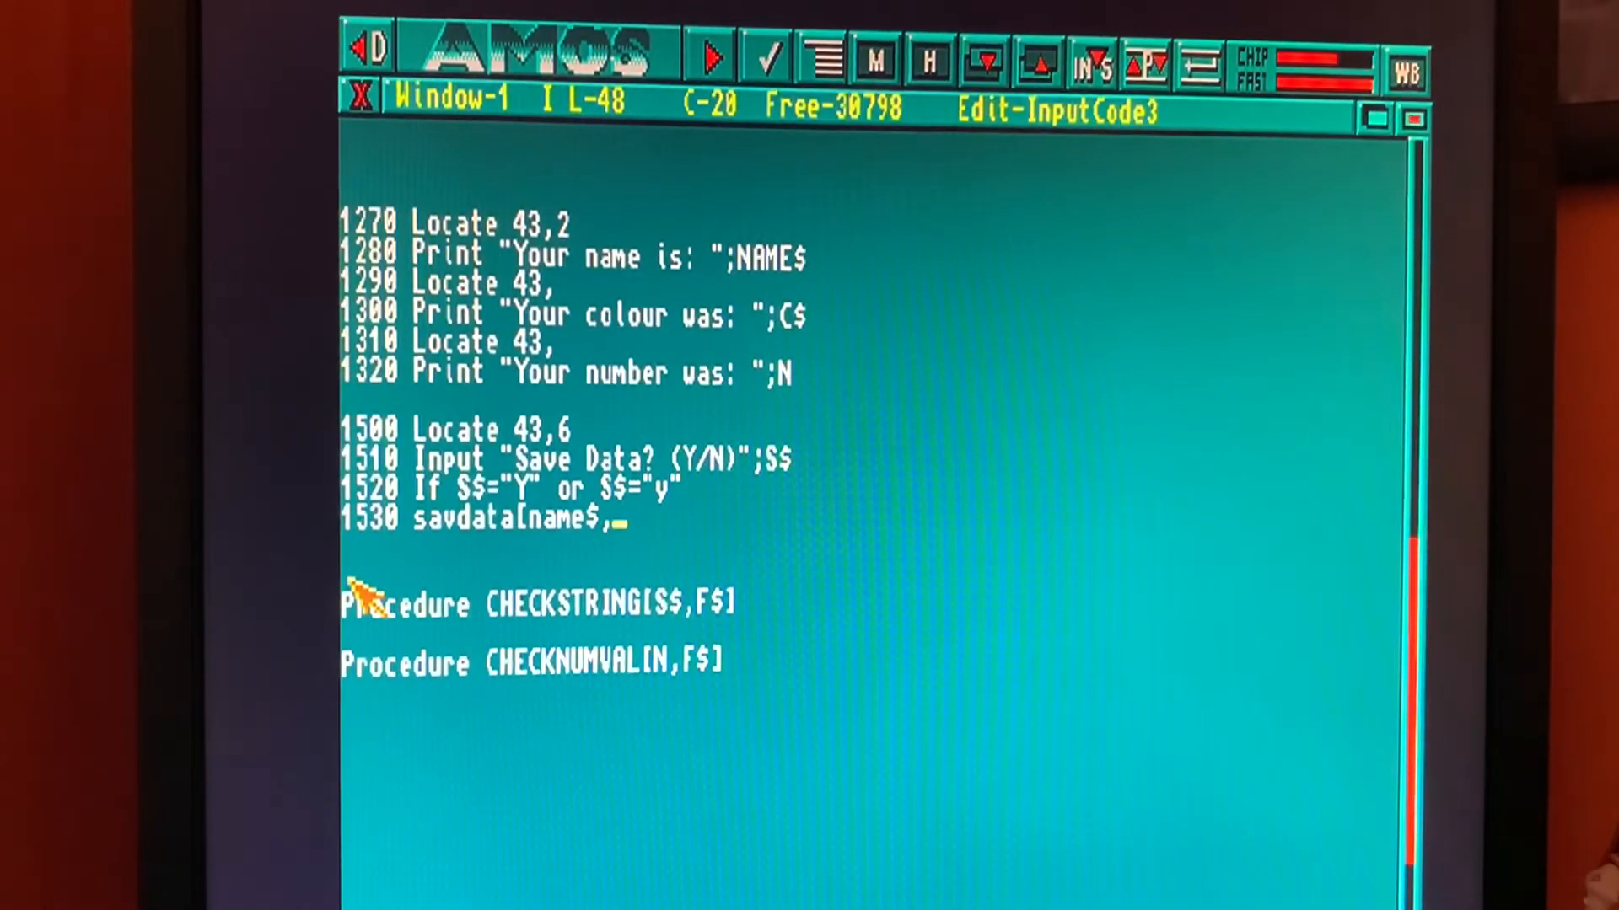
text(C4)
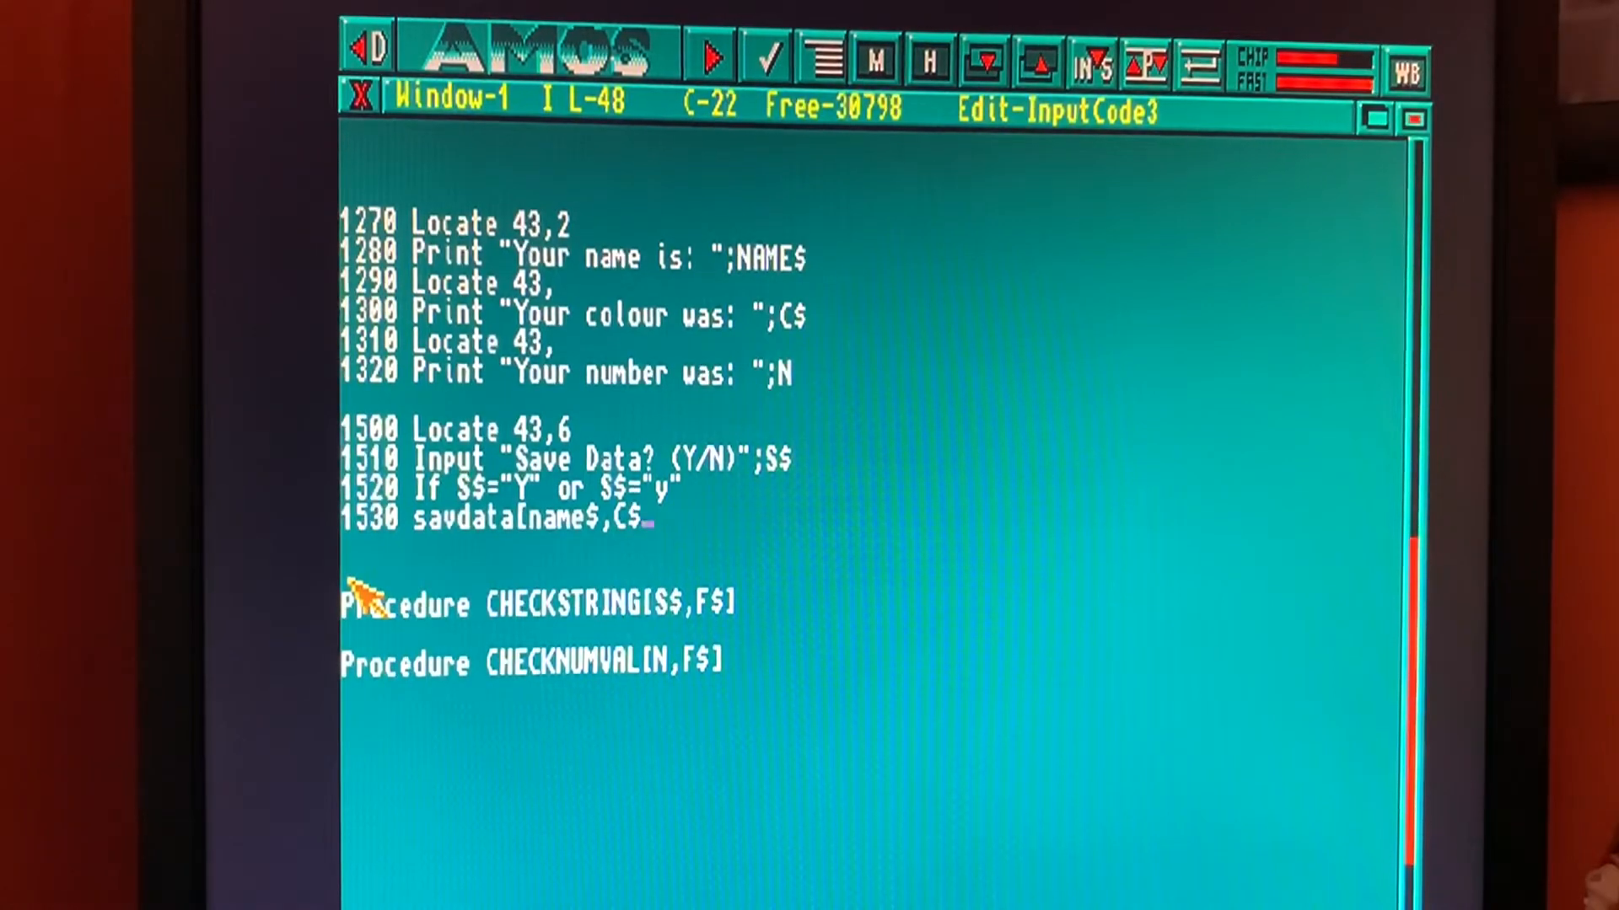
text(,n)
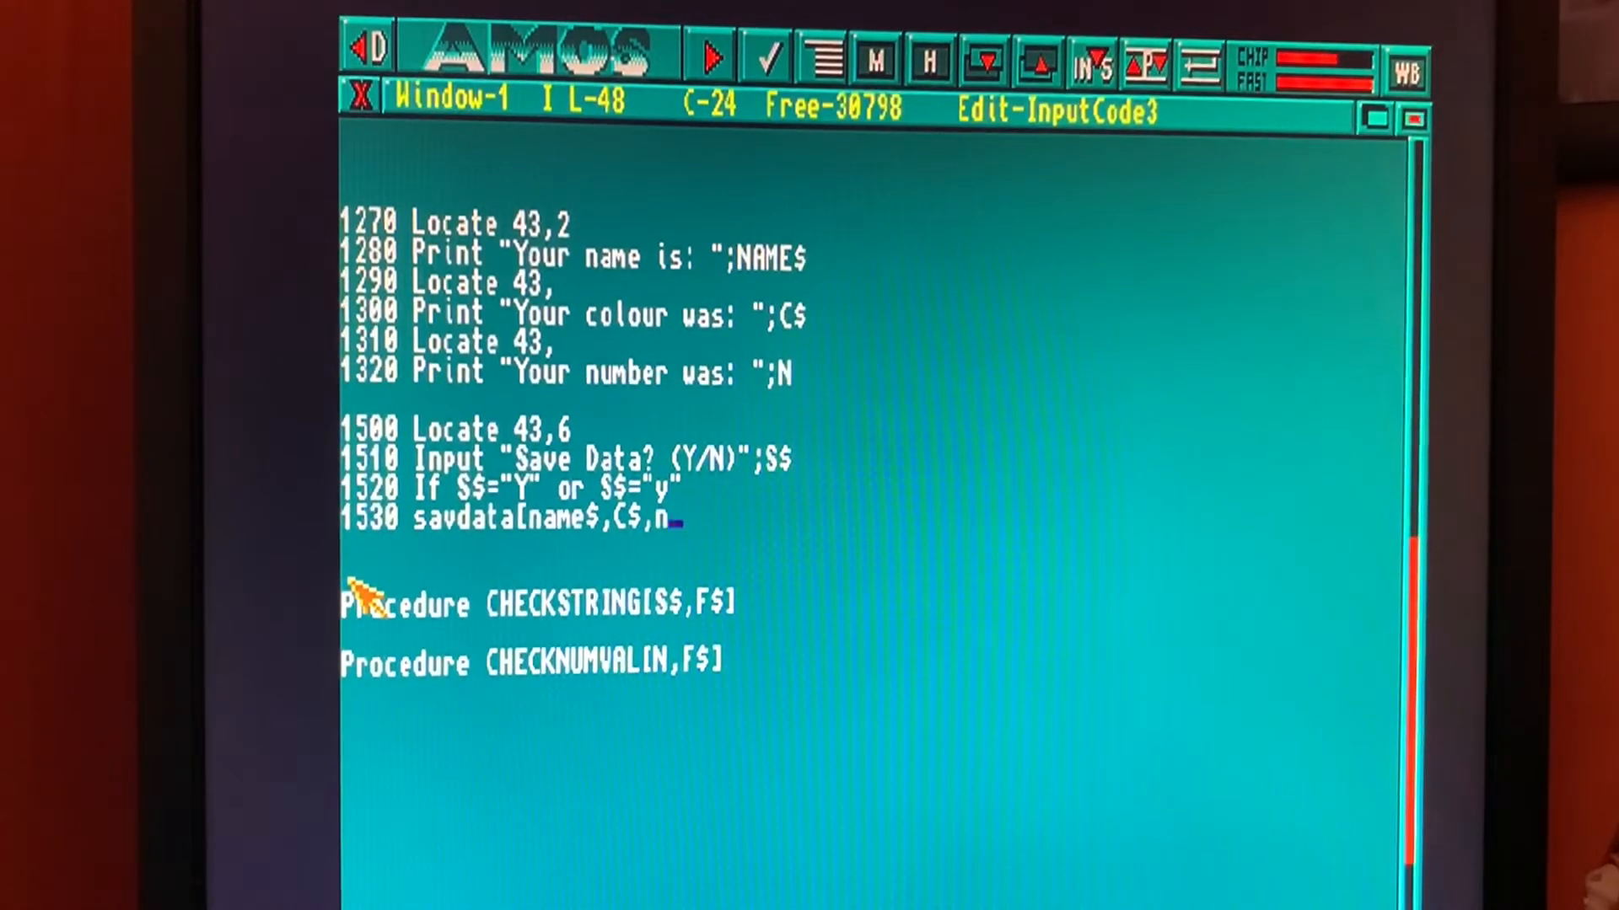
text(])
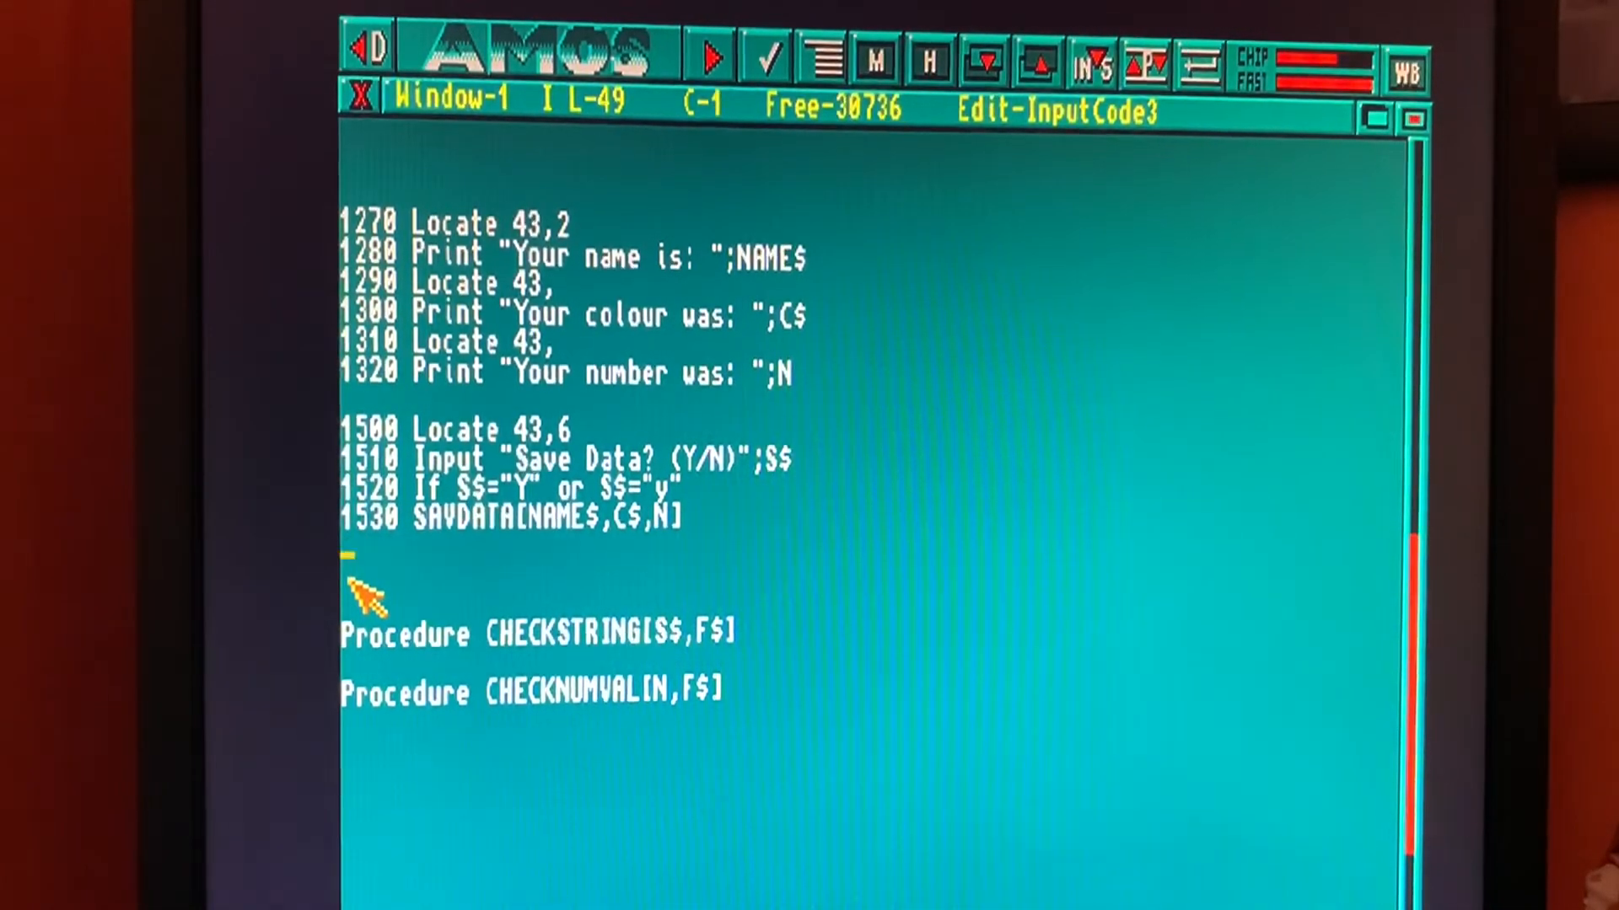
Step: Add lines 1540 Else, 1550 End and 1560 End If to close the save check
text(154)
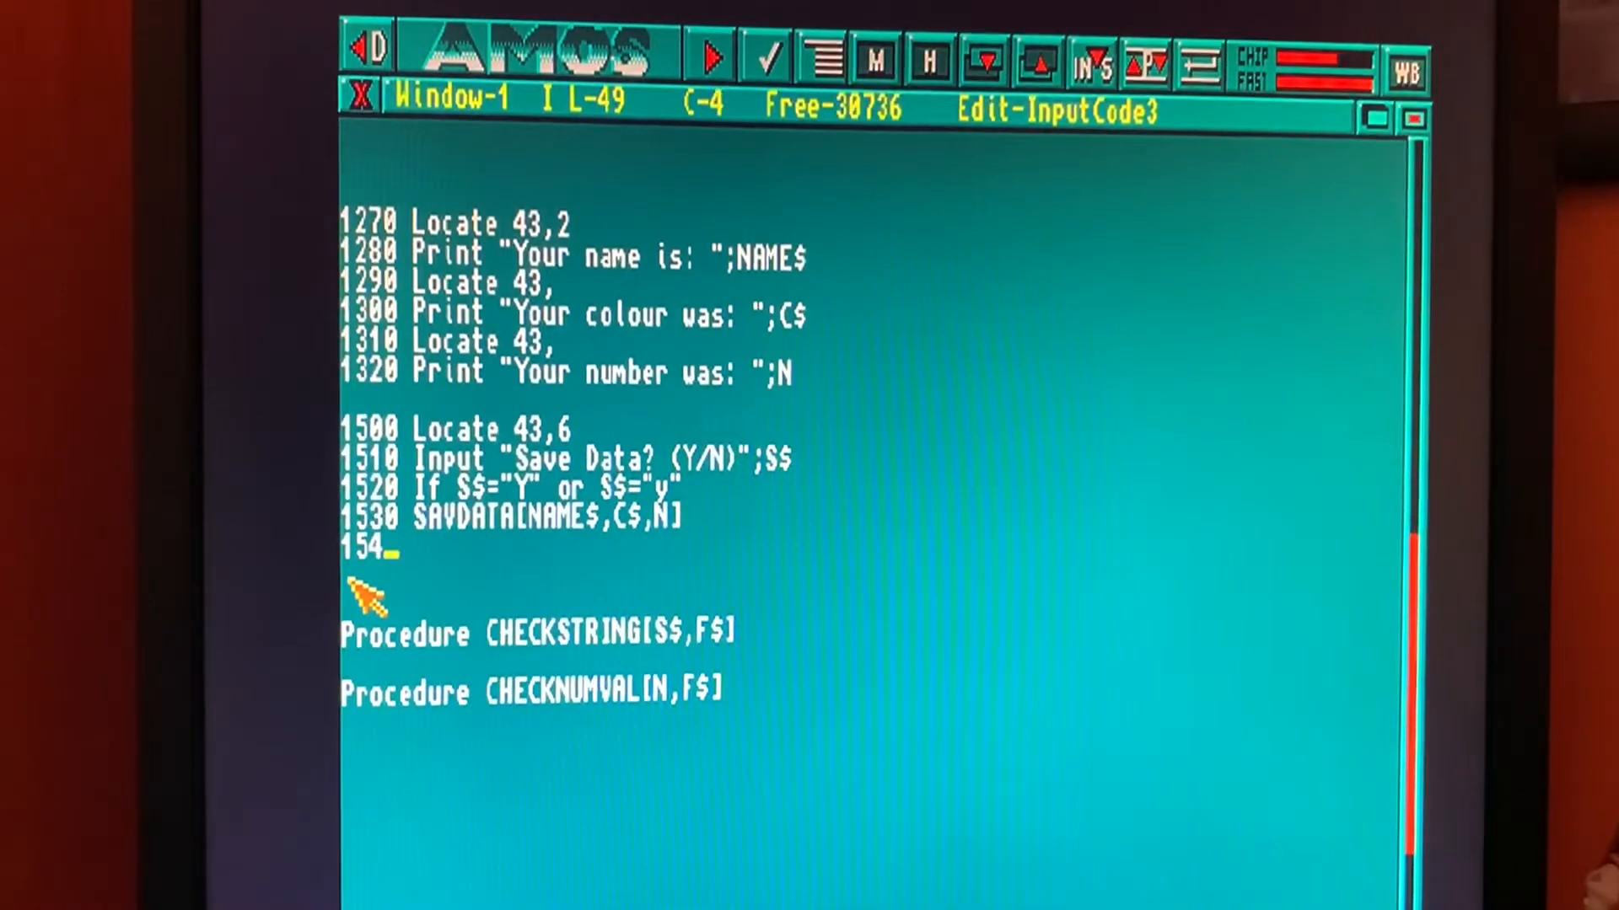
text(els)
text(1550 End)
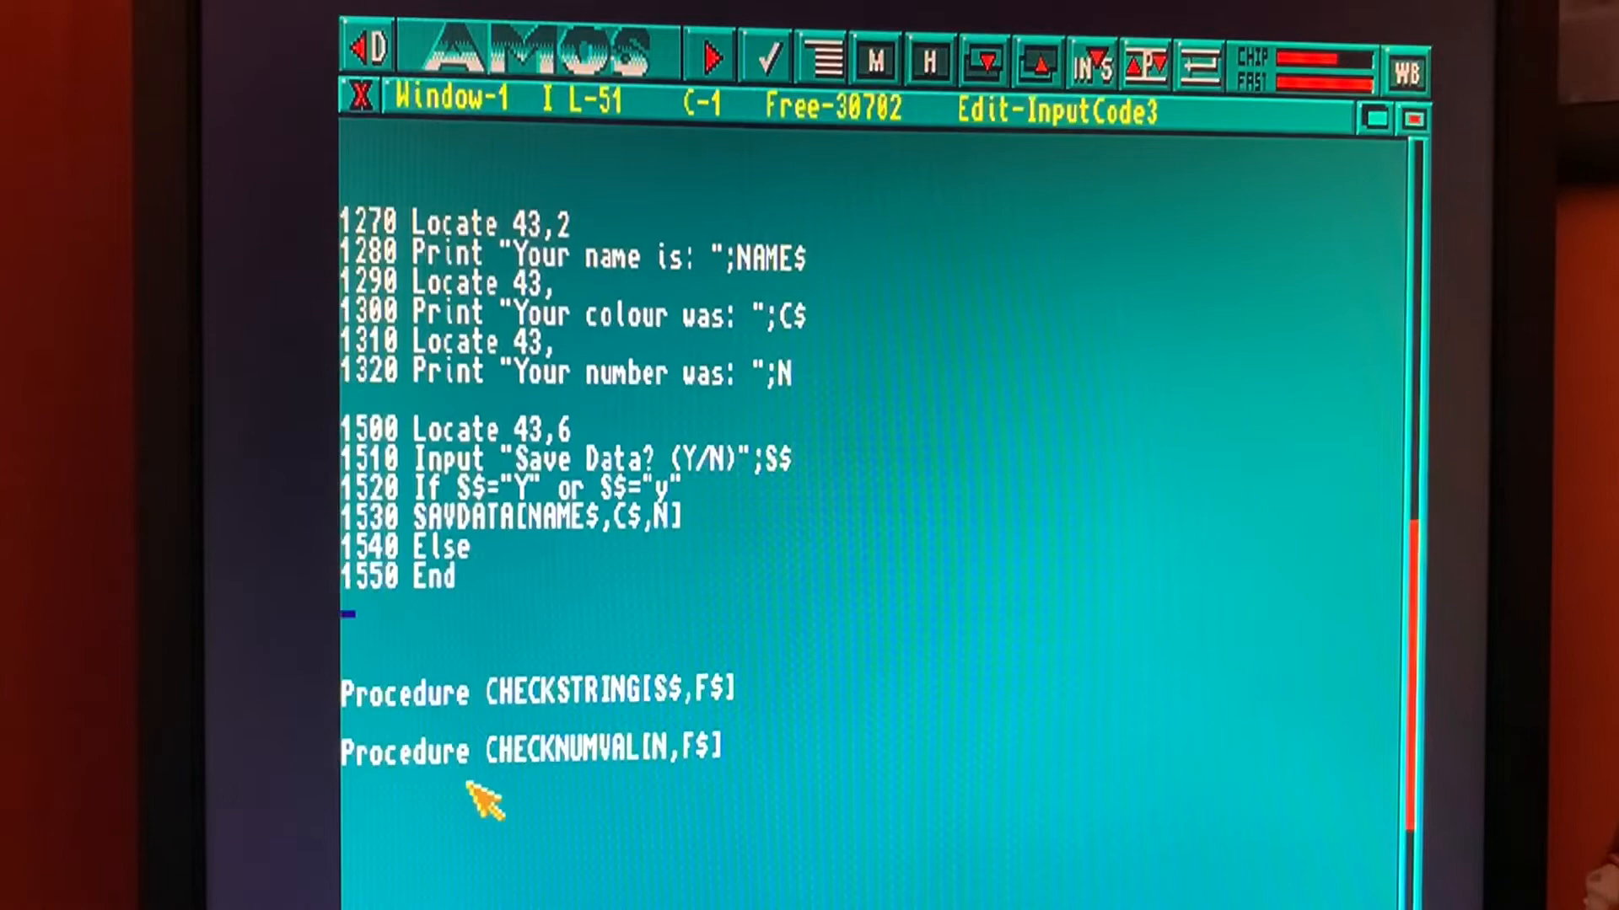
text(156)
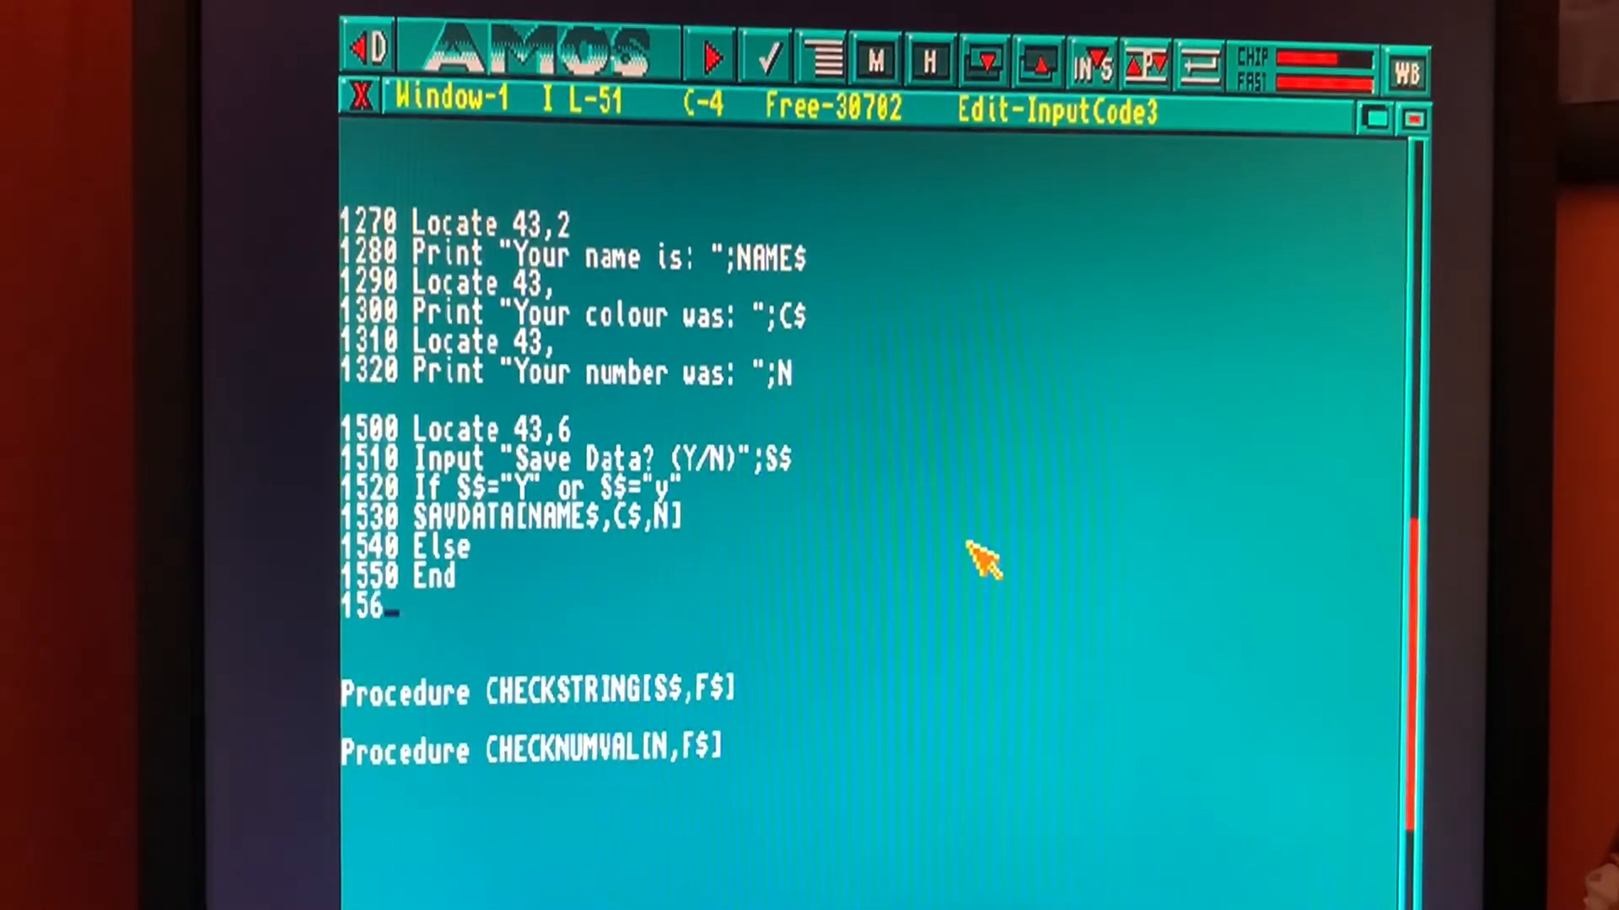
text(endi)
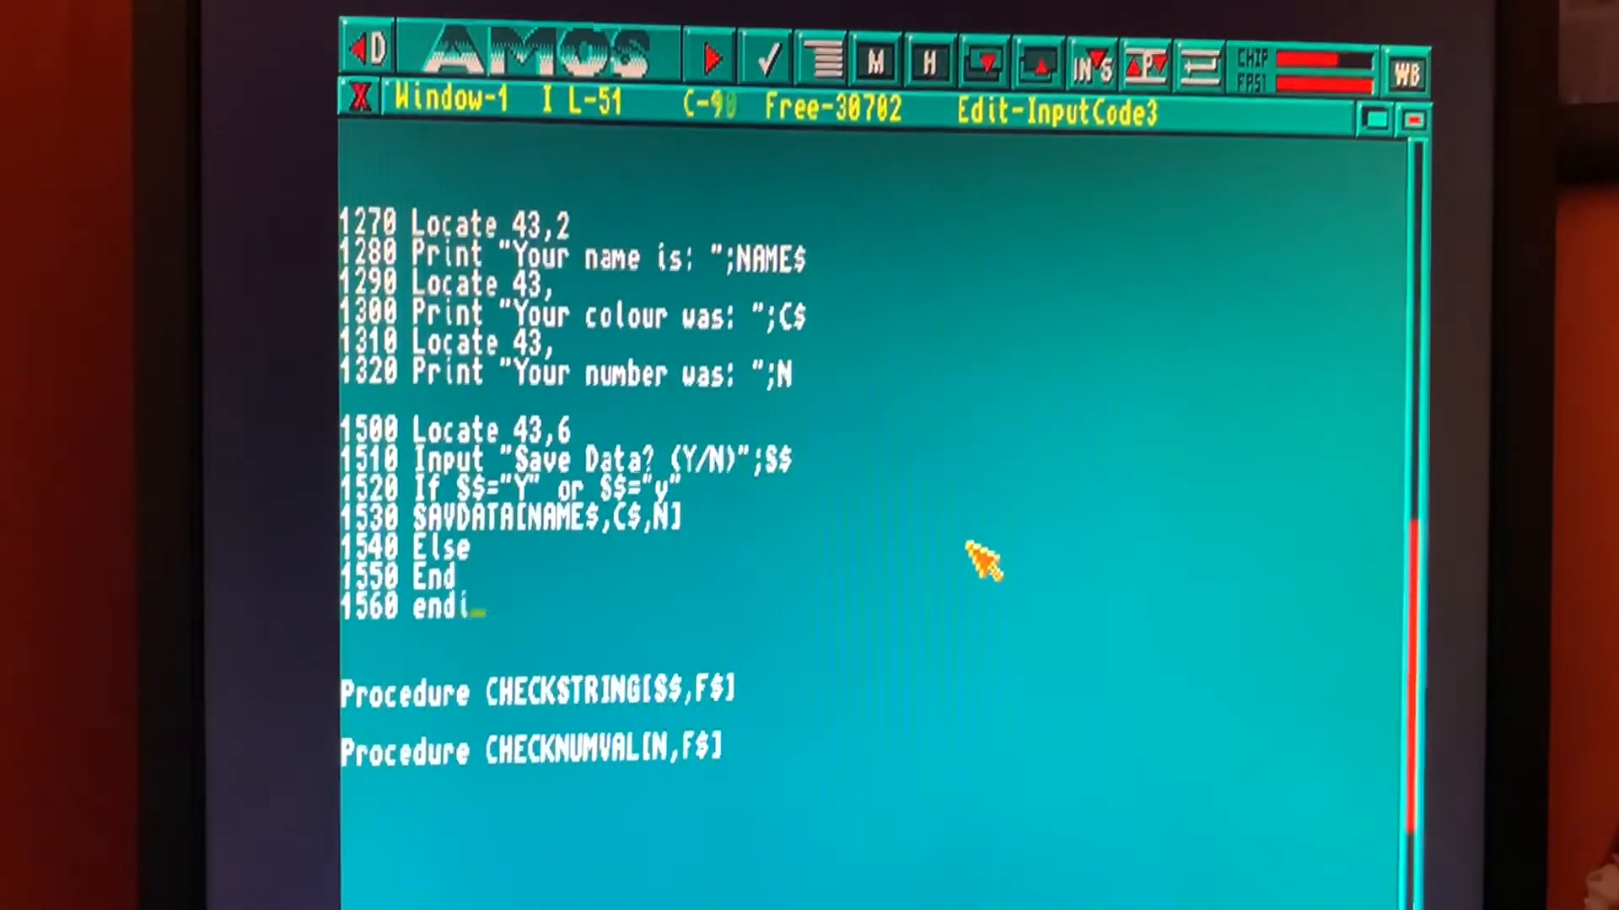
text(f)
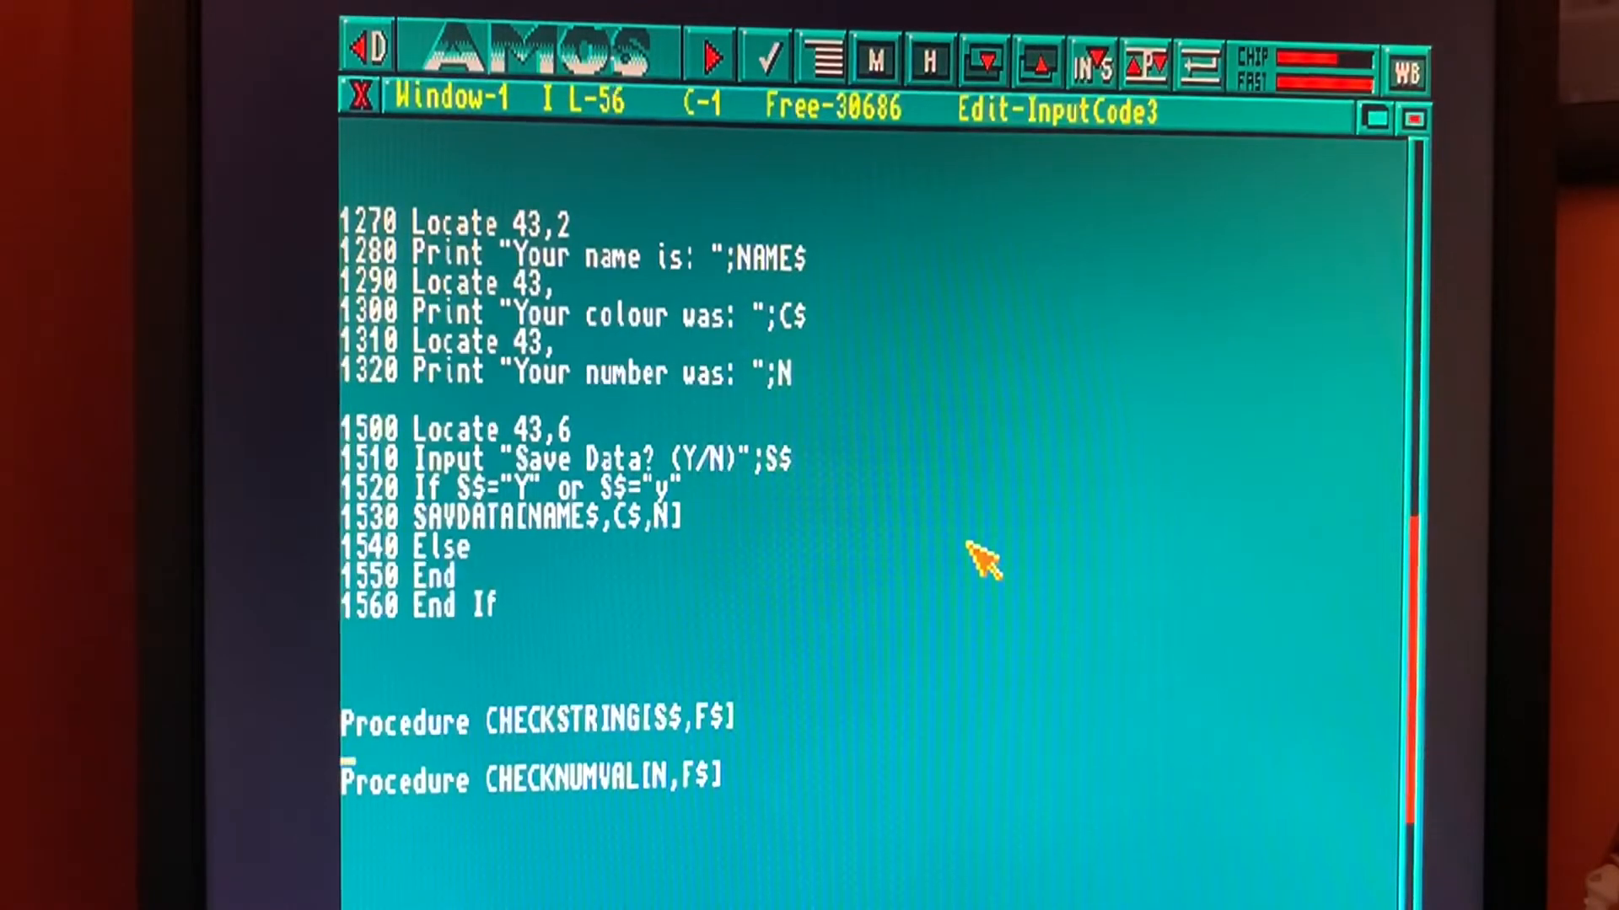
Step: Below CHECKNUMVAL, declare Procedure SAVDATA[NAME$,C$,N]
scroll(down, 3)
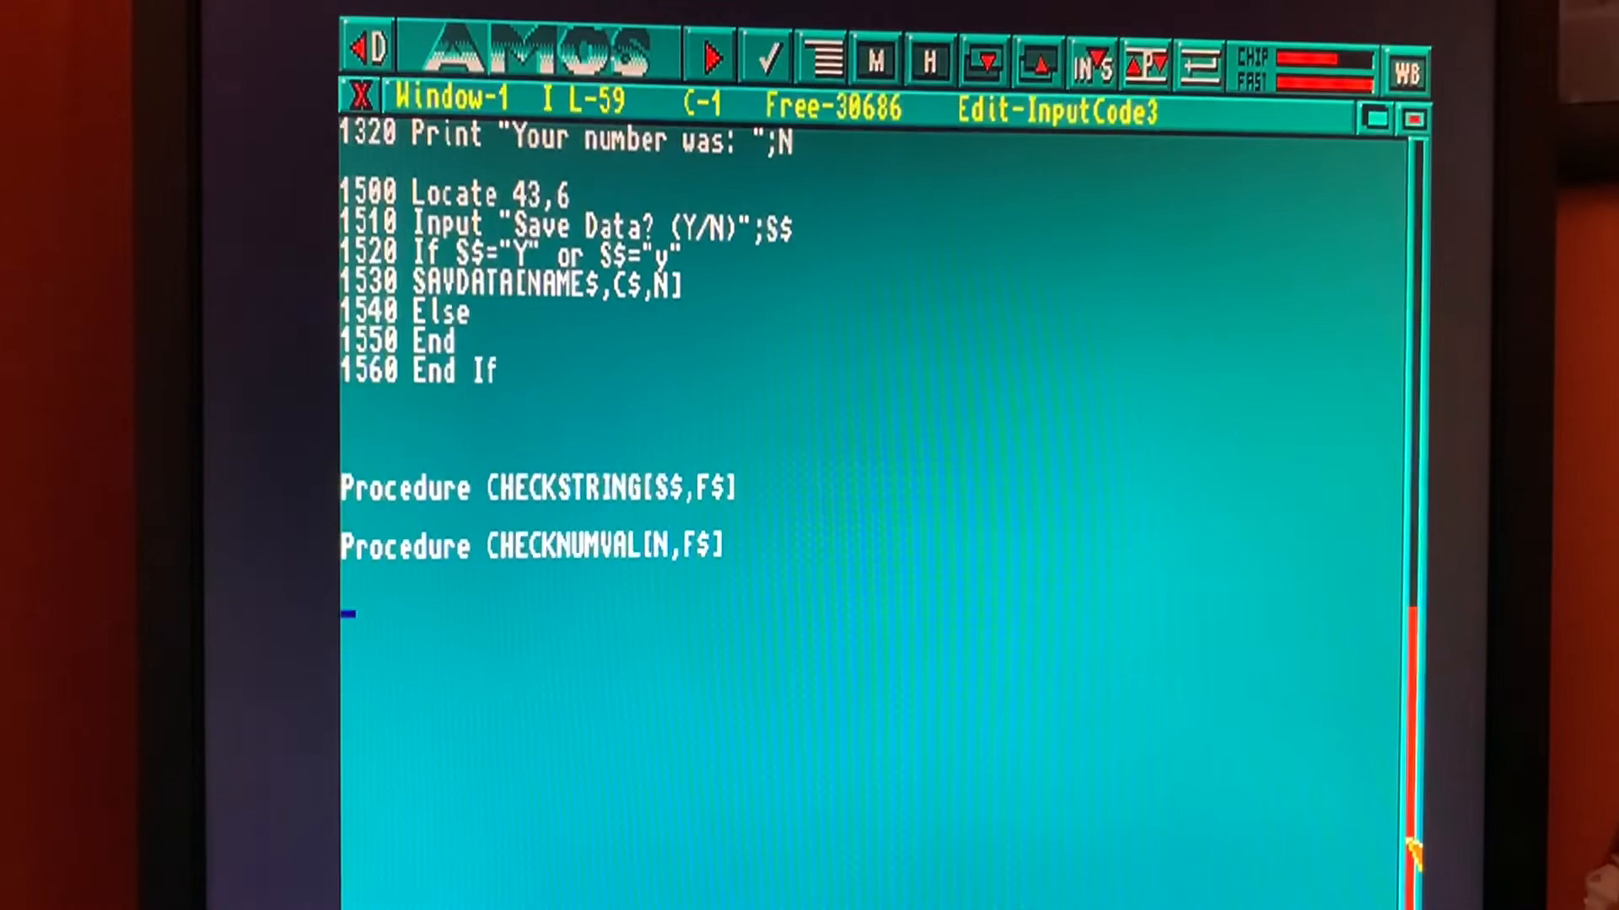
text(procedu)
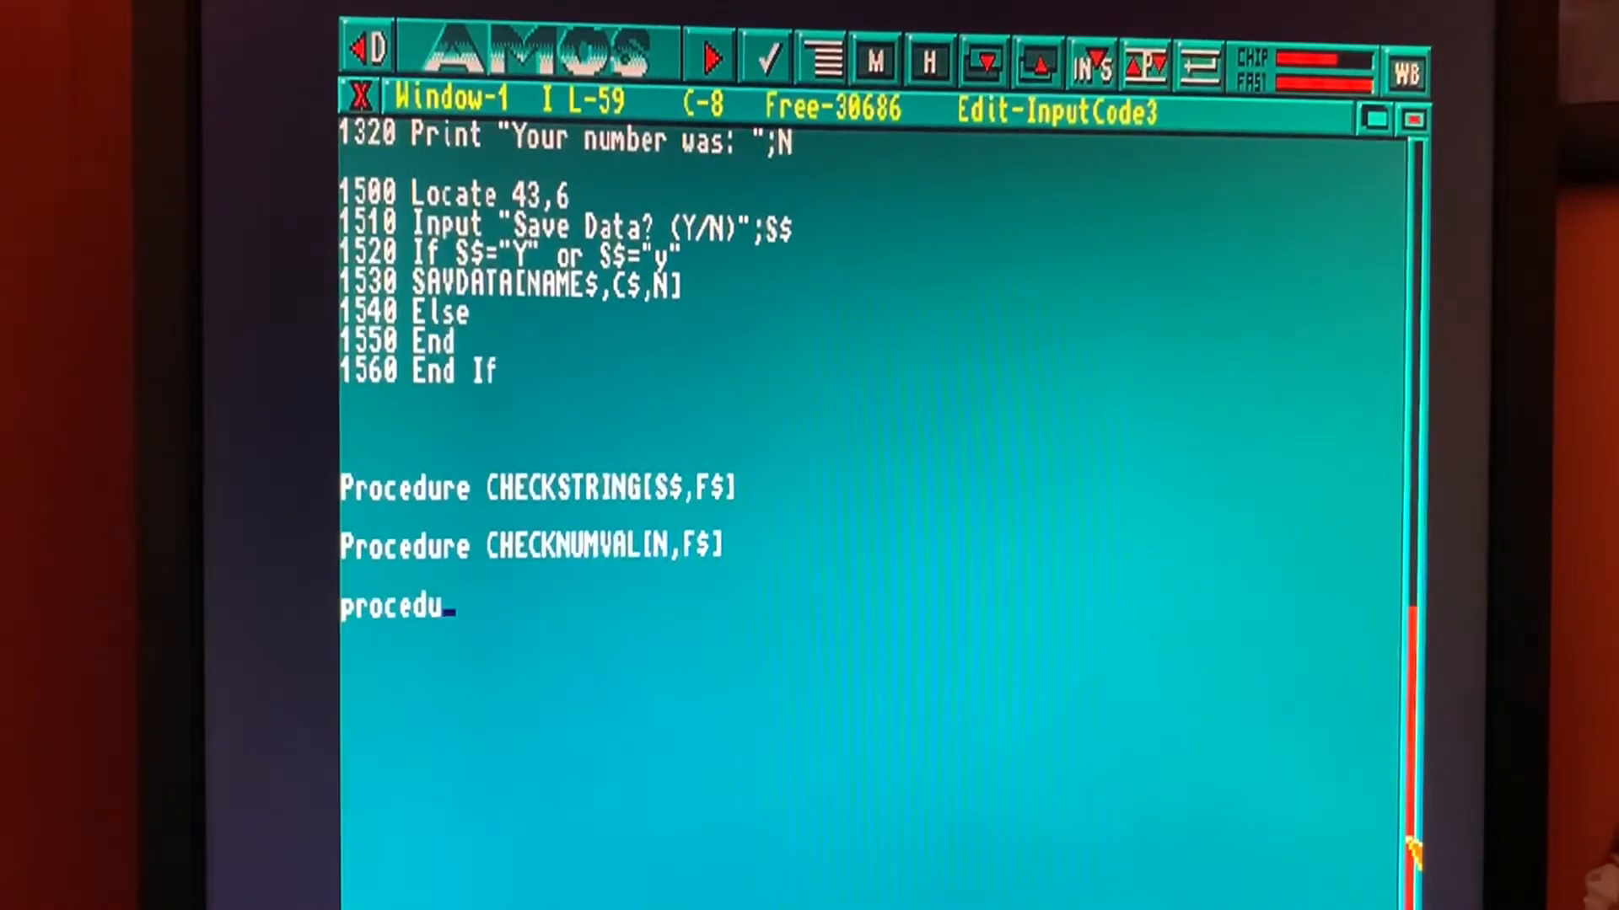
text(re sa)
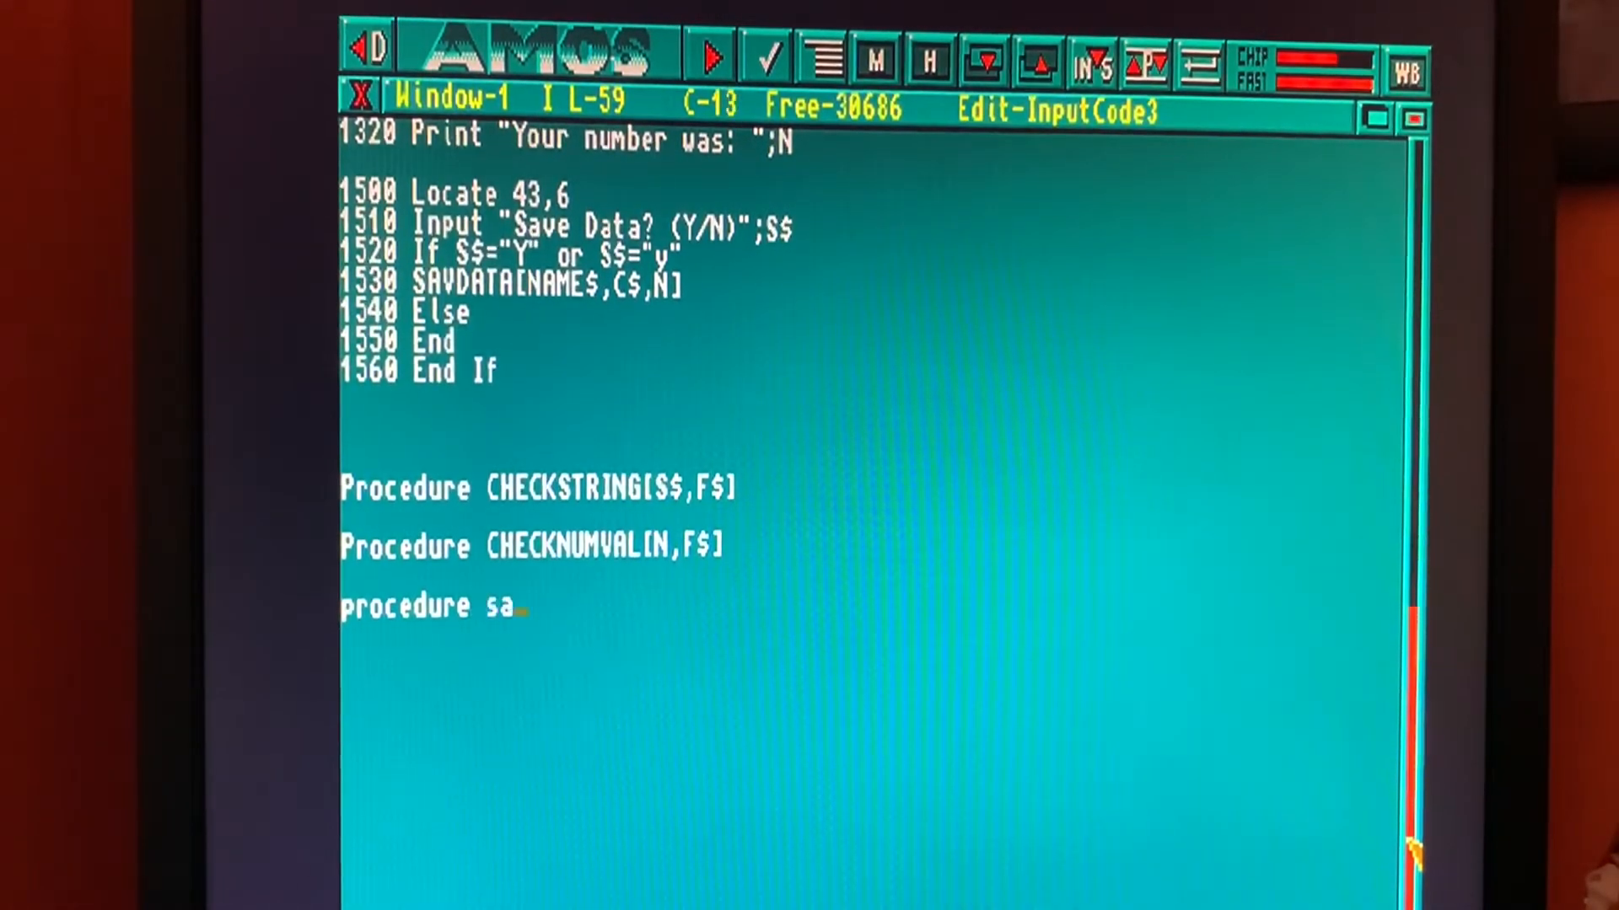
text(vdata)
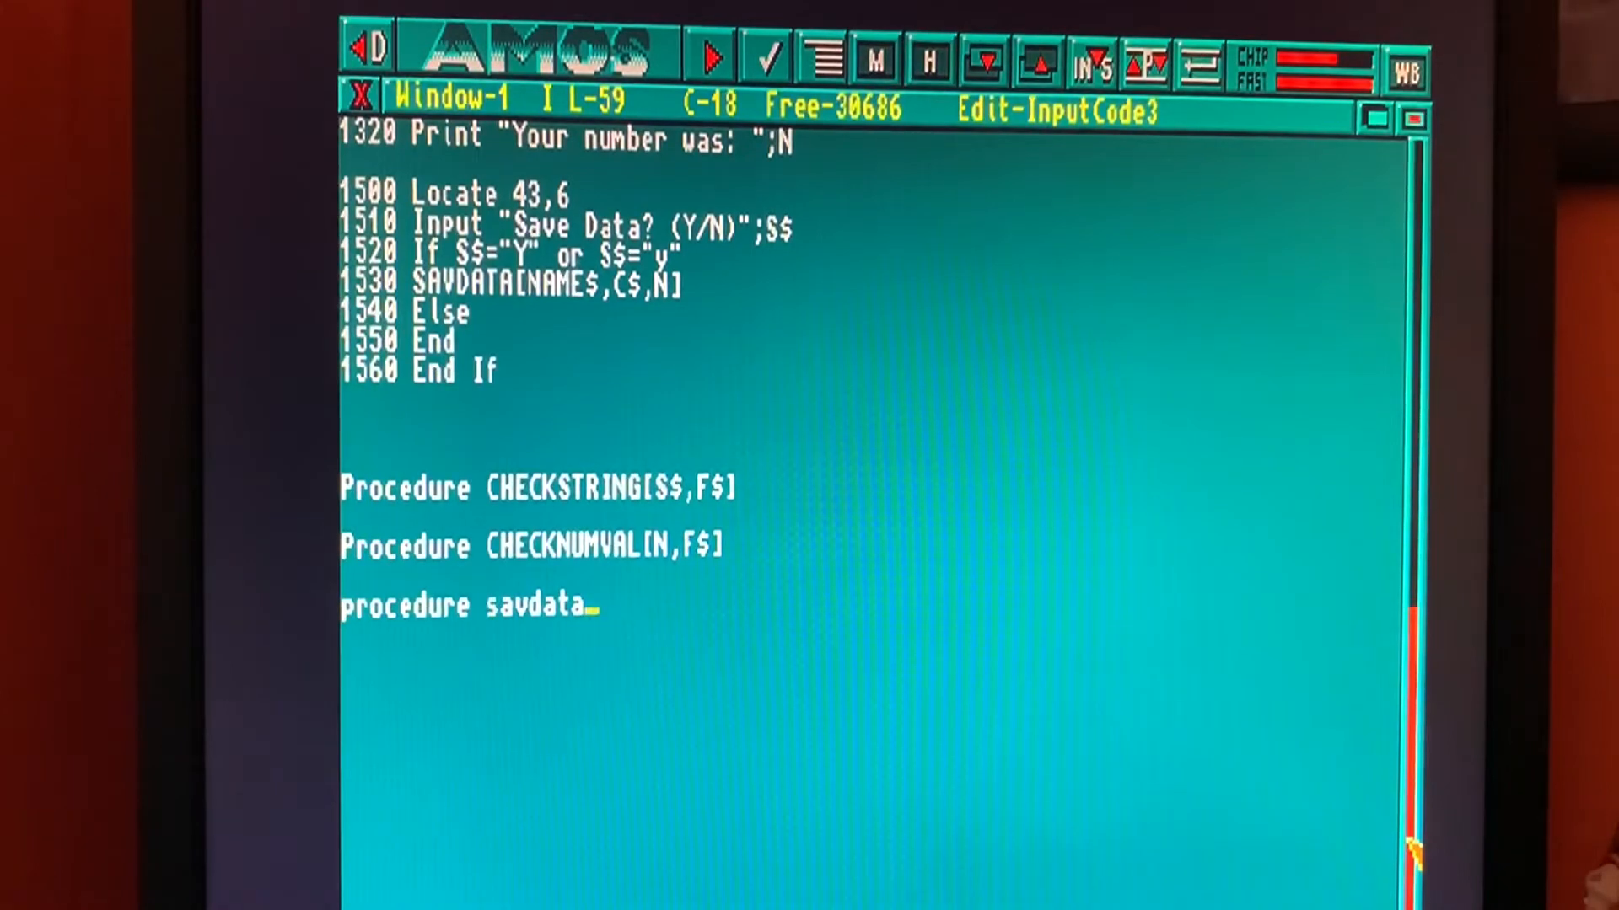
text([)
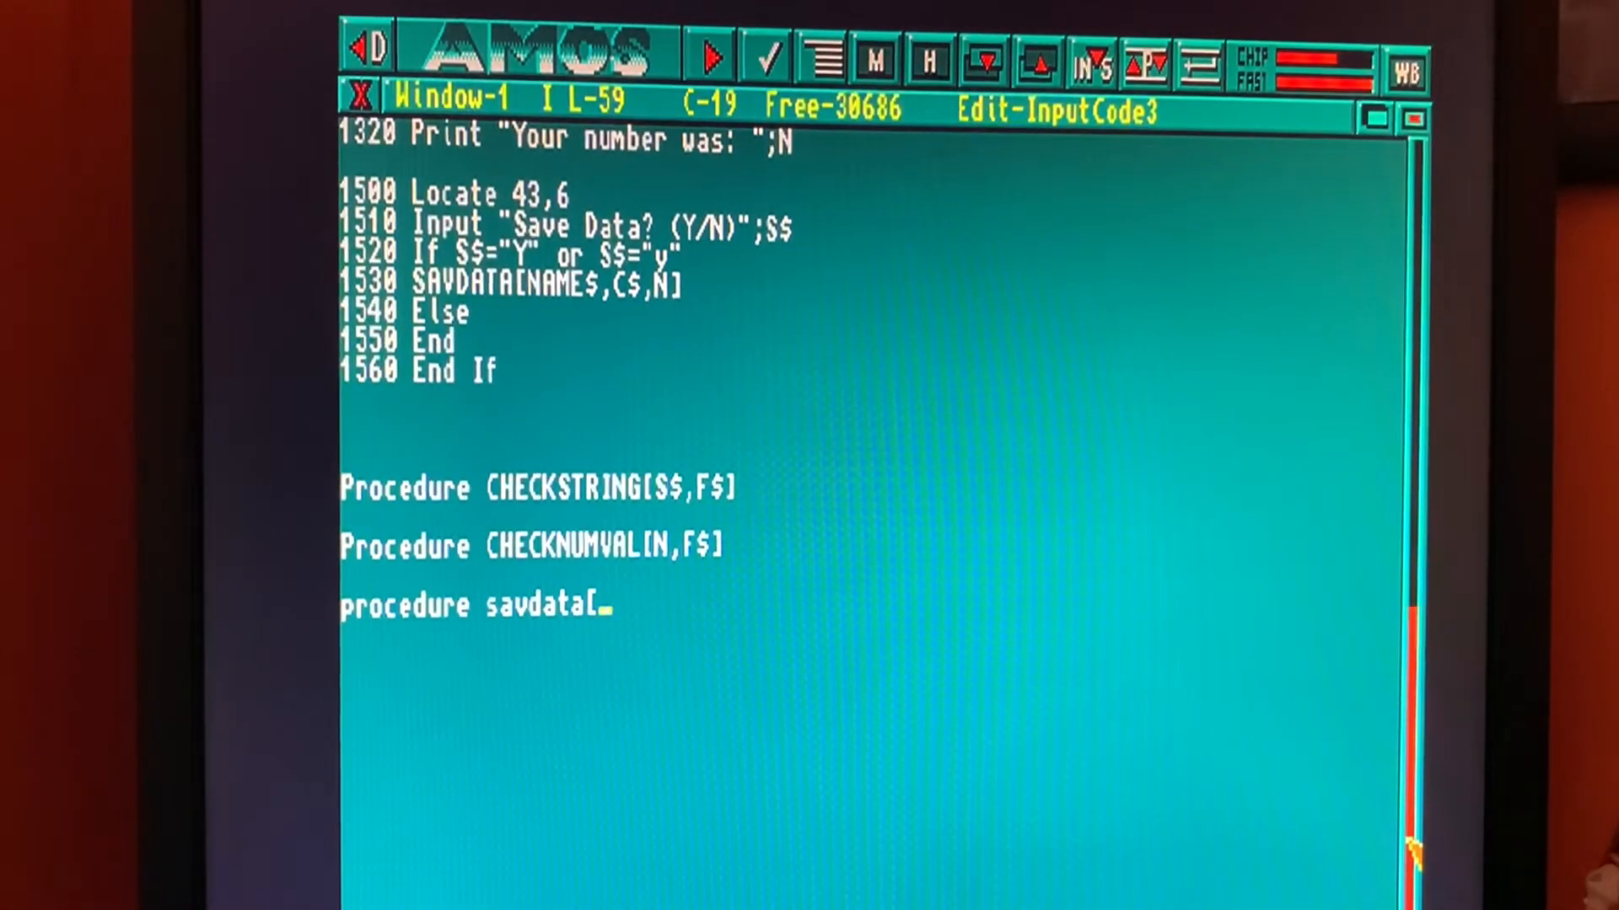
text(na)
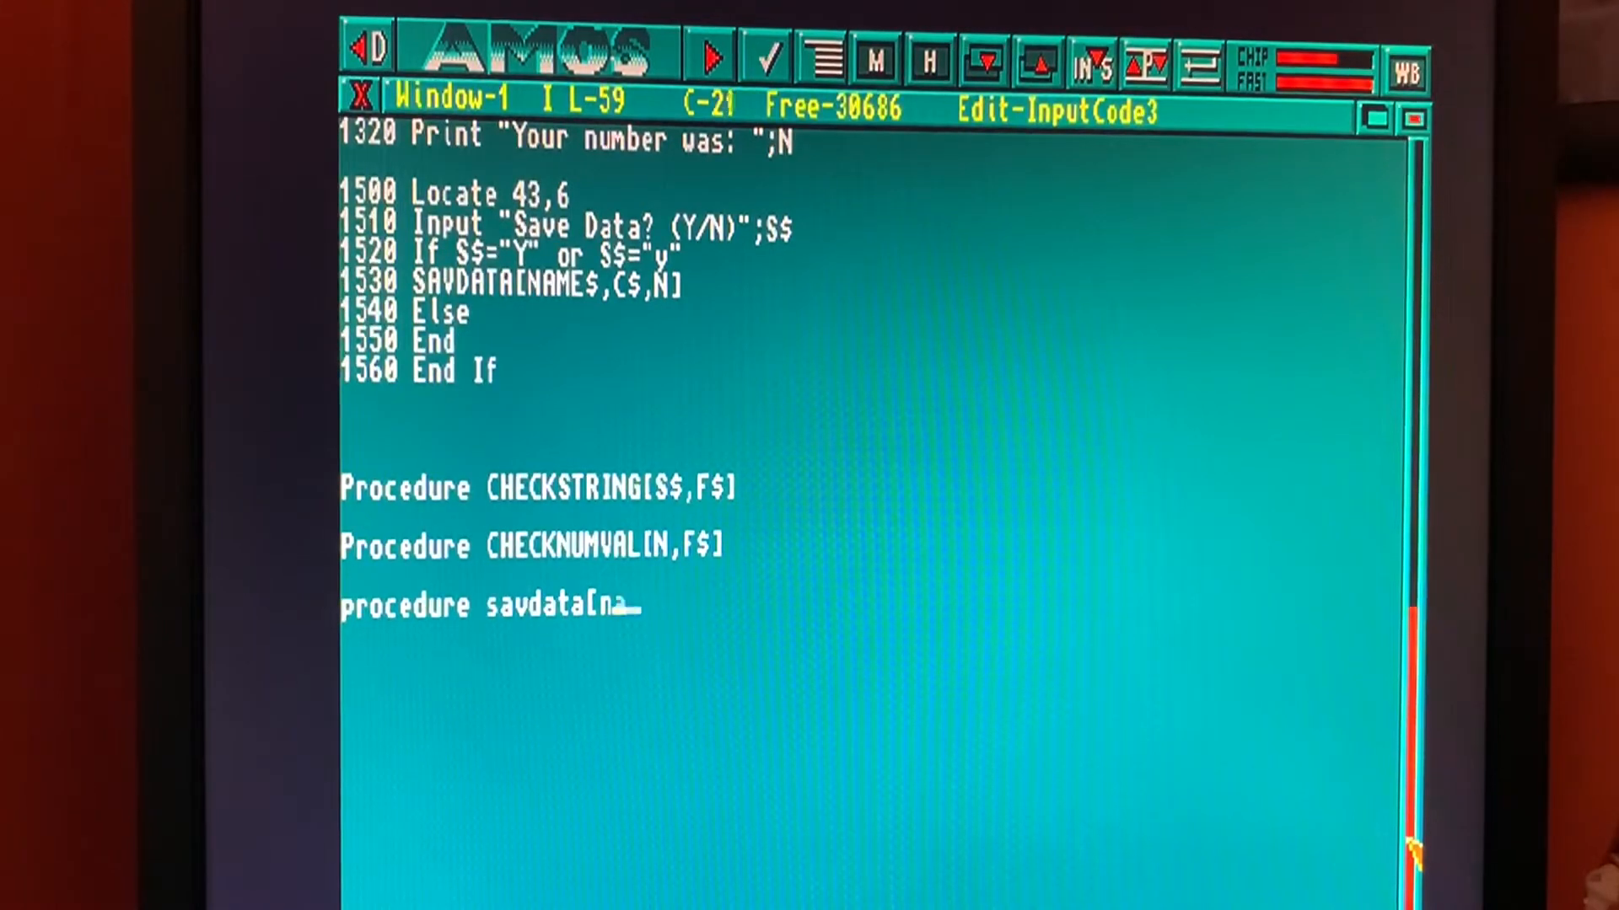
text(me)
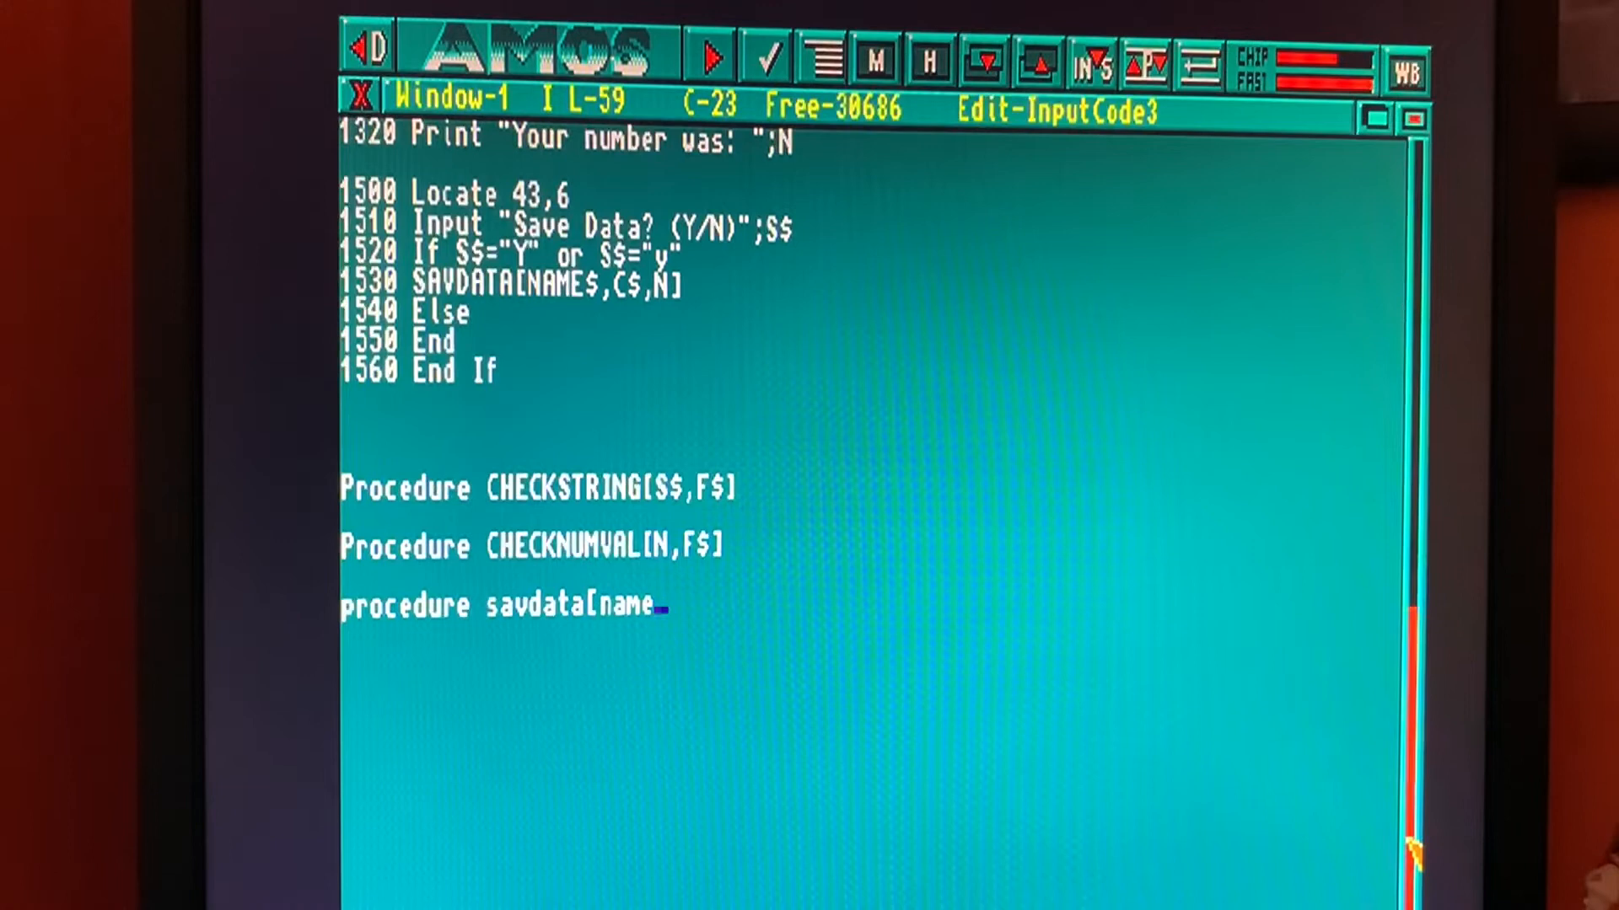
text($)
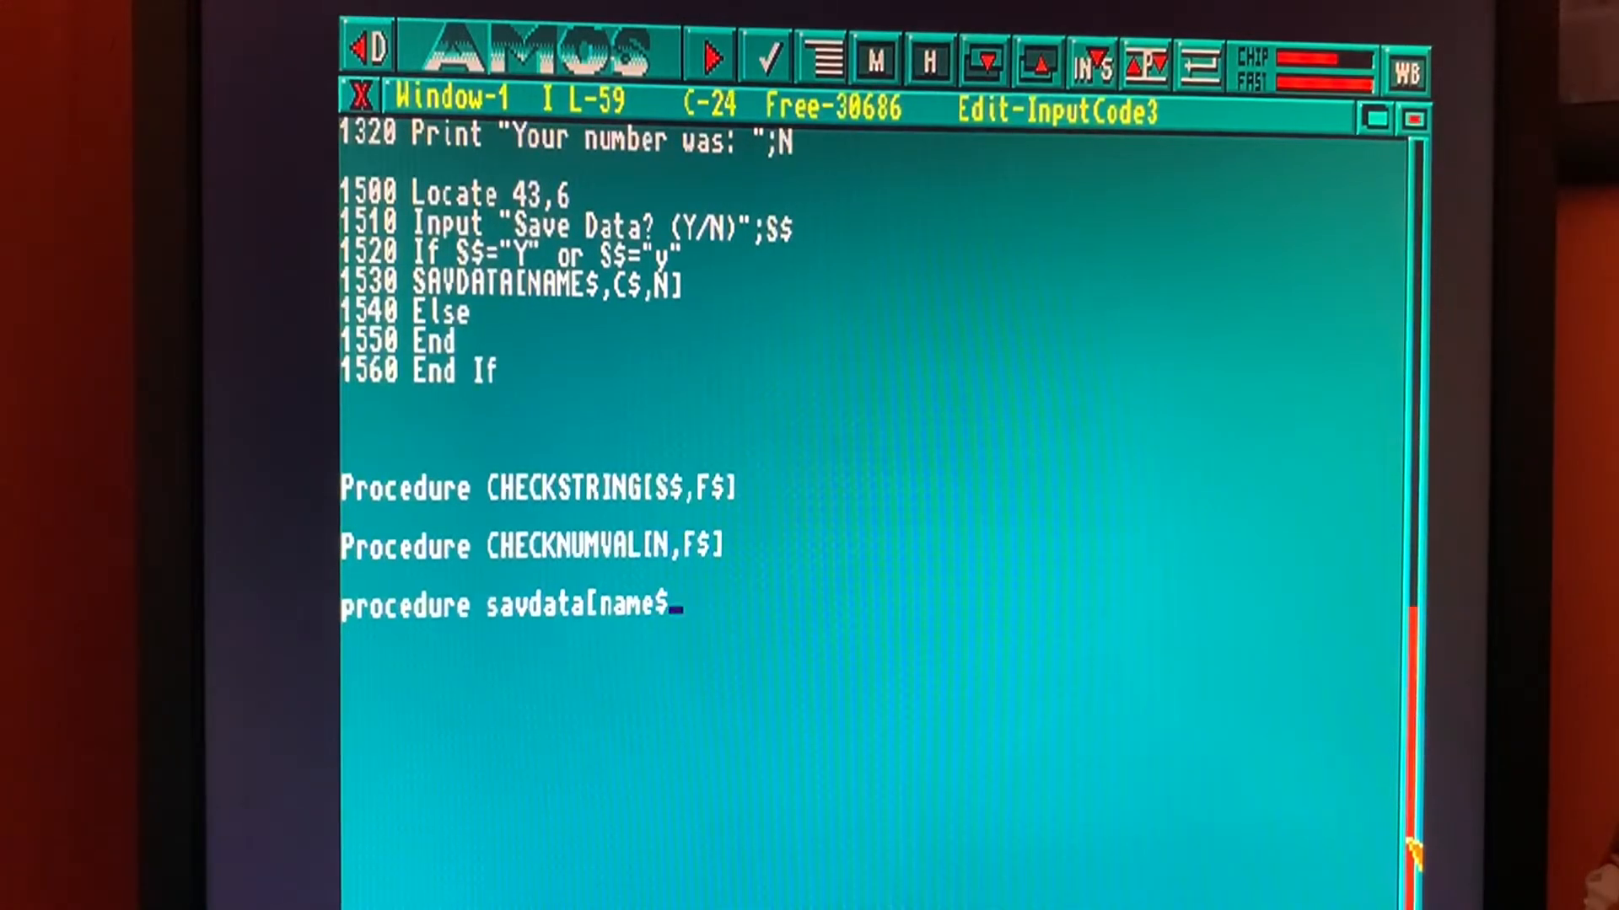
text(,c)
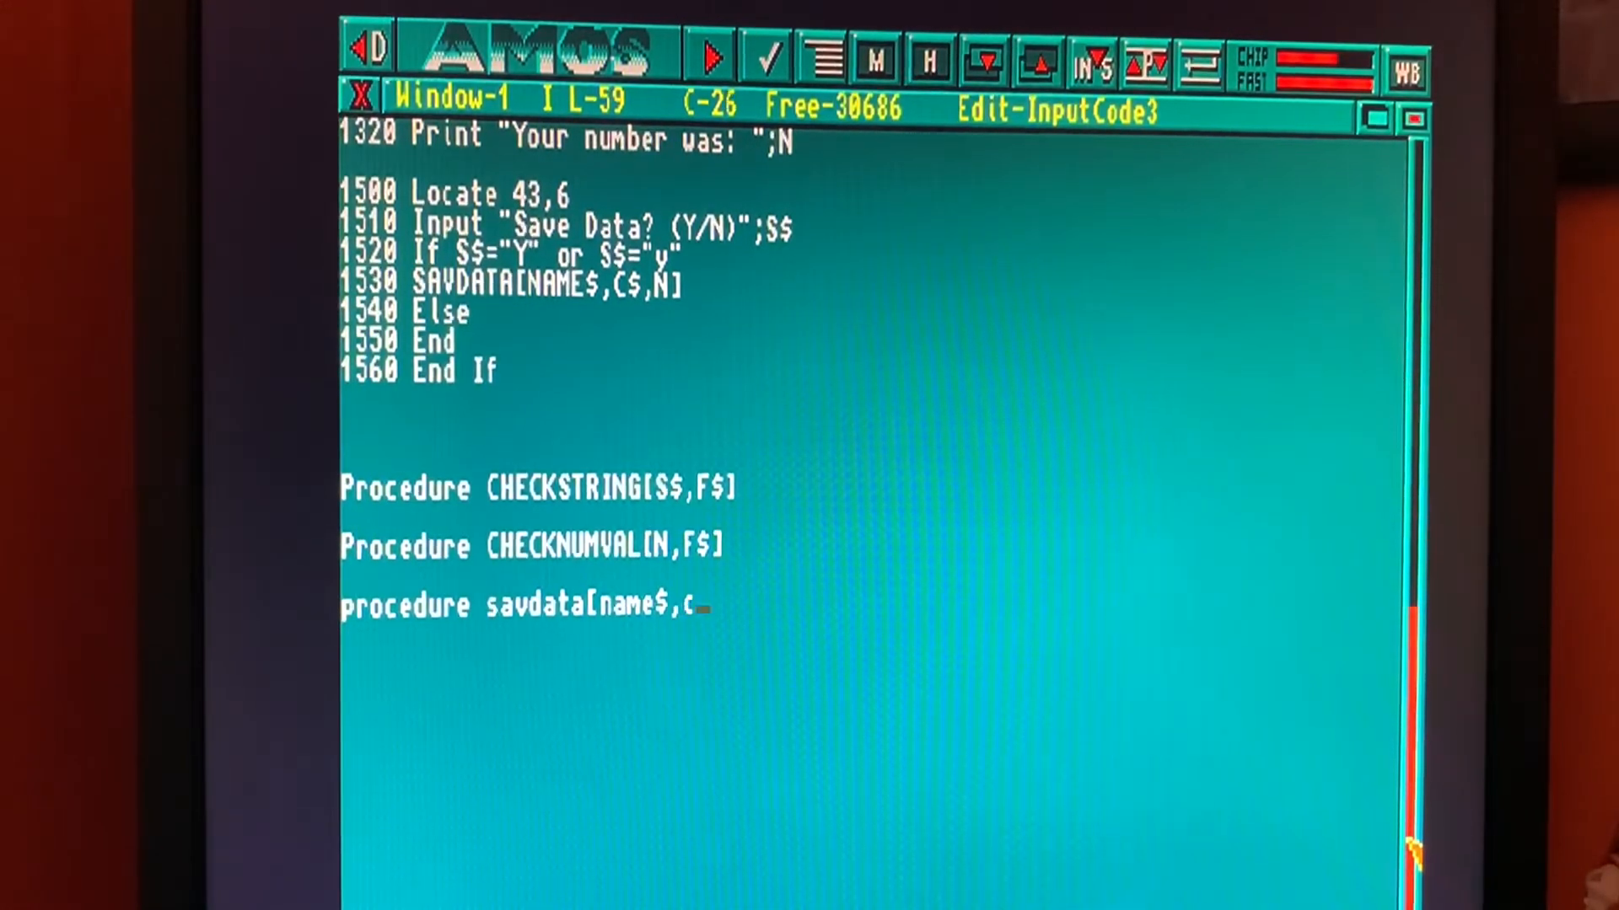
text($,)
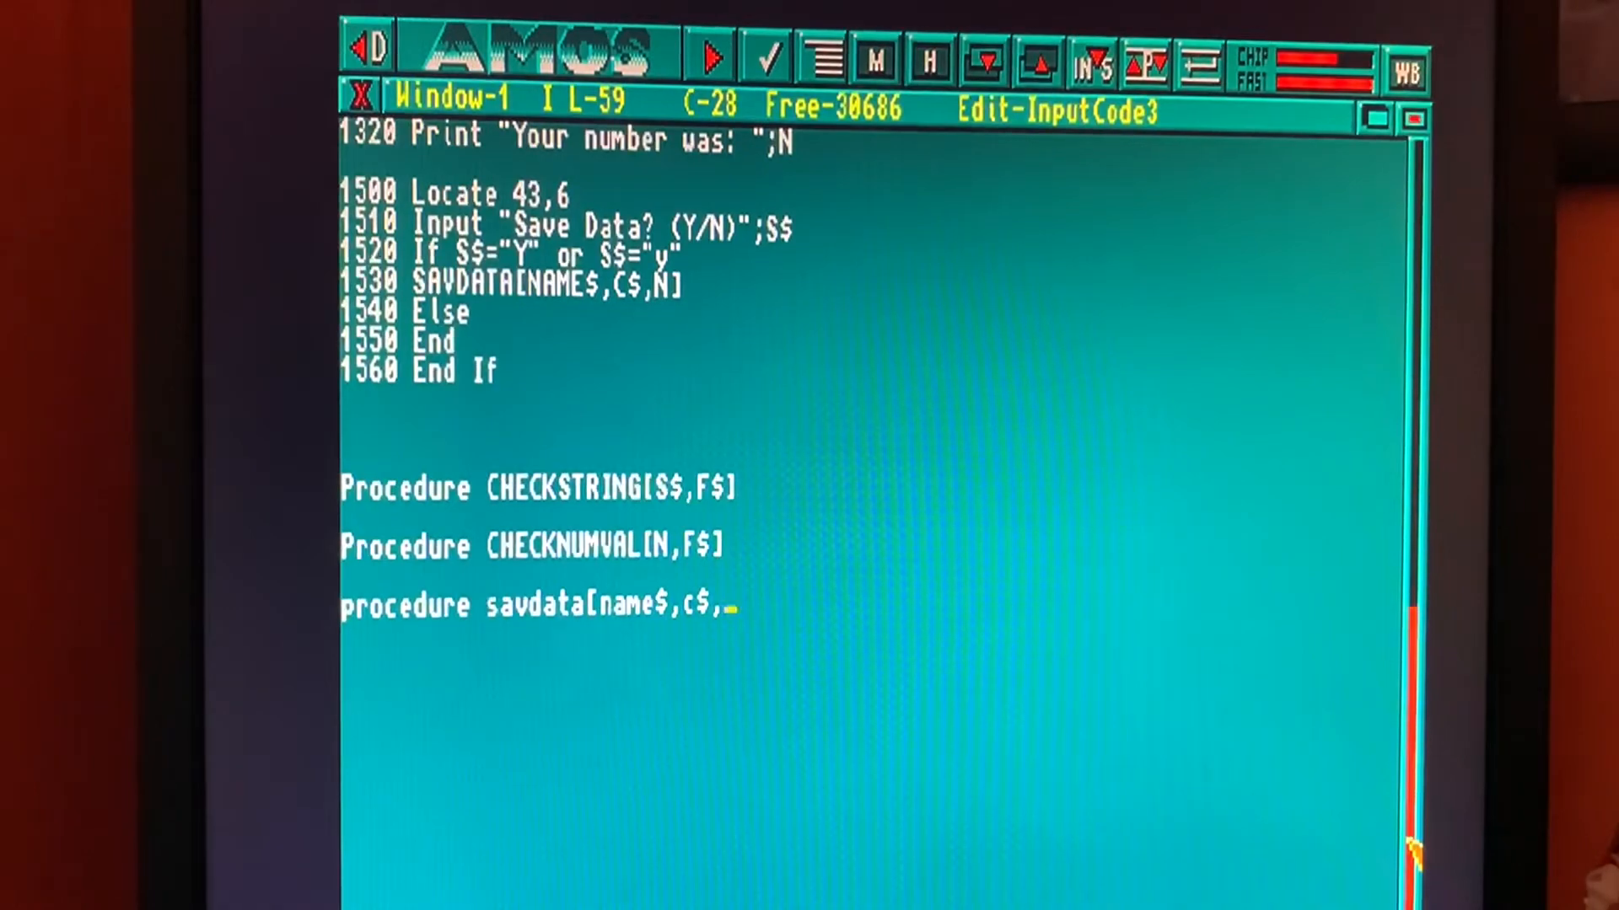
text(n])
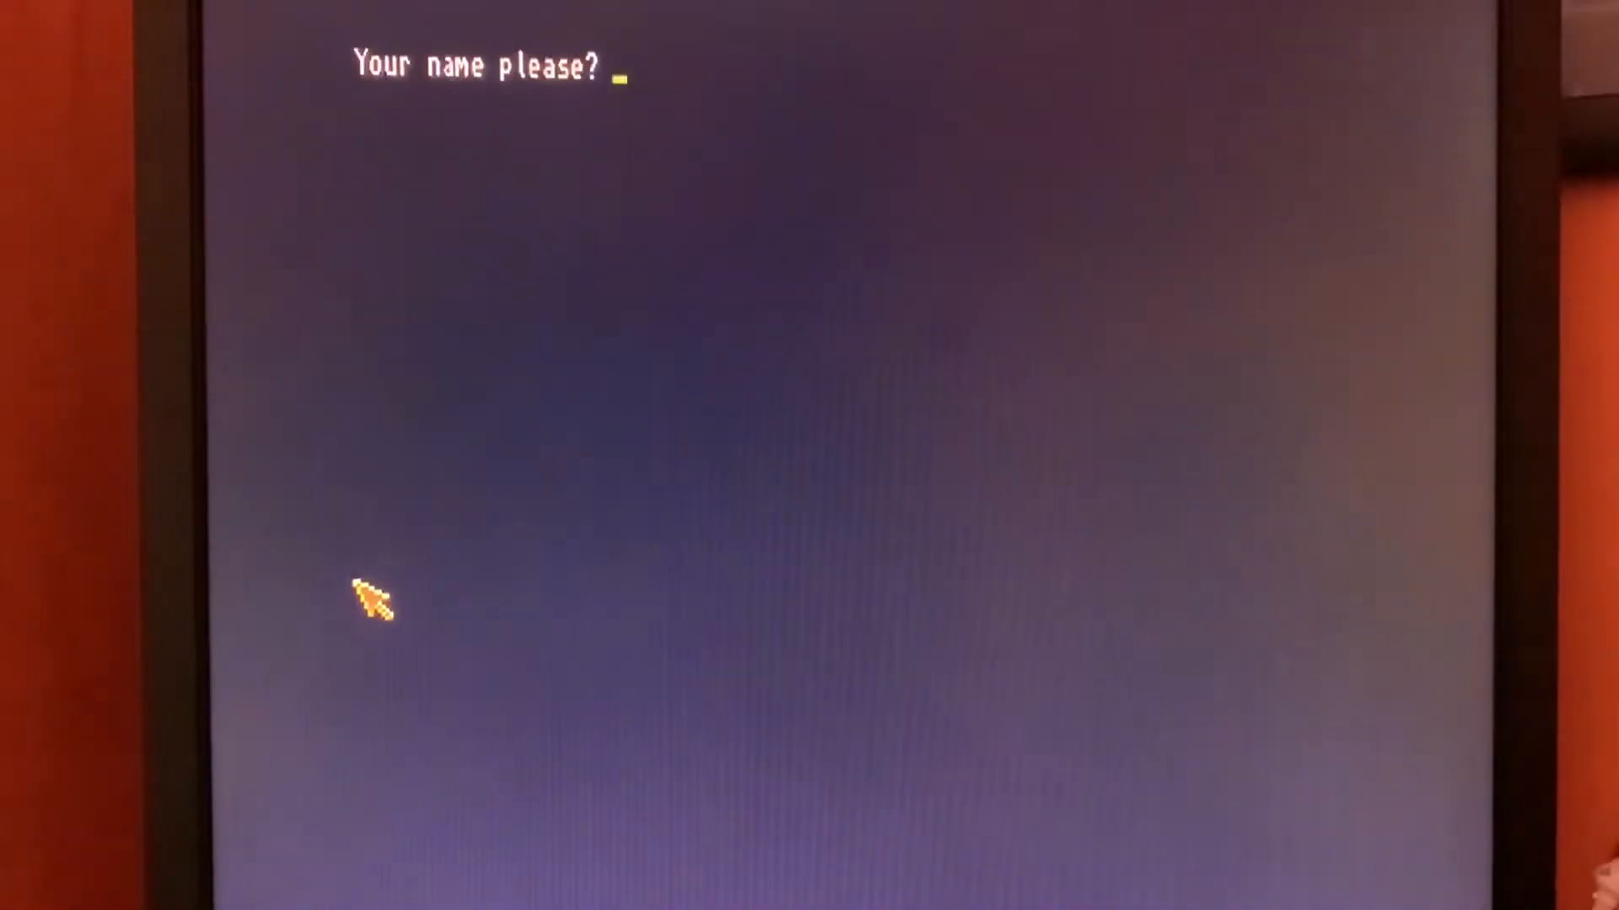
Step: Test-run the program answering Yawning for the name and pink for the colour
text(Yawning)
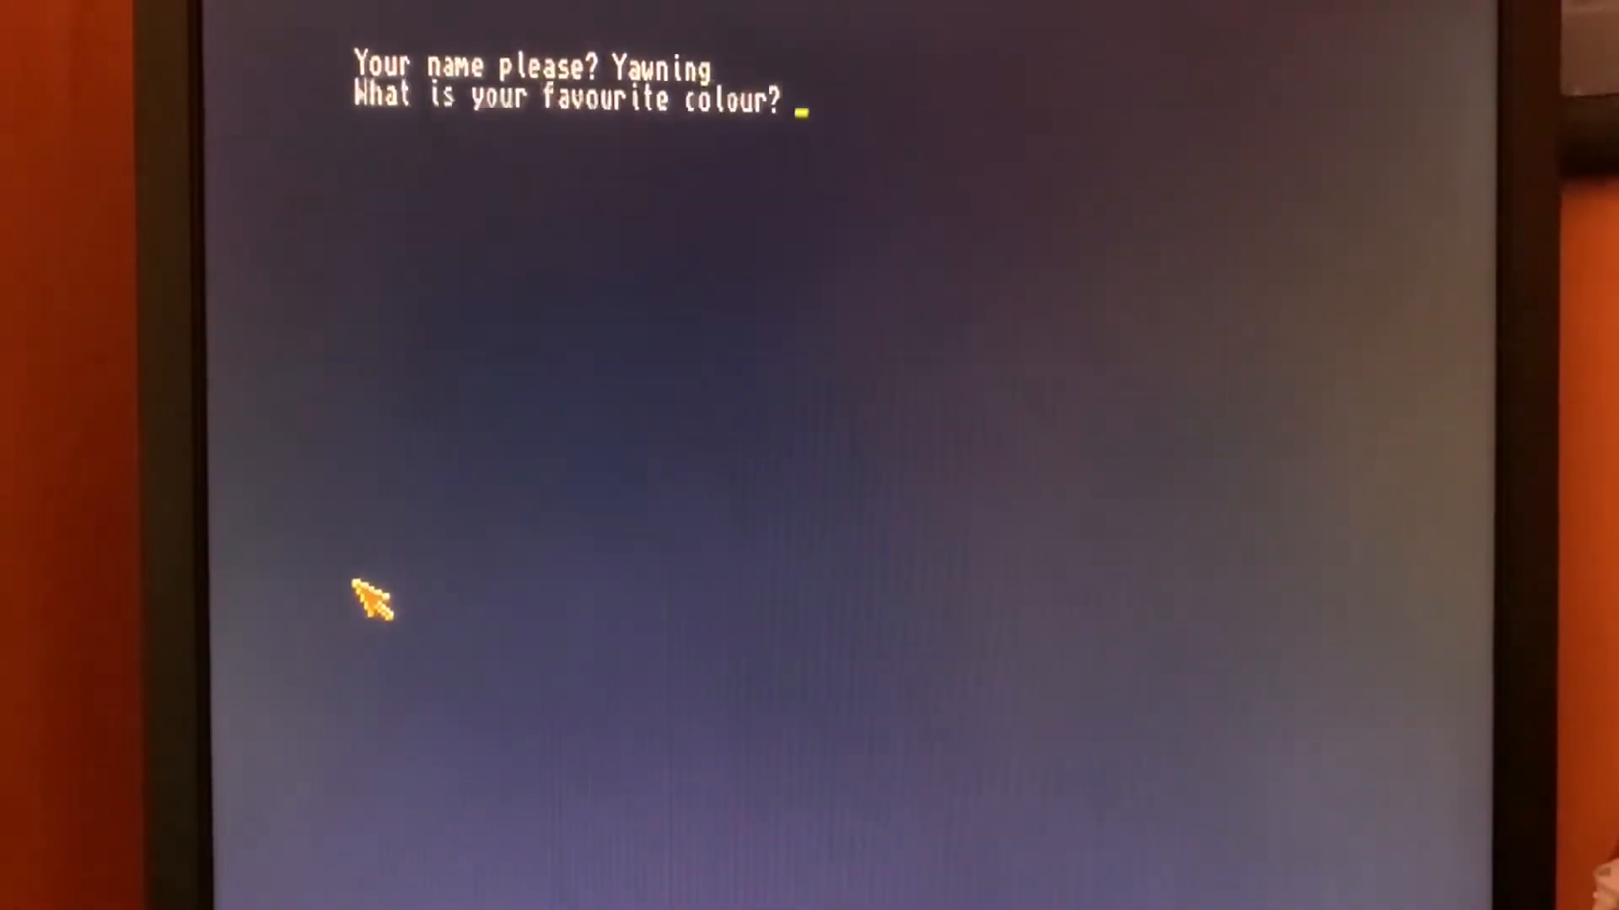
text(pink)
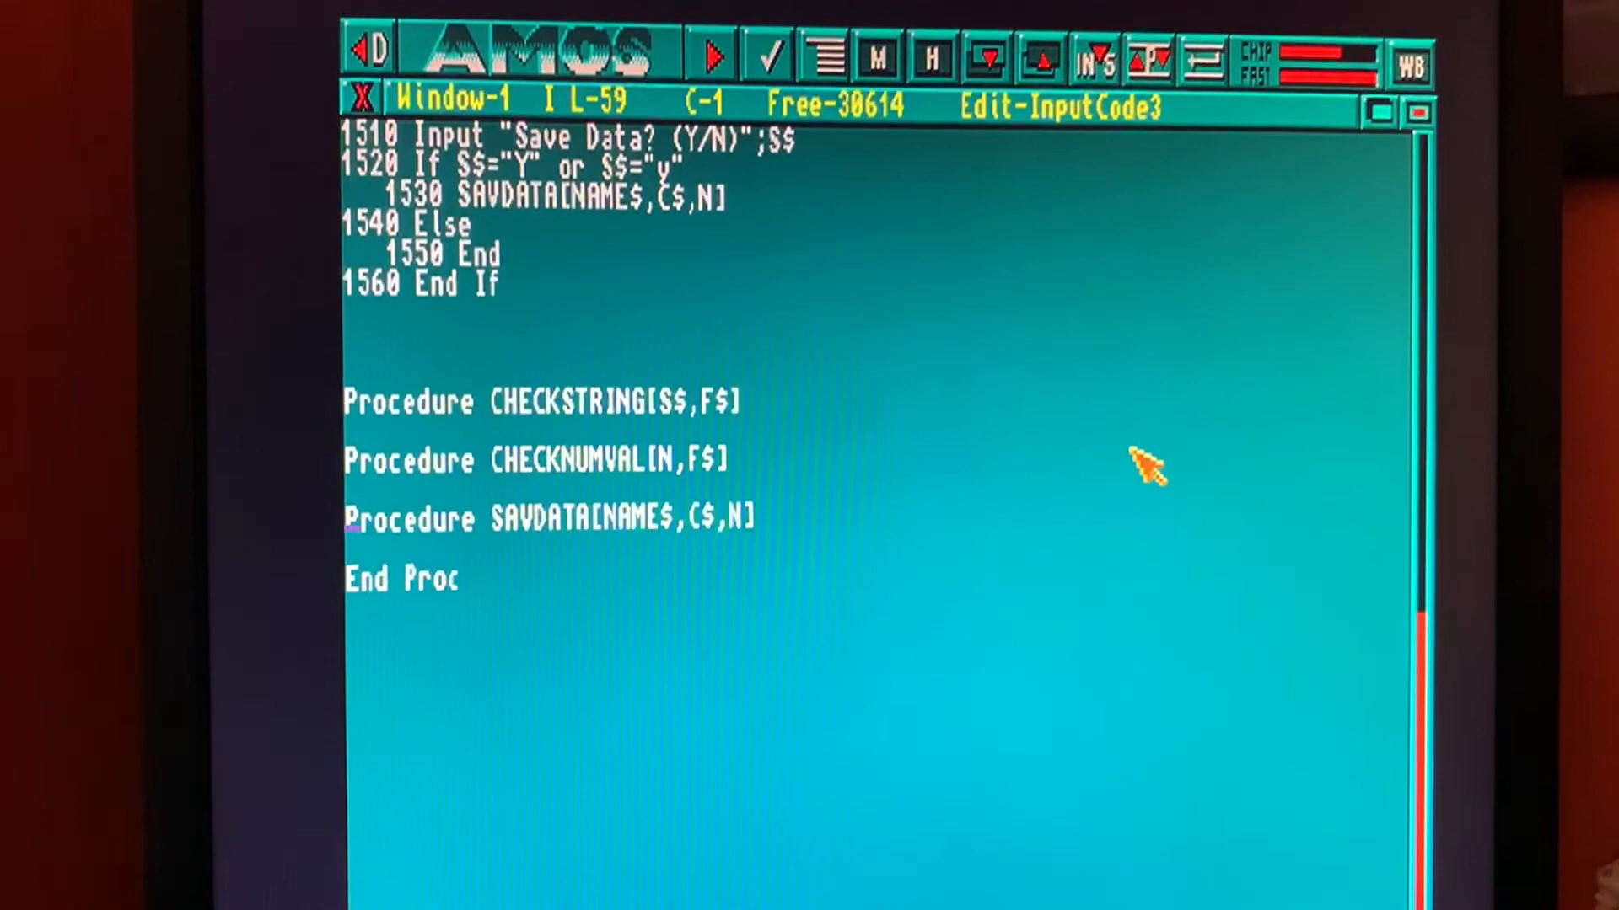
Step: Inside SAVDATA, add Open Random 1,"MyData" to open the data file
key(Down)
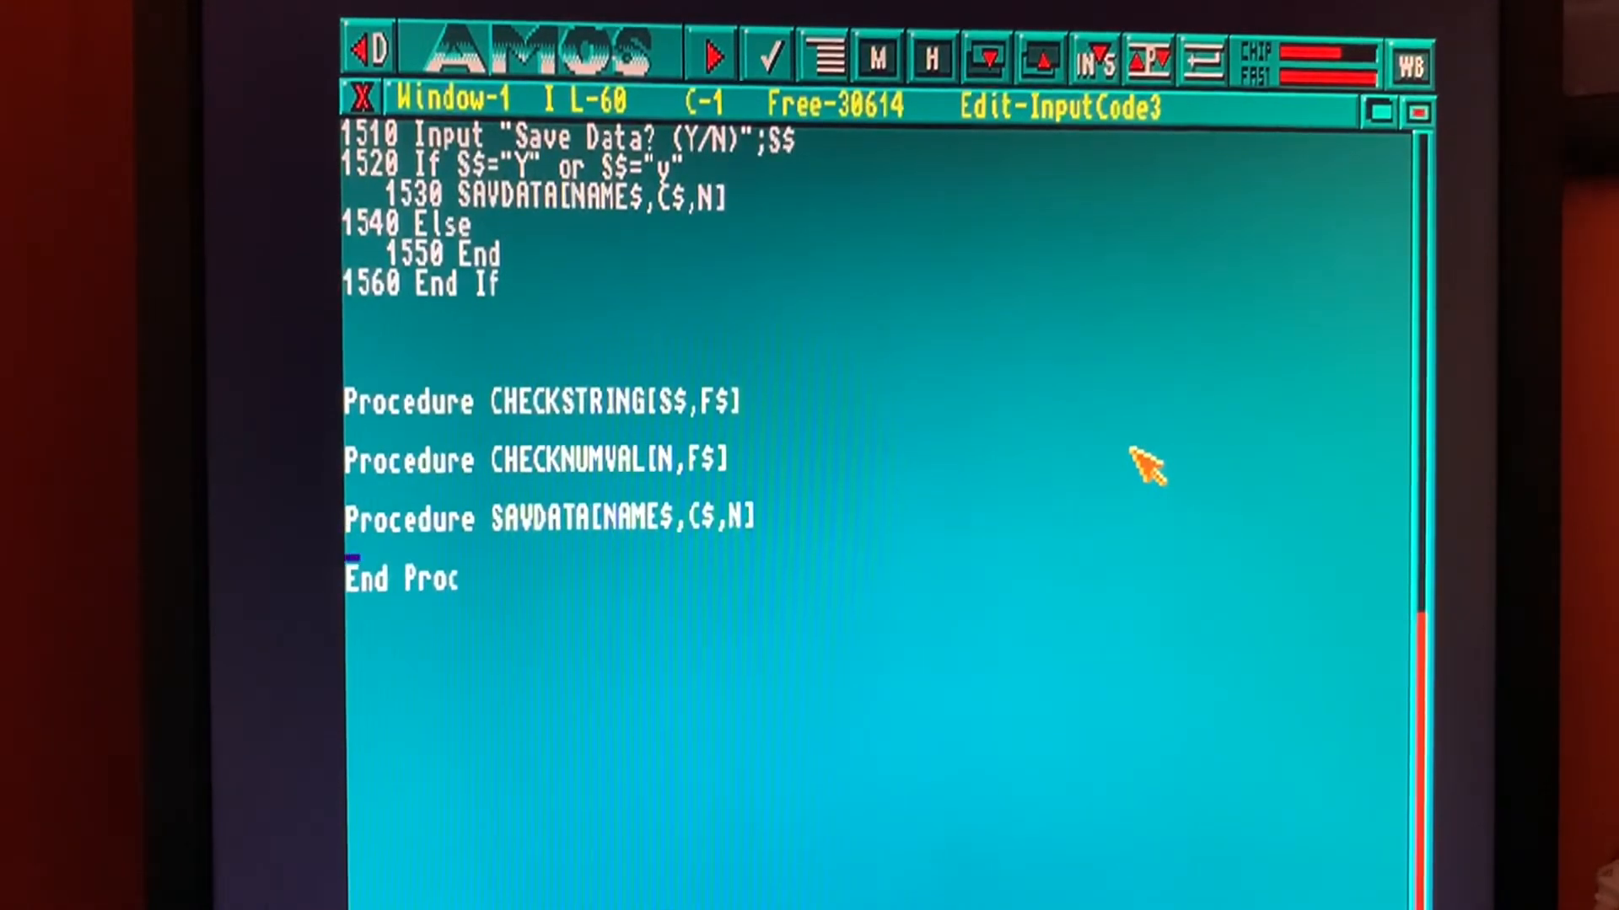
text(open)
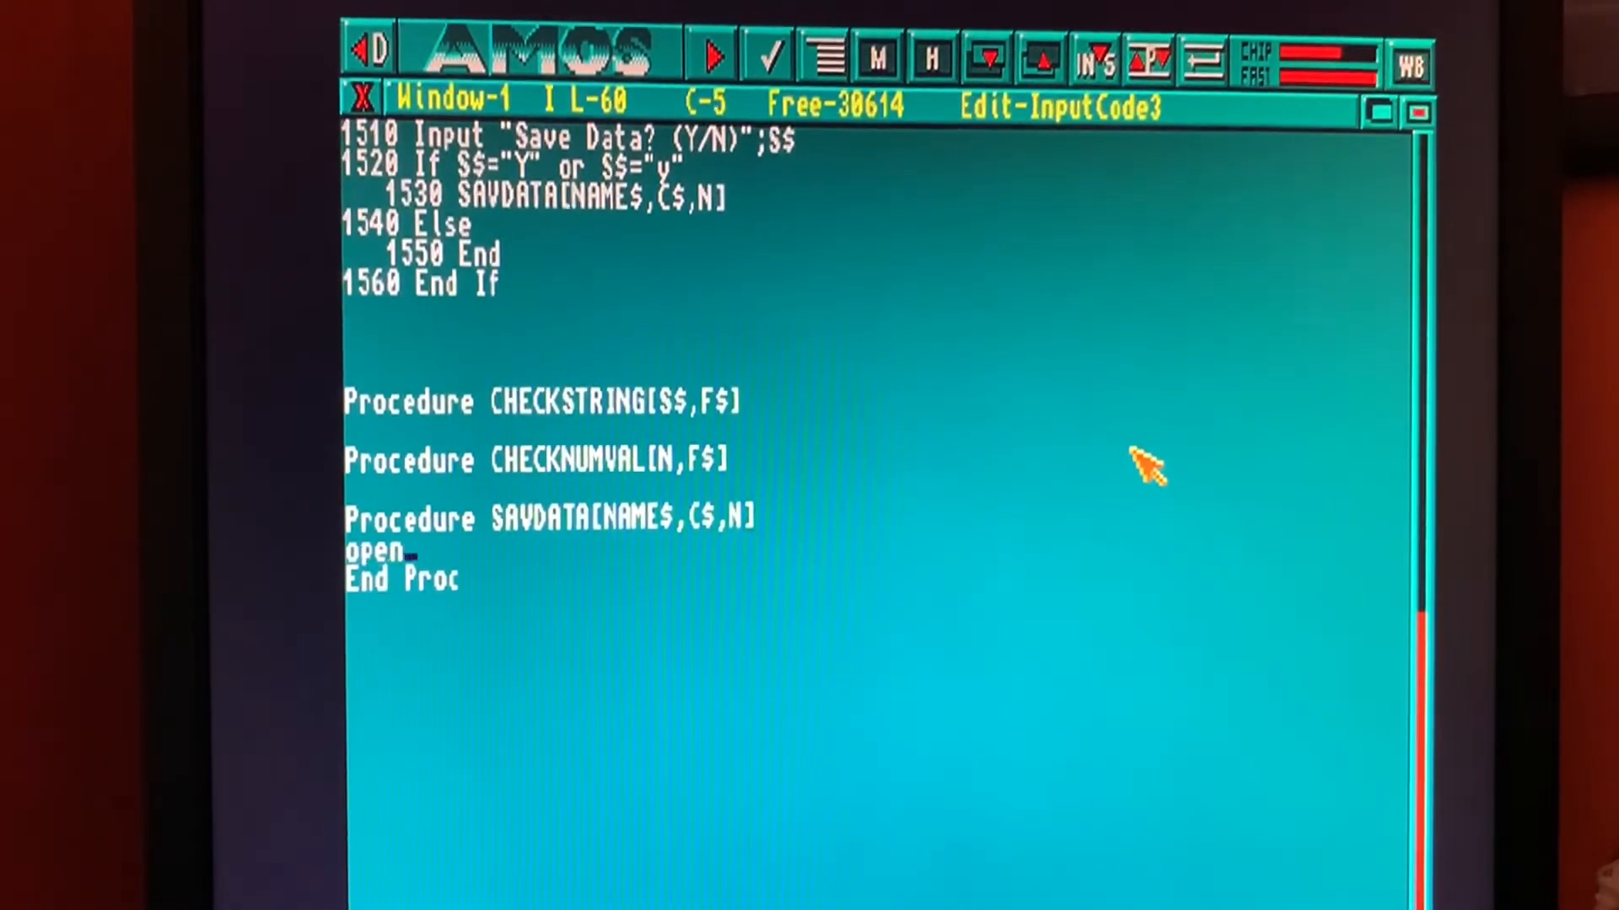
text(random 1)
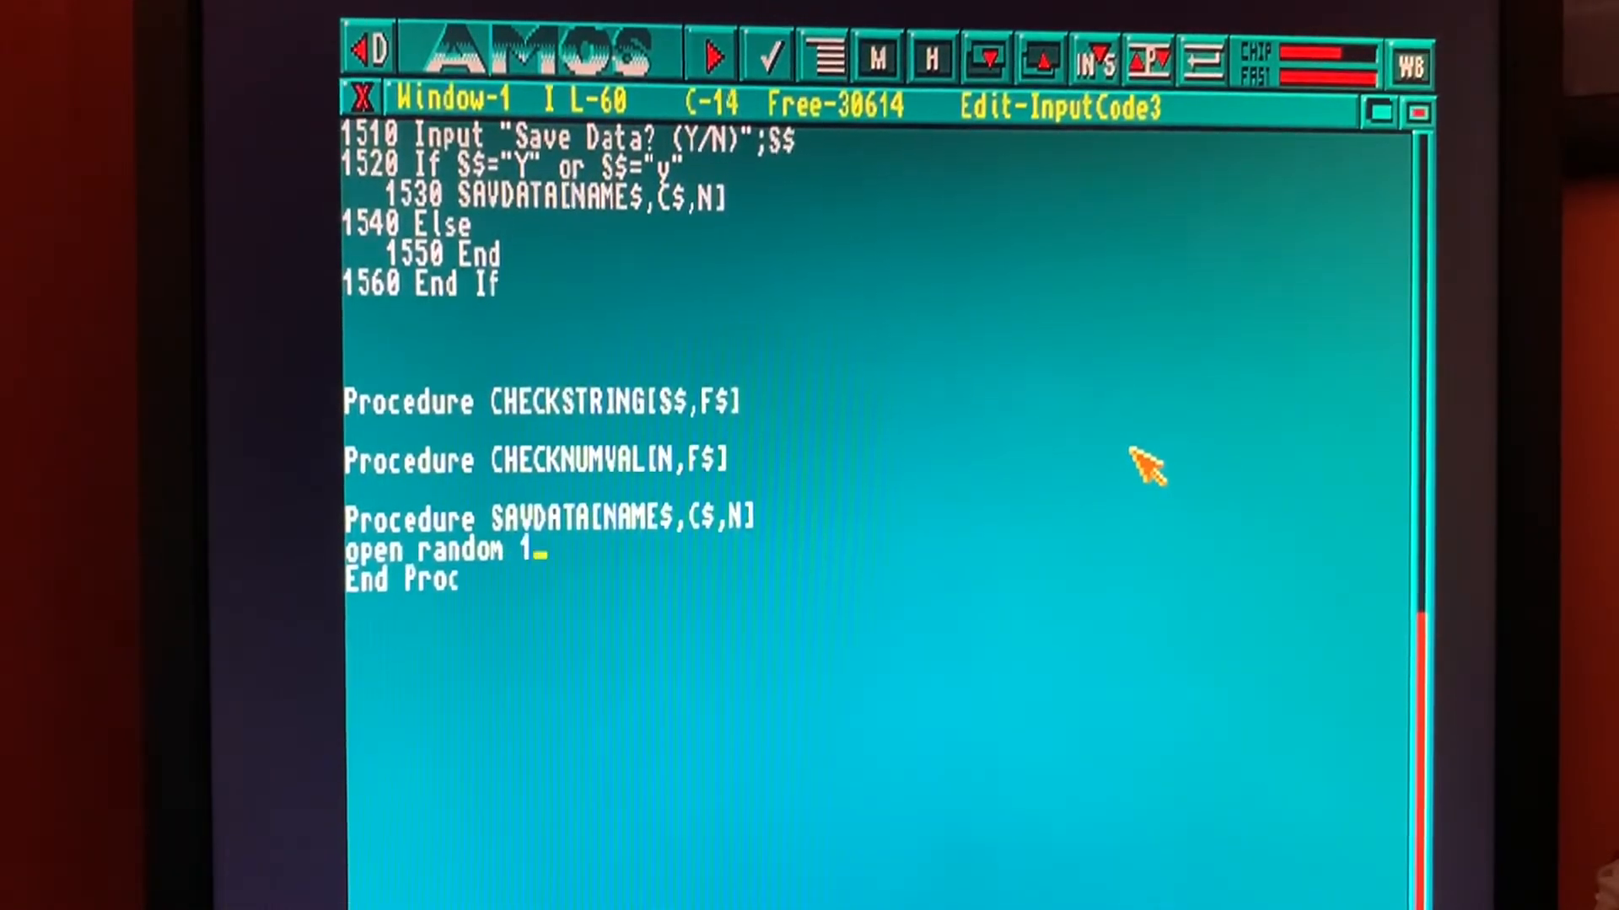
text(,)
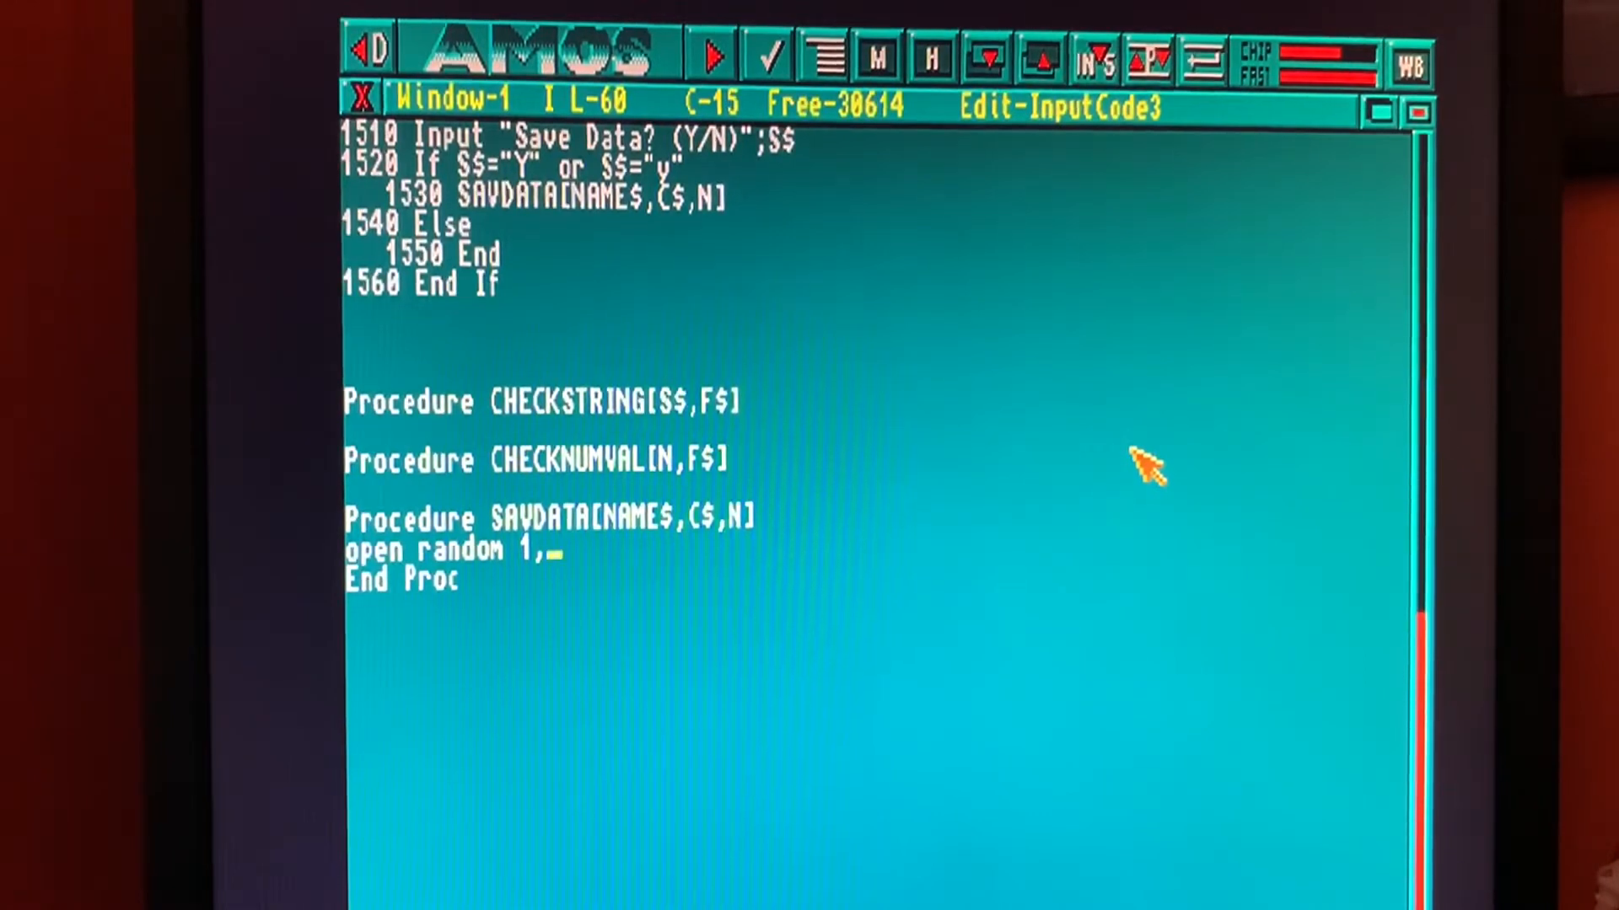
text("MyDat)
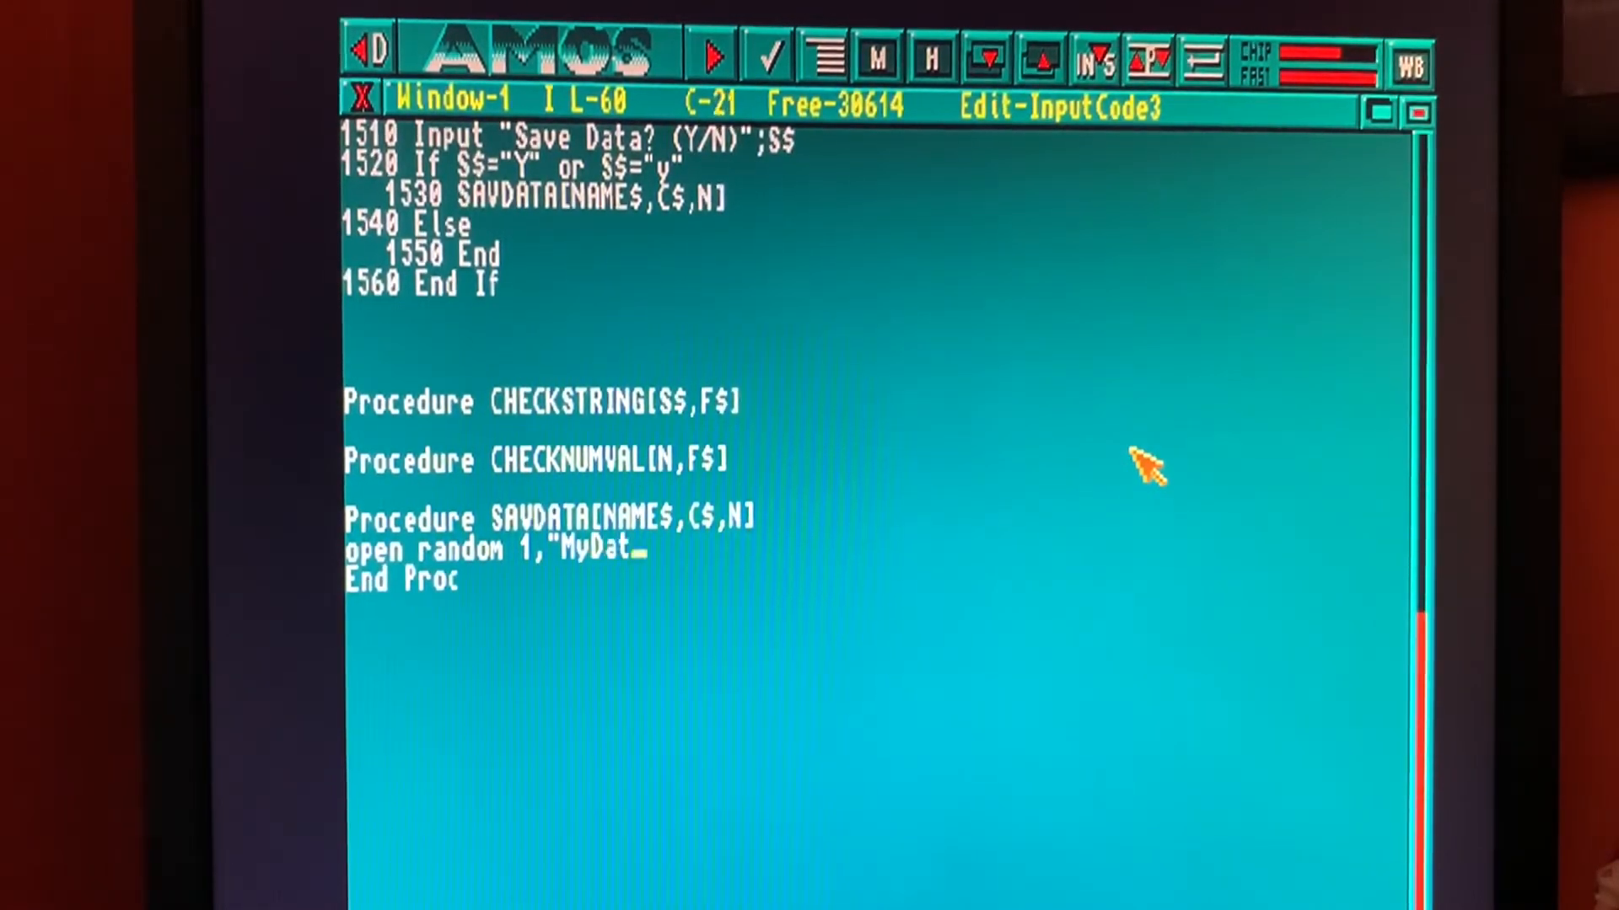
text(a")
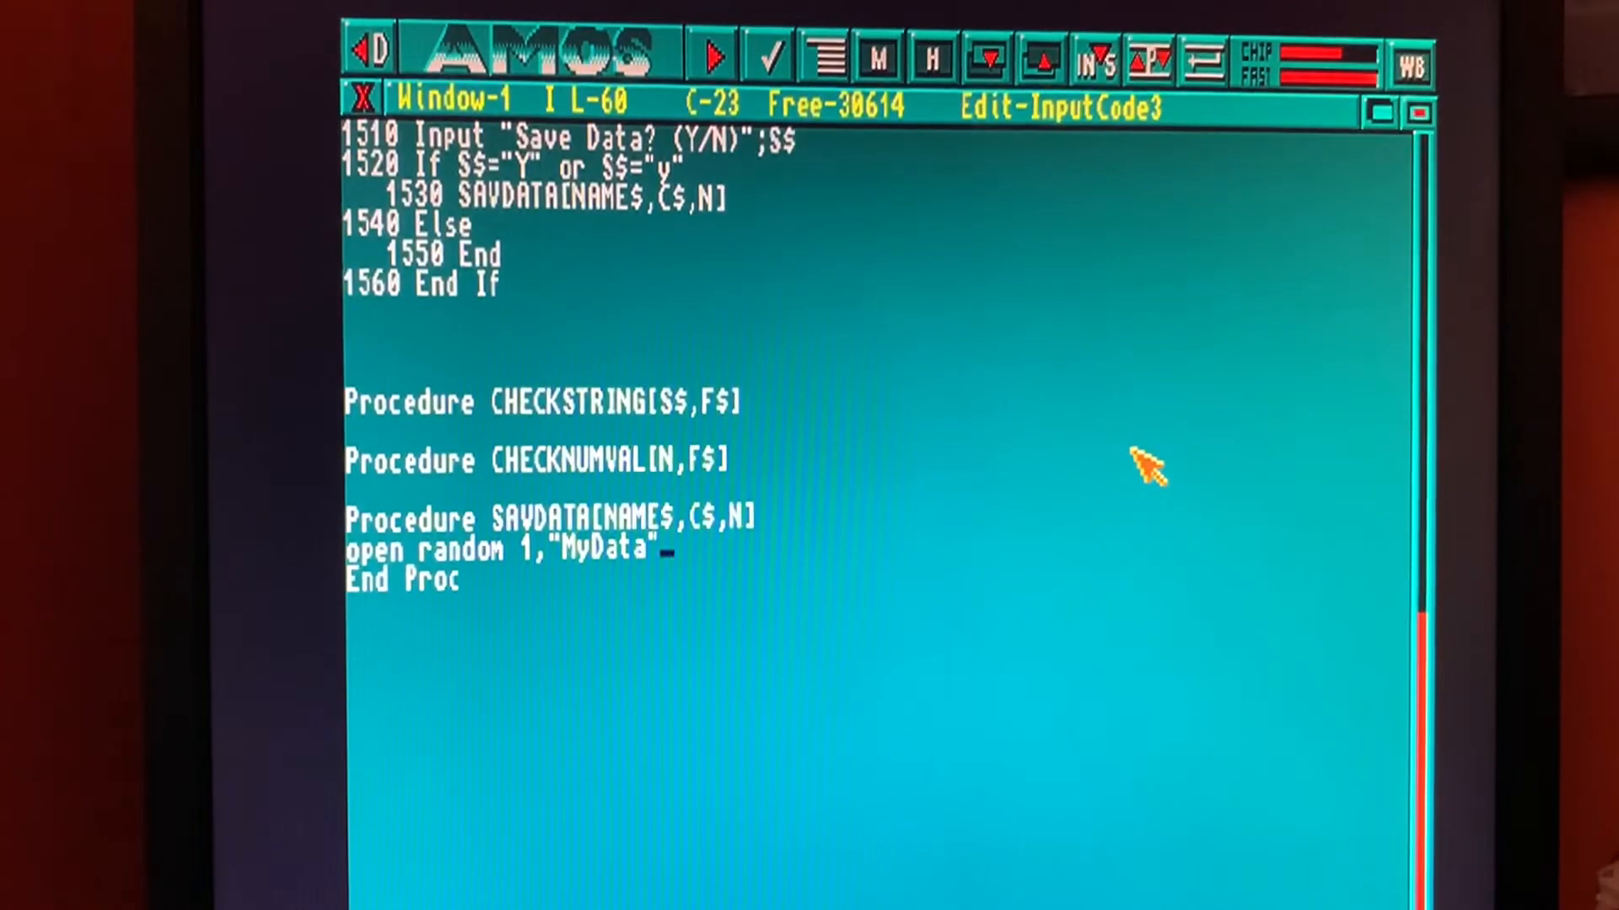
key(Return)
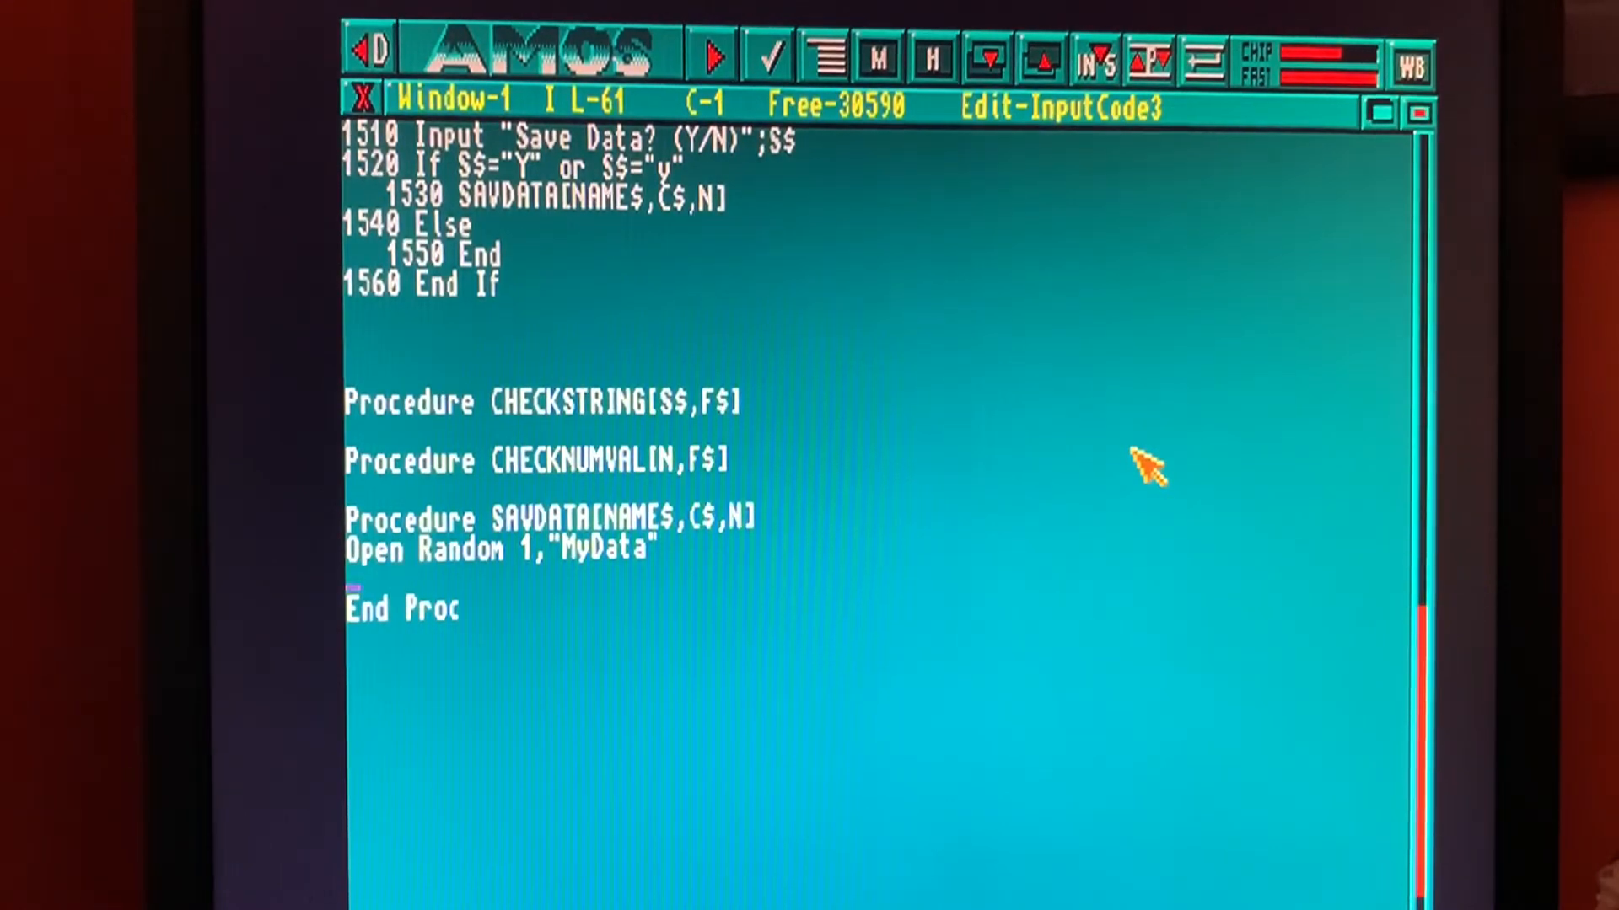
Step: Add Field 1,20 As NAME$,20 As C$,3 As N$ defining the record layout
text(field)
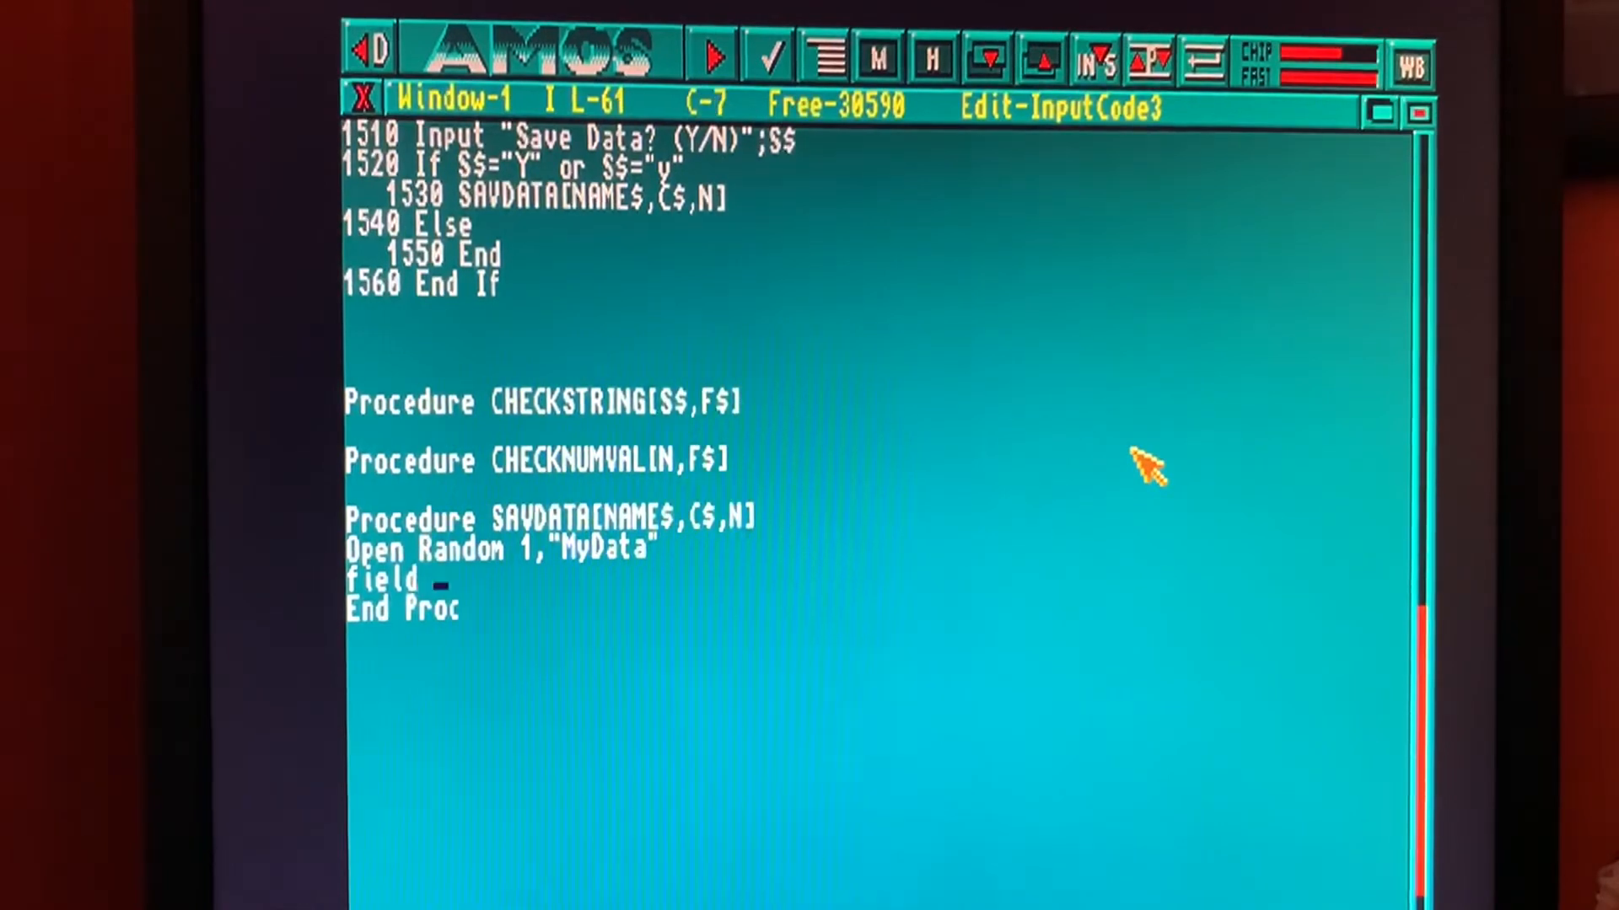
text(1,)
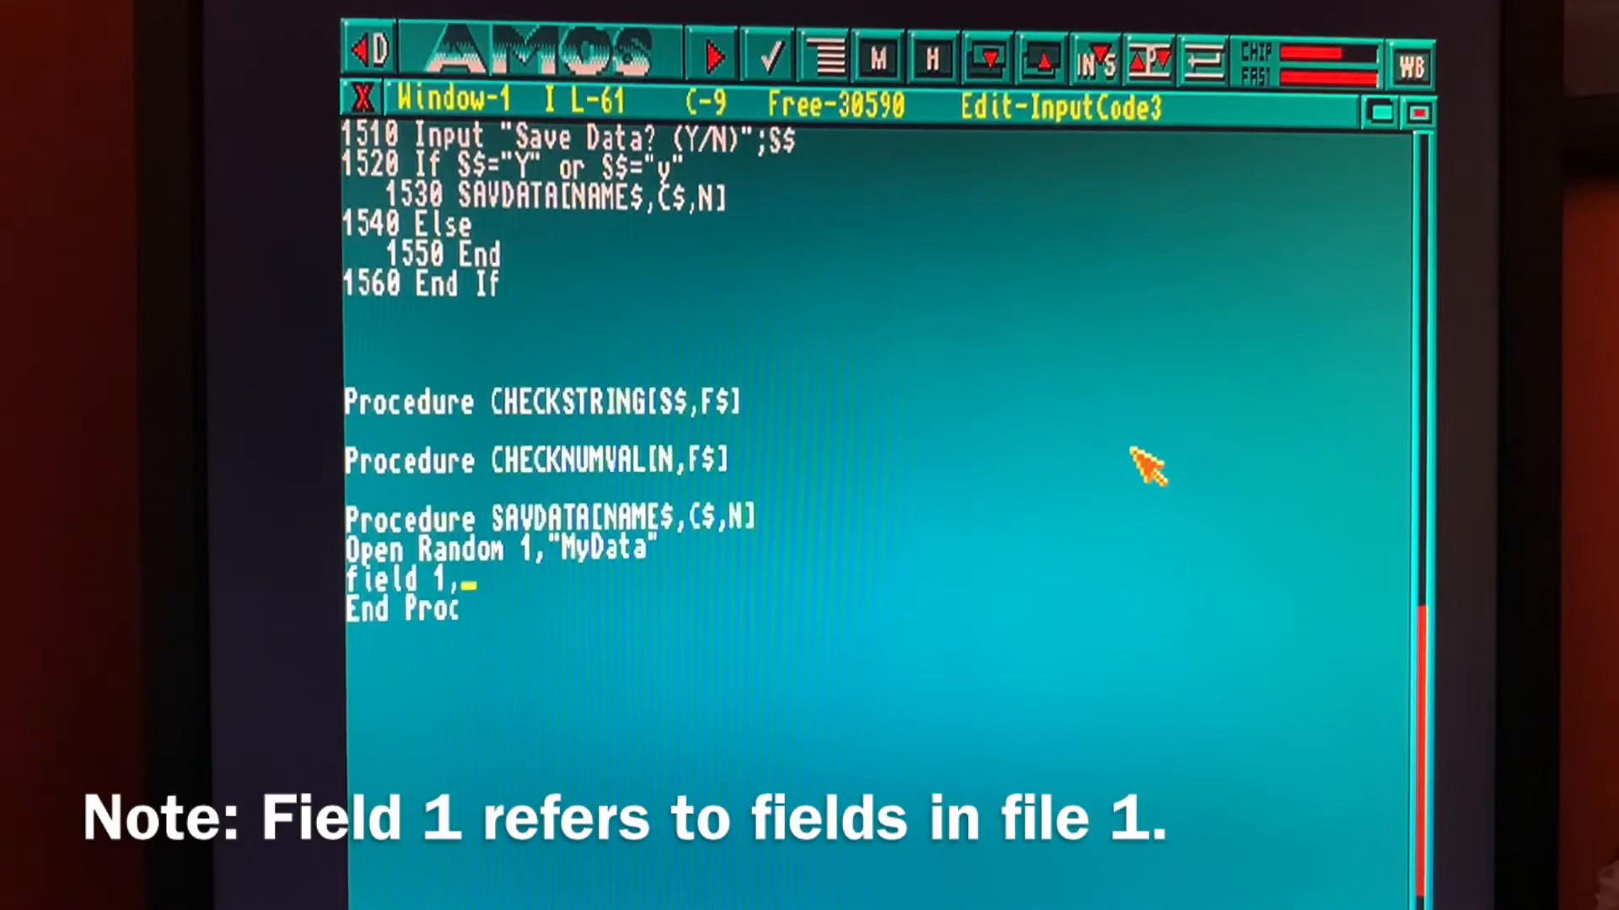
text(20)
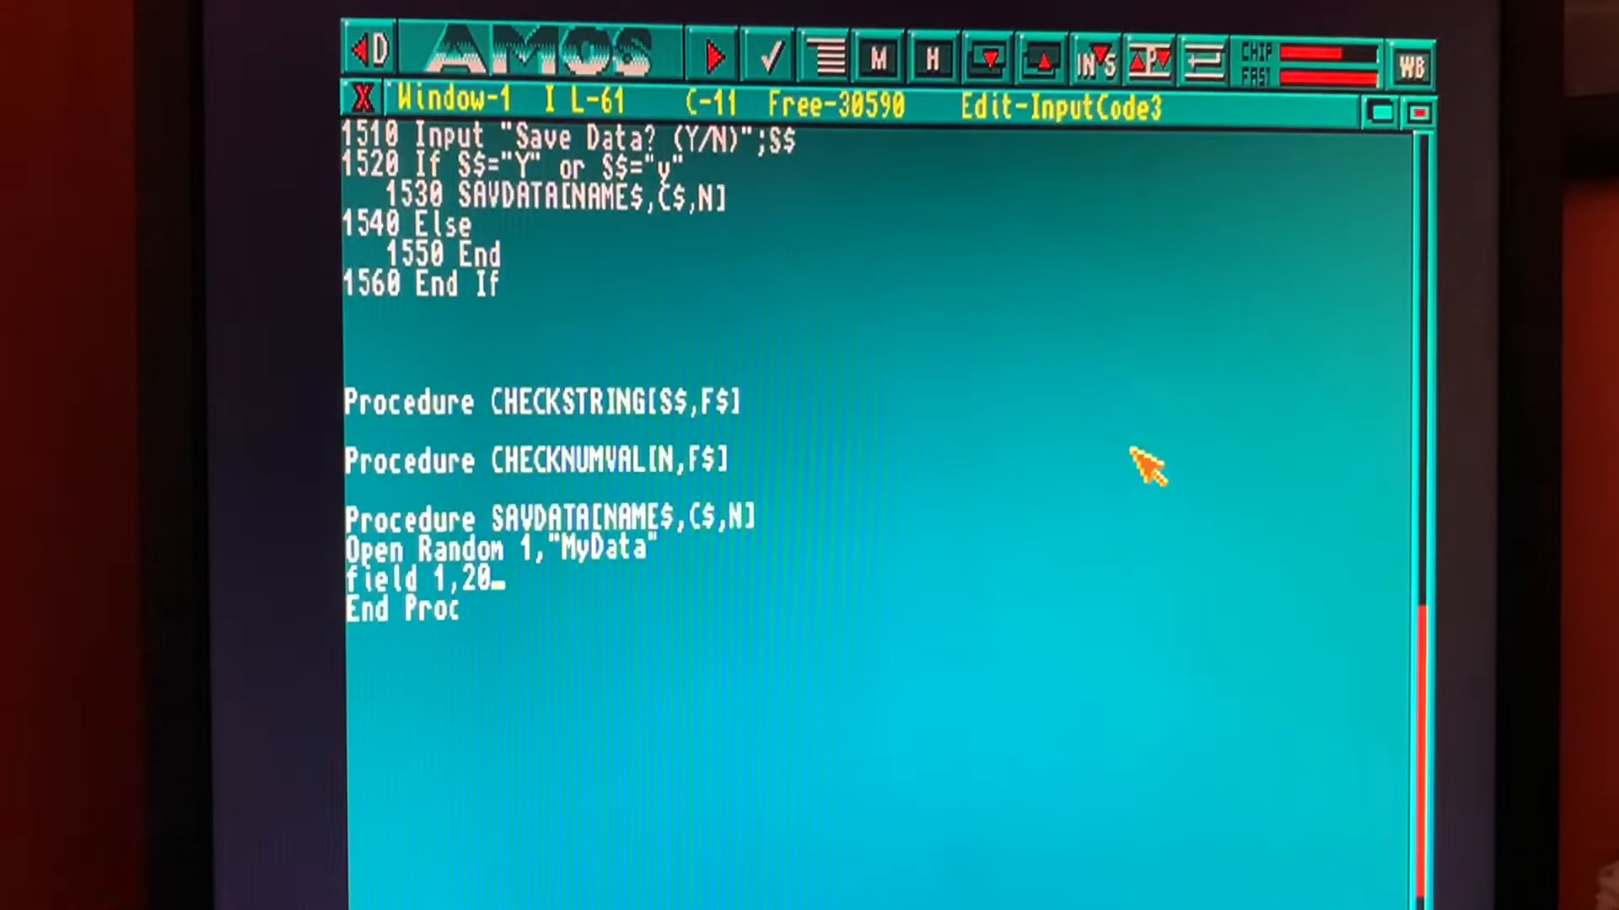
text(as)
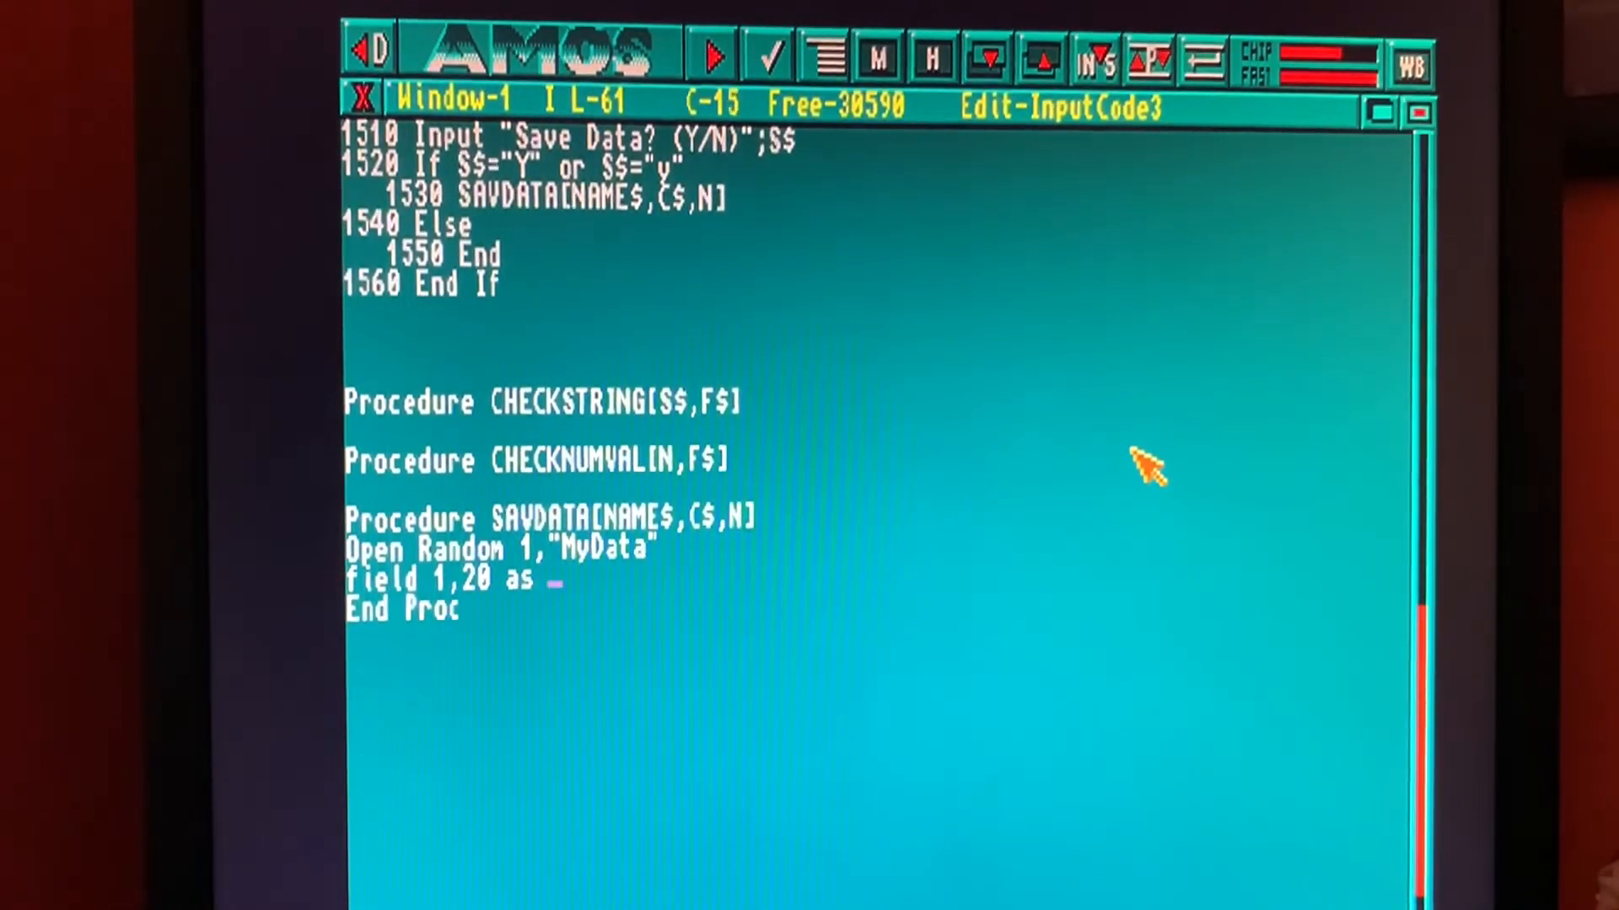
text(name$)
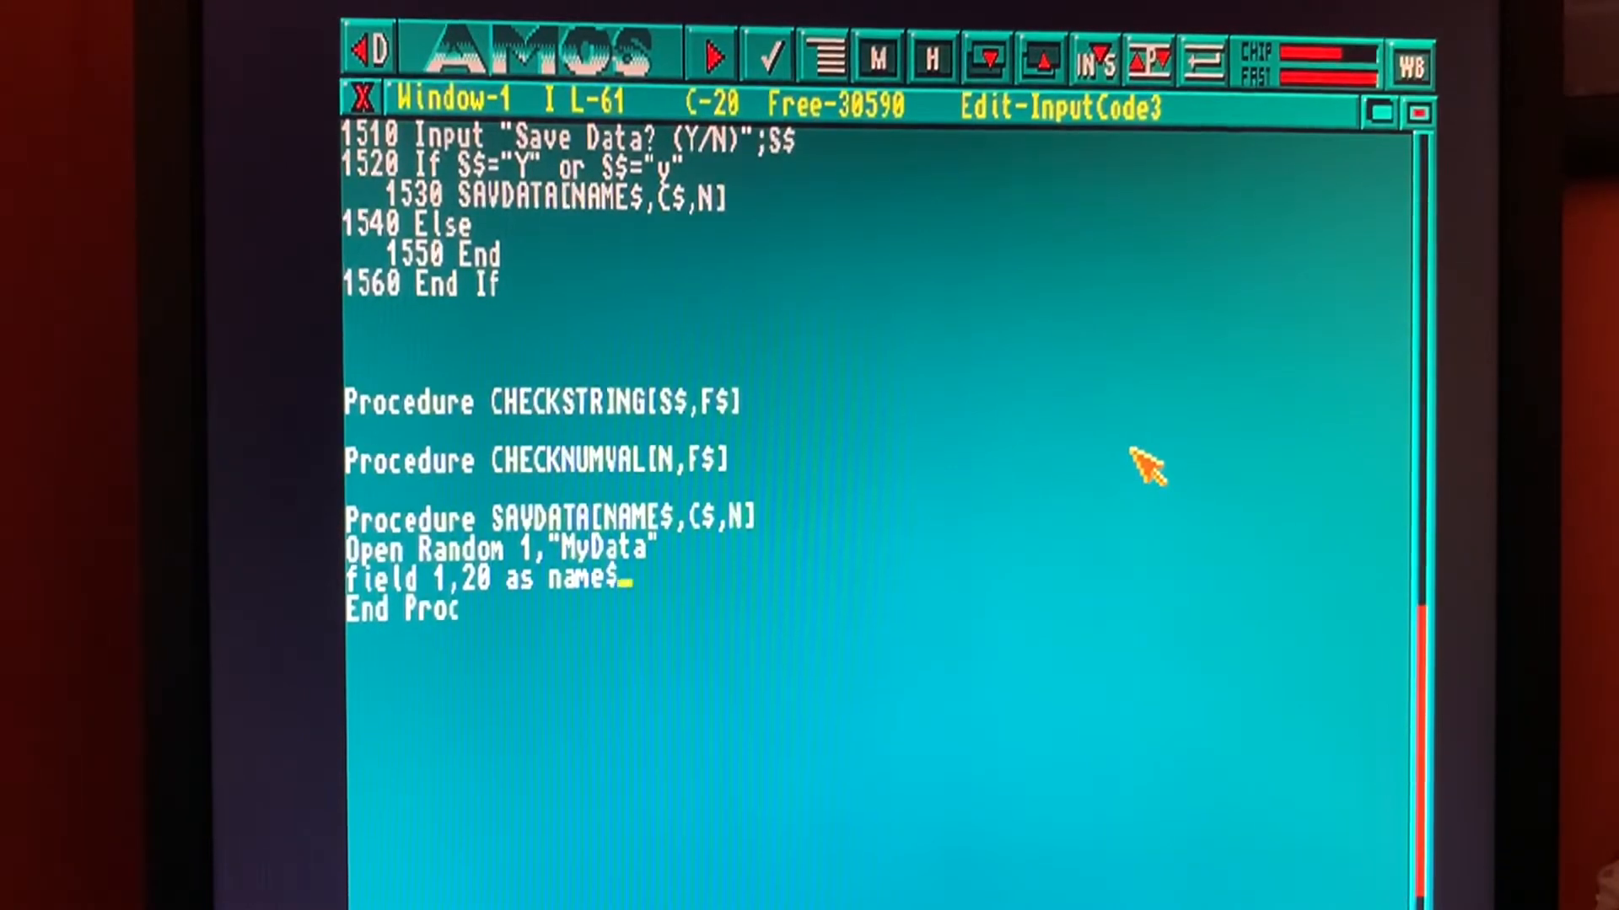
text(,)
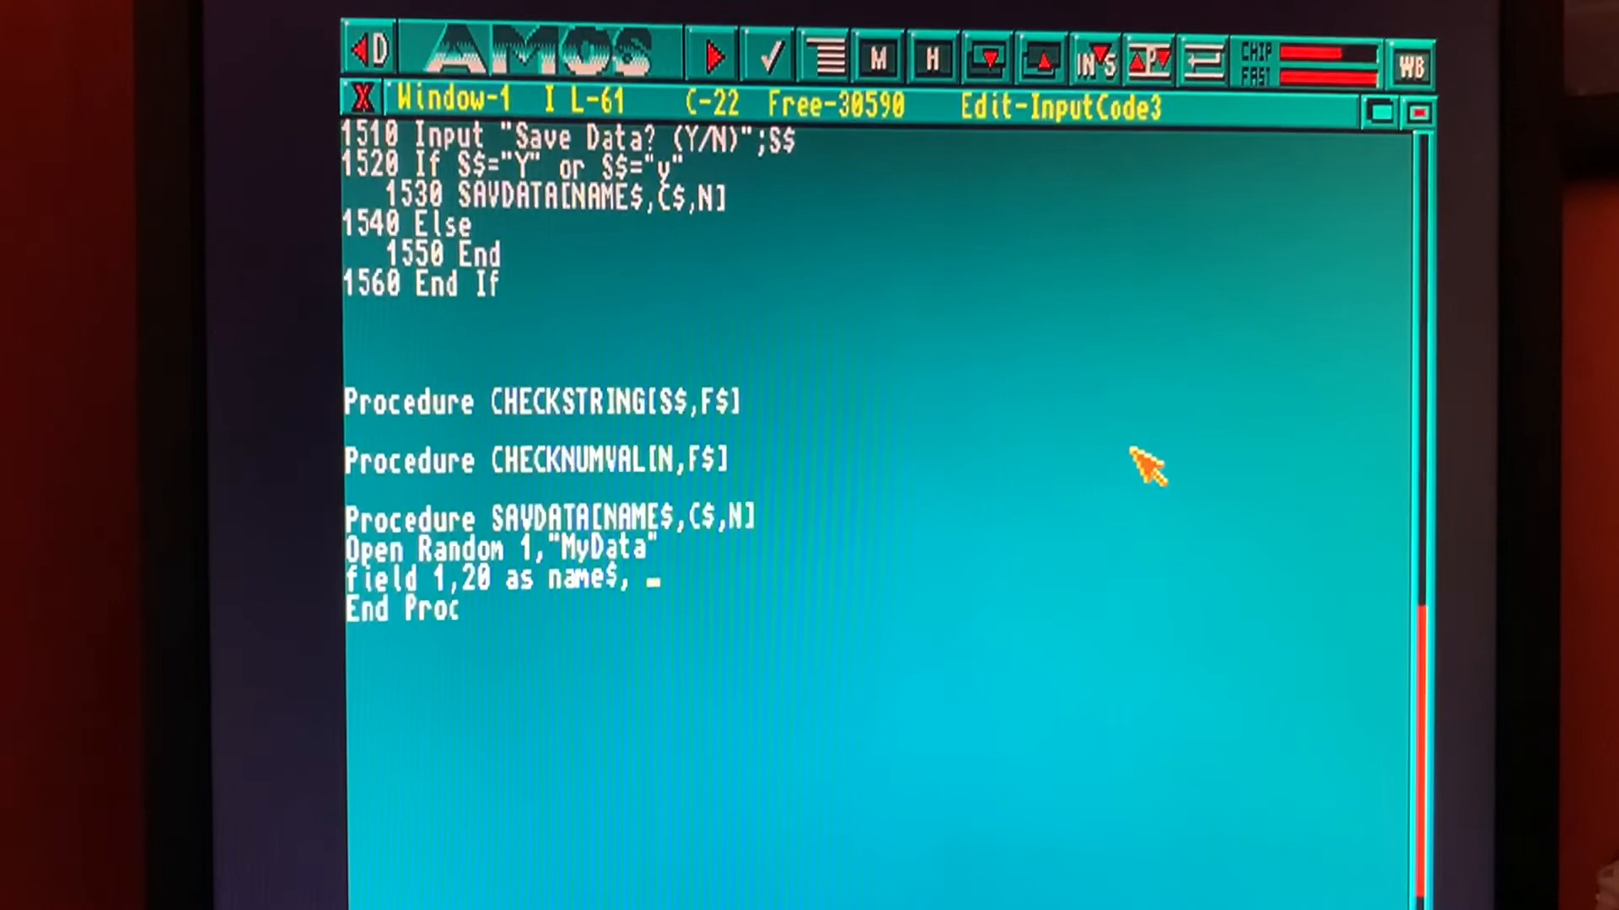
text(20 as c)
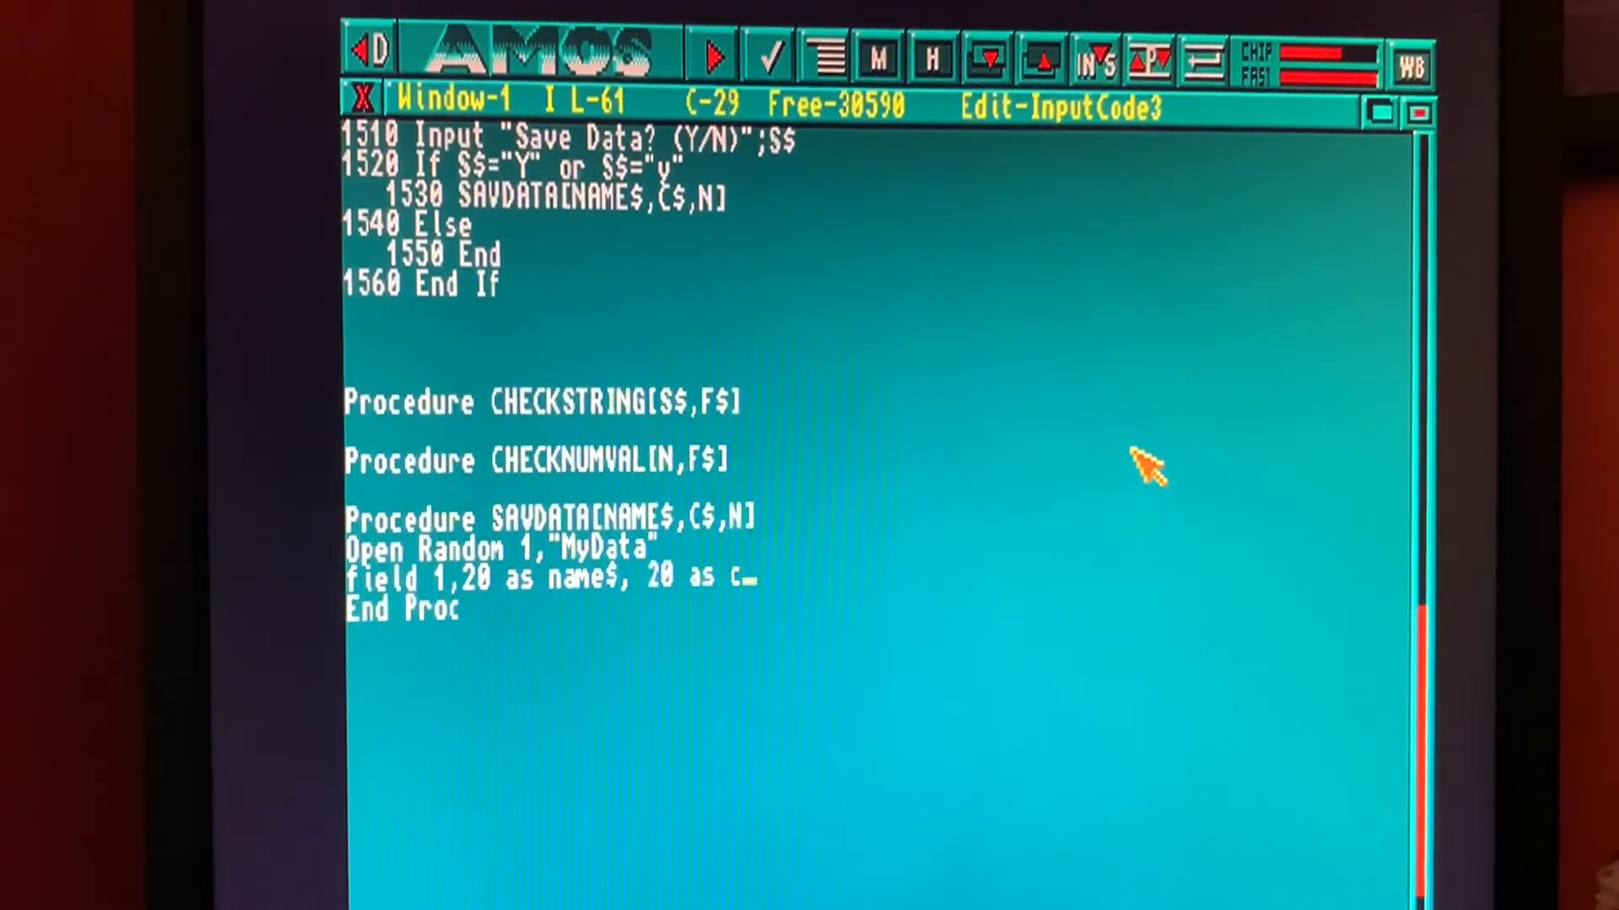
text($)
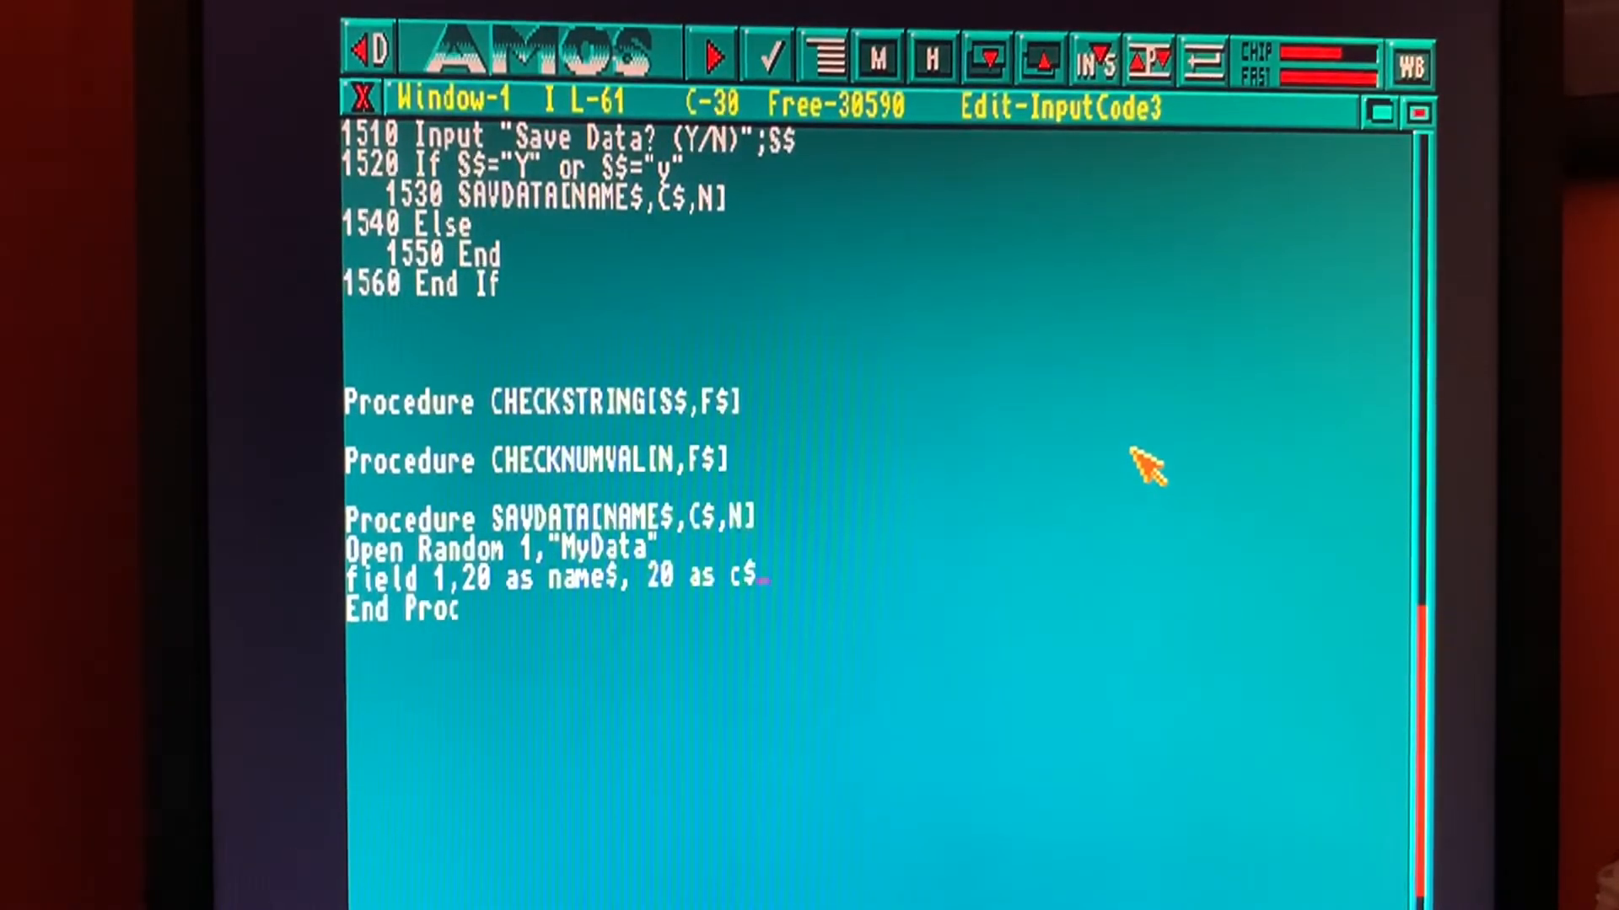
text(", ")
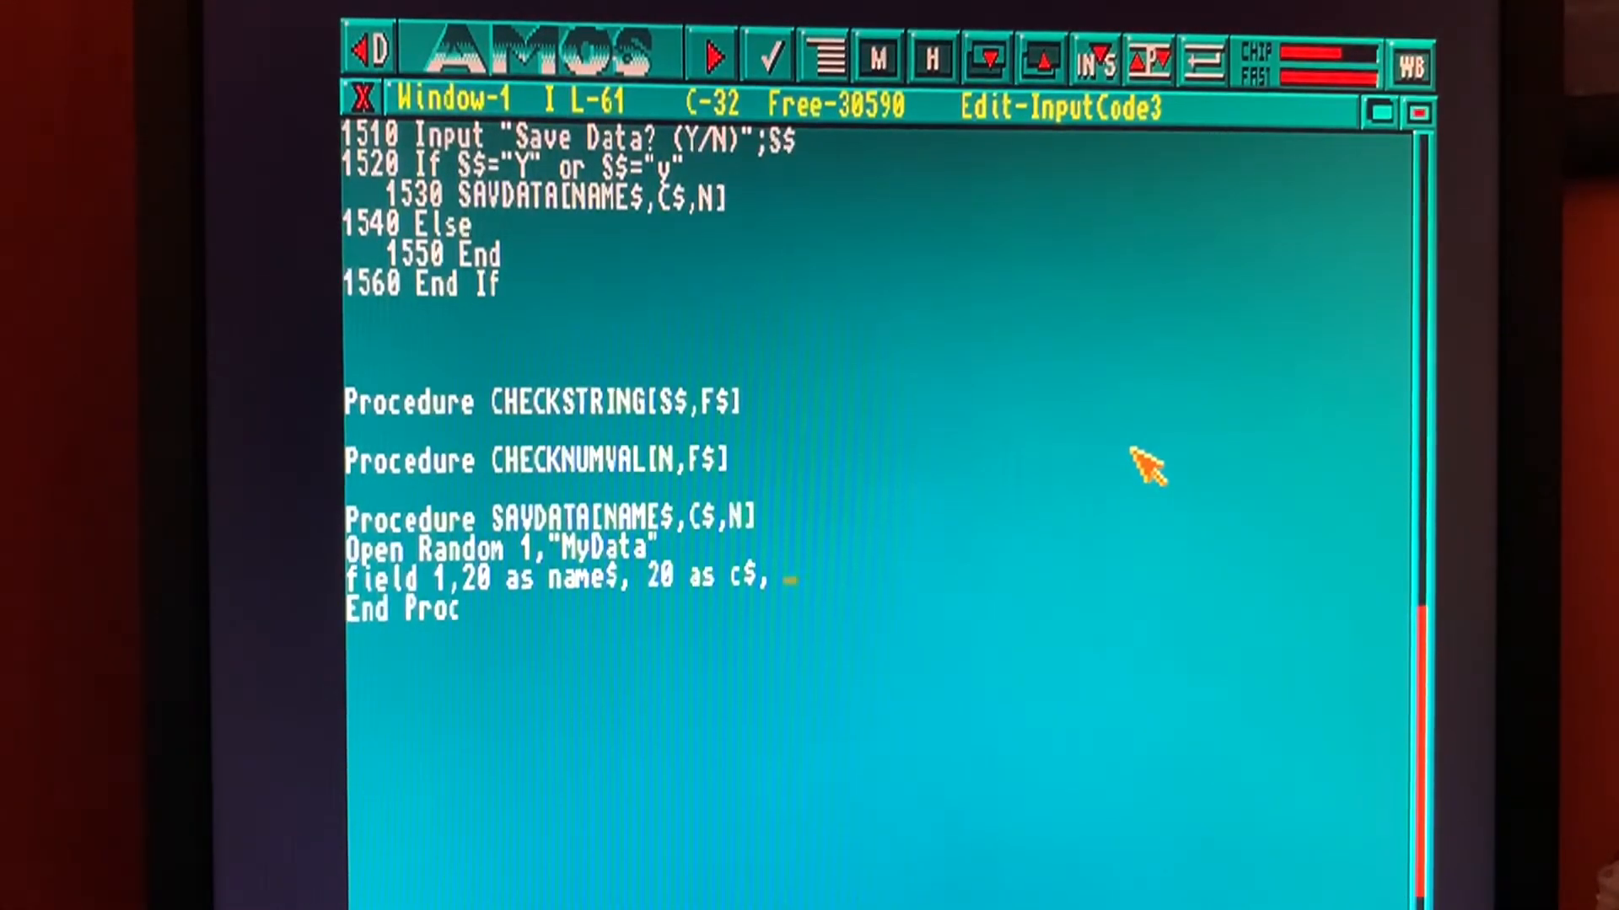
text(3 as)
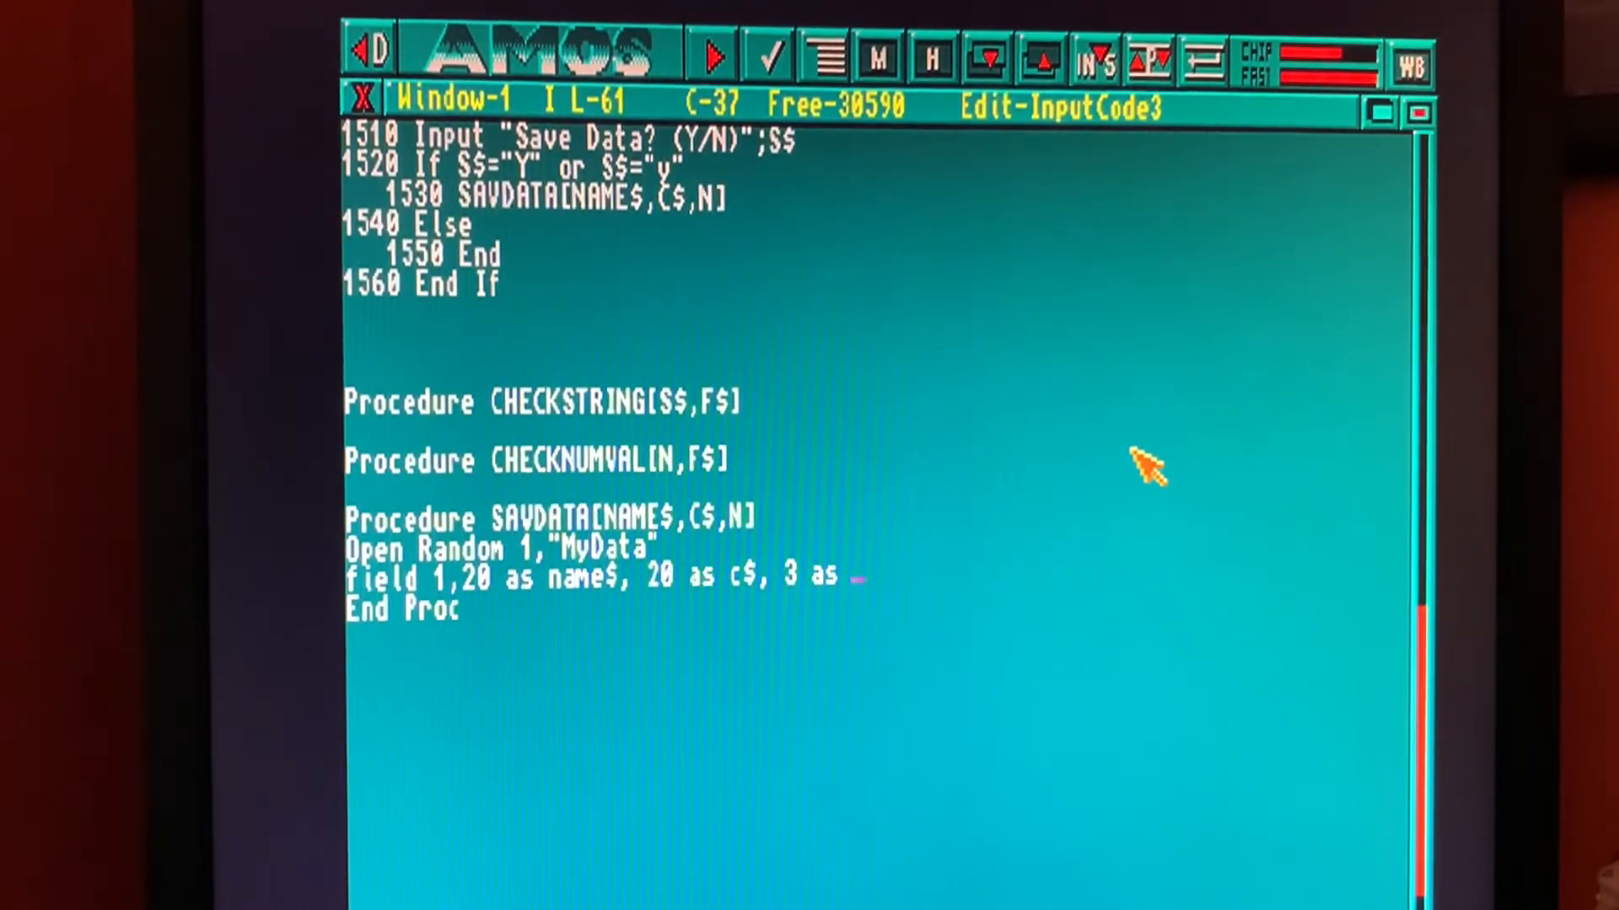
text(n)
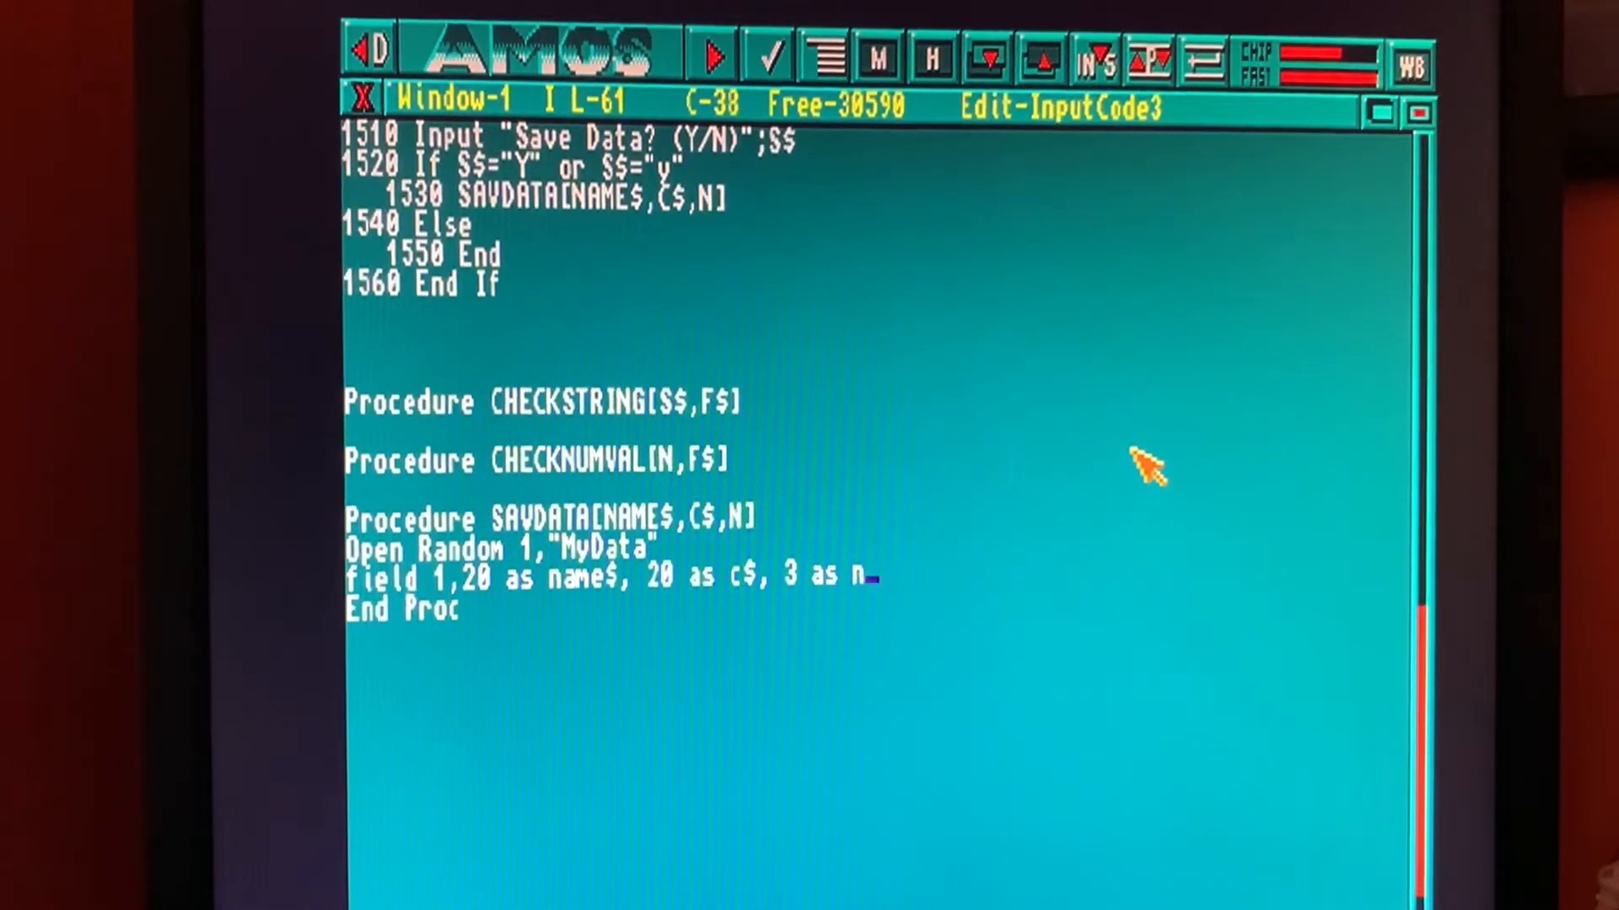
text($)
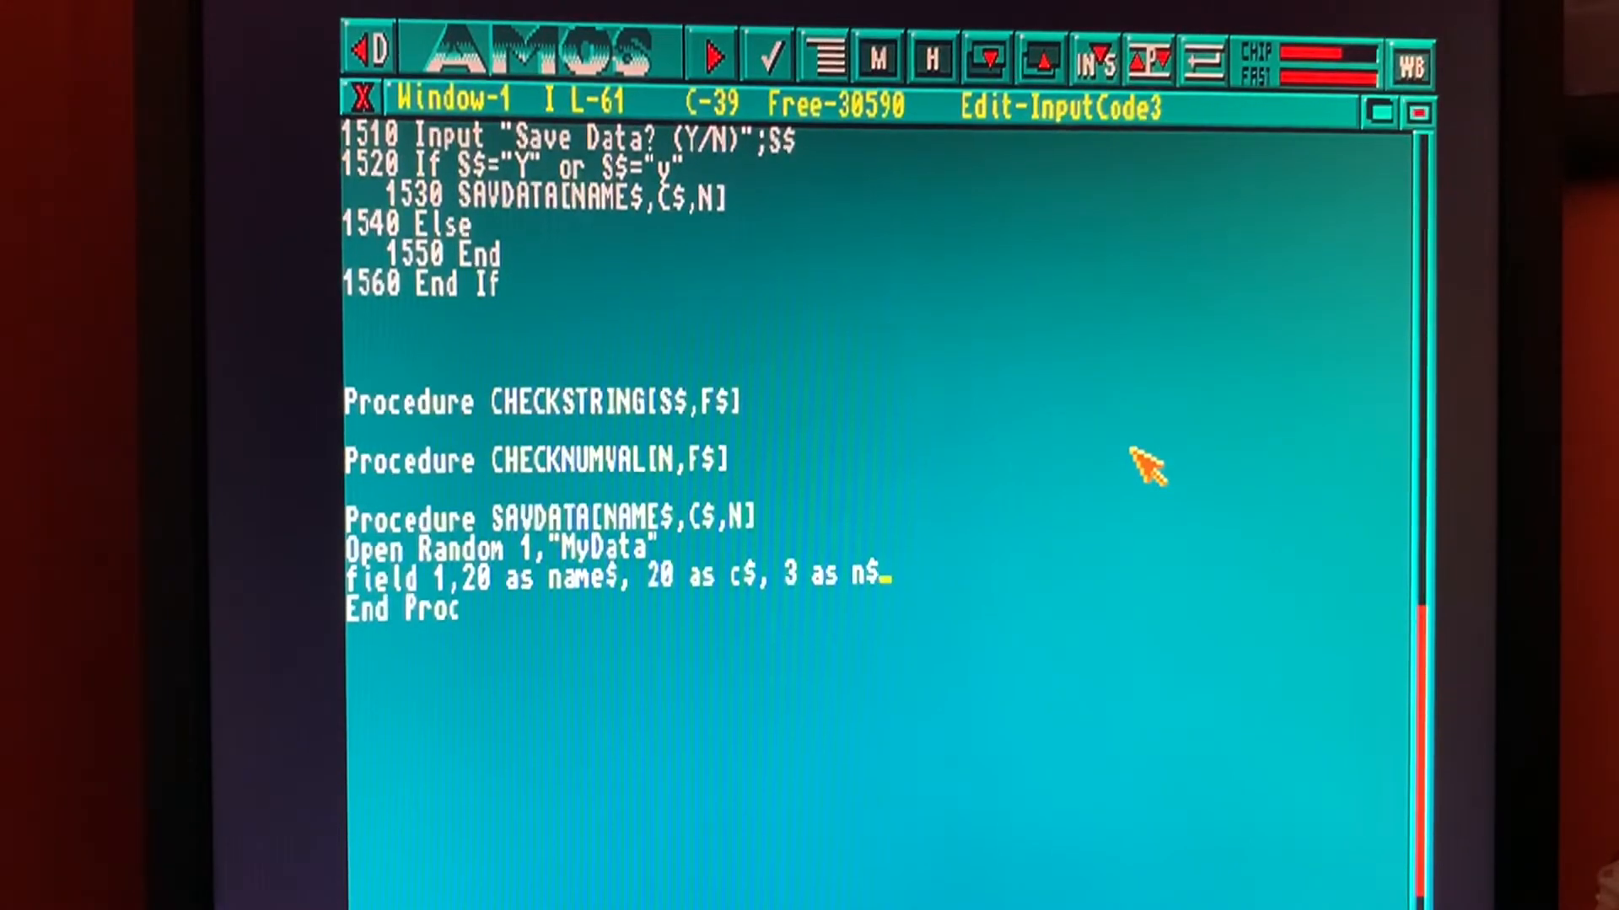
key(Return)
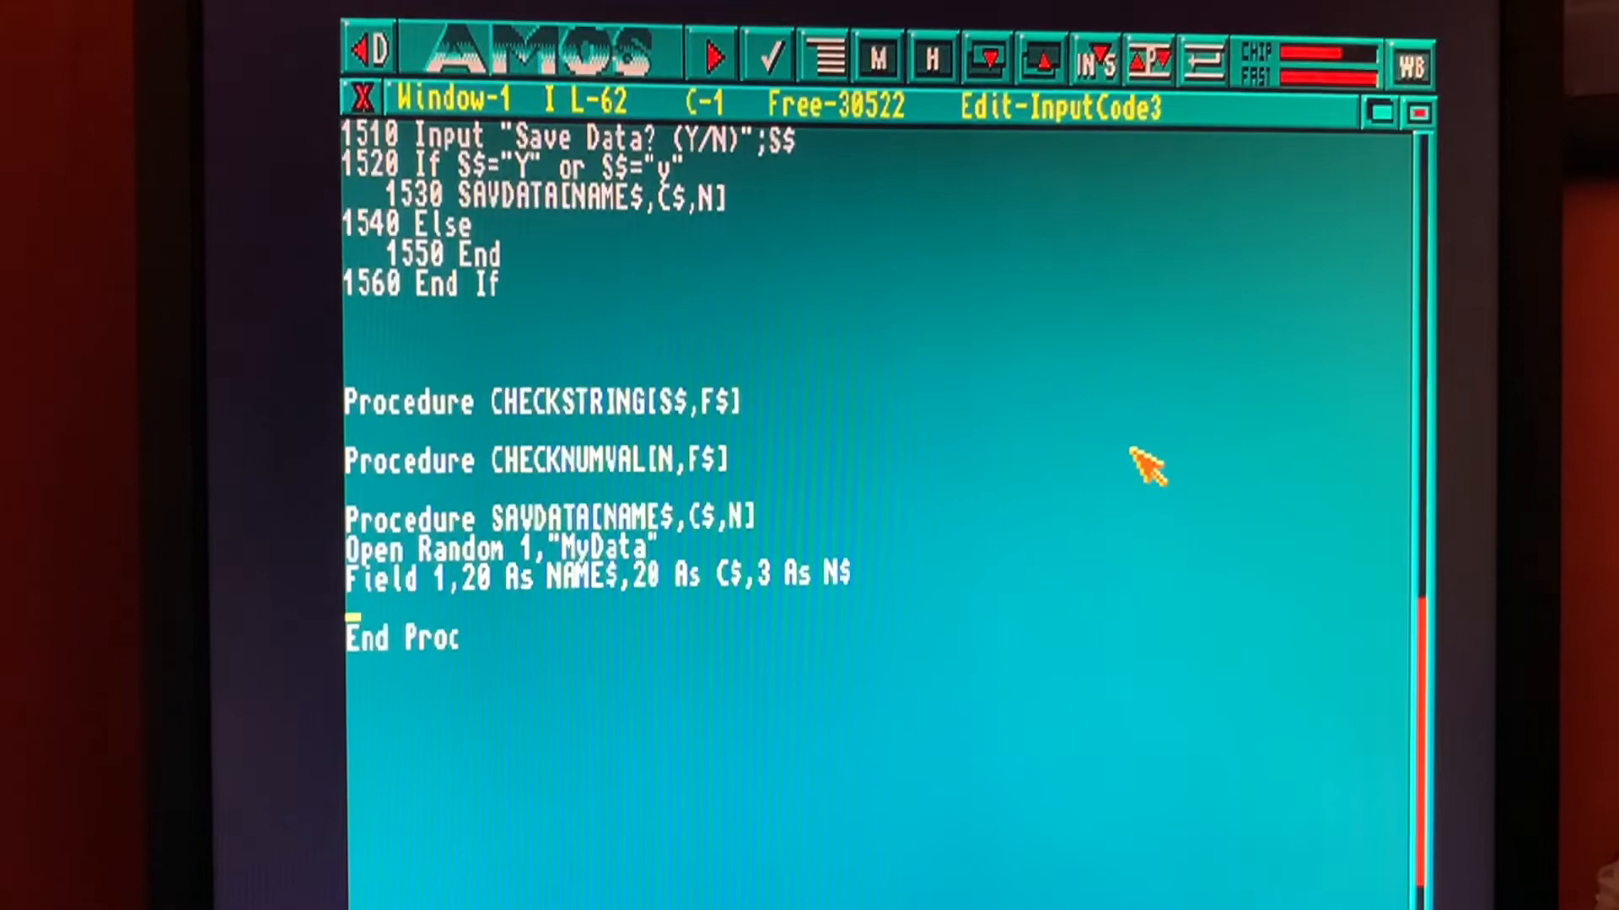
Step: Add the indented line INDEX=1 to set the record number
text(inde)
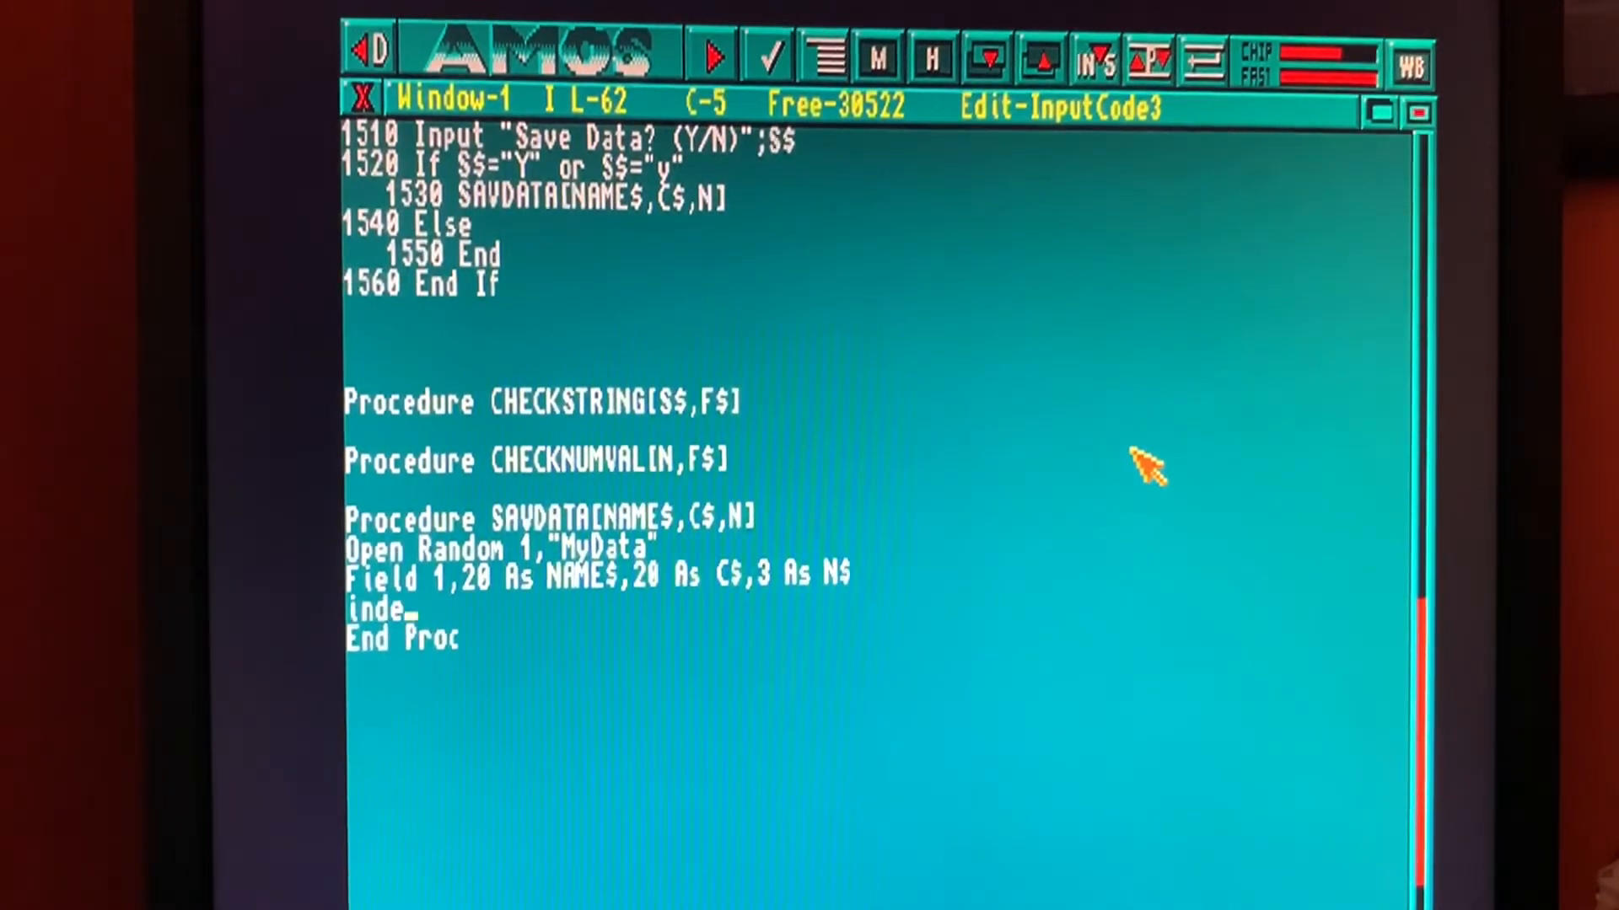
text(x)
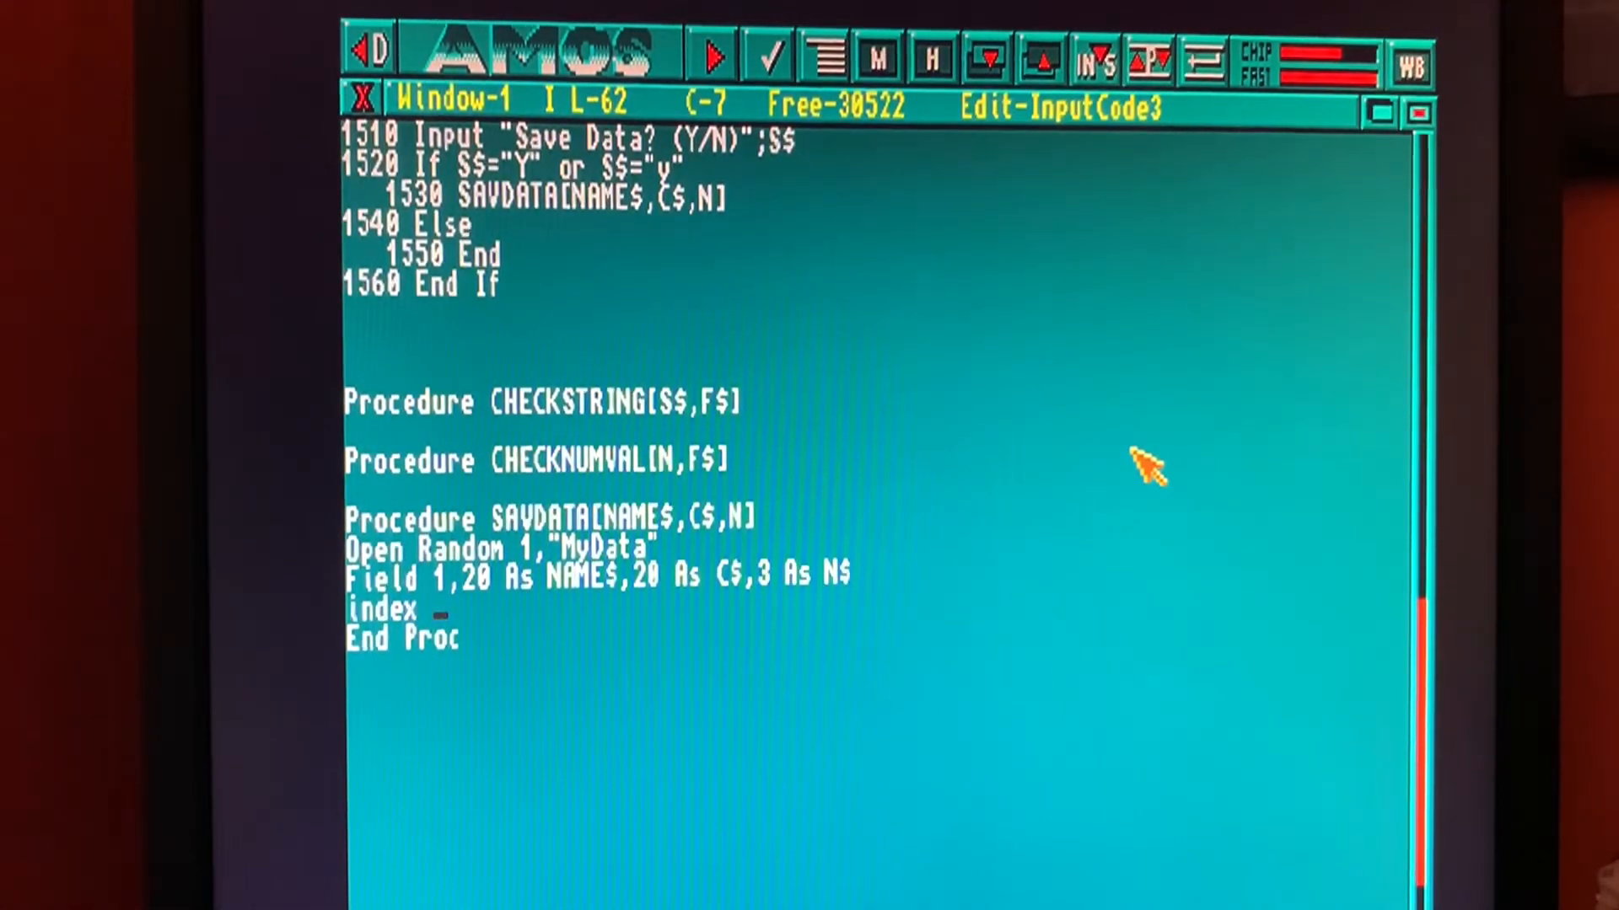
text(1)
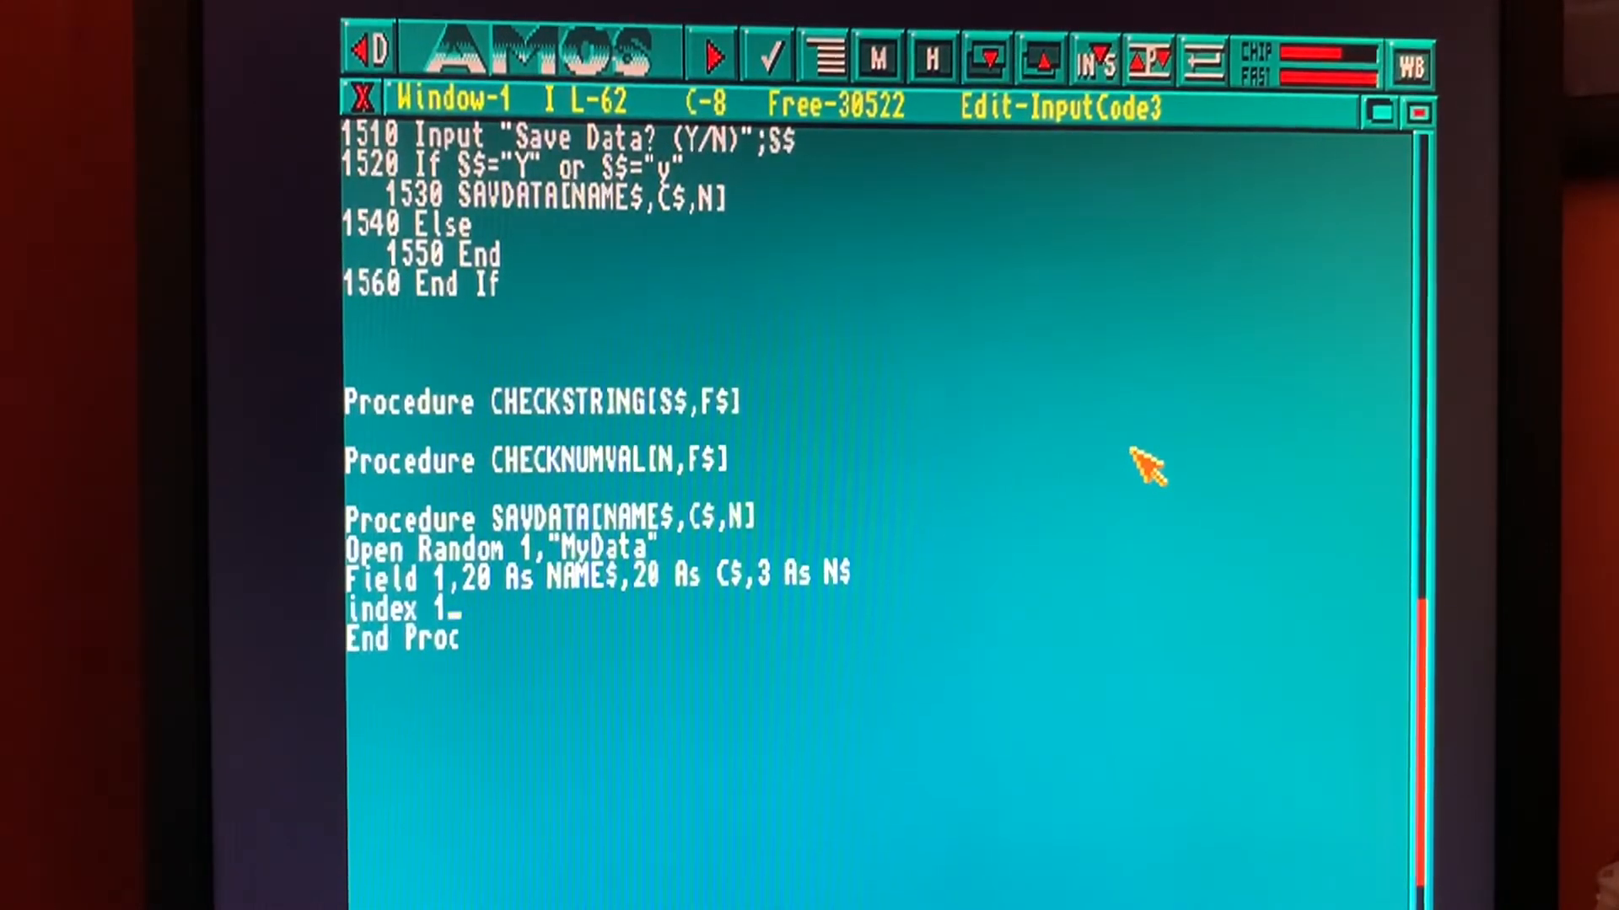
key(Return)
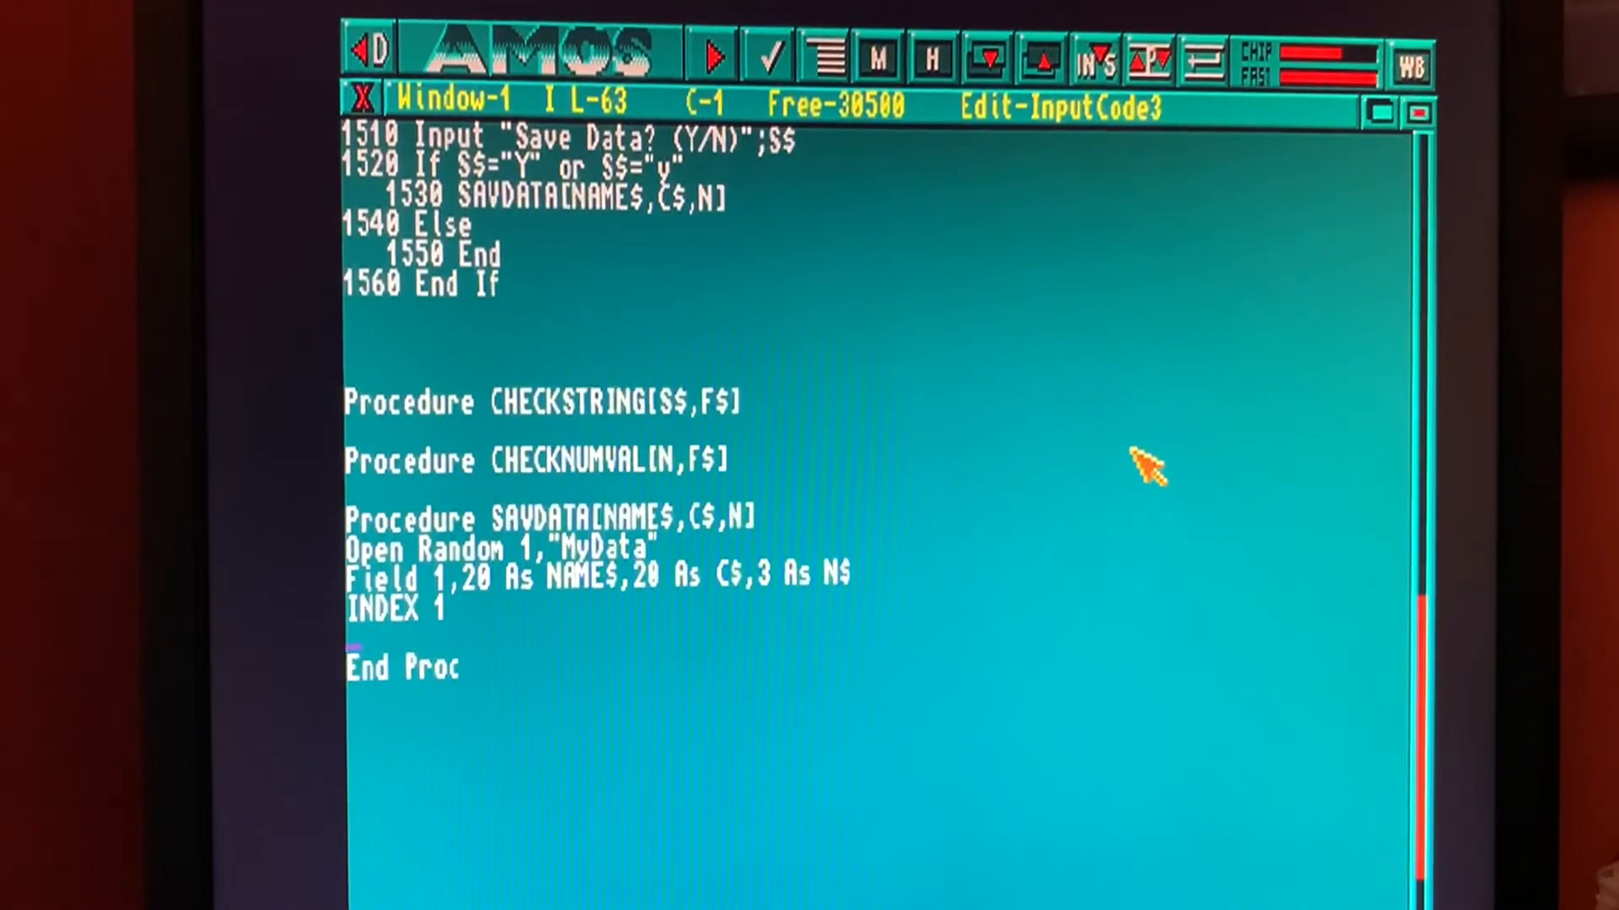
Step: Add 'Put 1,INDEX' and 'Close 1' to write the record and close the file
text(put)
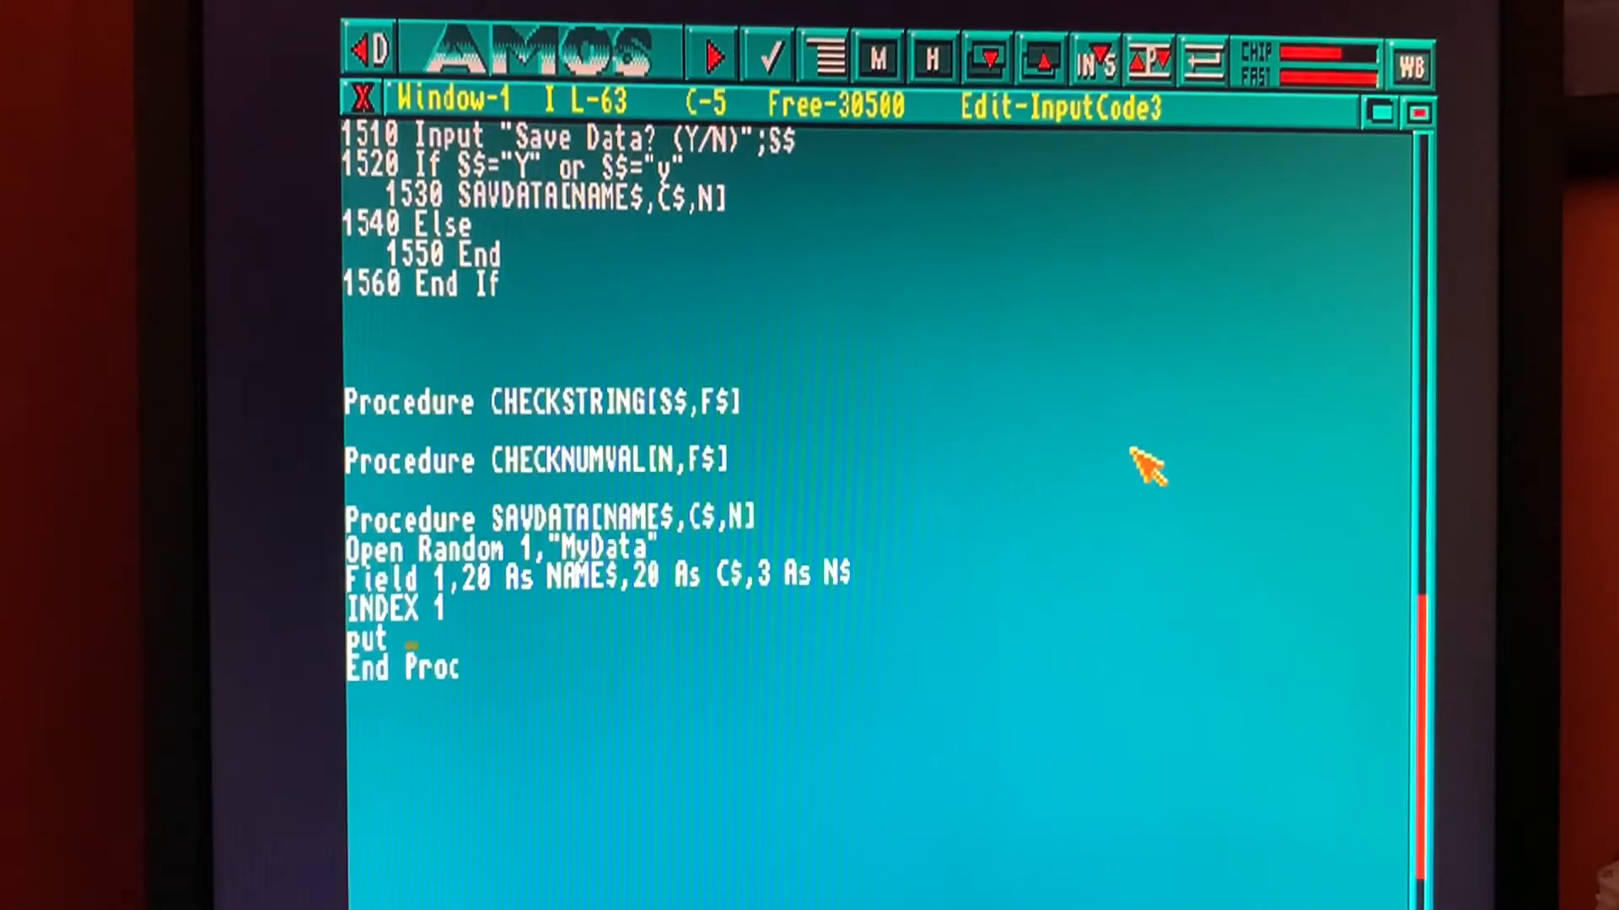
text(1, inde)
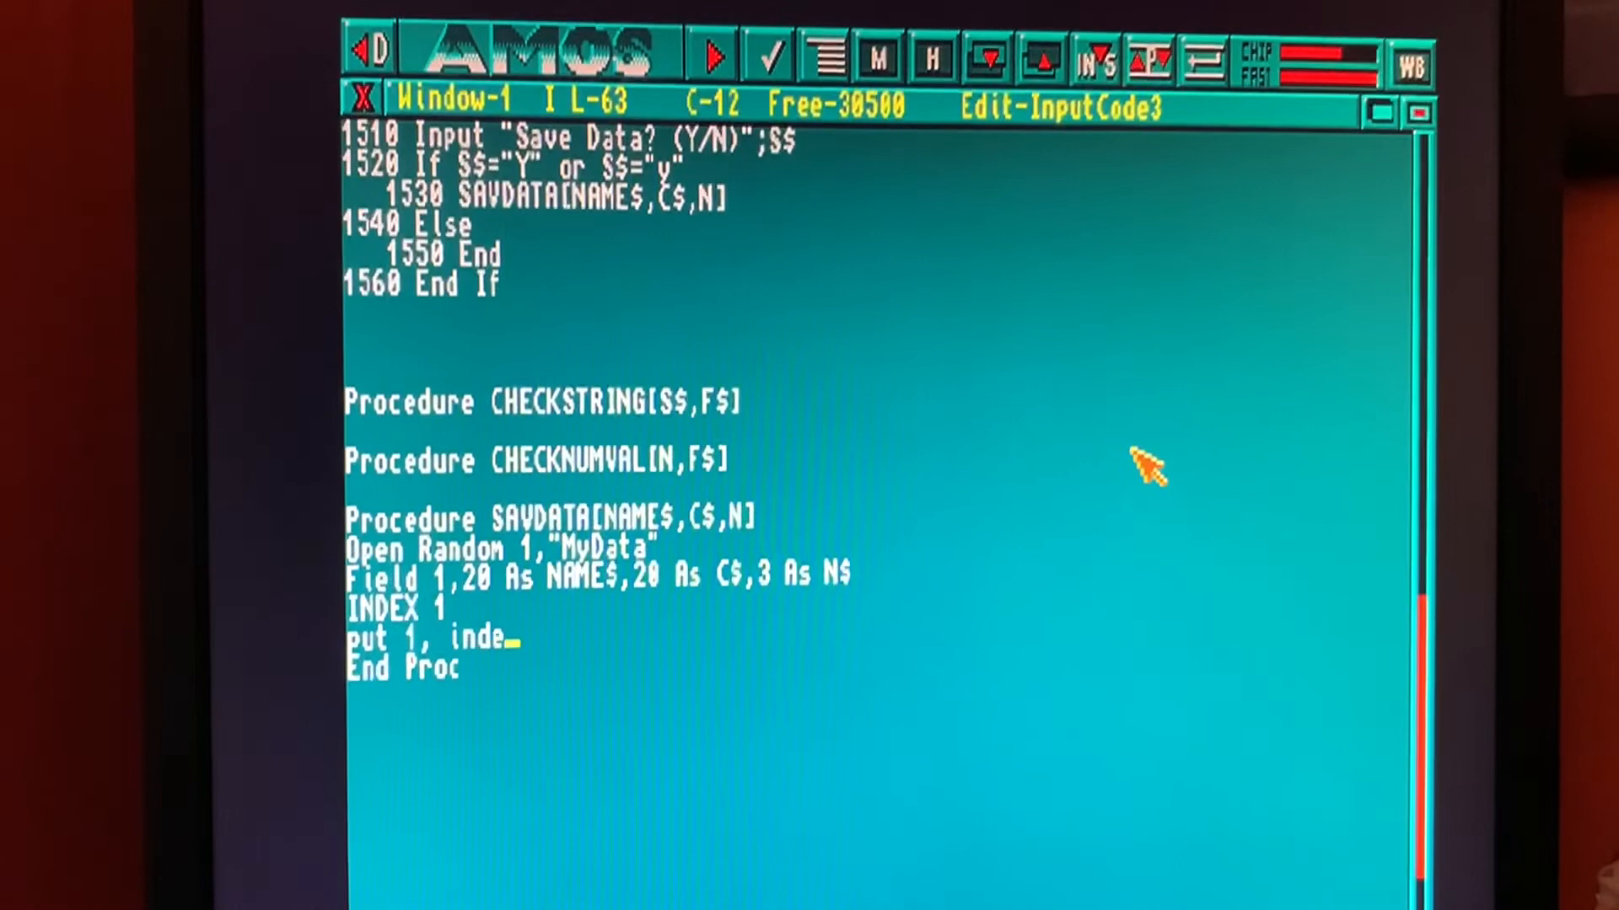
text(x)
text(c)
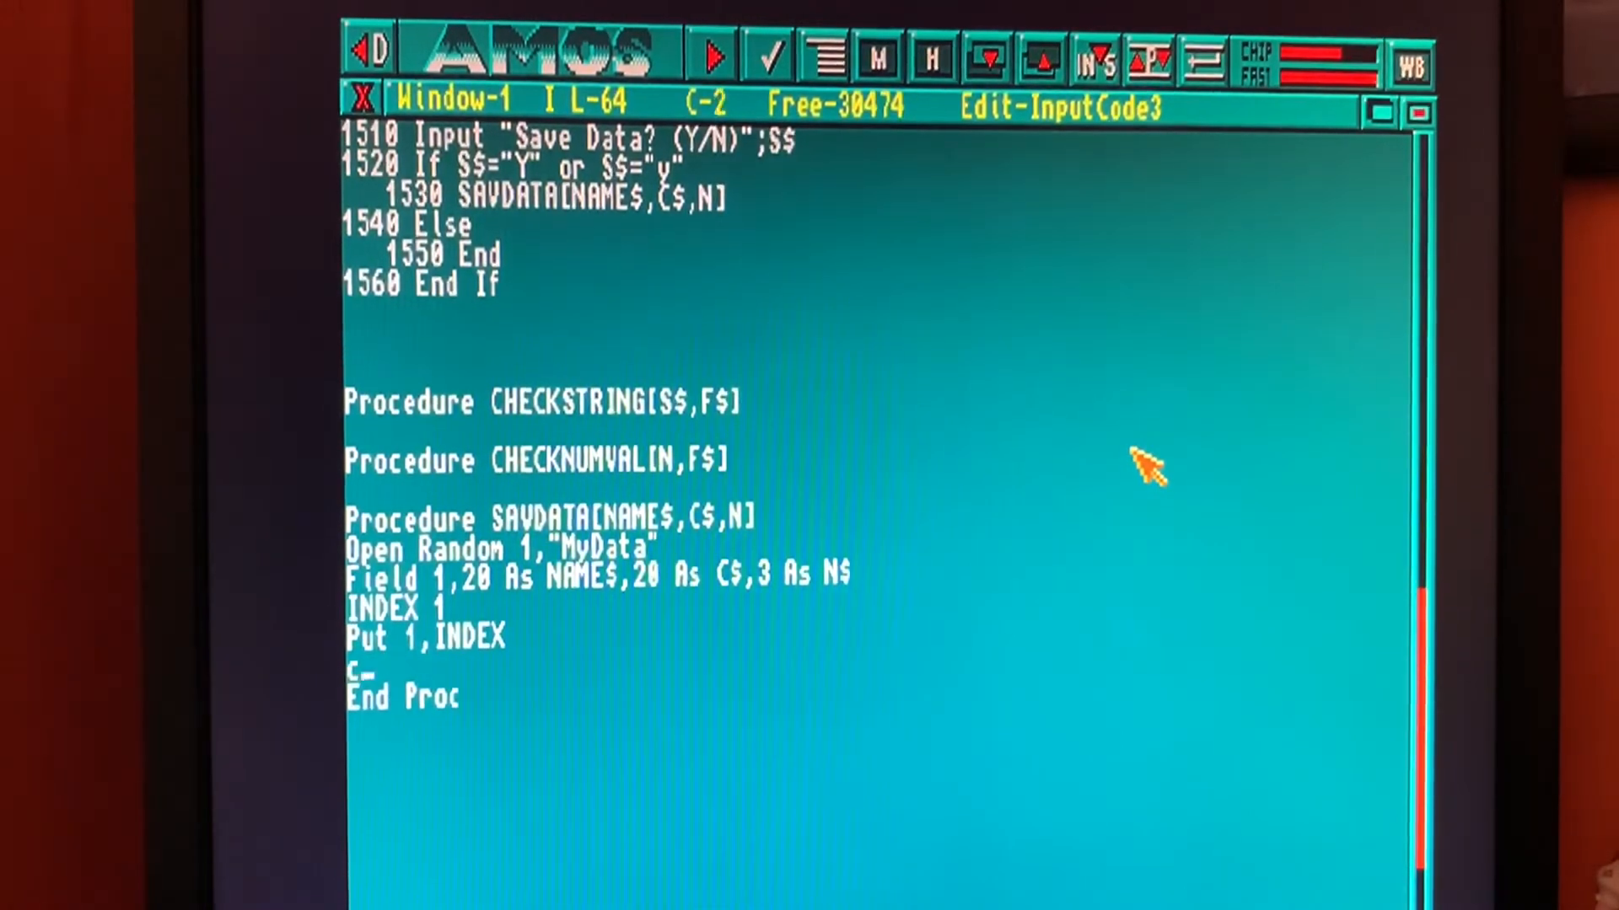
text(lose 1)
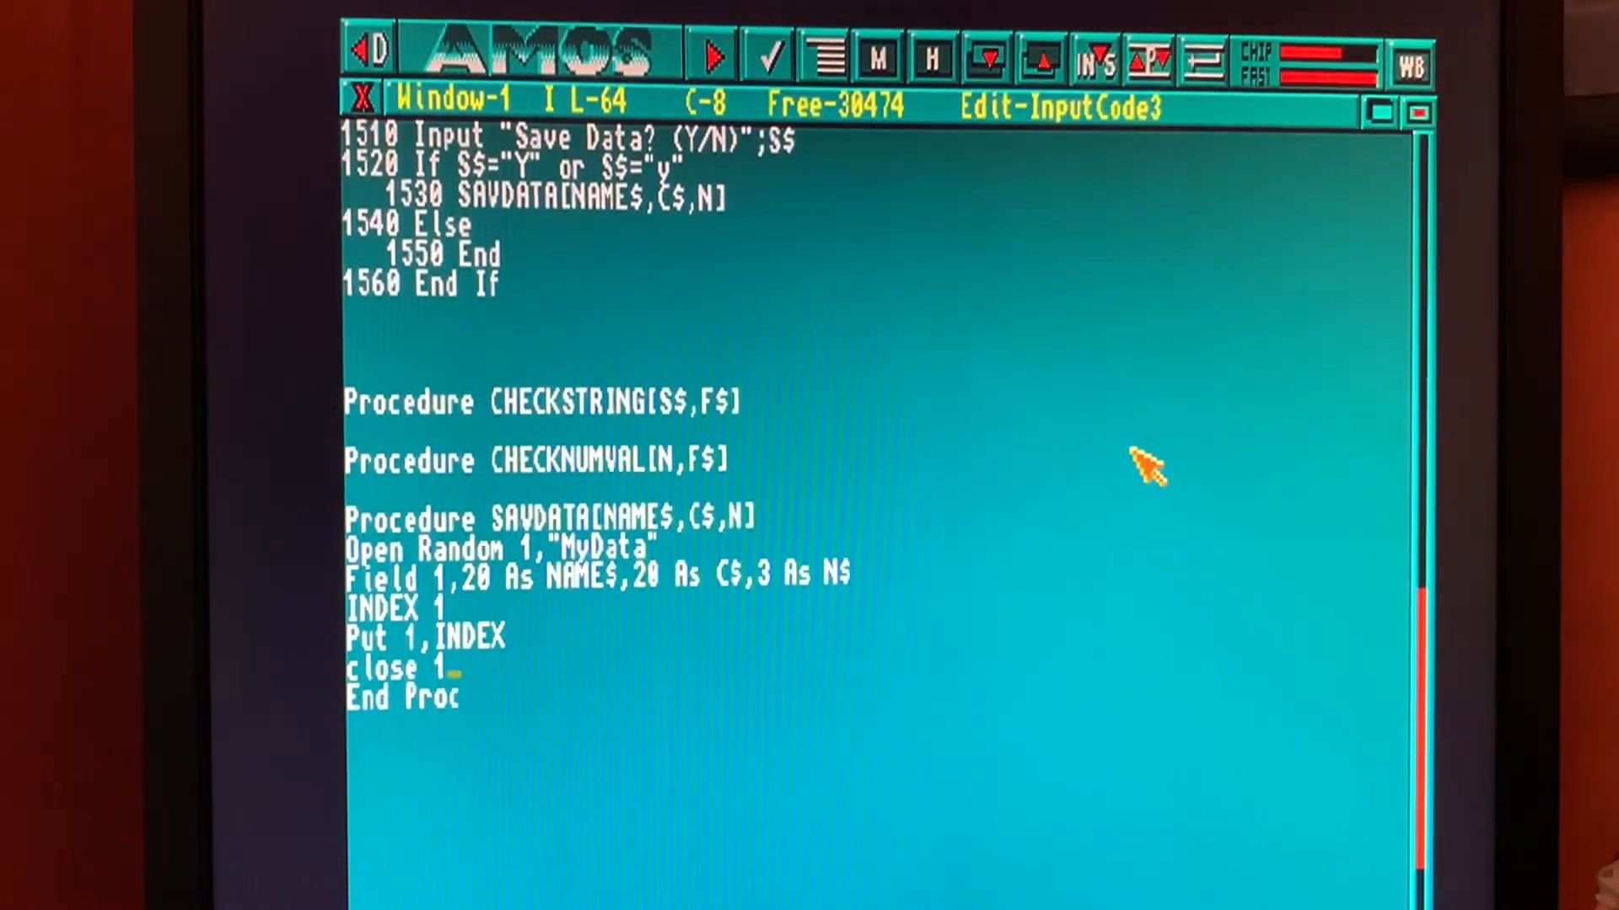
key(Return)
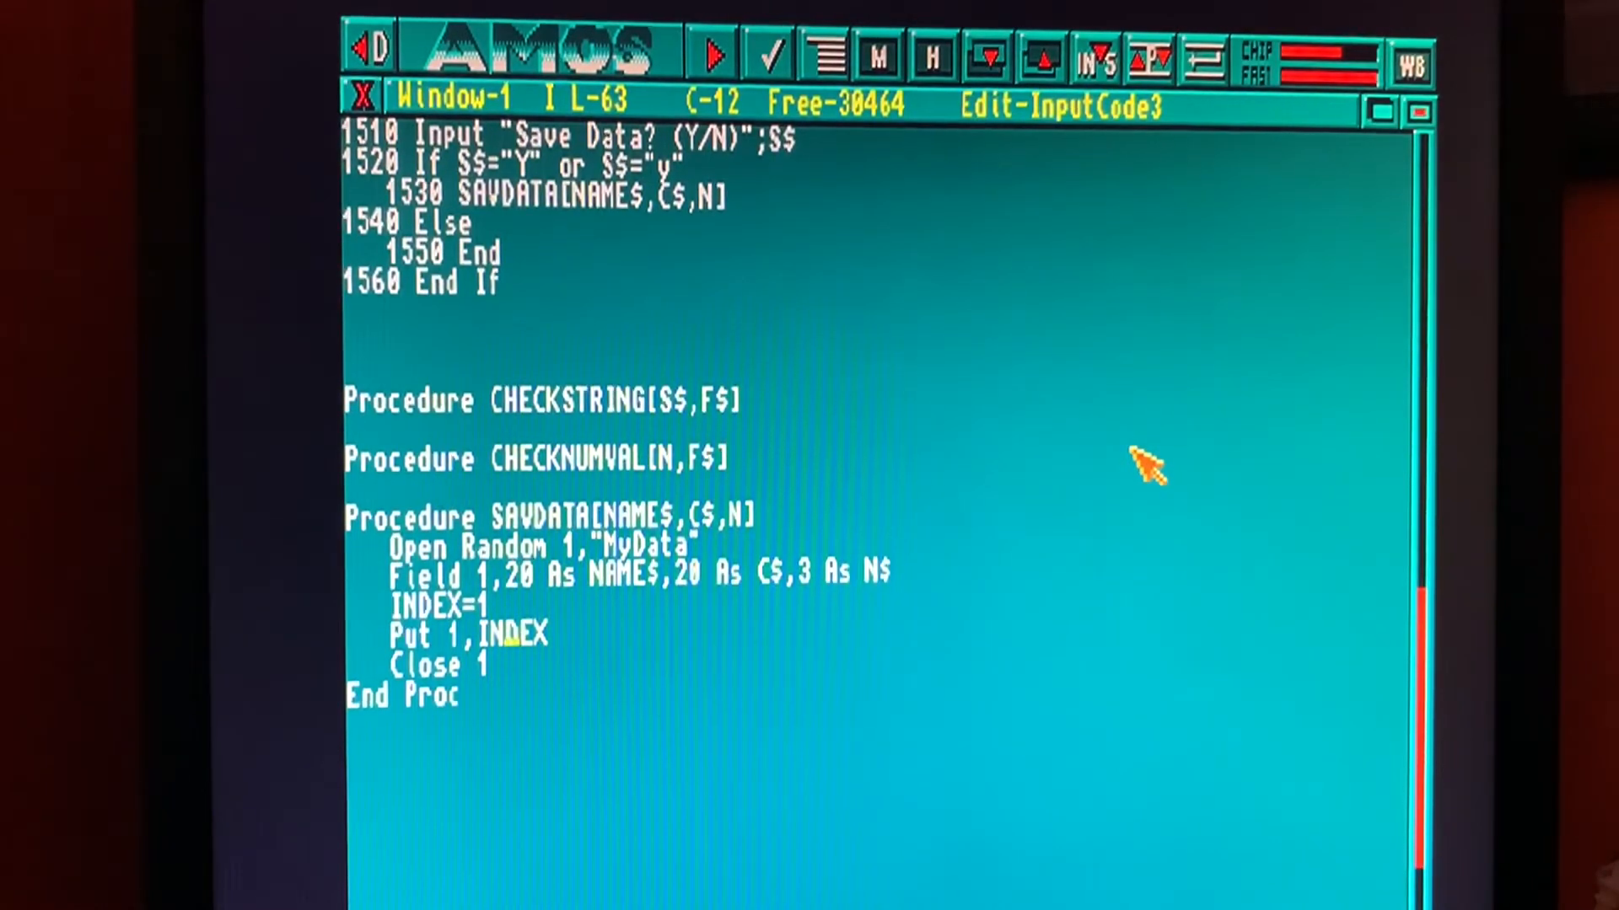
Step: Insert 'N$=Str$(N)' as the first line of SAVDATA to convert the number to text
key(Down)
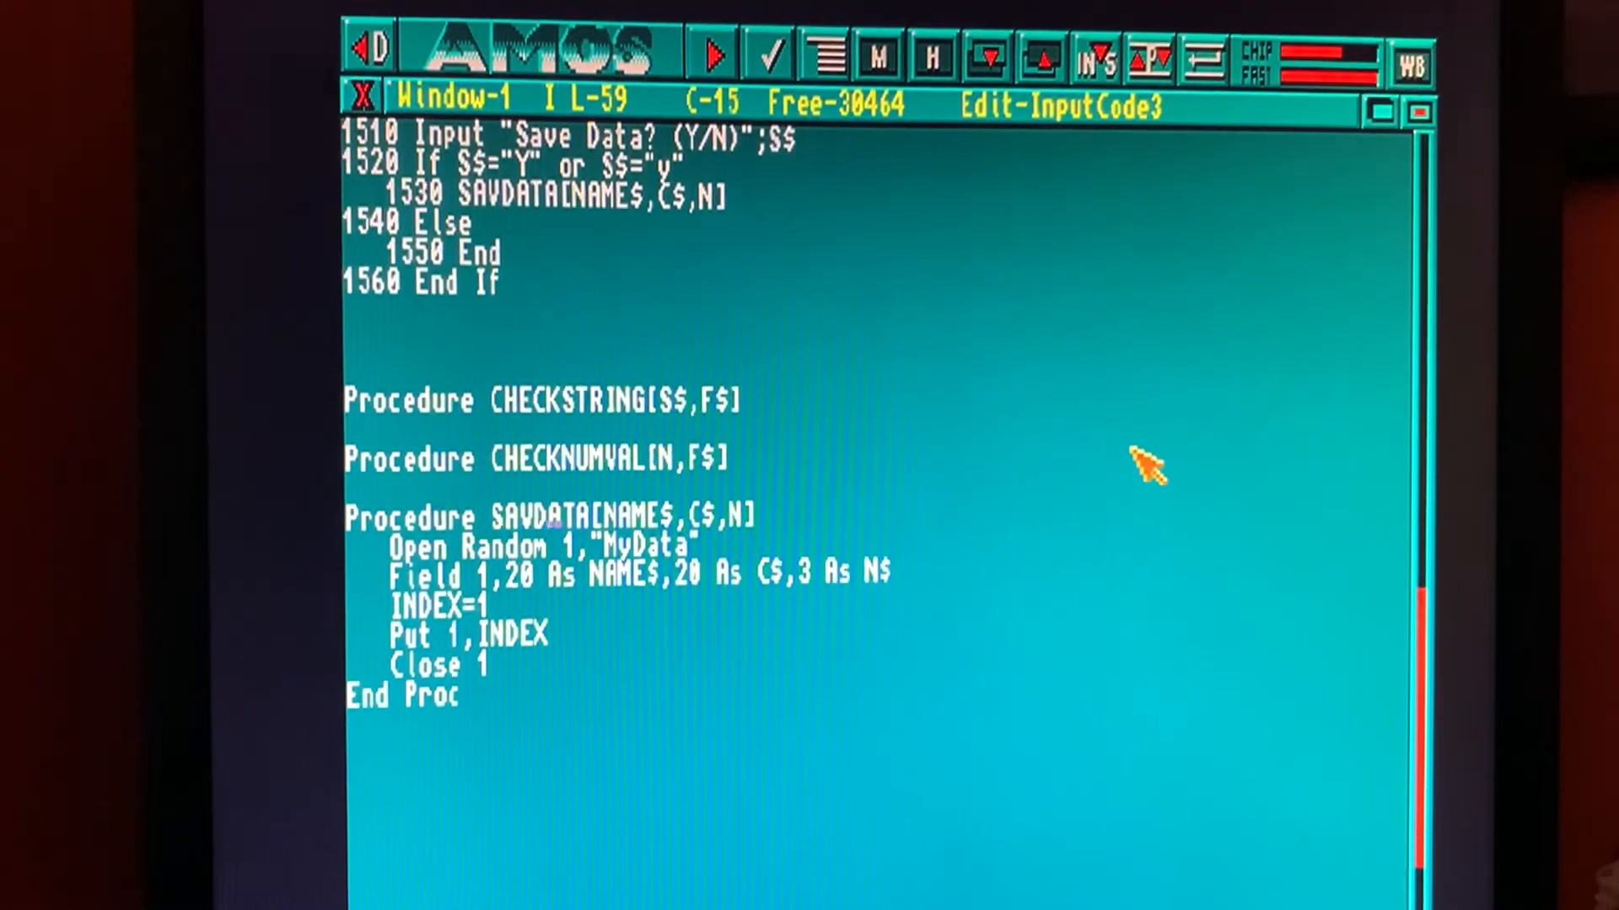
click(762, 518)
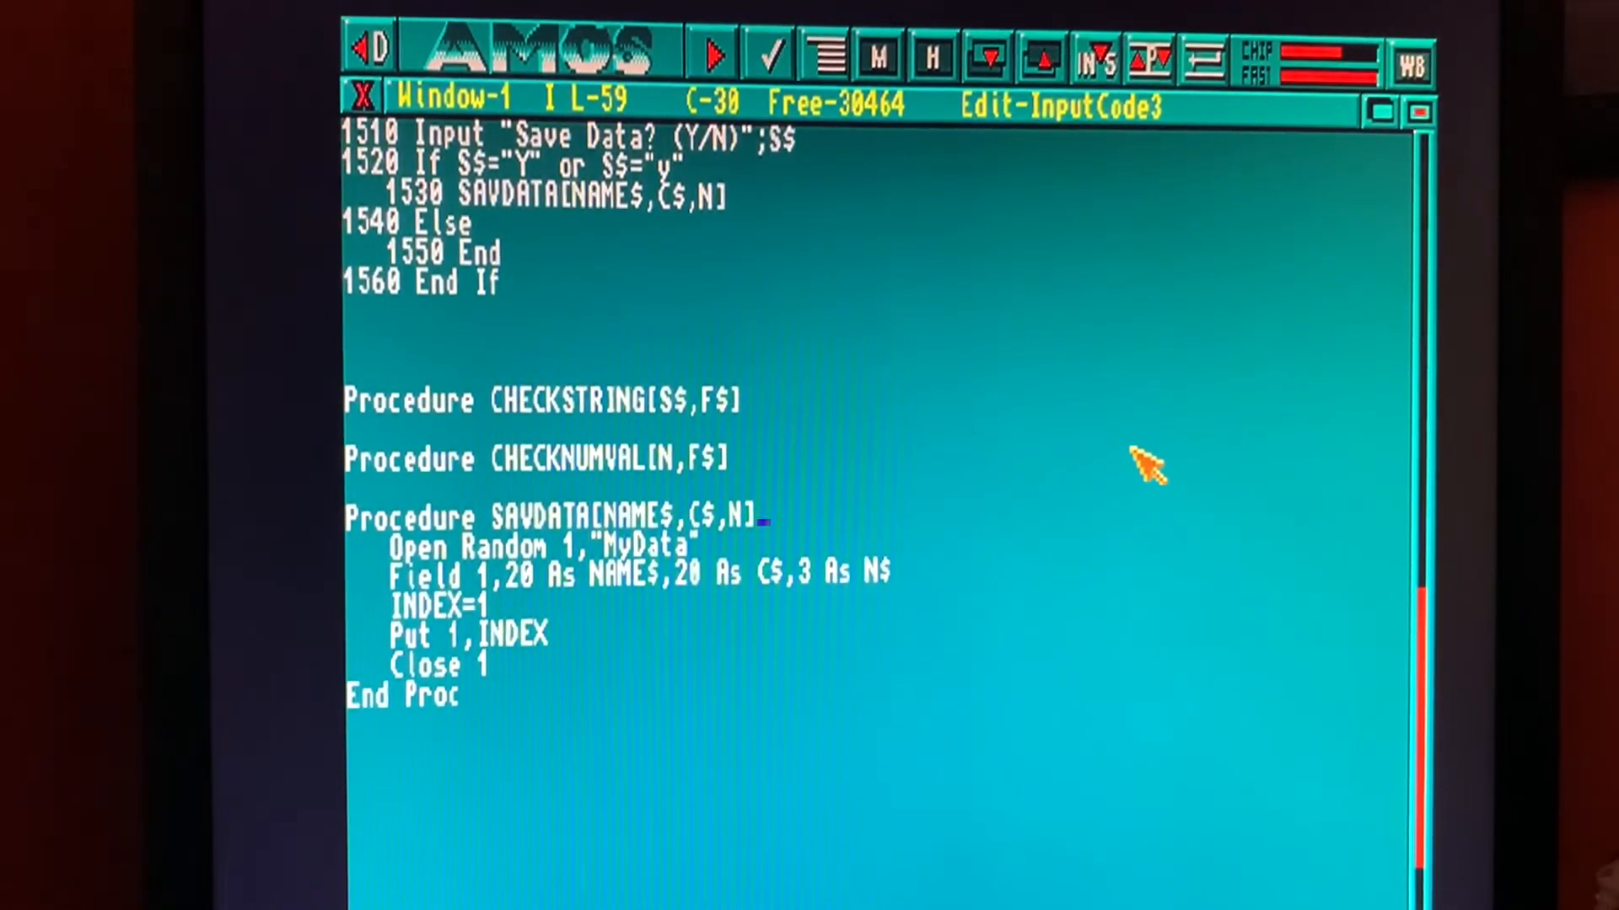
key(Return)
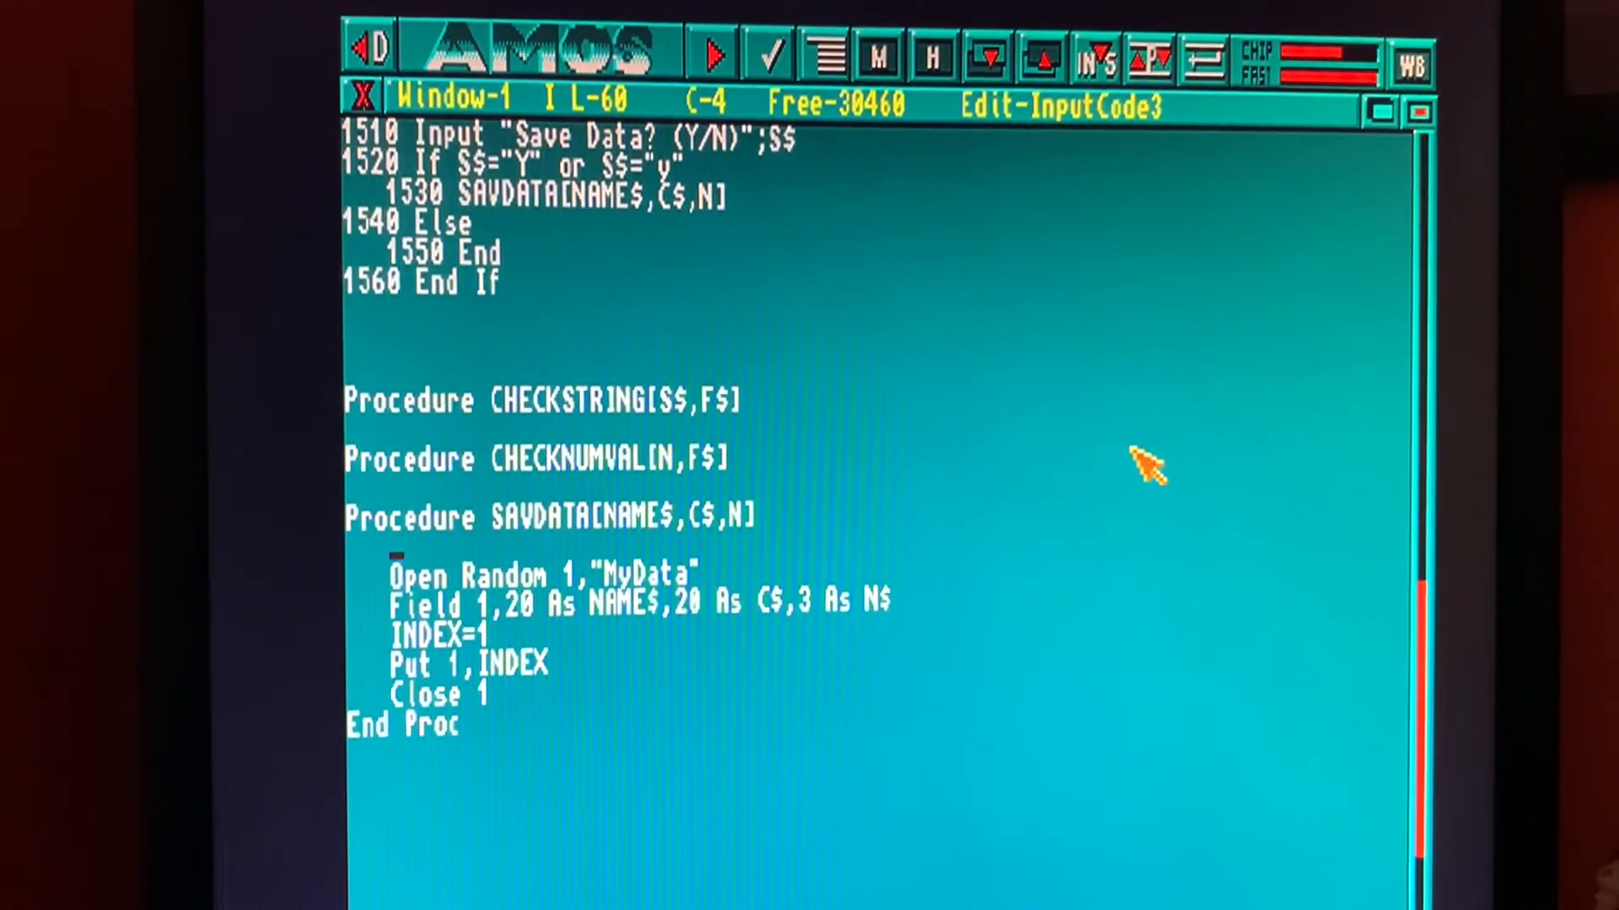
text(n$=)
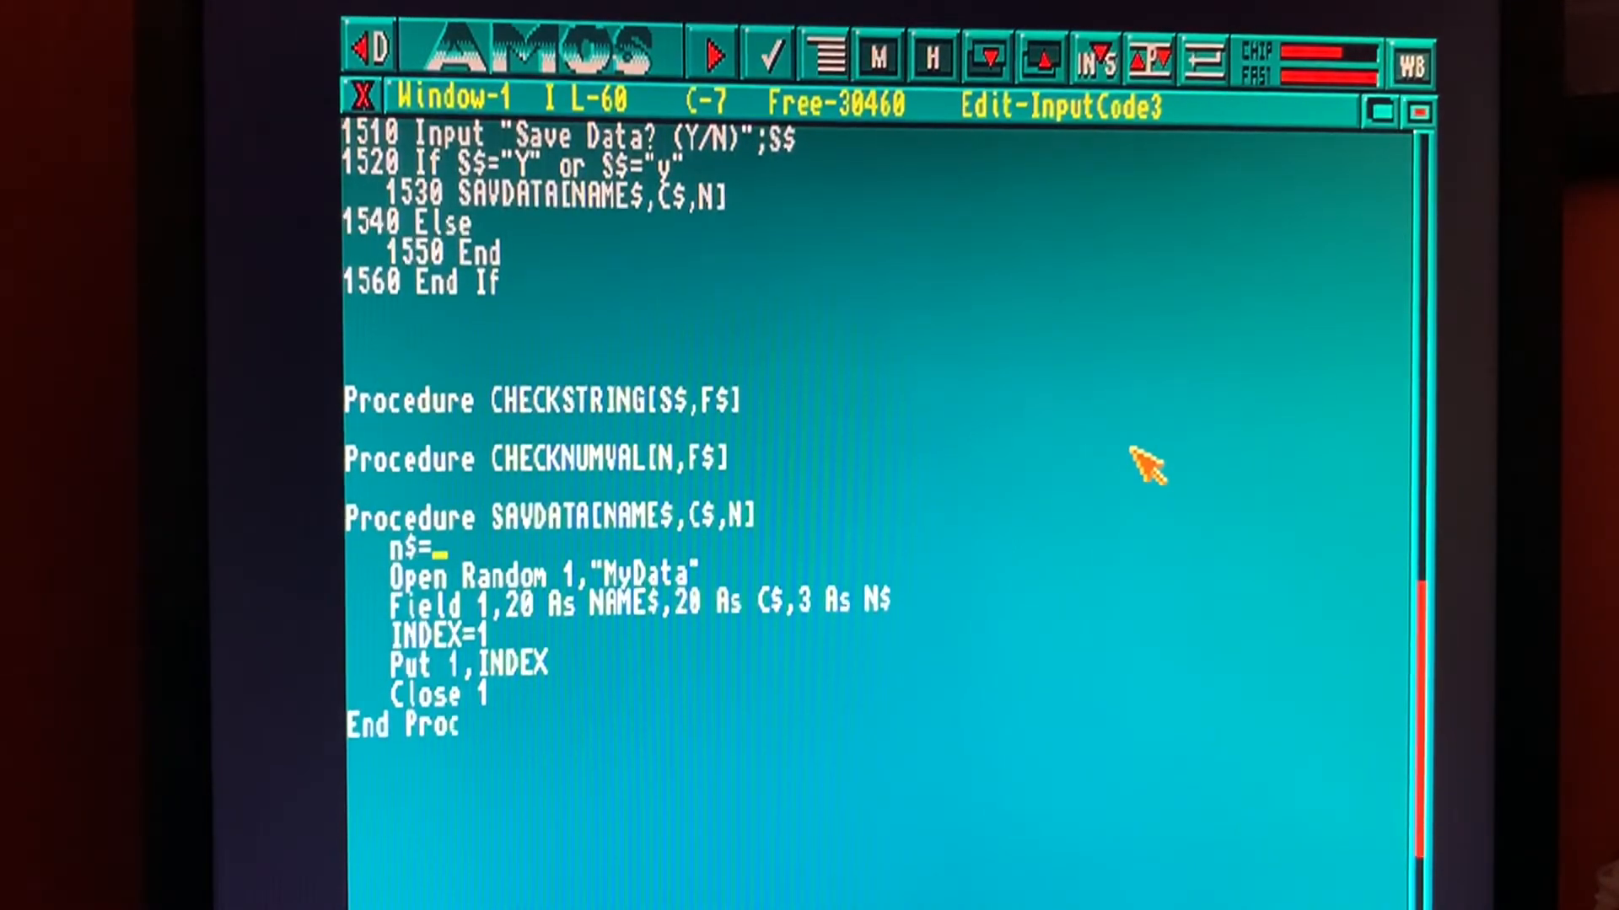
text(str$)
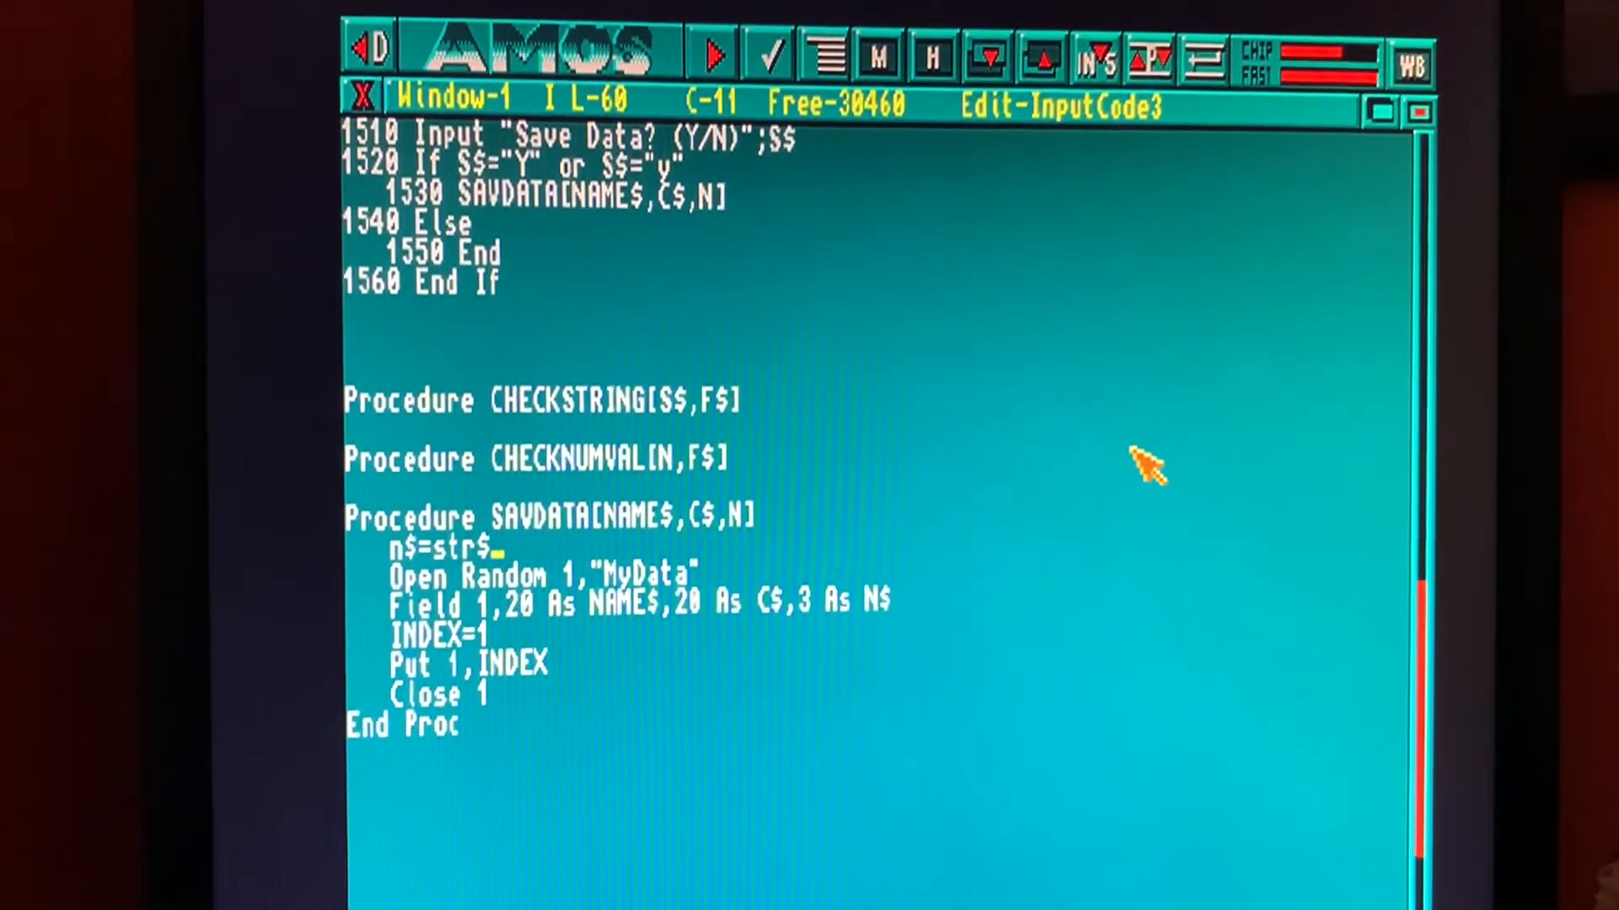
text((n)
text(results)
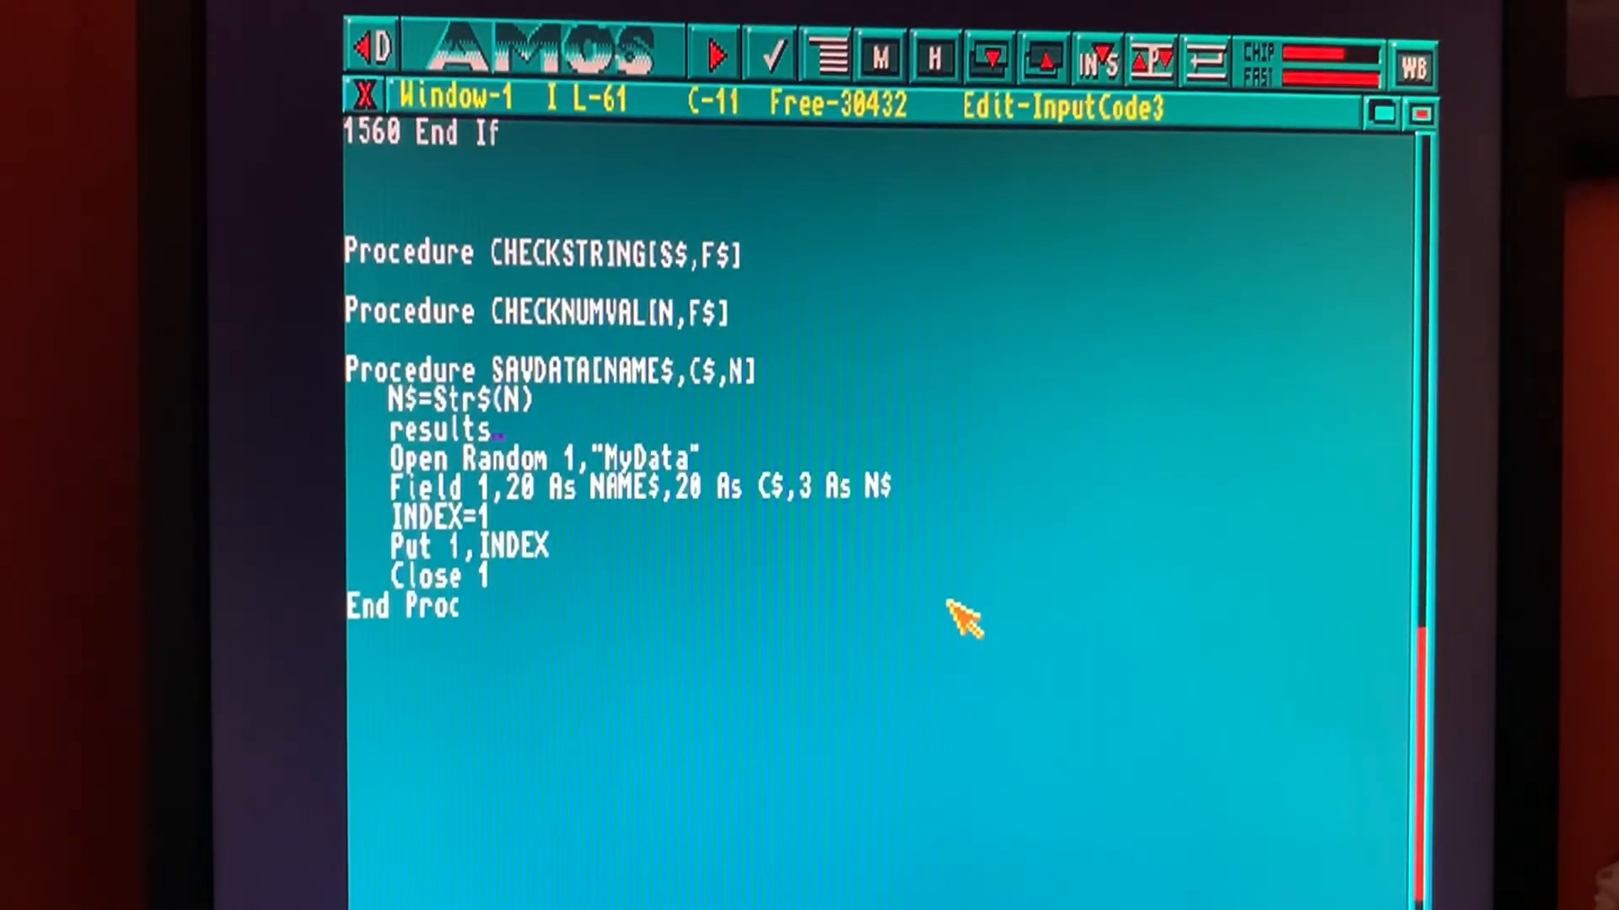
Step: Set RESULT$="Fail" at the start and RESULT$="Pass" after the file is closed
text($)
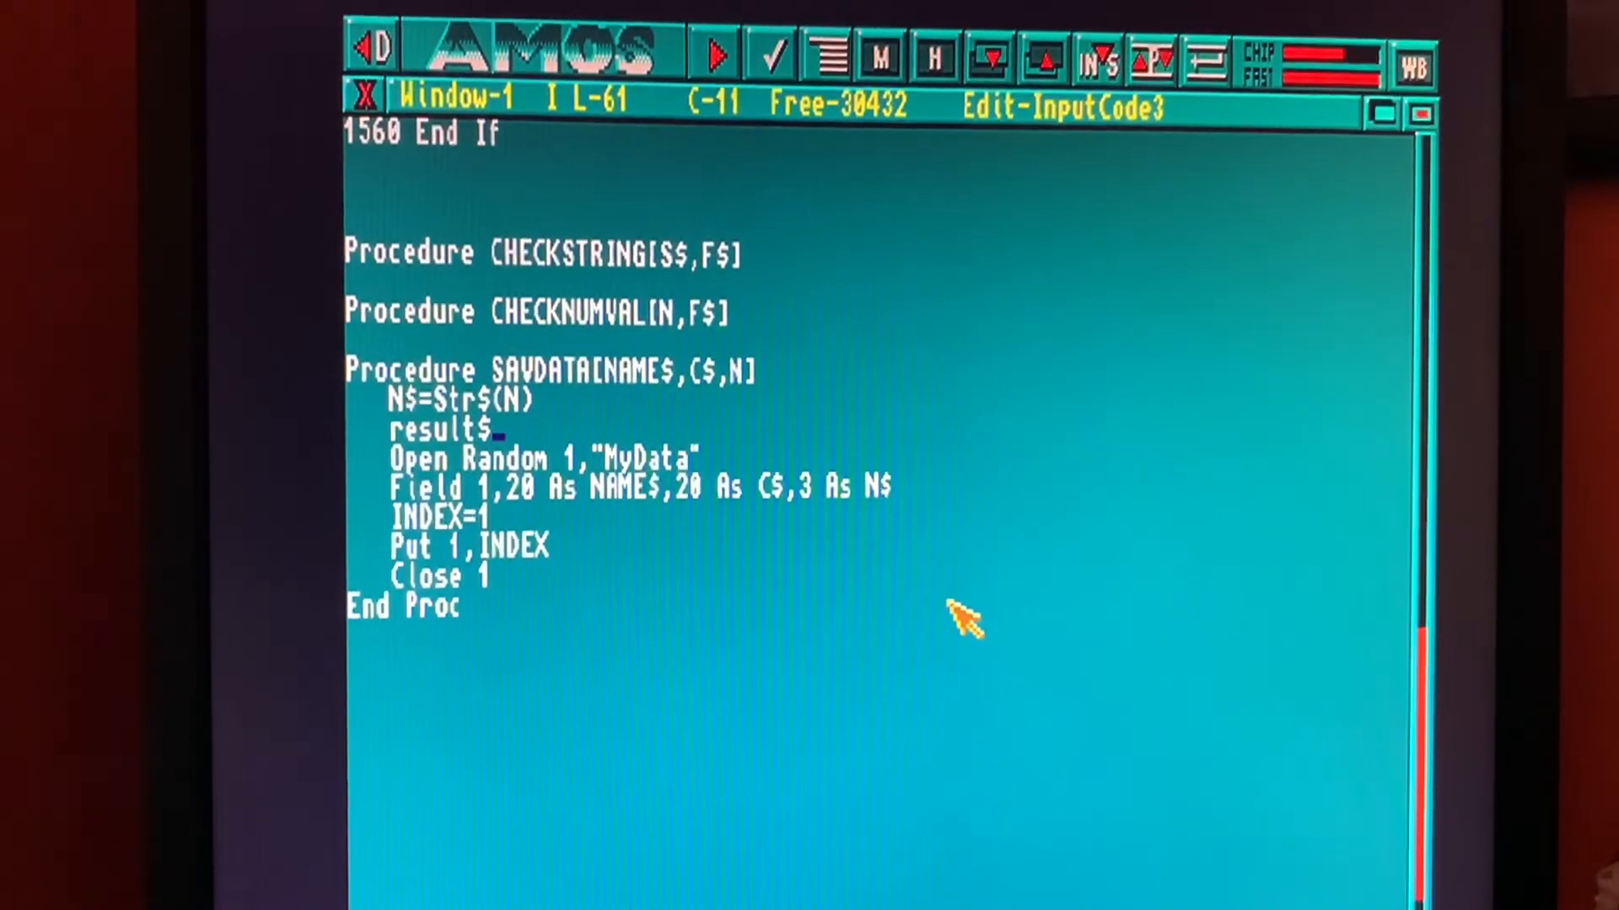
text(="Fail)
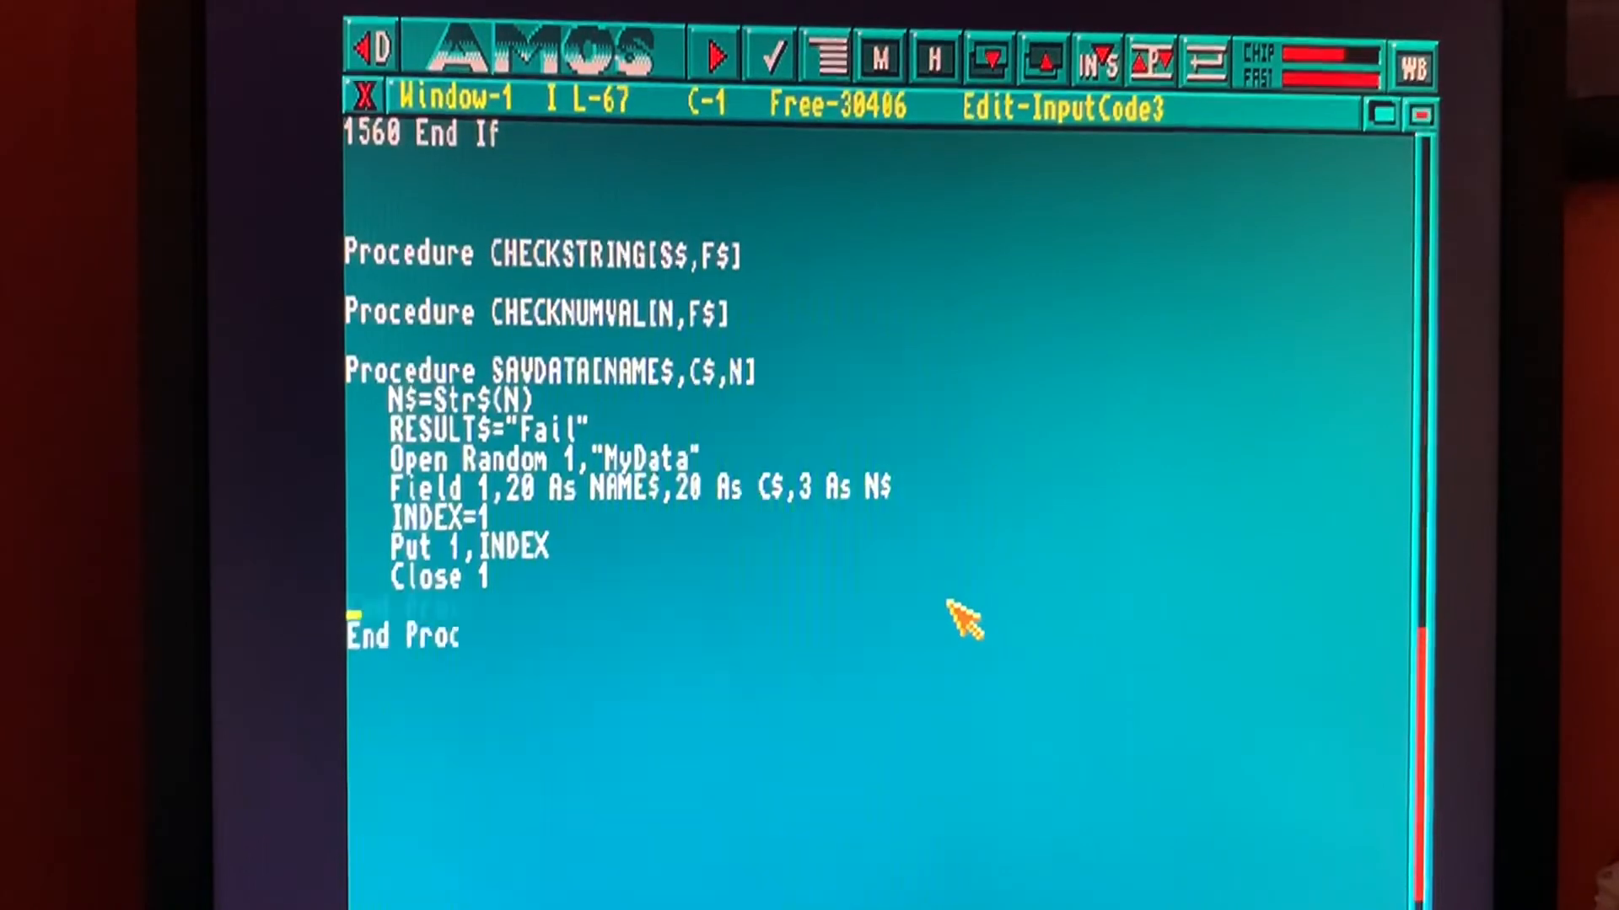
text(resu)
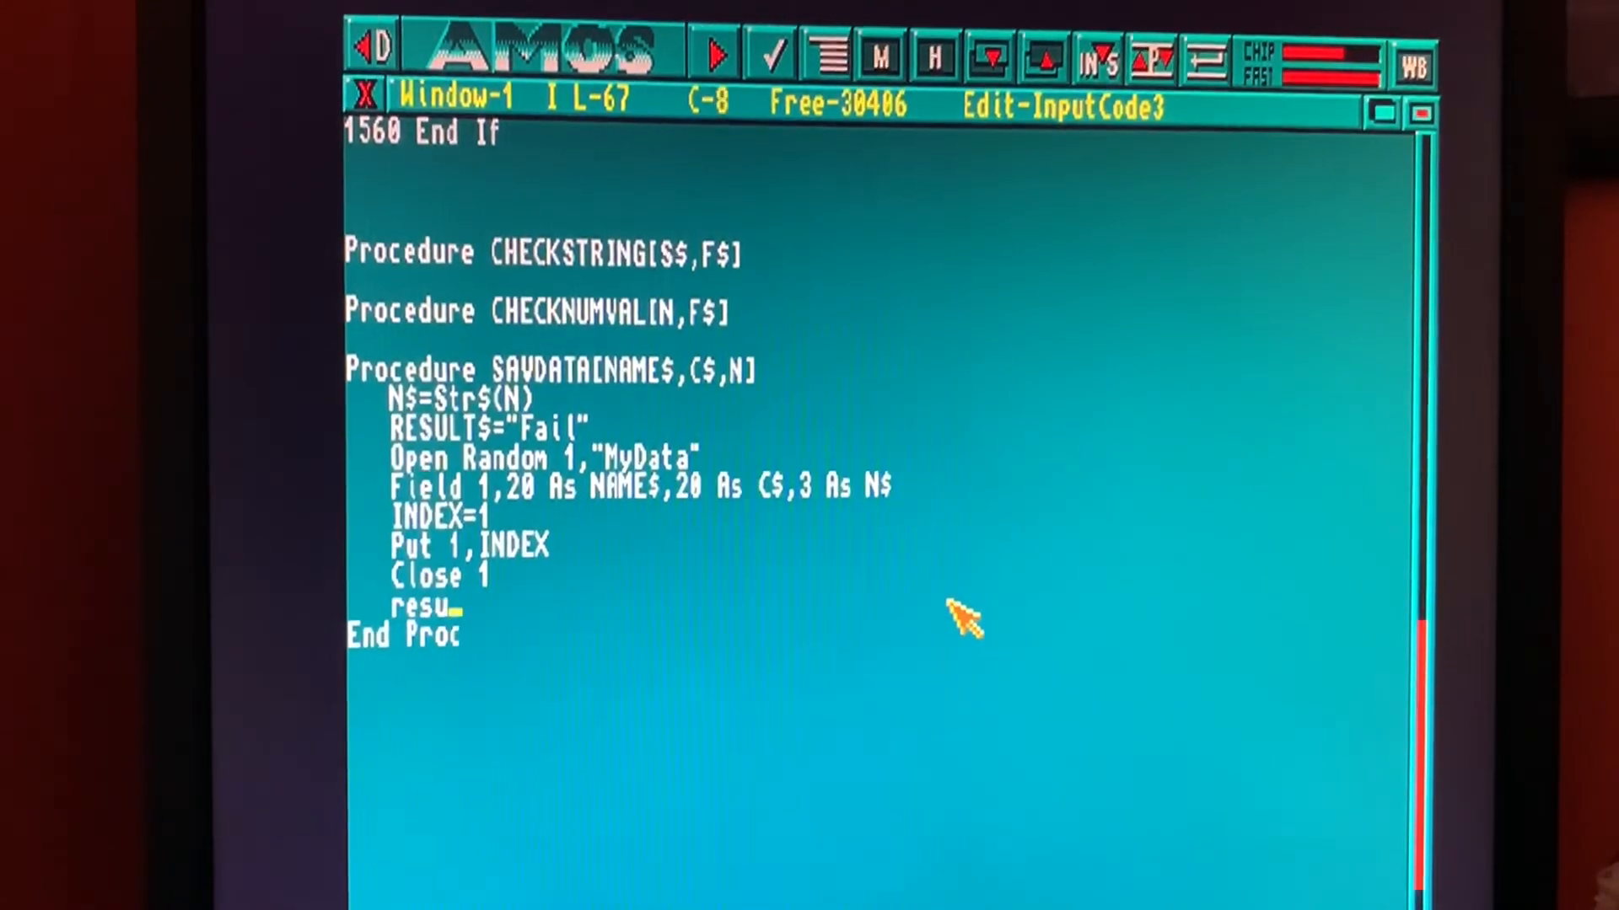
text(lt$="Pass")
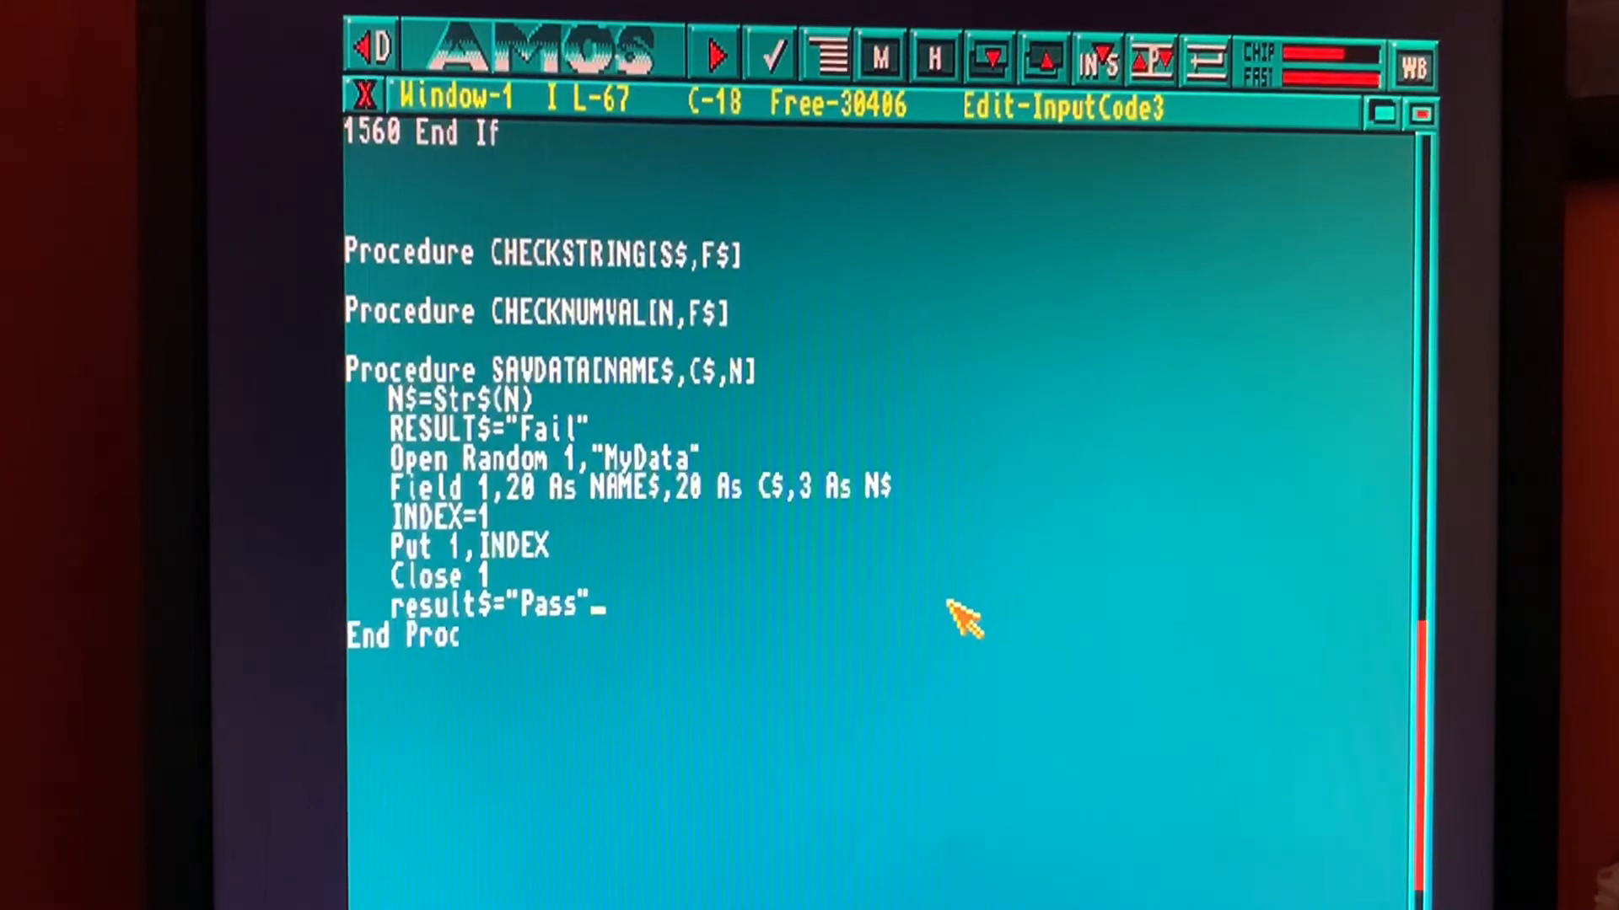
key(Return)
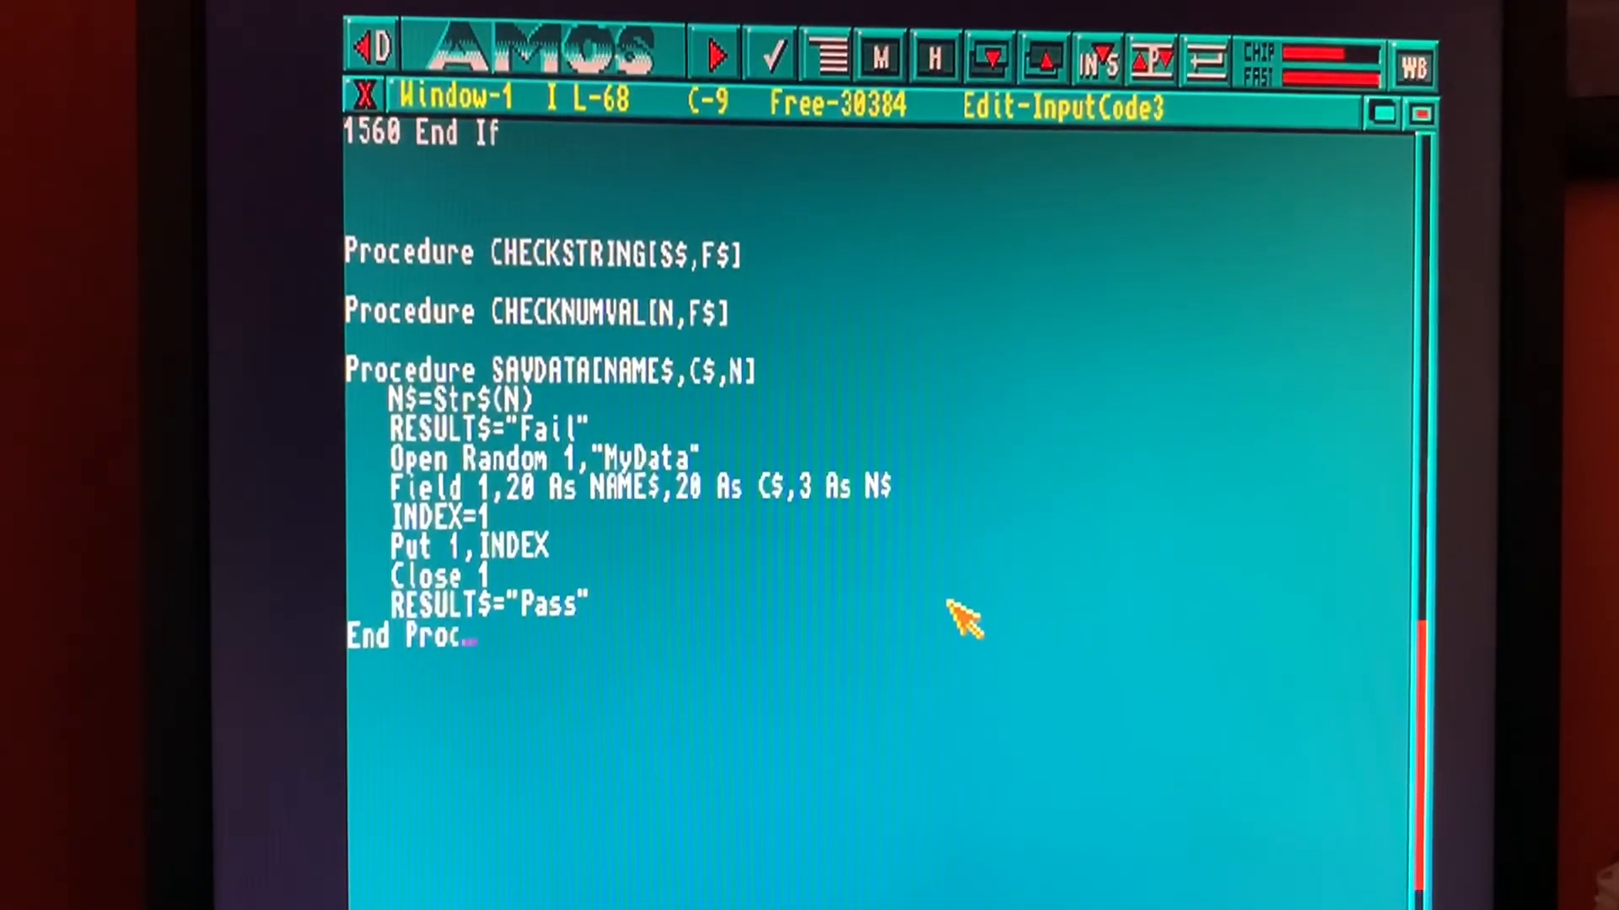
Step: Return the outcome with End Proc[RESULT$]
text([)
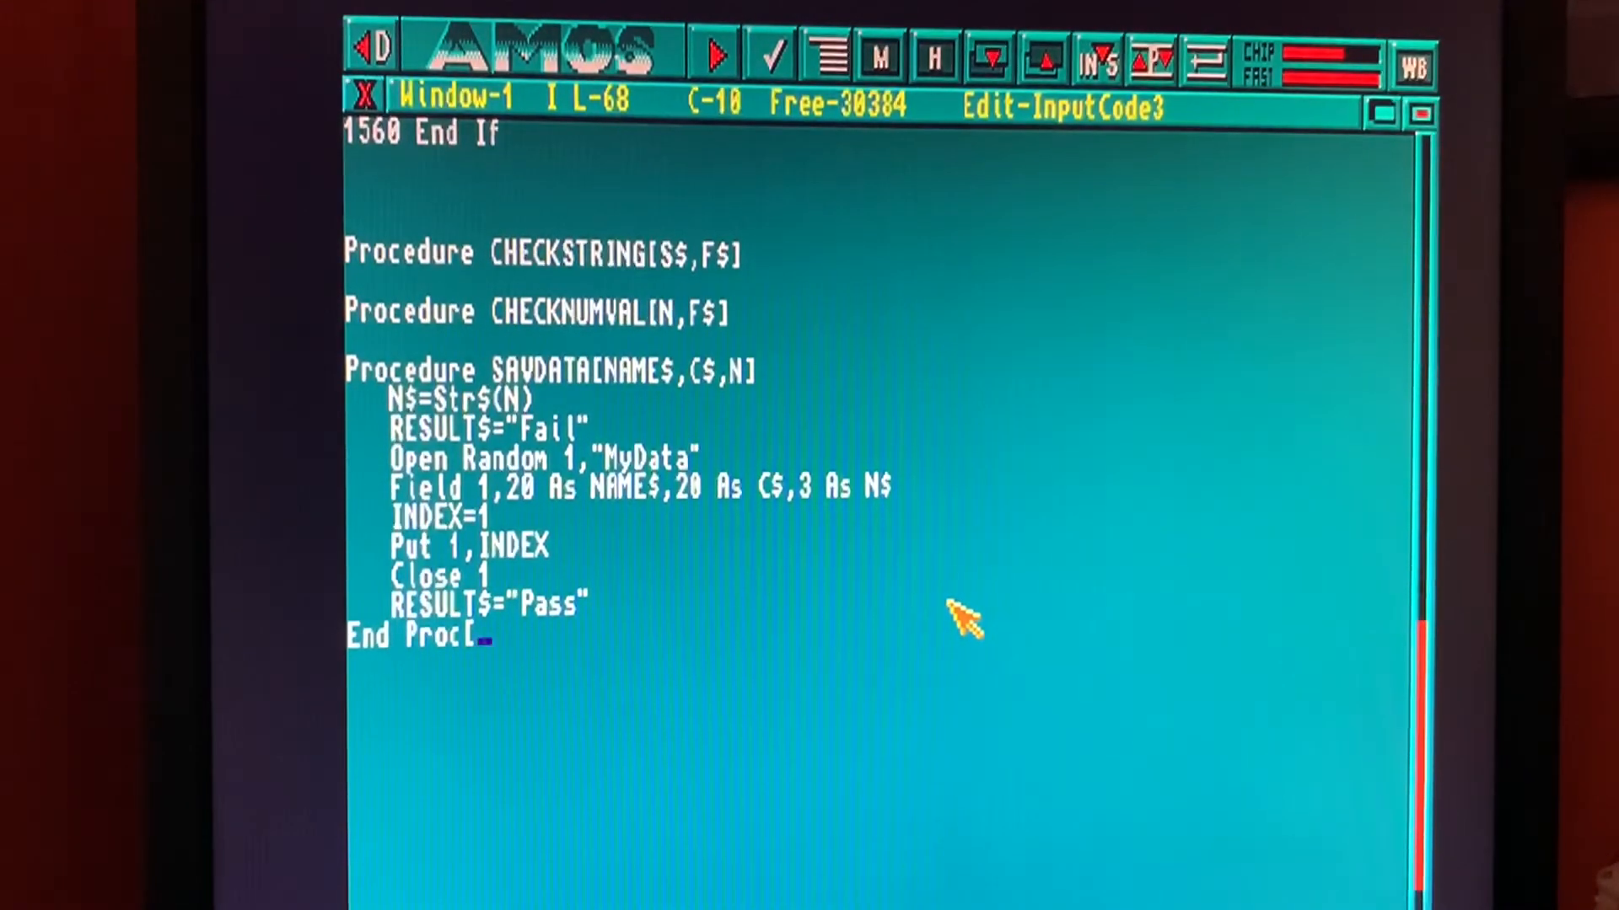
text(resu)
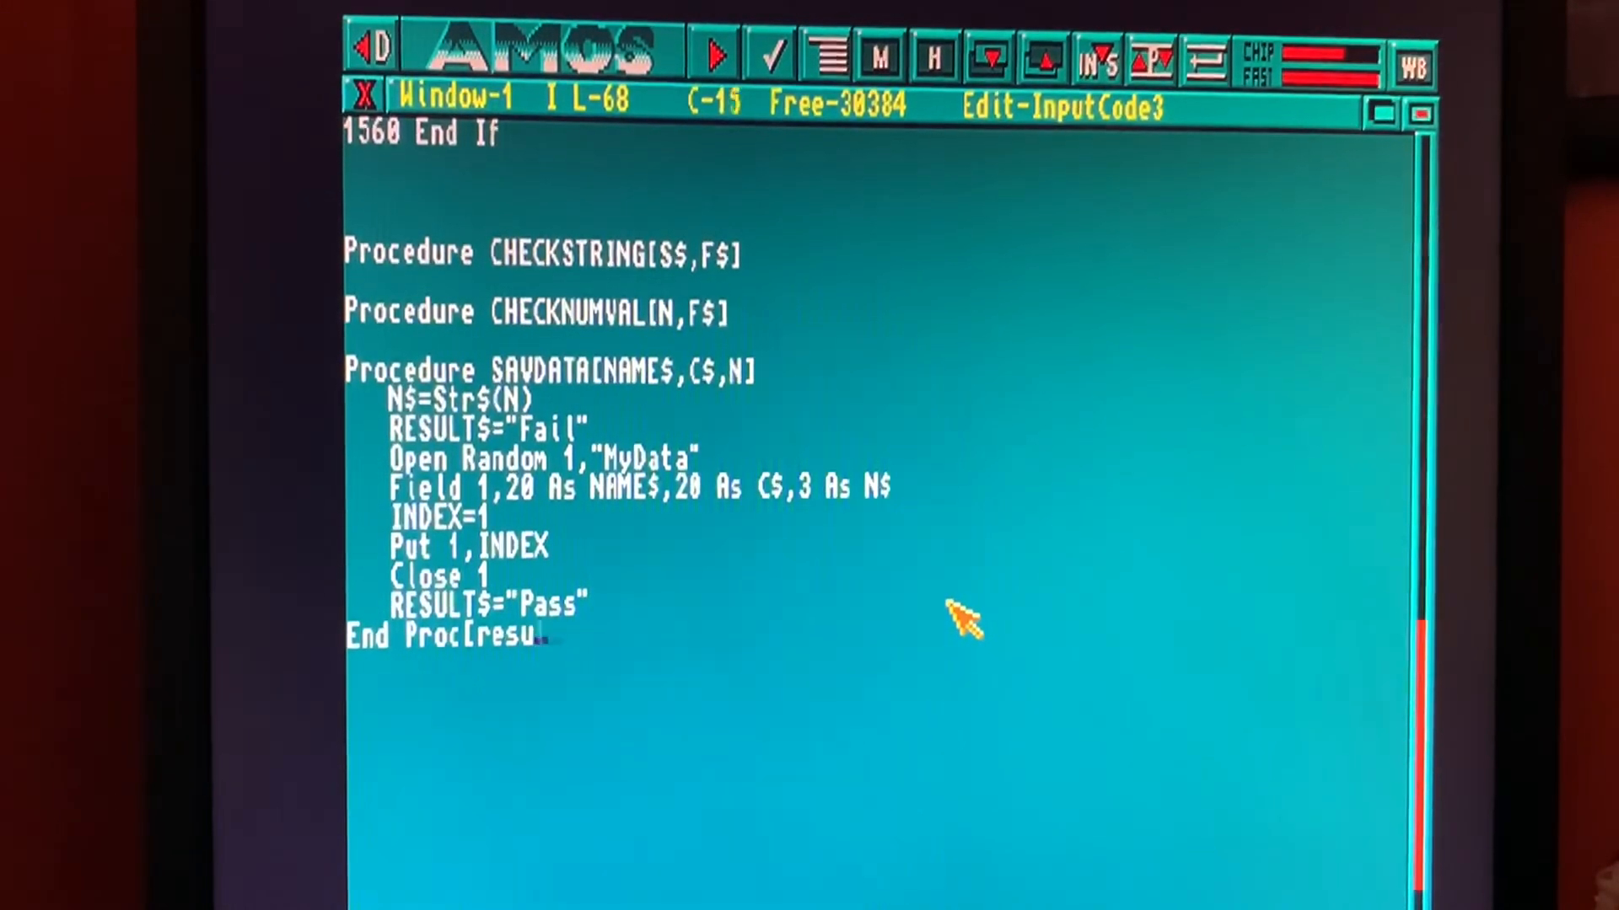
text(lt$])
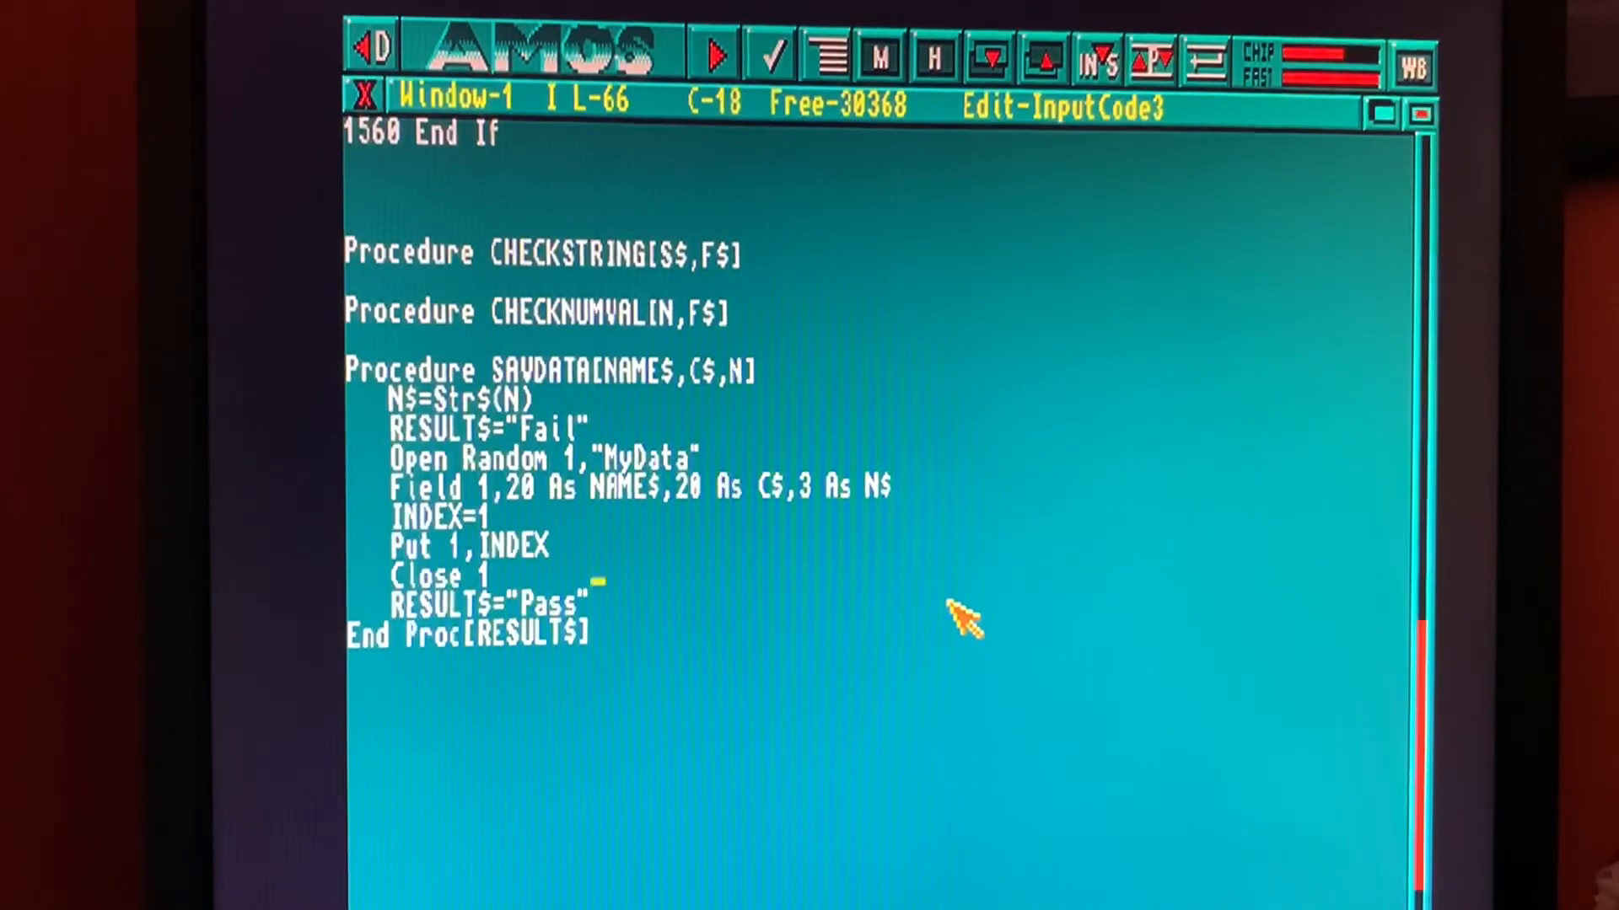
scroll(up, 3)
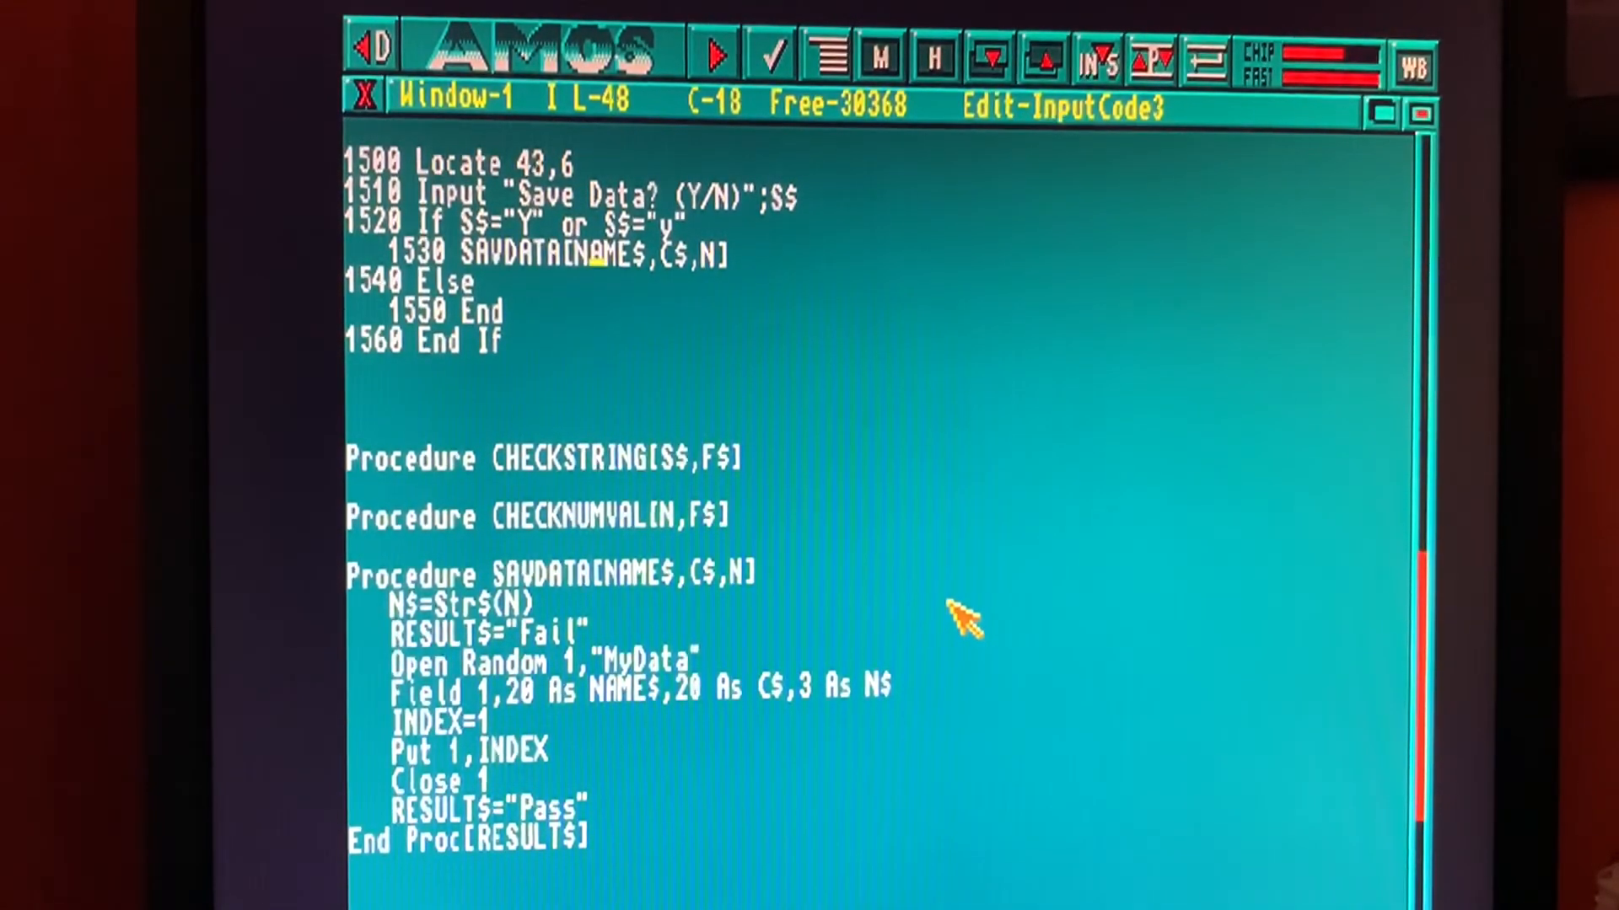
Step: After the SAVDATA call, add 'If Param$="Pass"'
click(723, 254)
text(if)
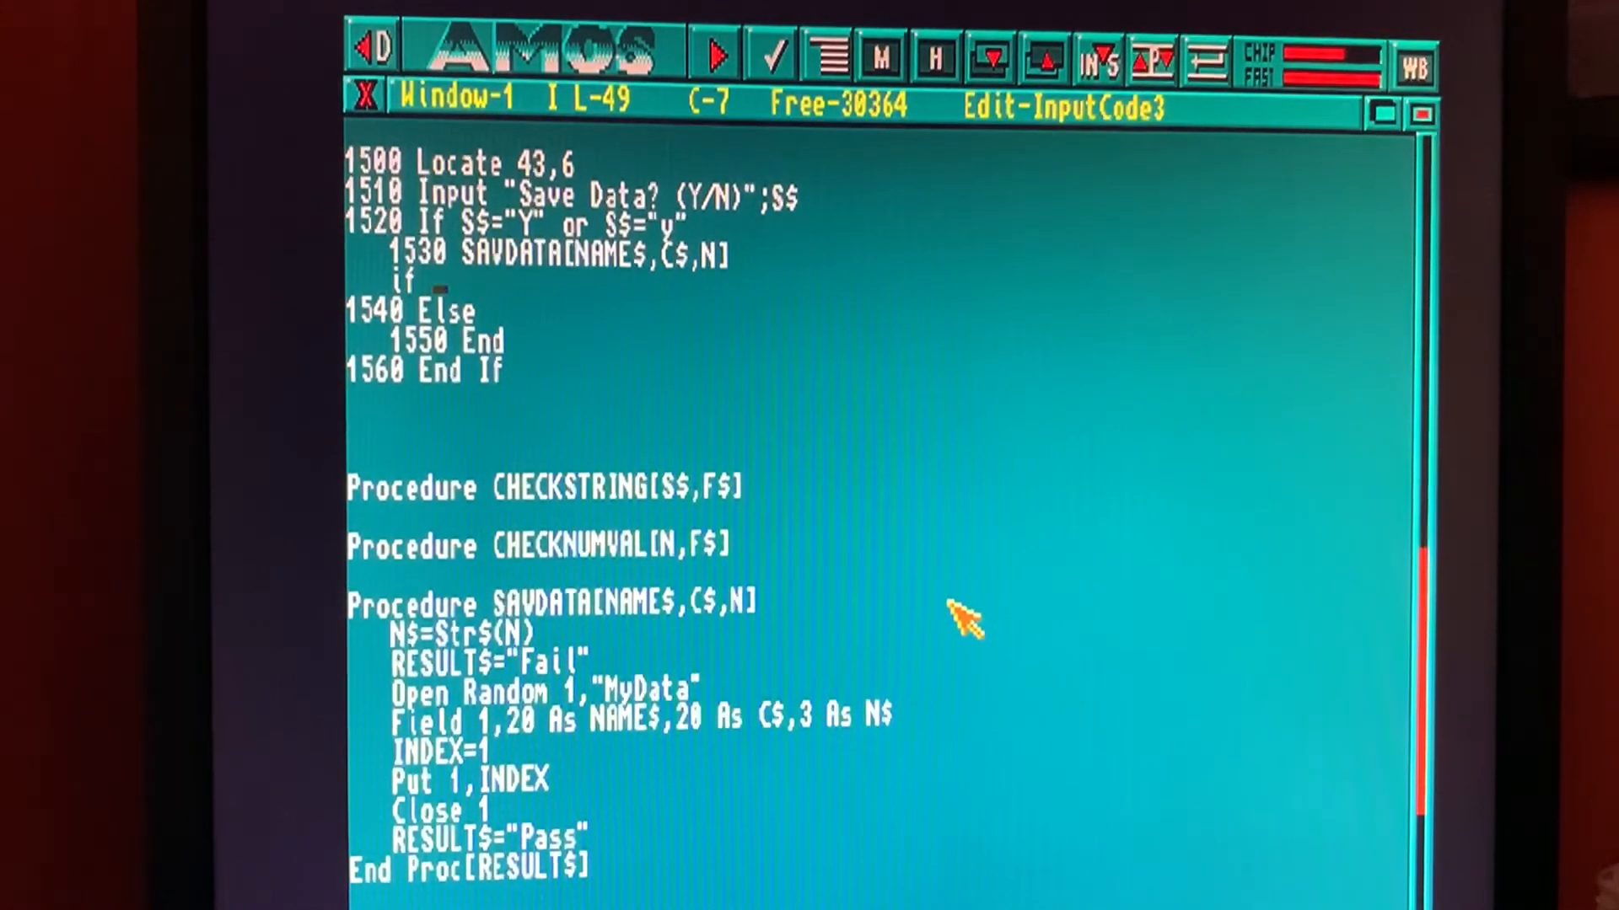
text(param$)
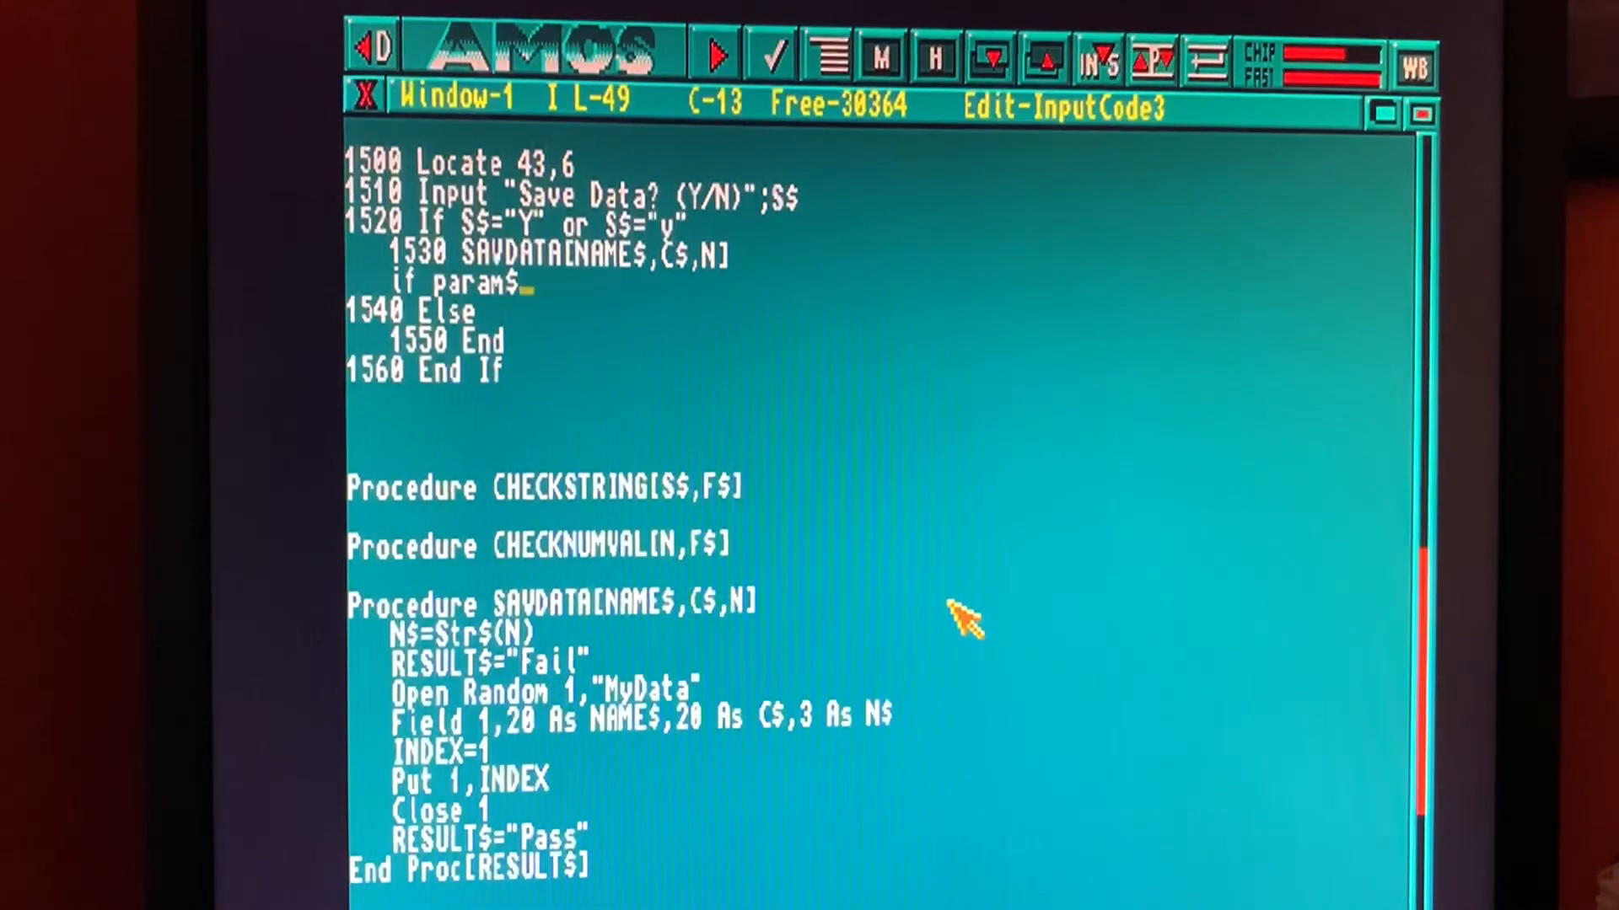
text(=)
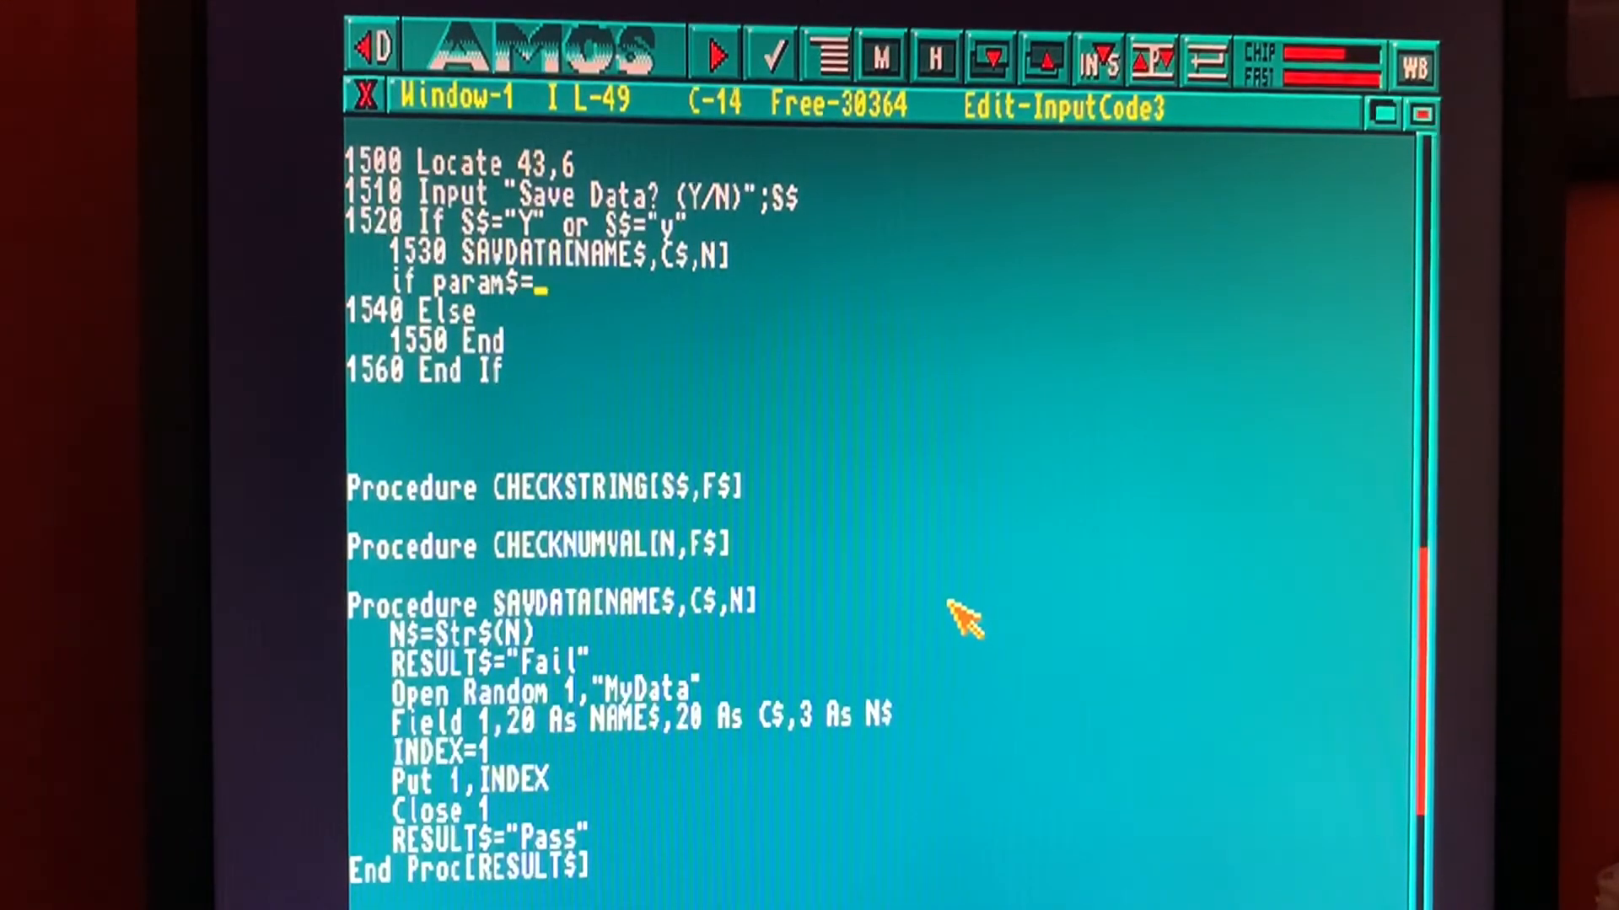
text("Pass")
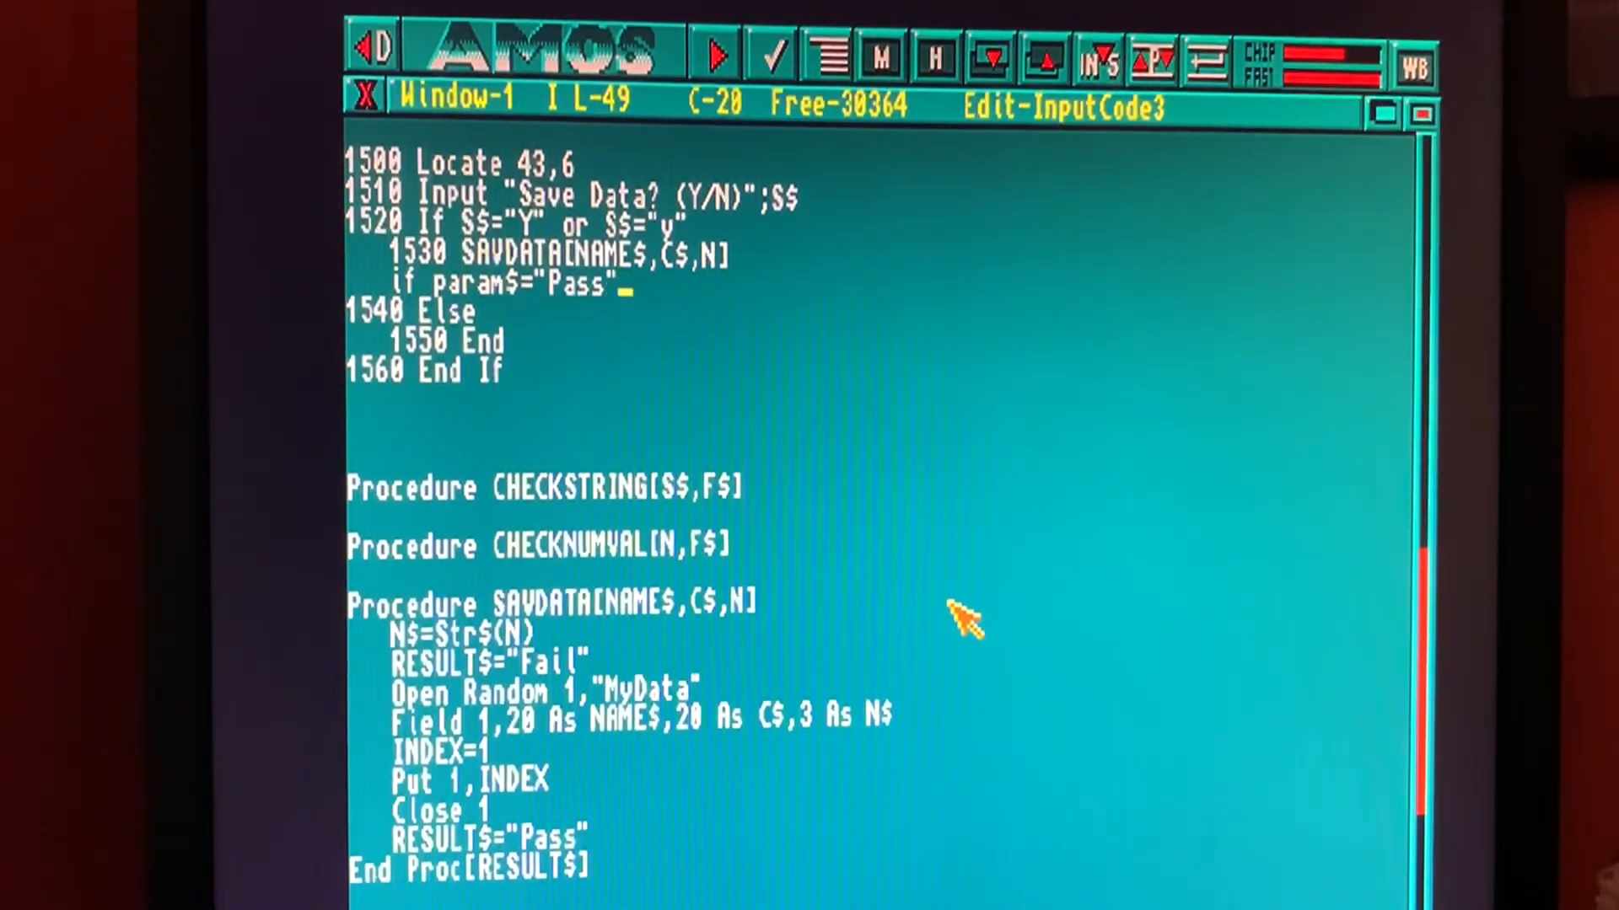
Step: Add 'Locate 43,7 : Print "Data saved okay!"' and close with endif
text(locate 43,)
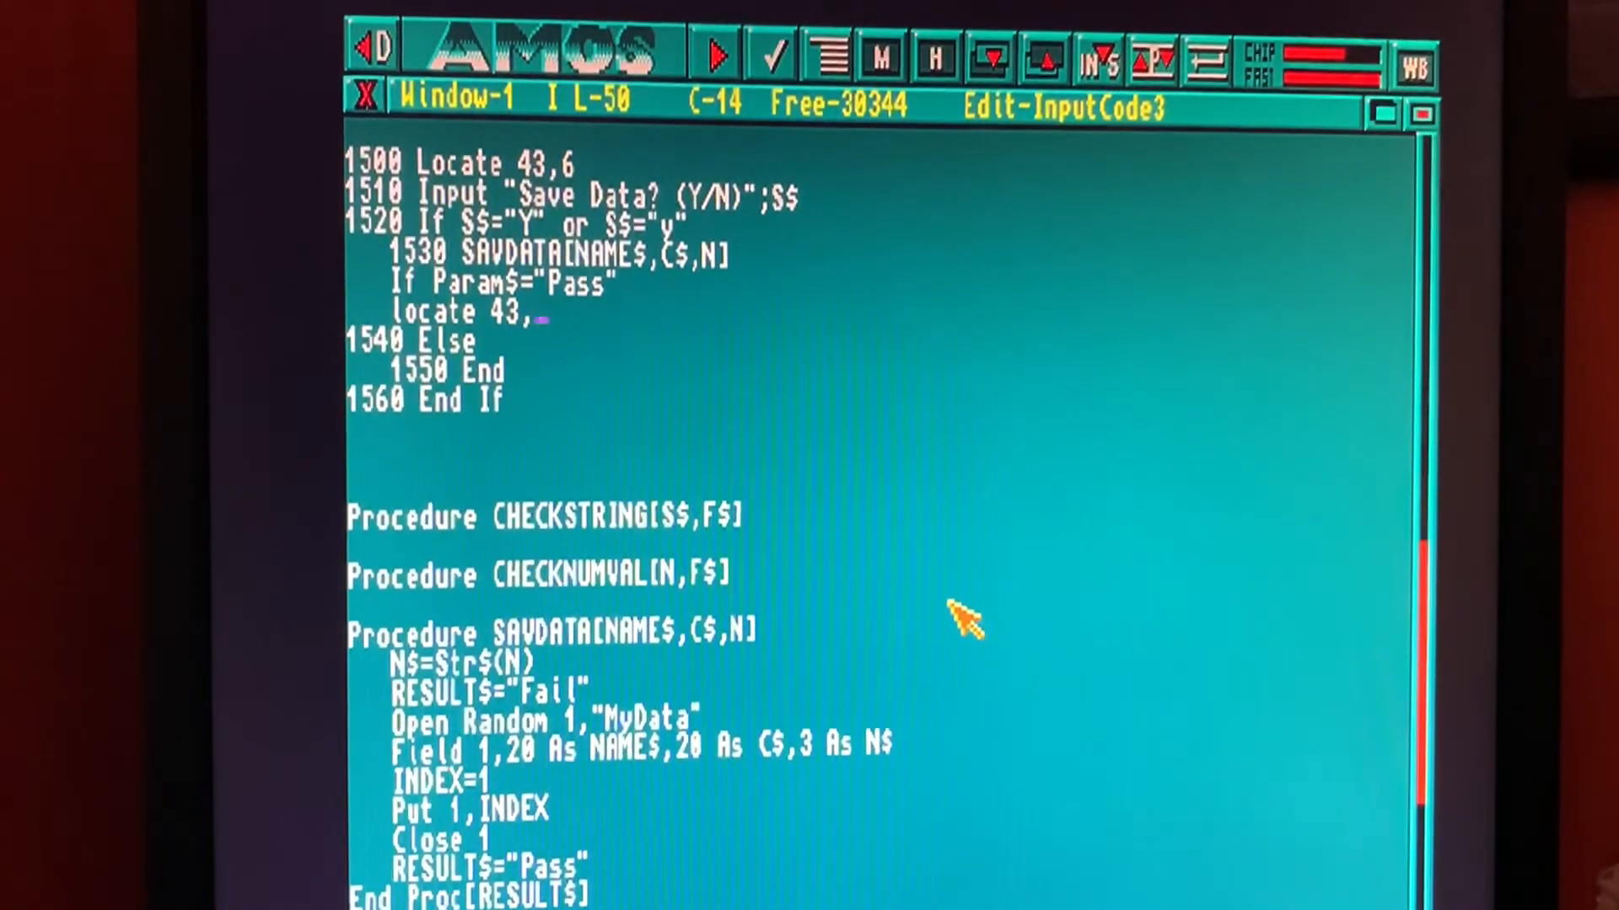
text(7)
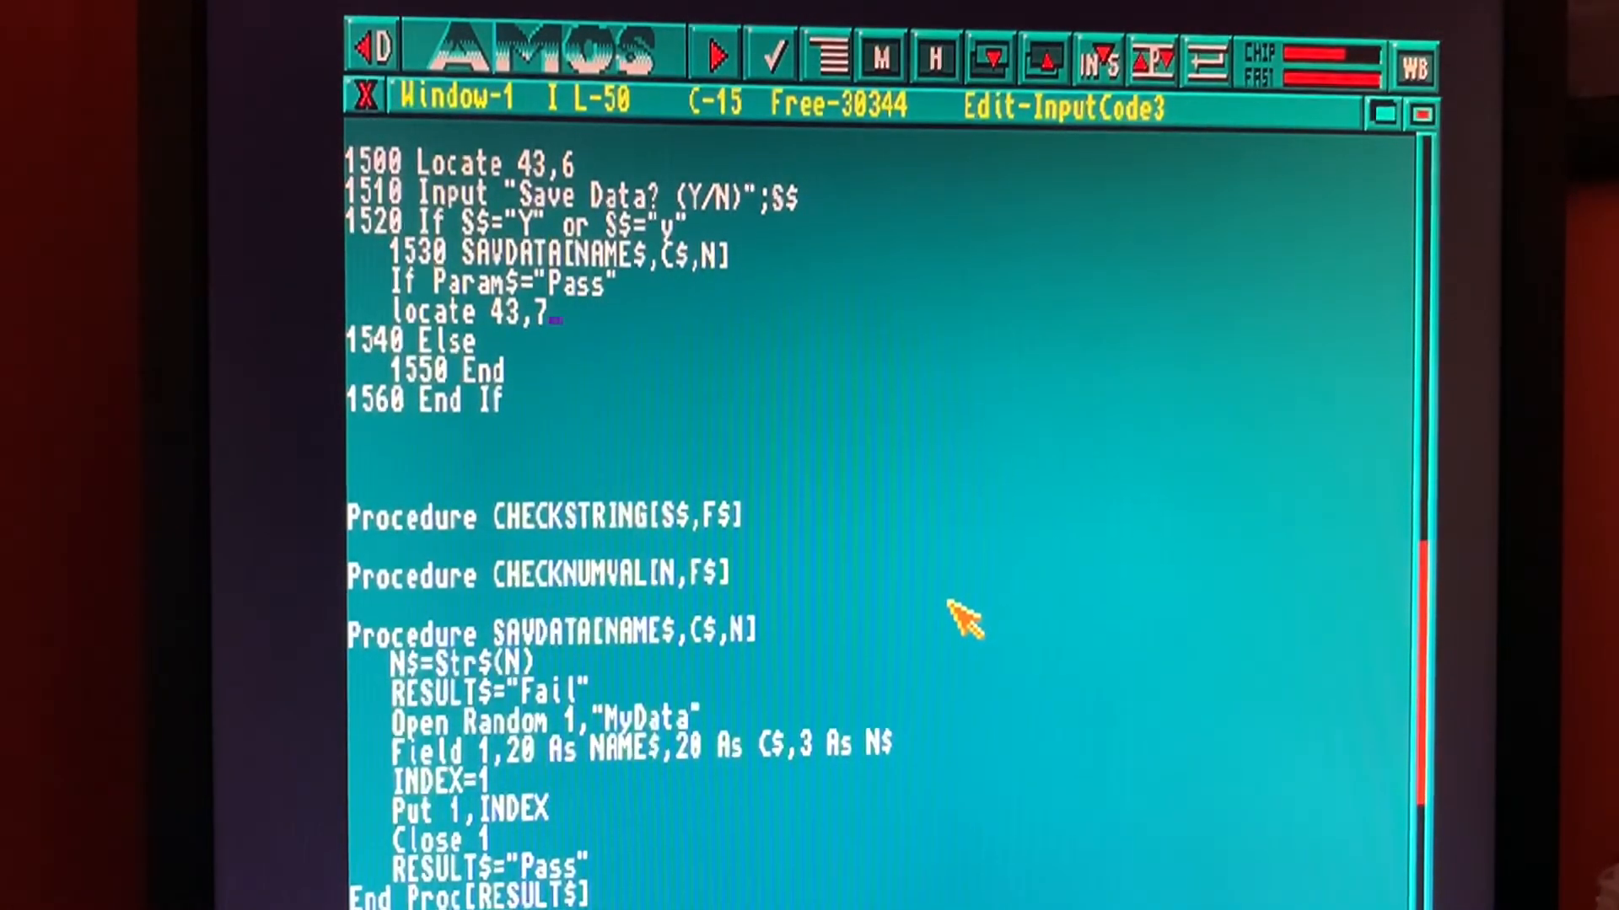
text(: print)
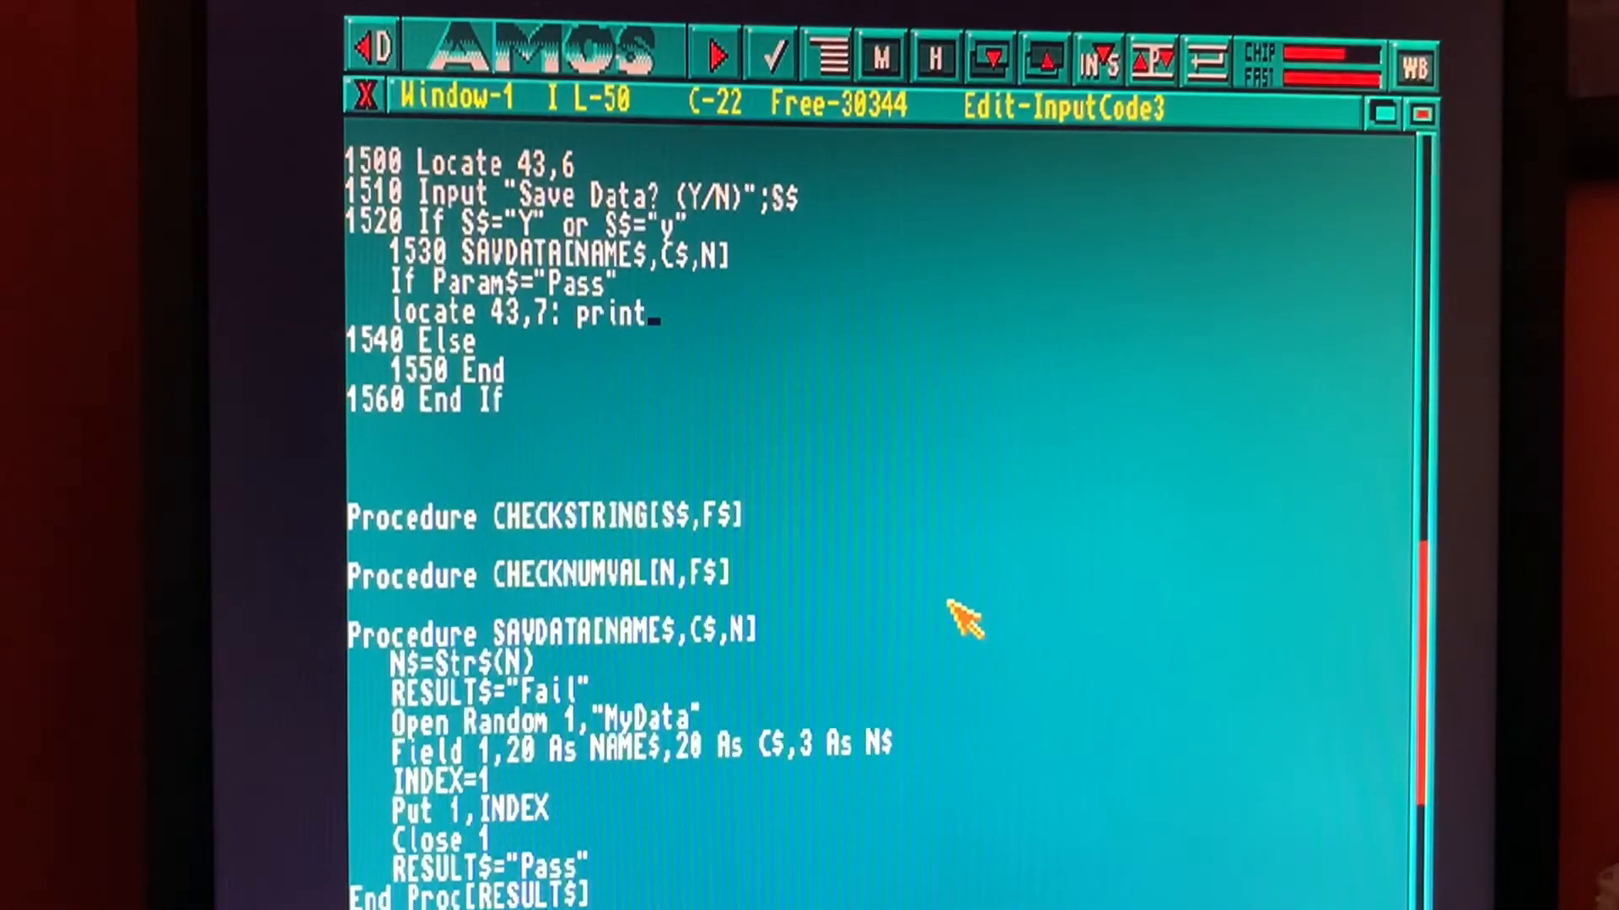
text("Data)
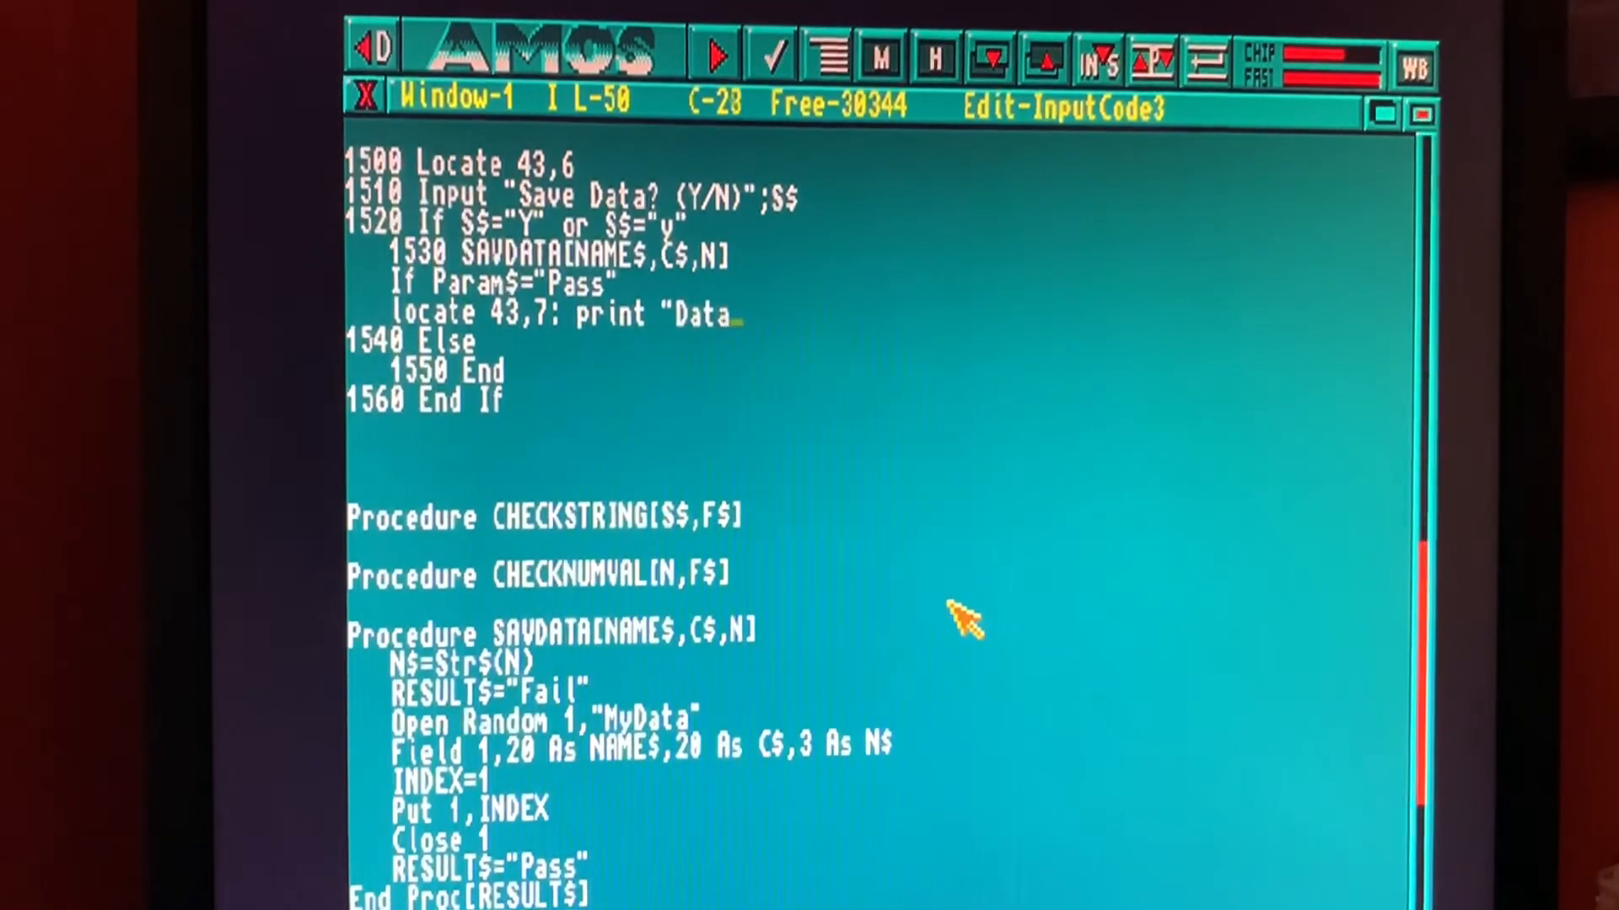
text(saved)
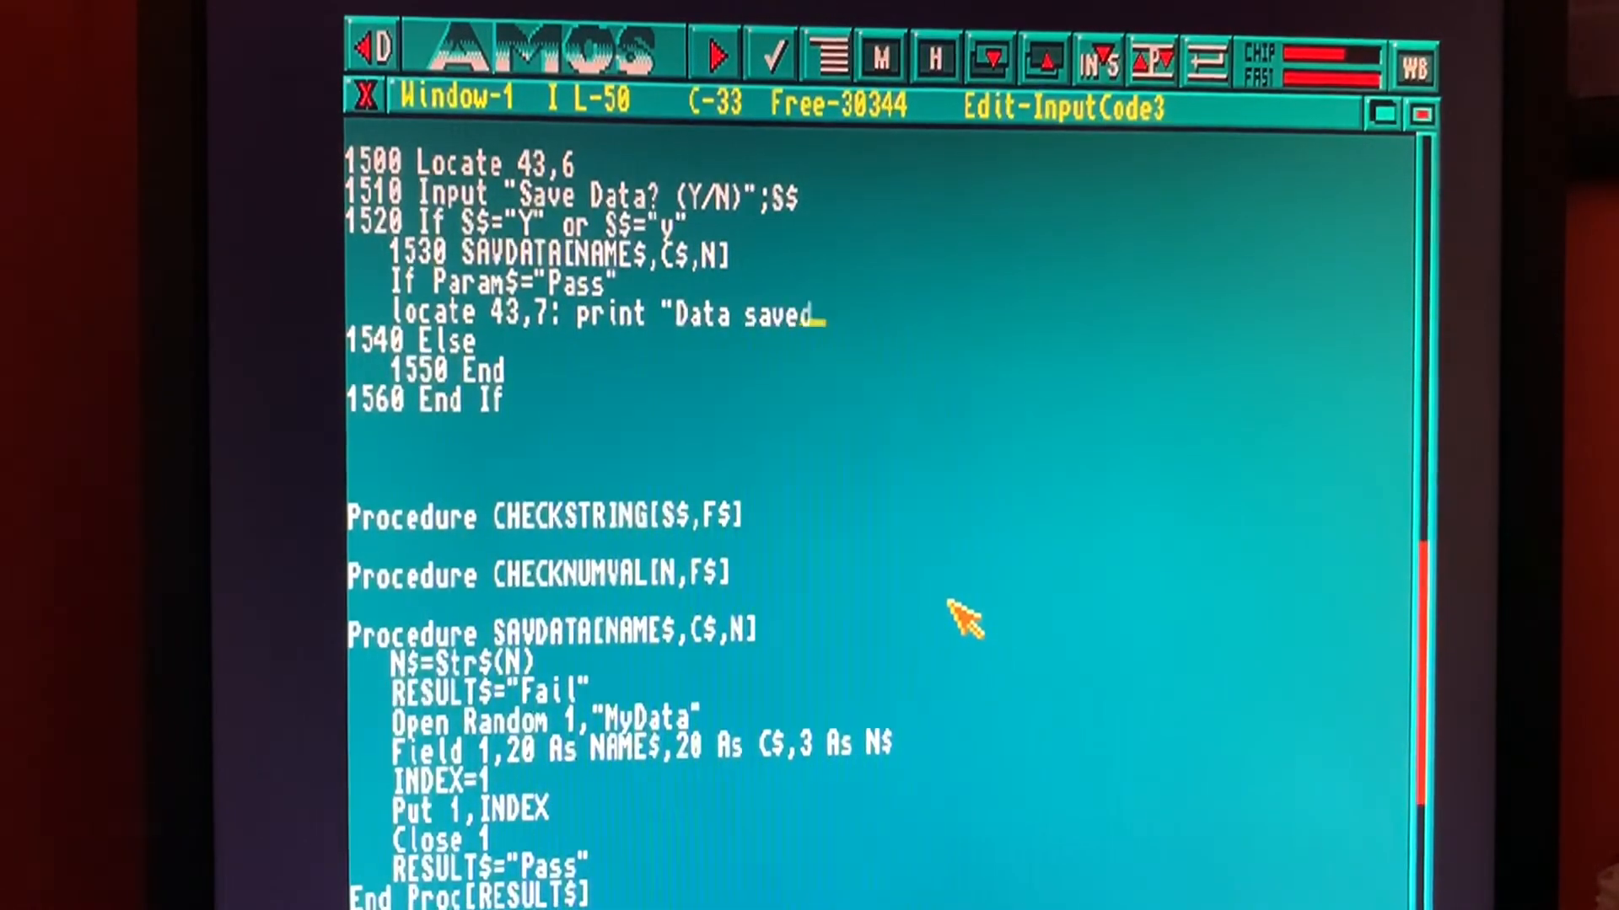
text(okay!)
text(1537)
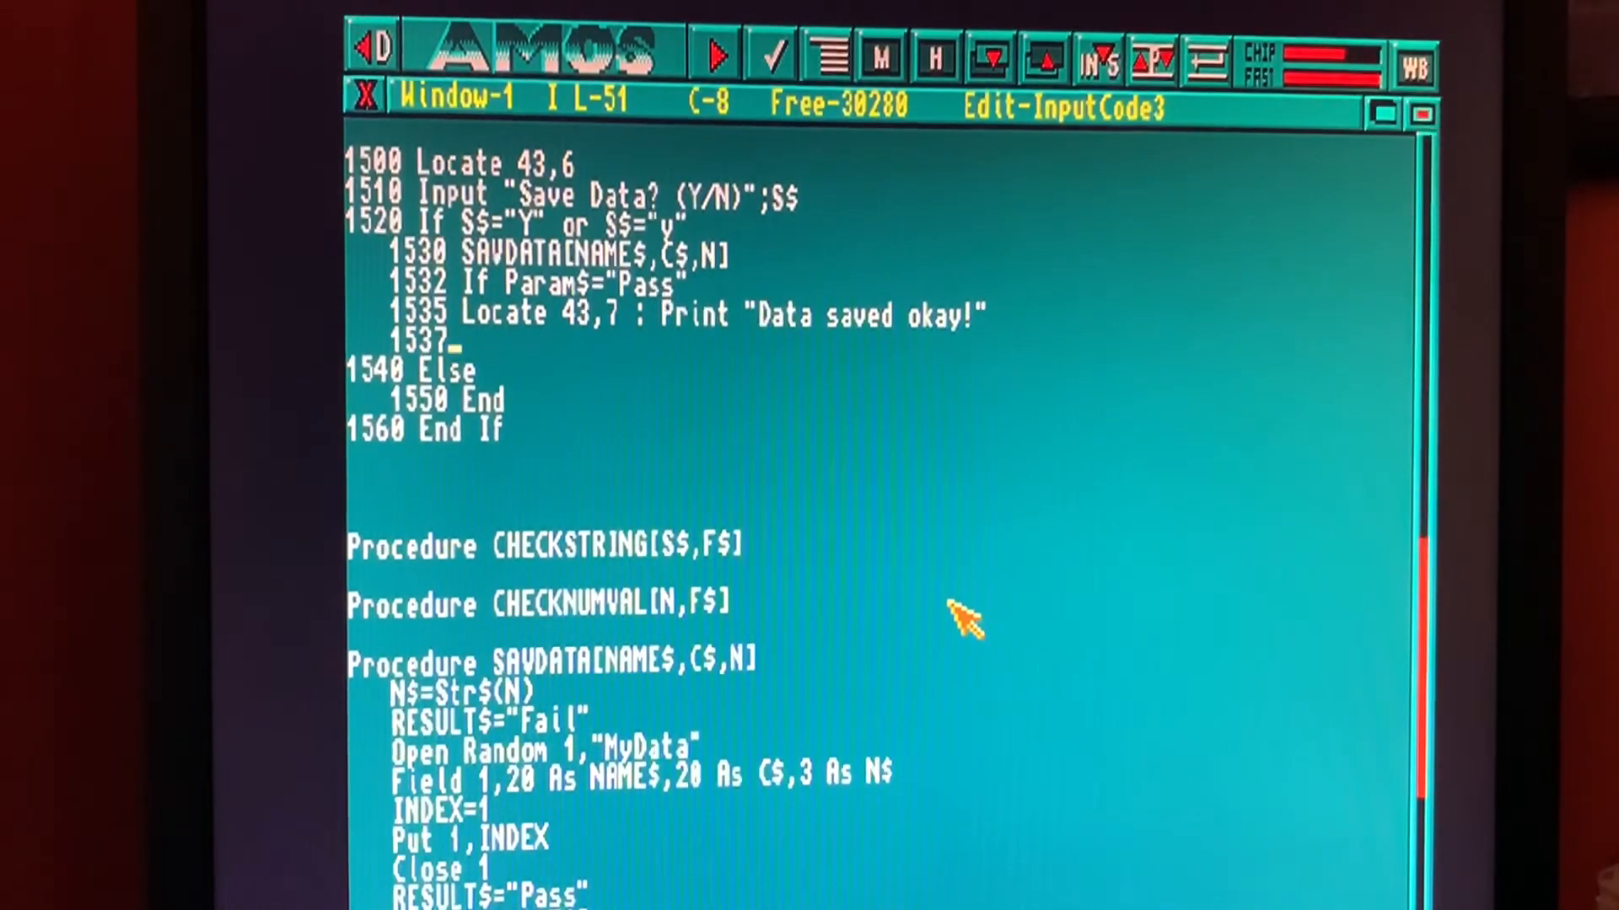
text(endif)
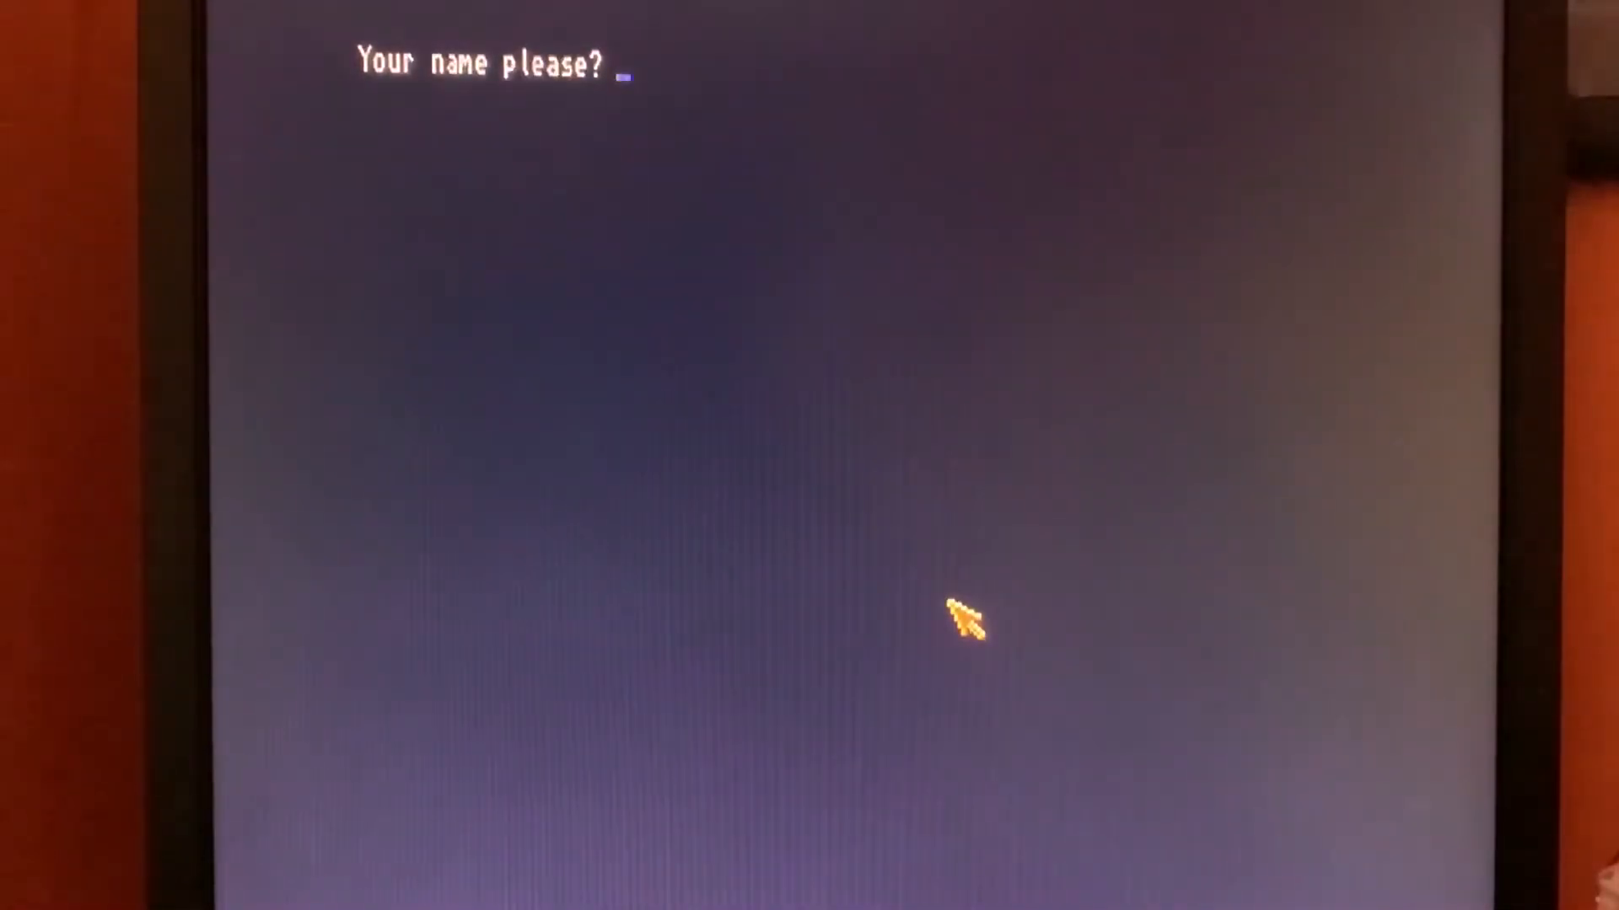
Step: Run the program entering Yawning, Black and 12, answering y to save the data
text(Yawning)
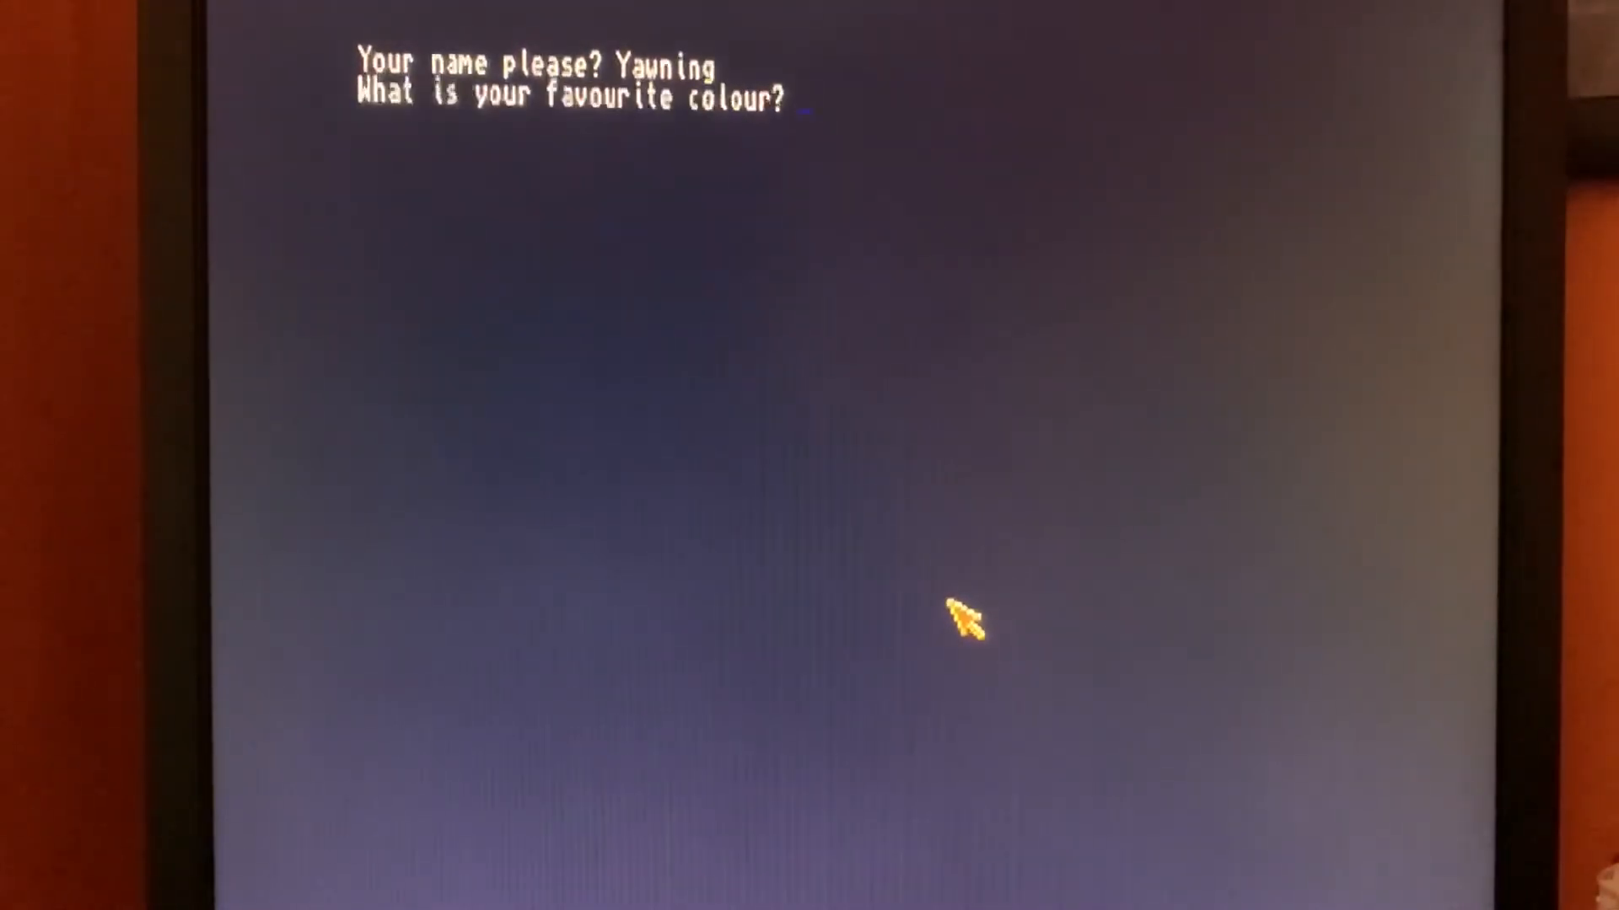
text(Black)
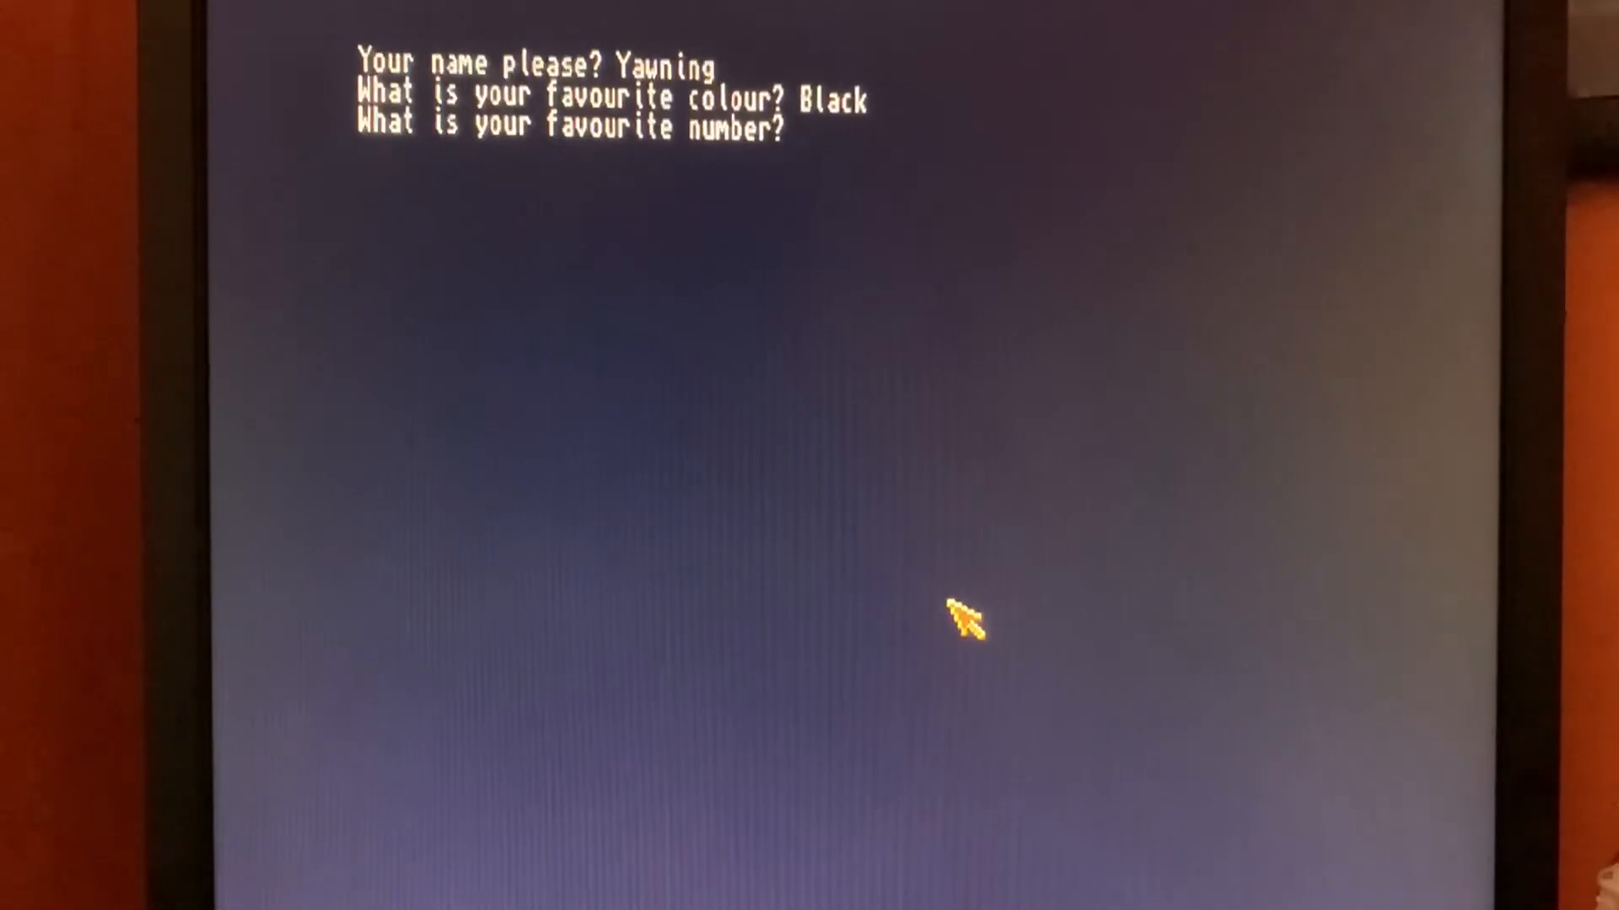
text(12)
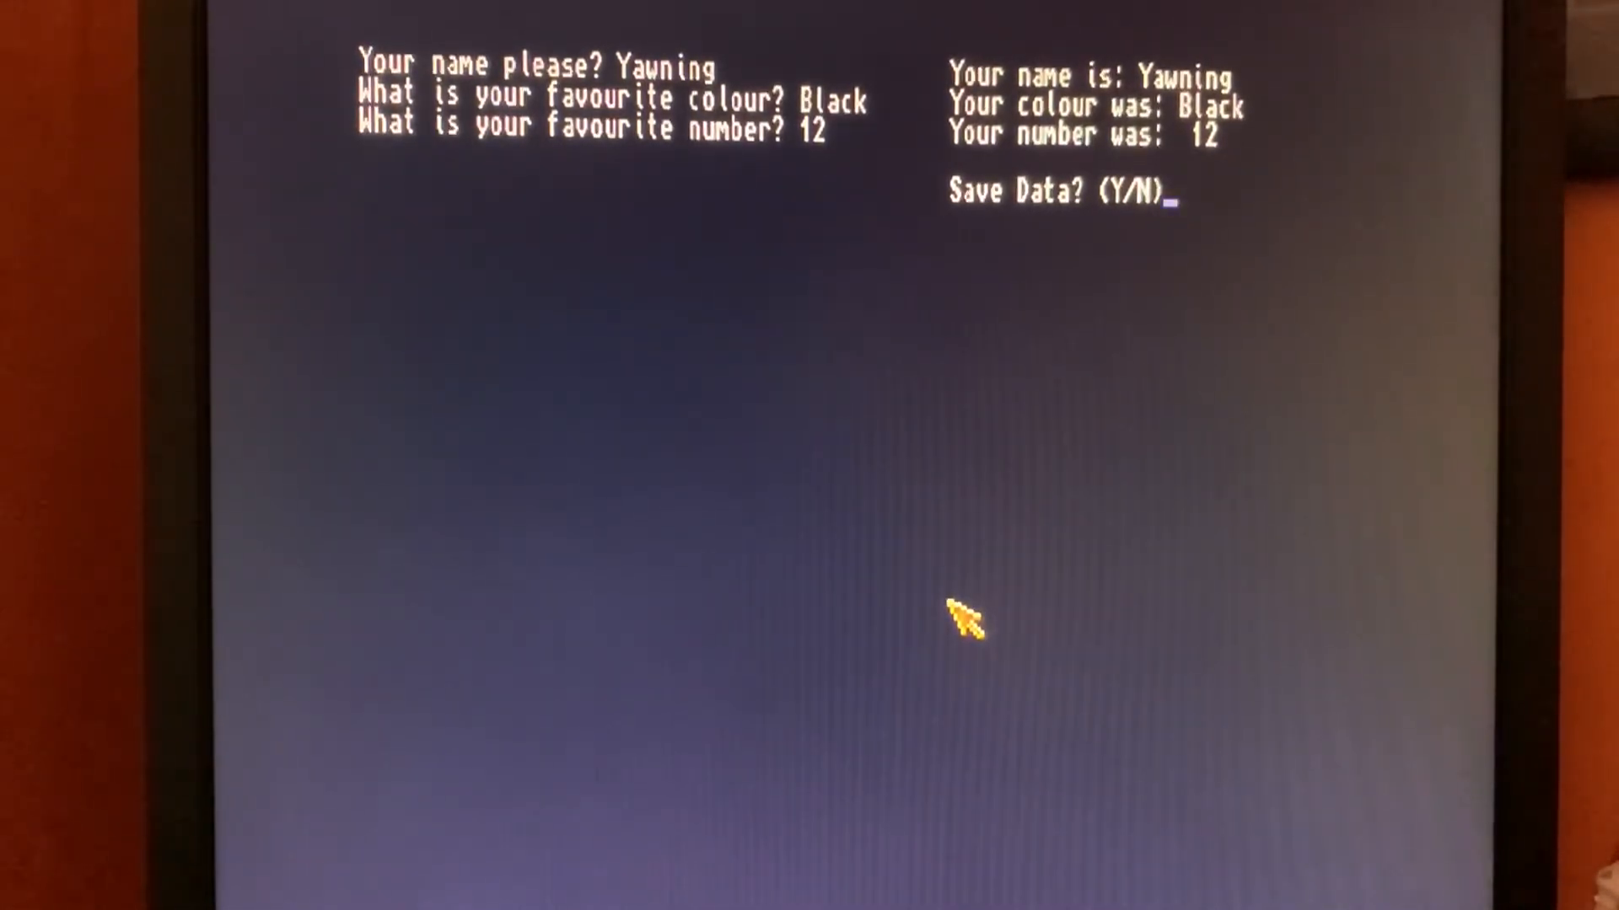
text(y)
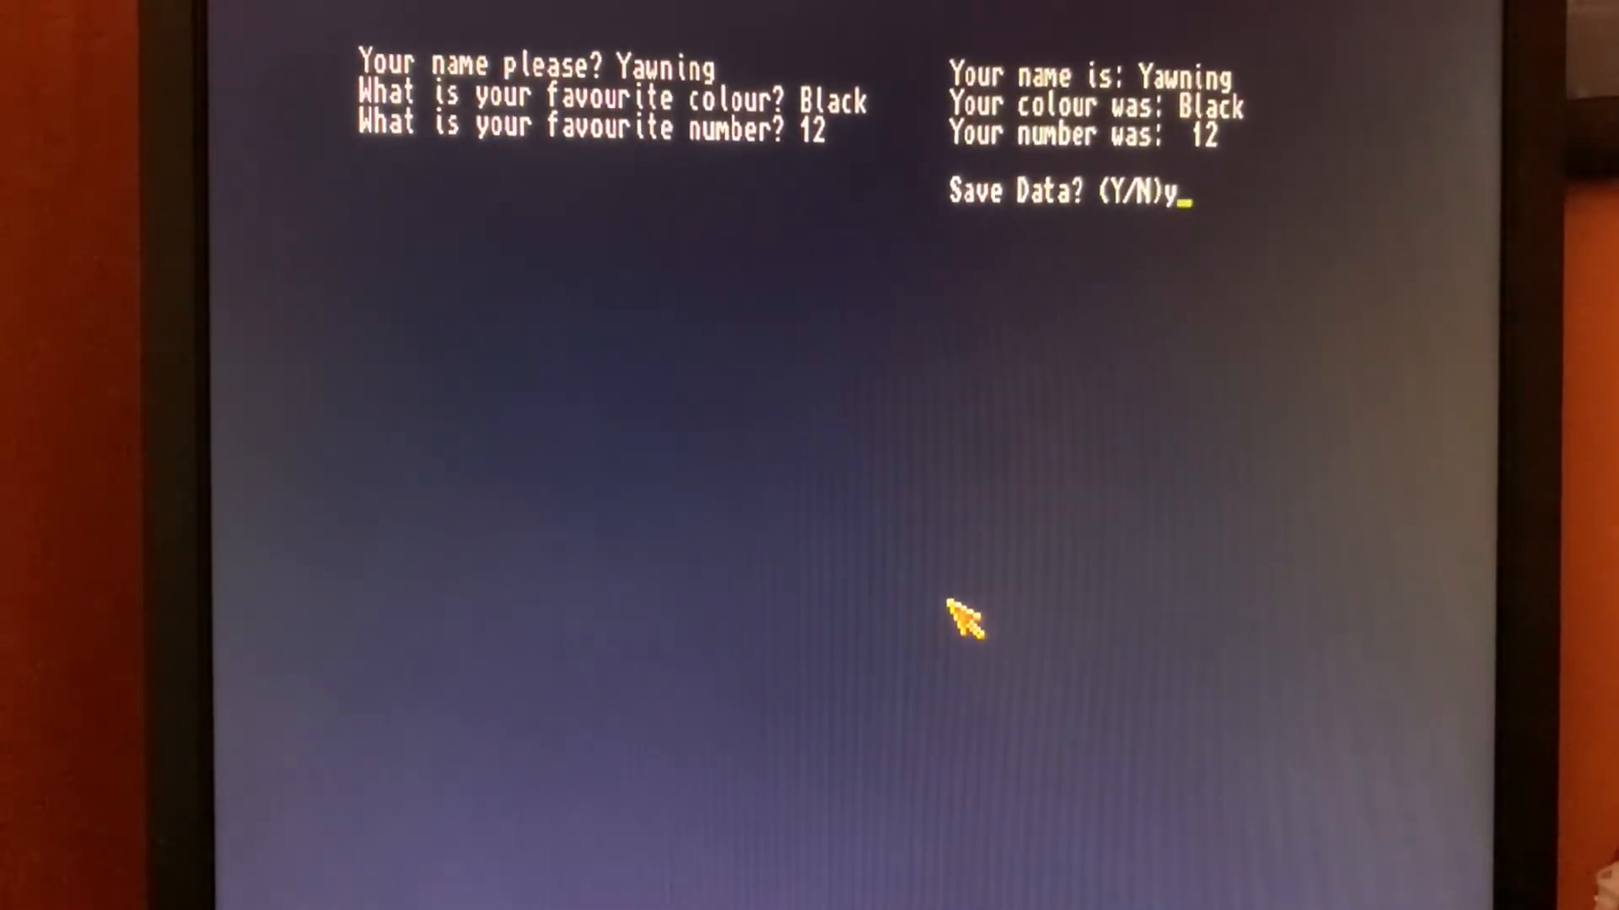
key(Return)
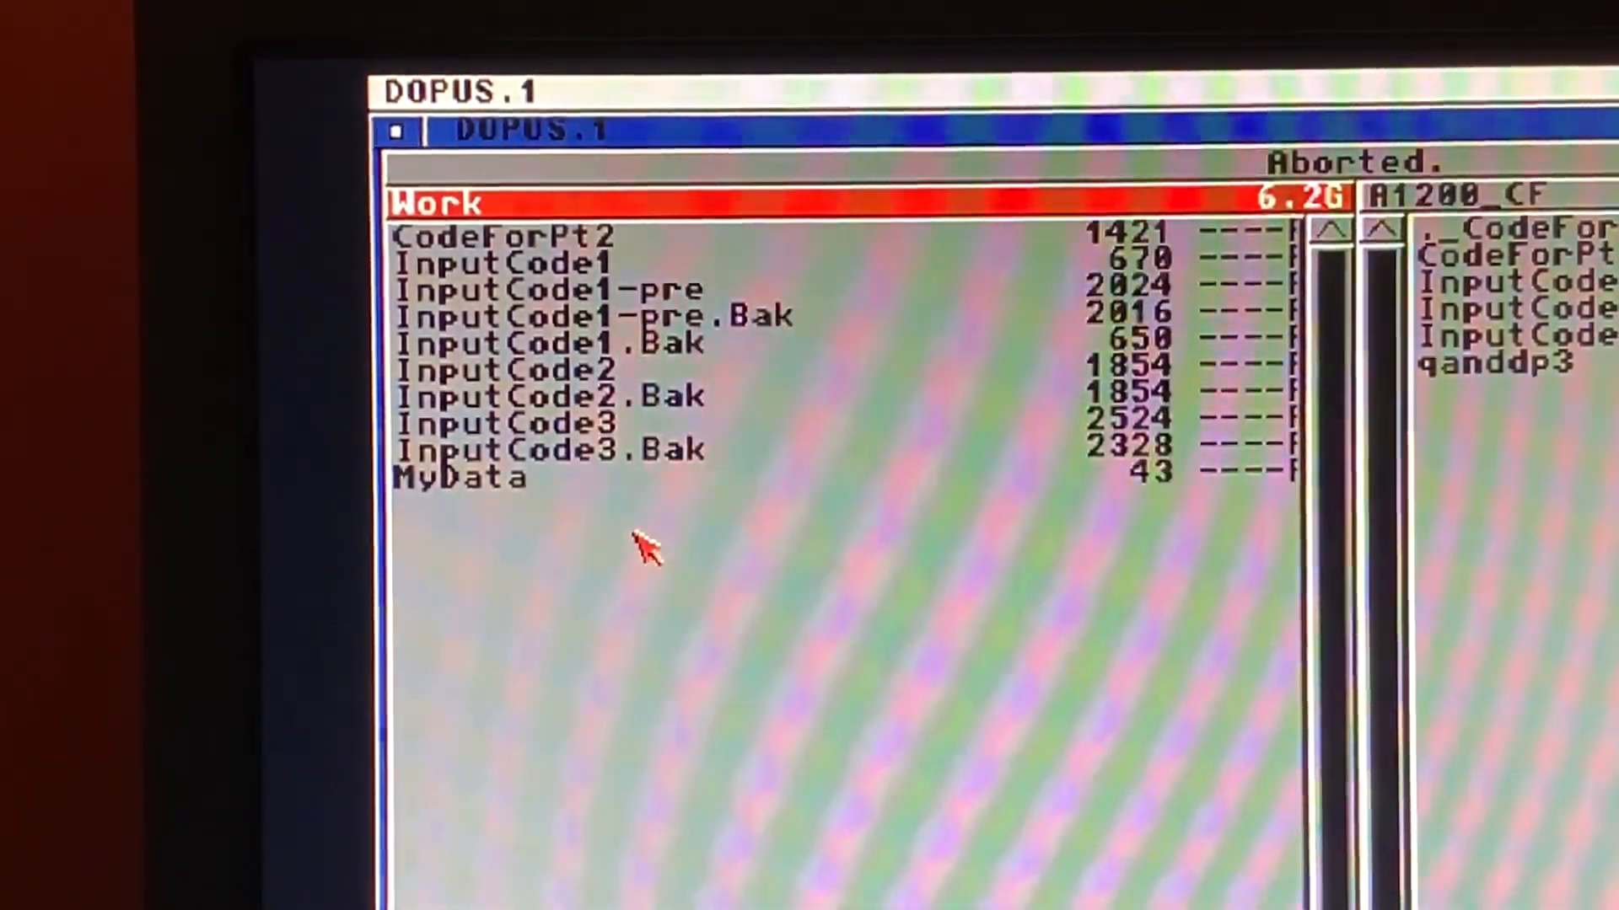
mouse_move(449, 433)
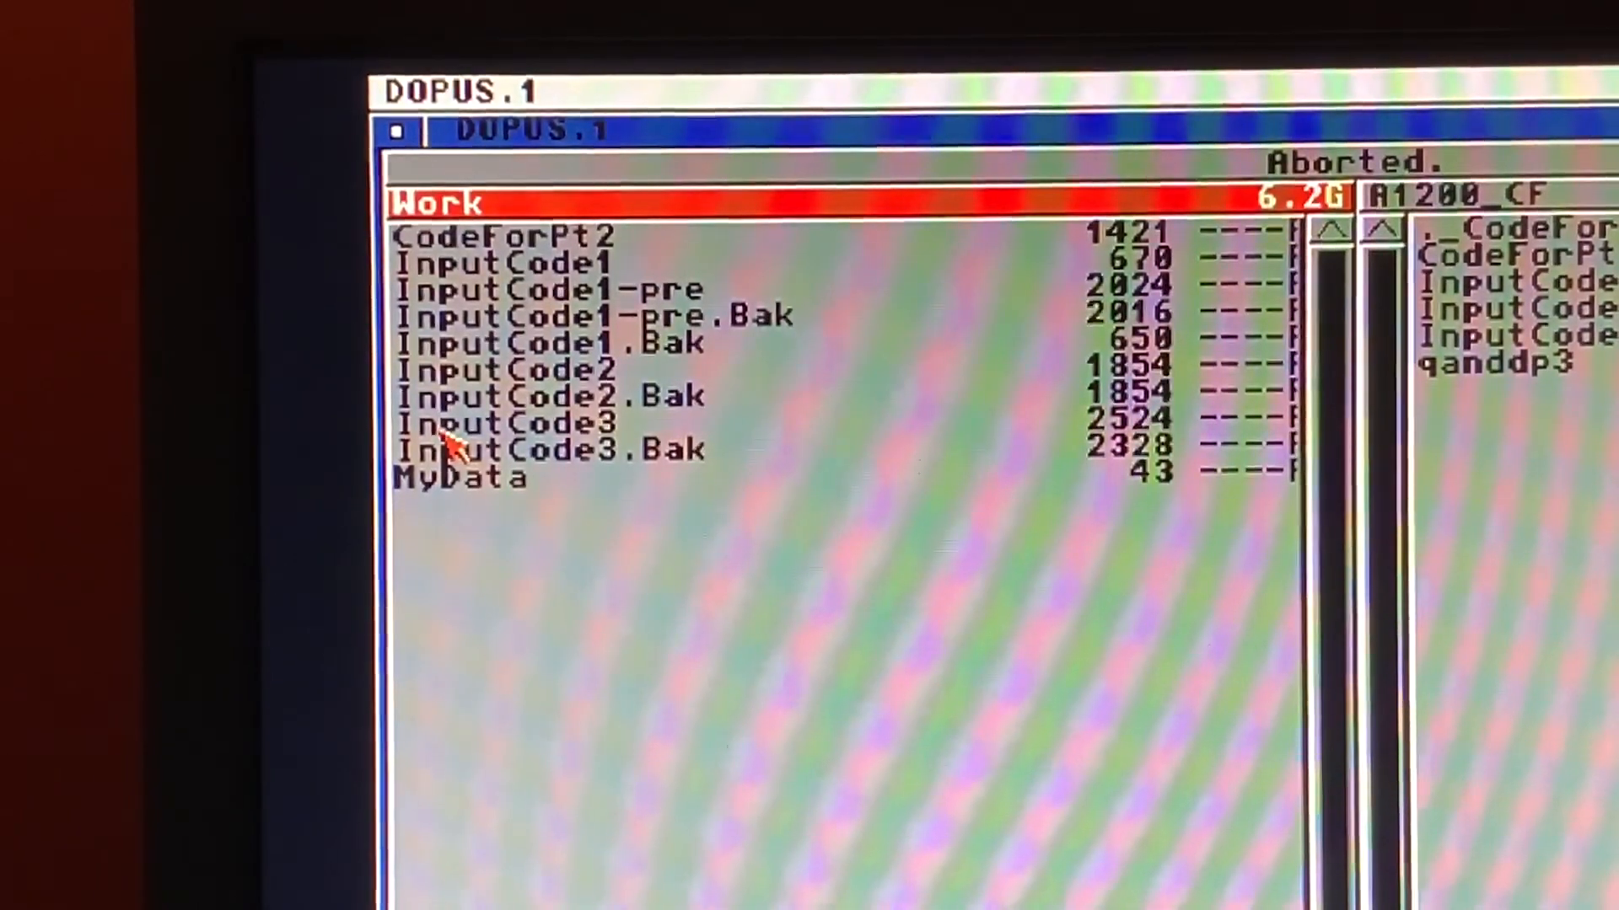
mouse_move(573, 453)
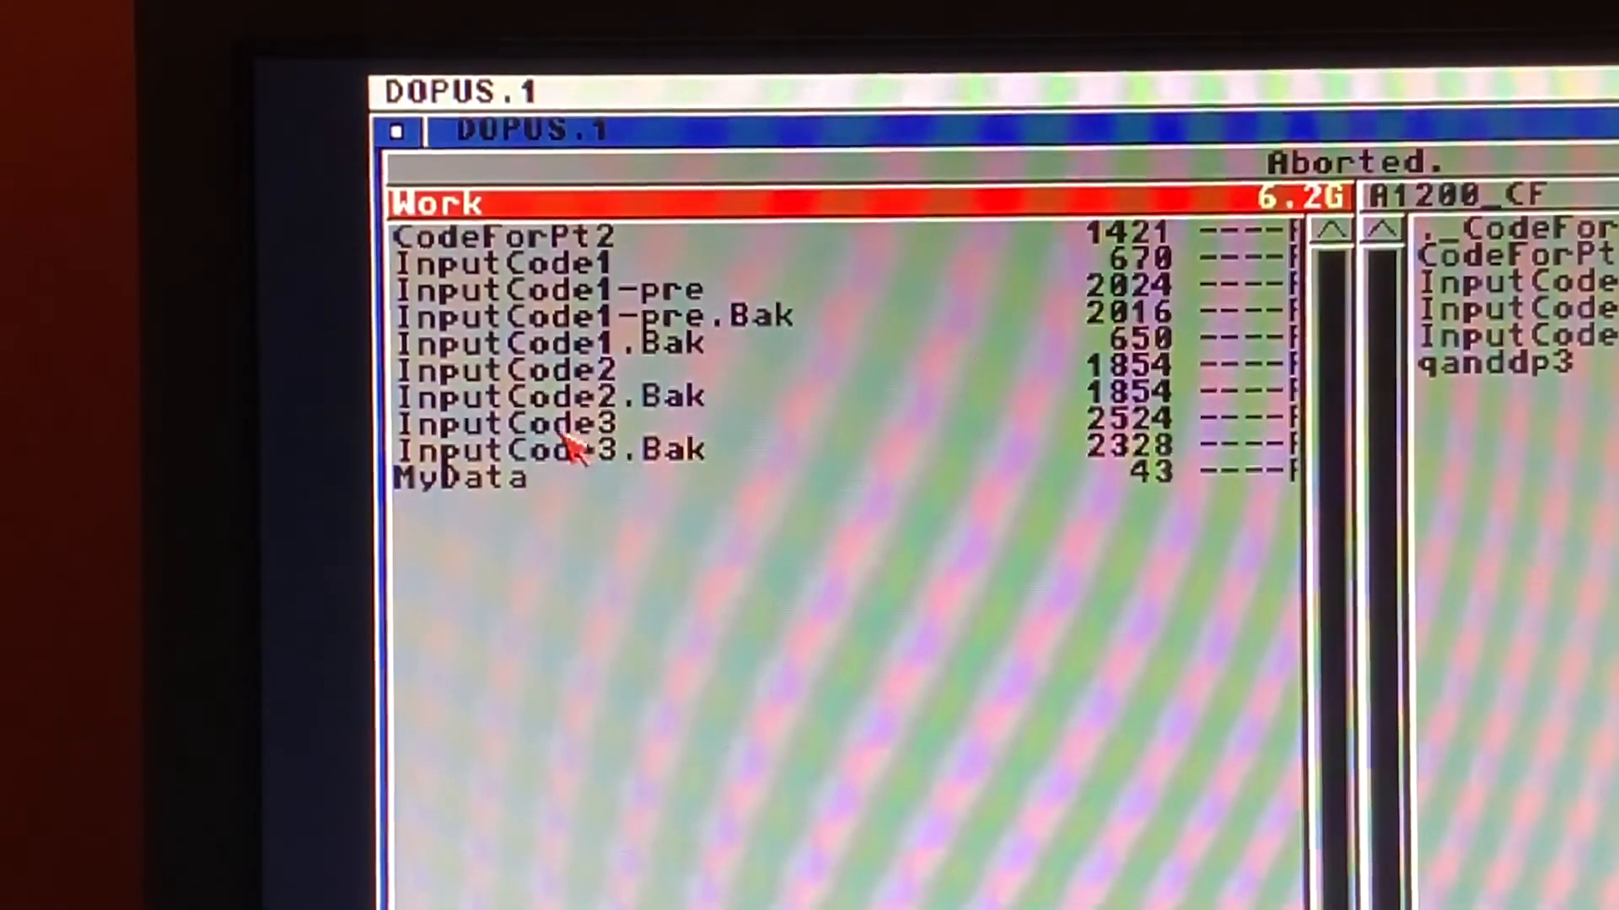
Step: Select the 43-byte MyData file in the Work lister
click(465, 477)
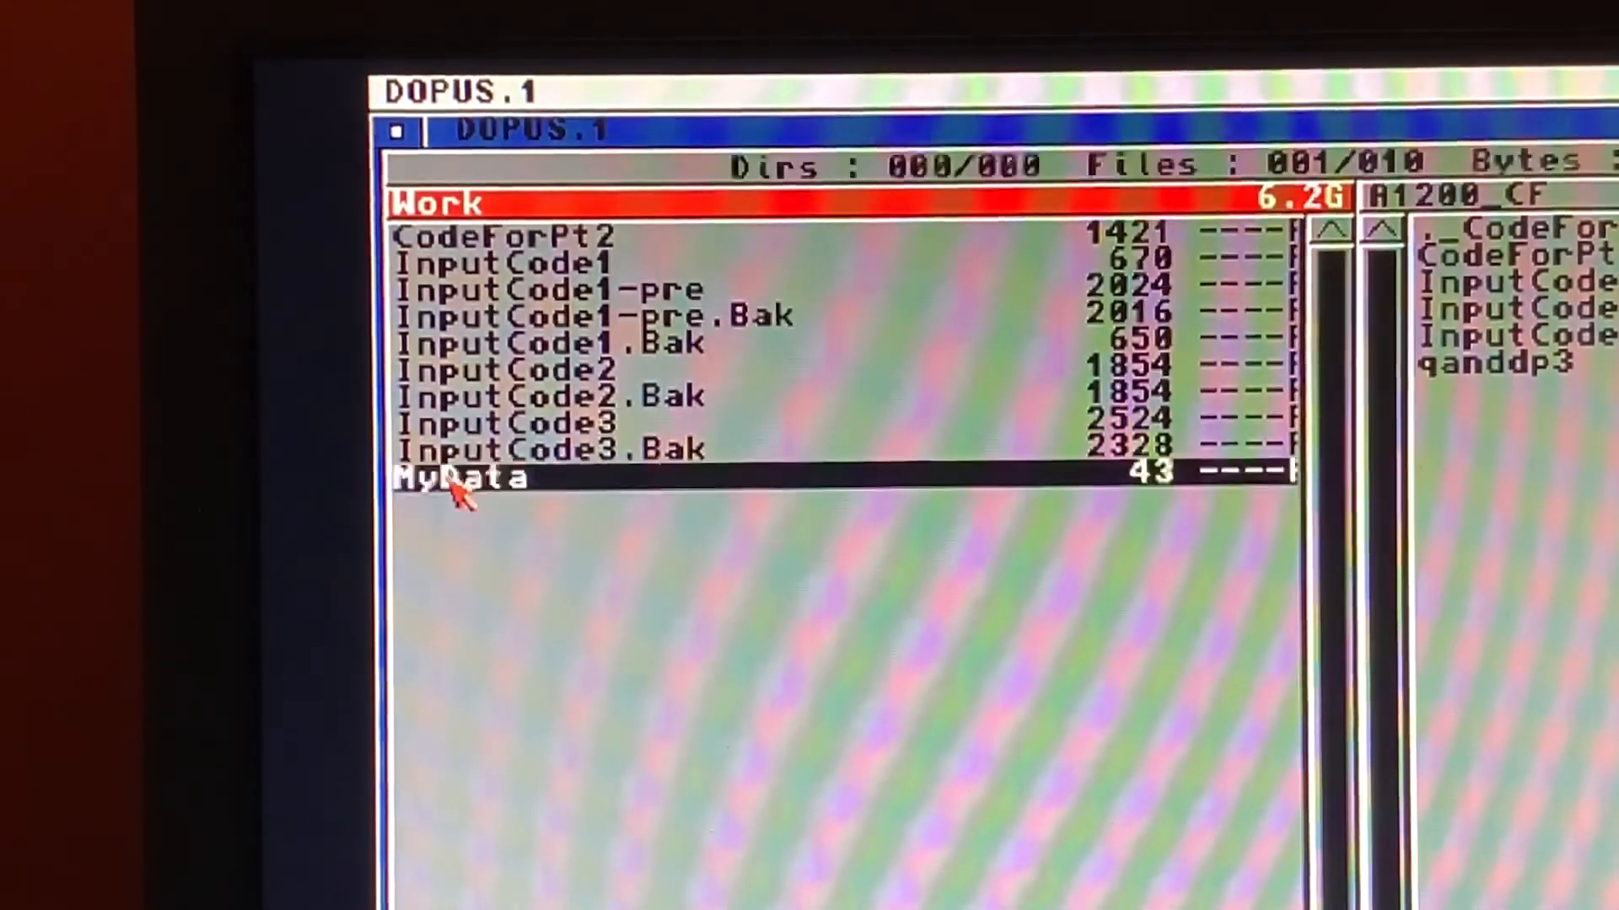
mouse_move(490, 573)
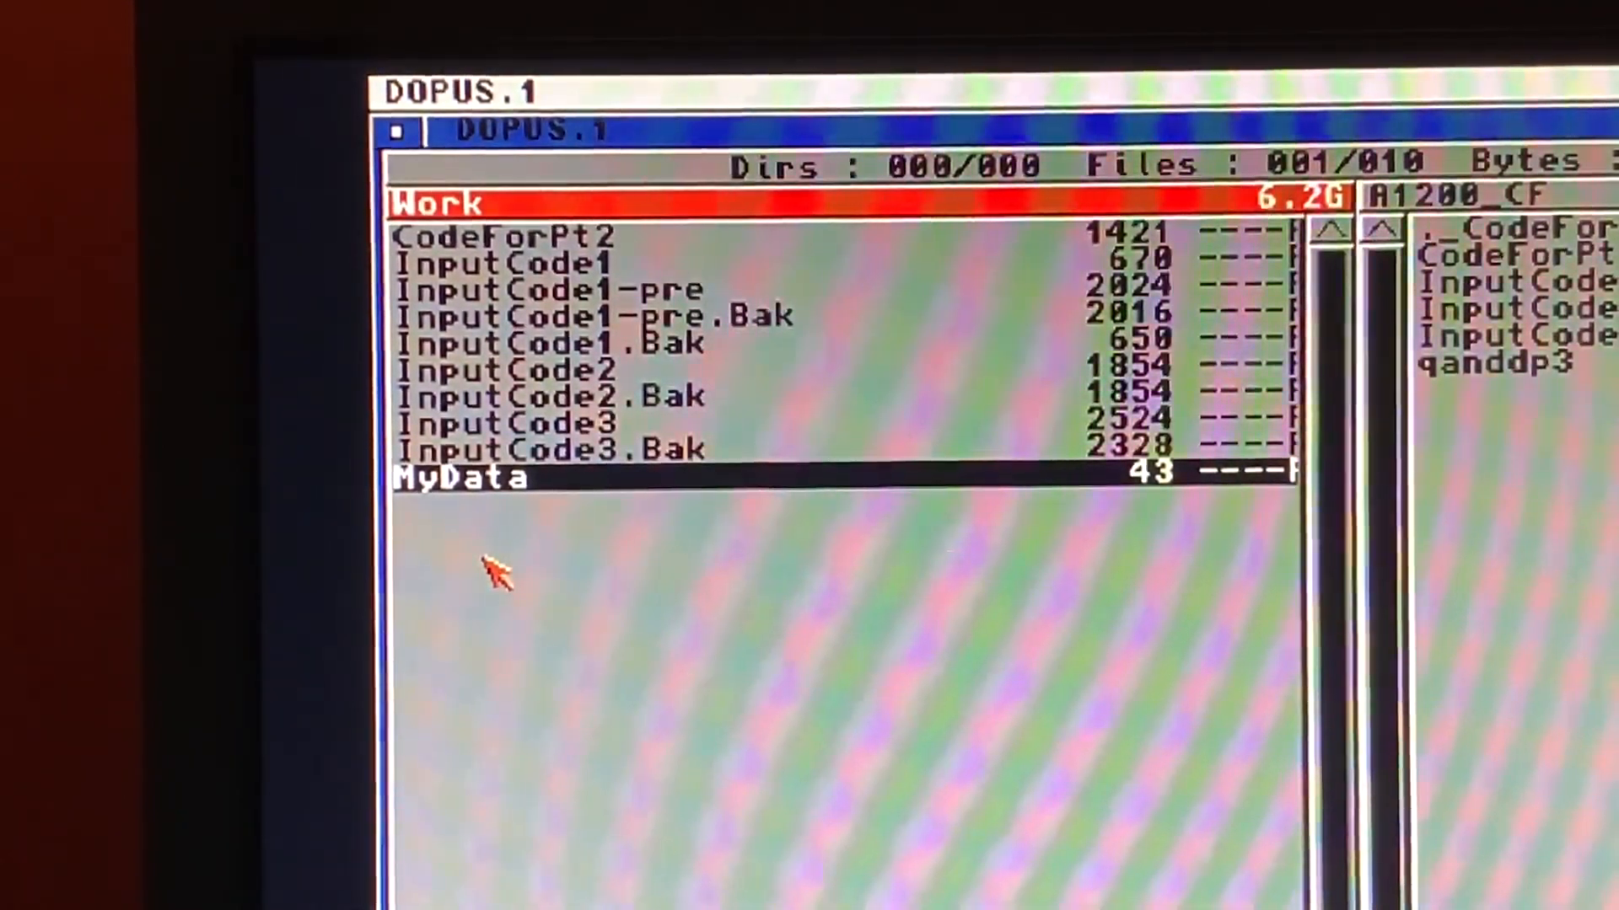
mouse_move(712, 545)
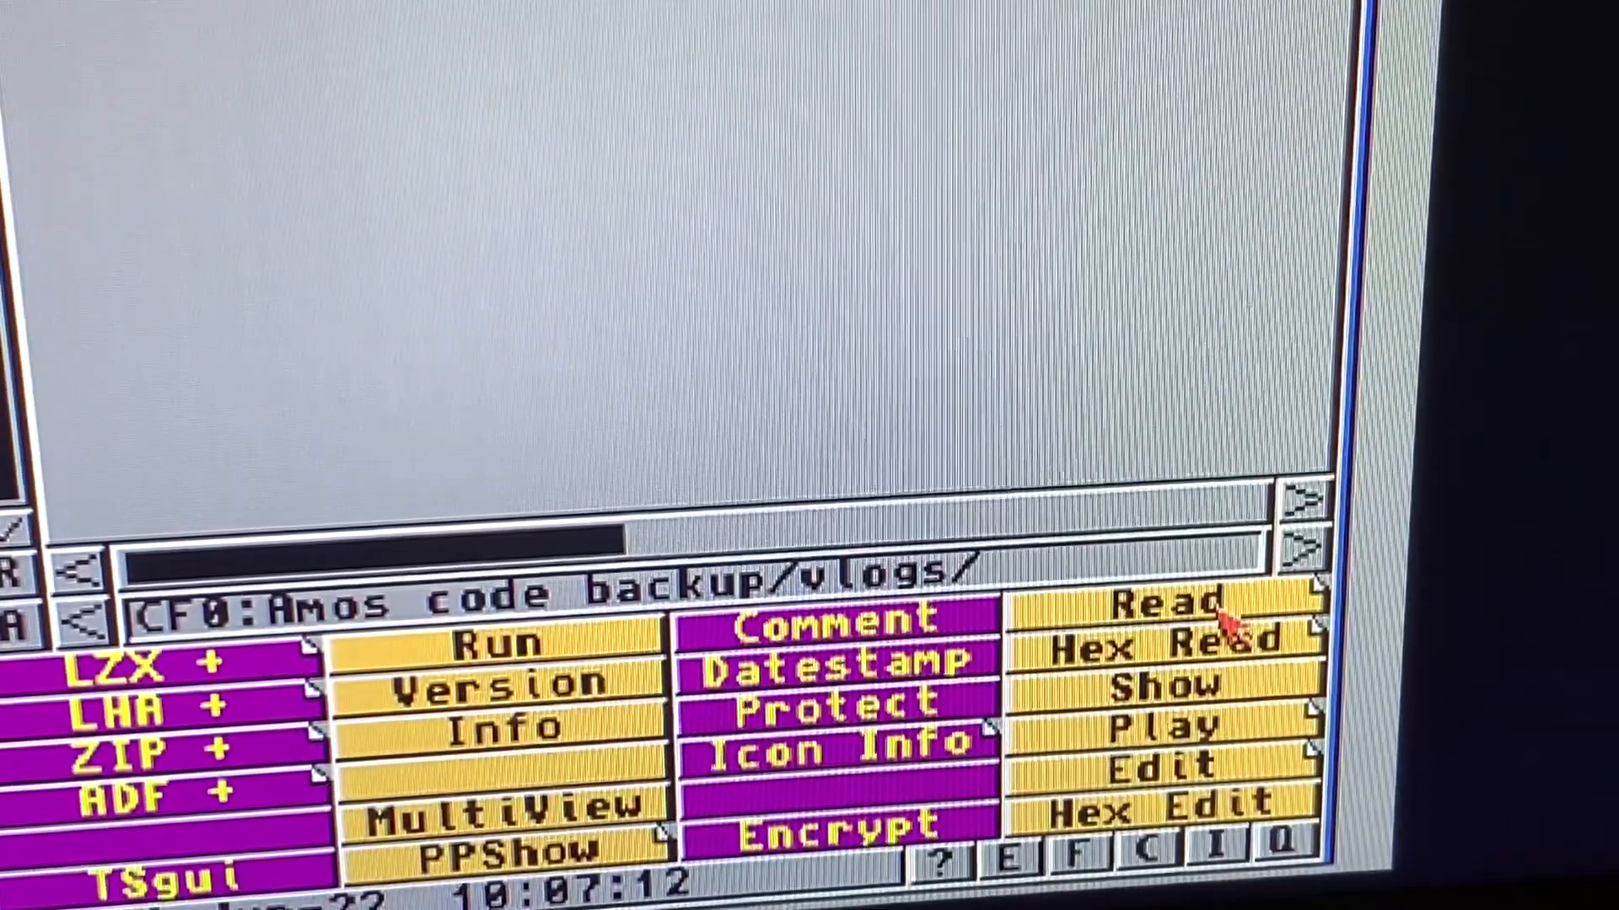
Step: Read MyData in the text viewer, showing Yawning, Black and 12
click(1167, 603)
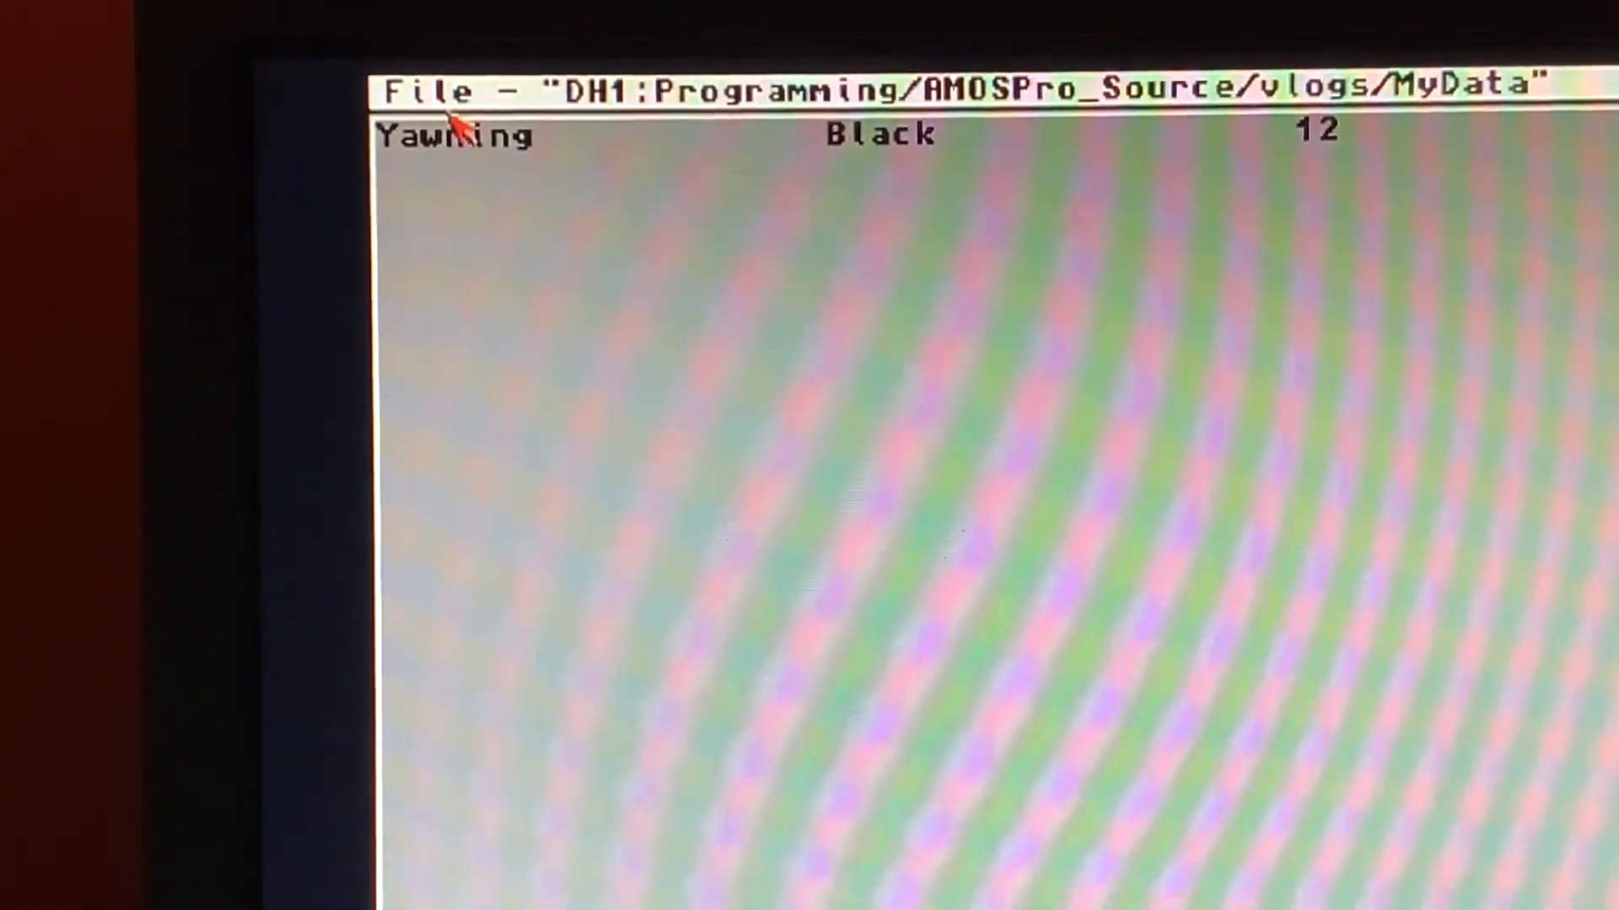
mouse_move(914, 171)
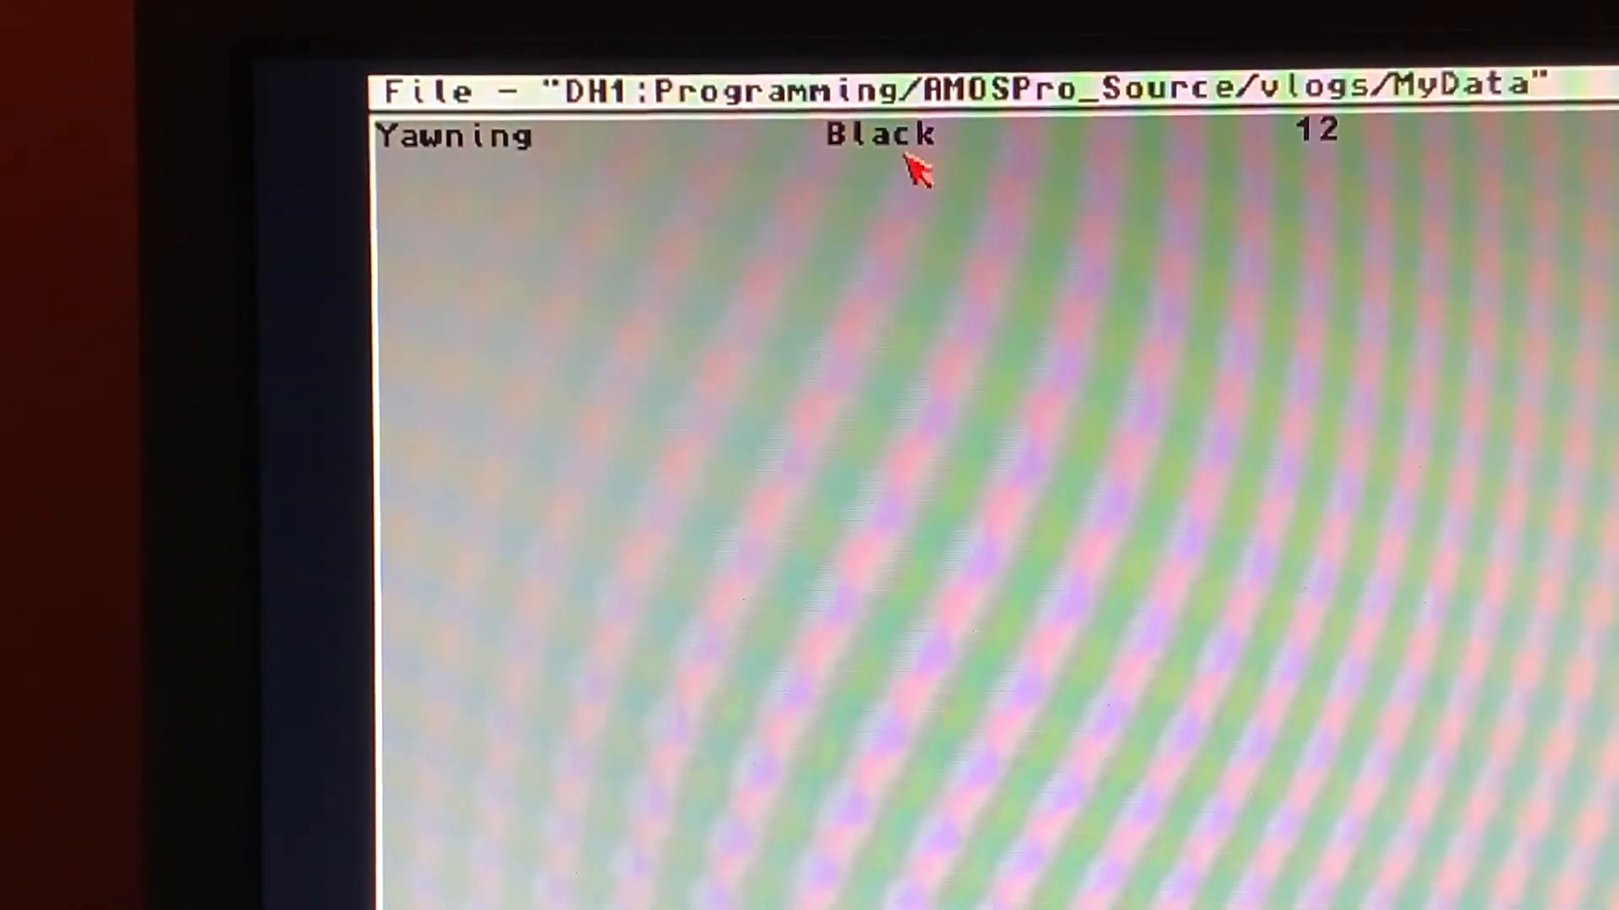
mouse_move(1337, 150)
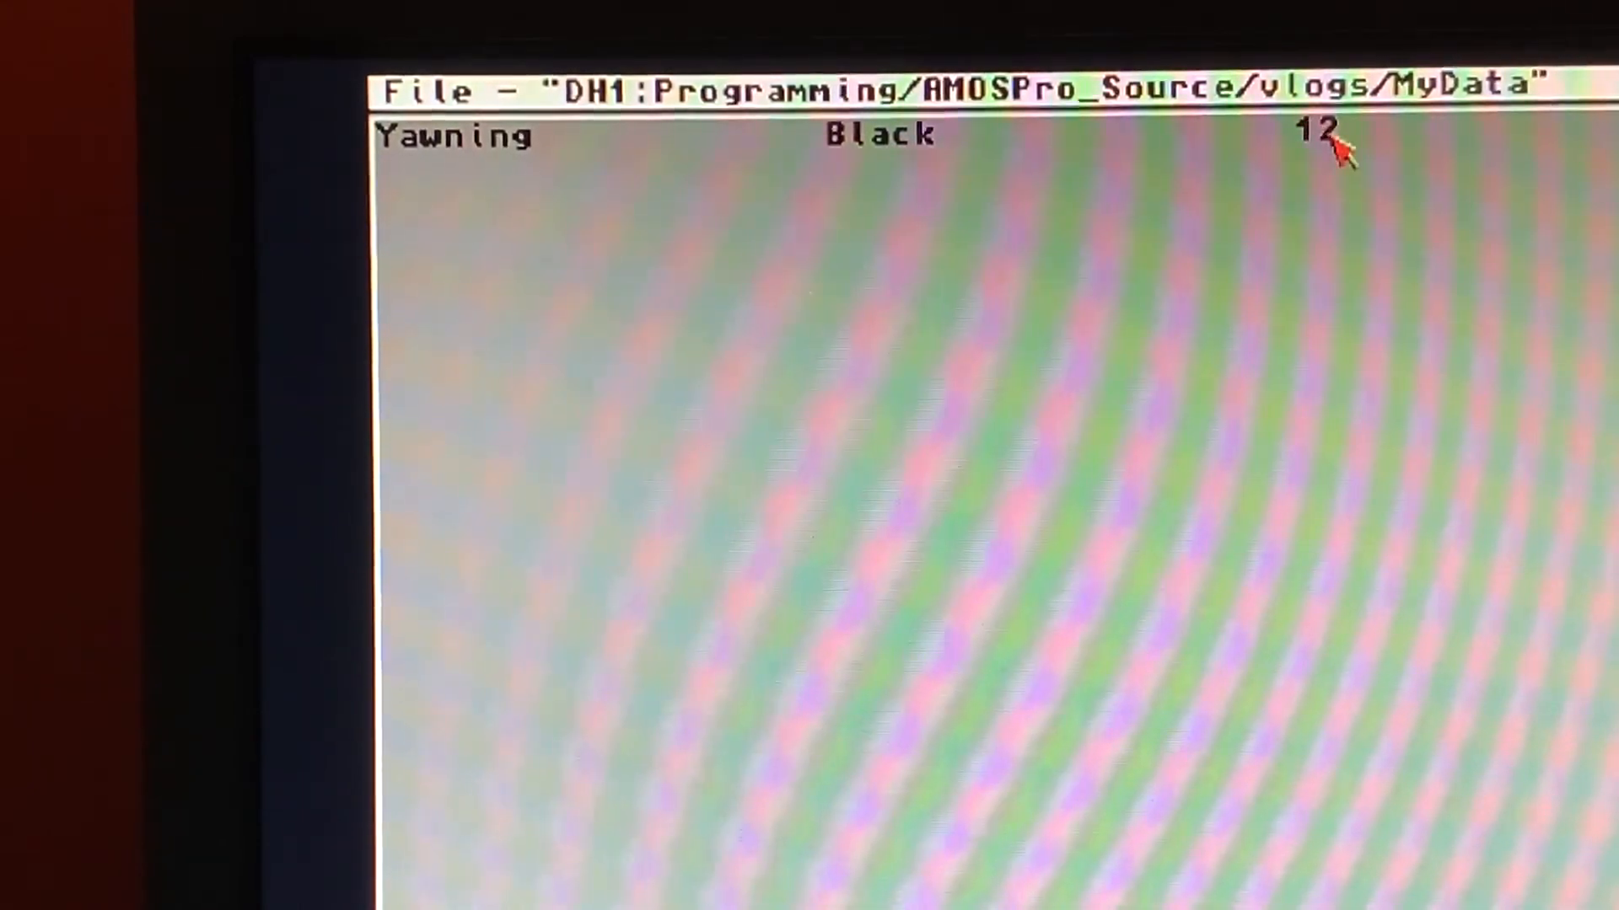